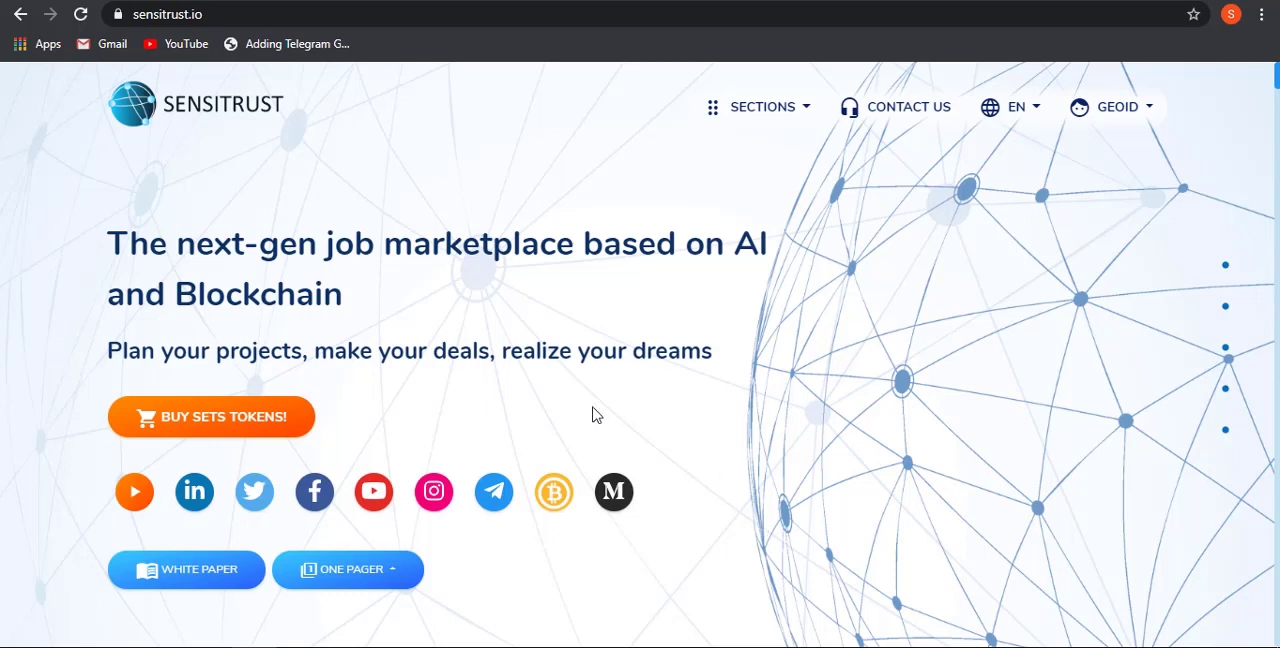
scroll("down", 3)
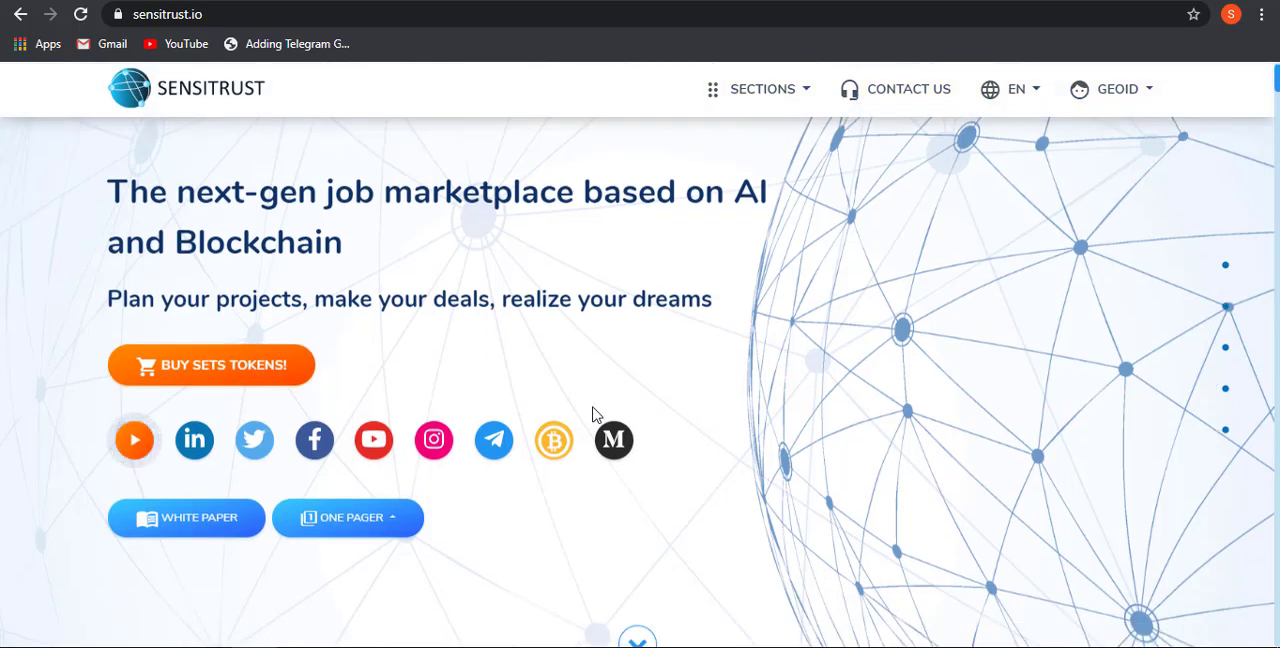
mouse_move(176, 380)
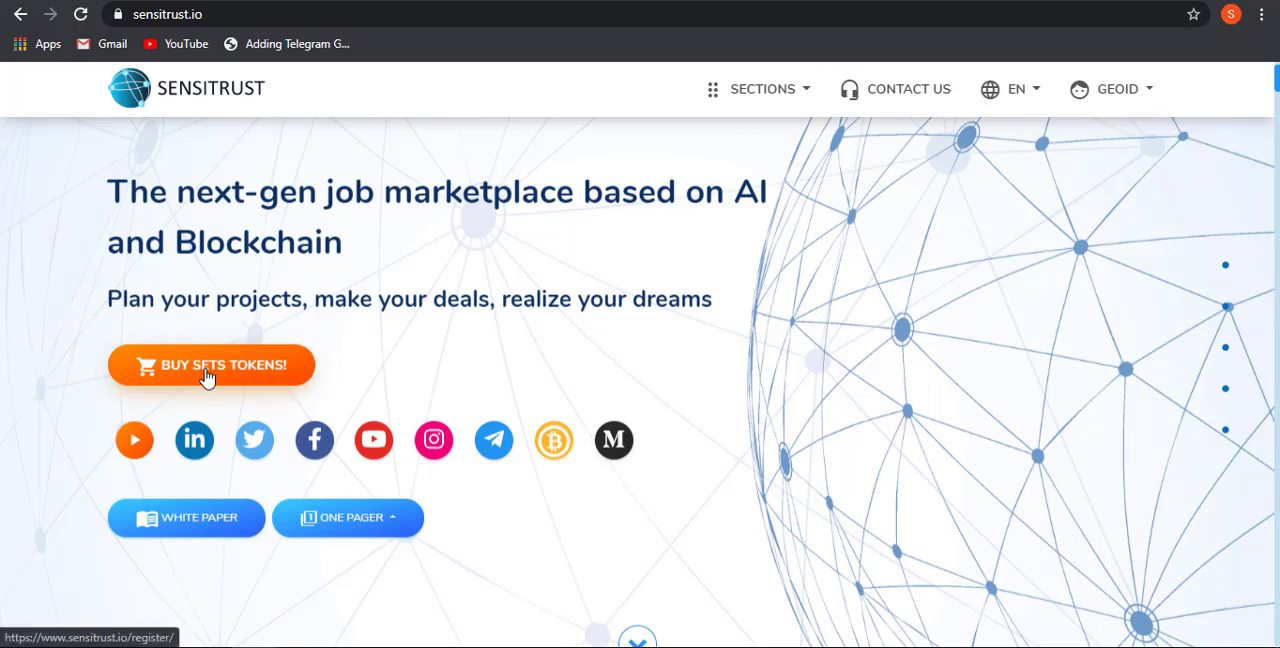
mouse_move(528, 326)
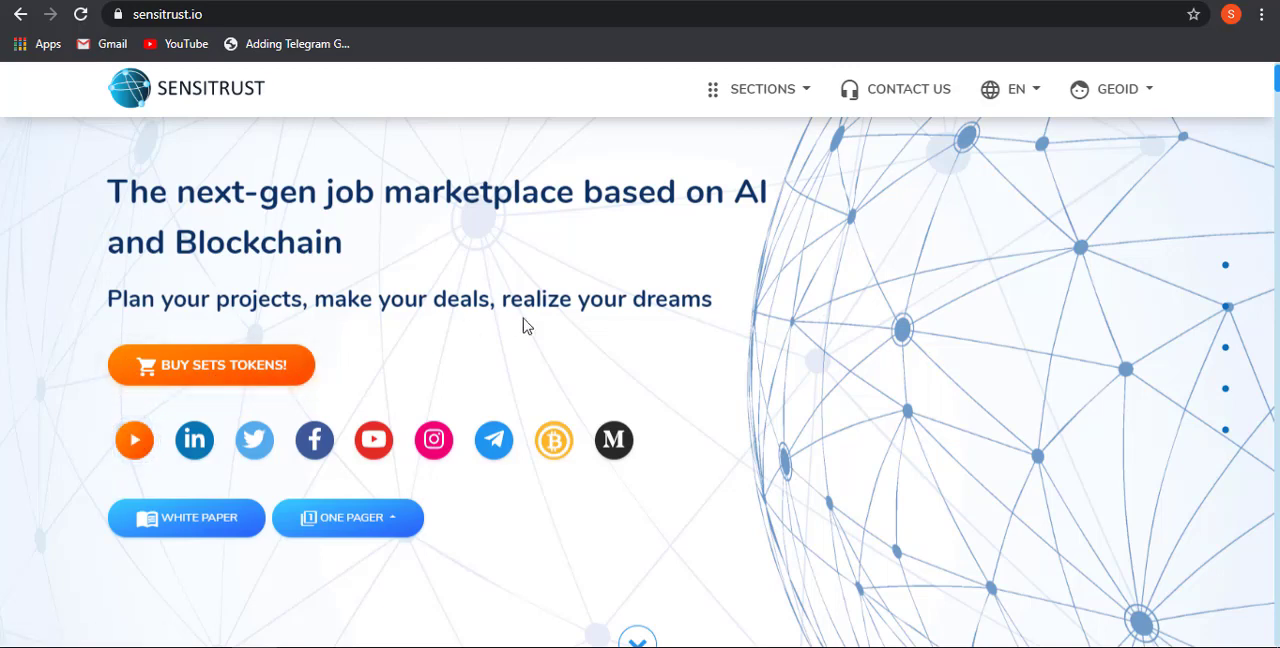
scroll("down", 3)
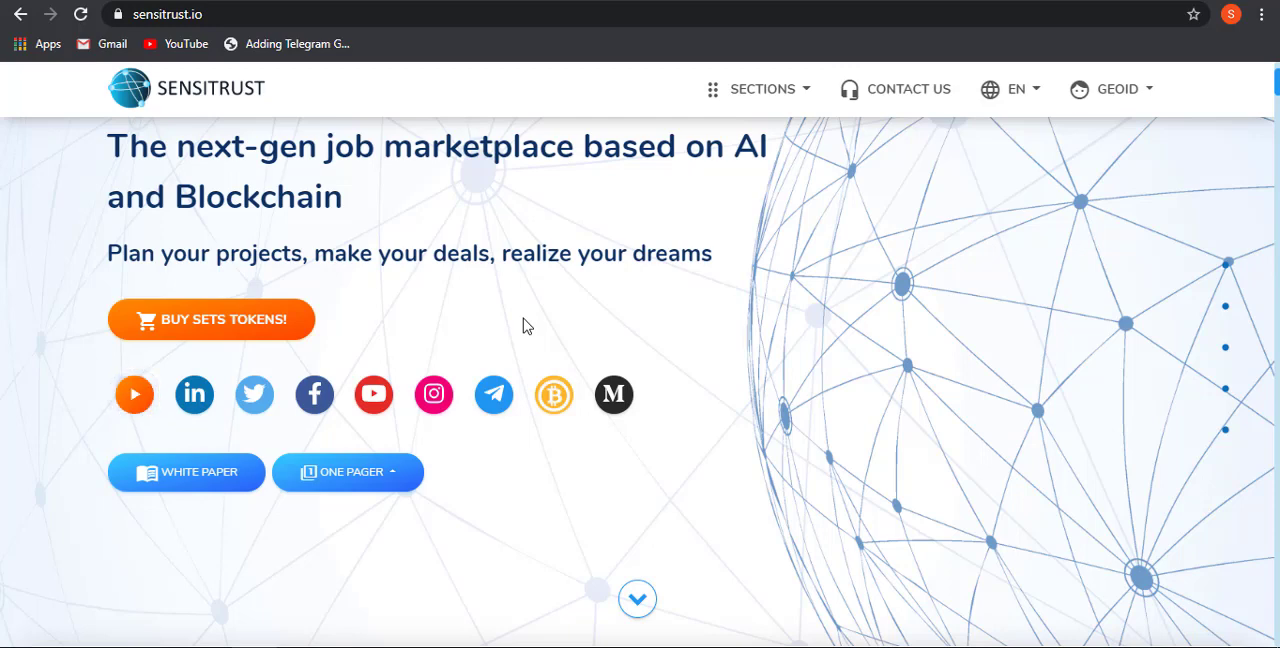
mouse_move(303, 369)
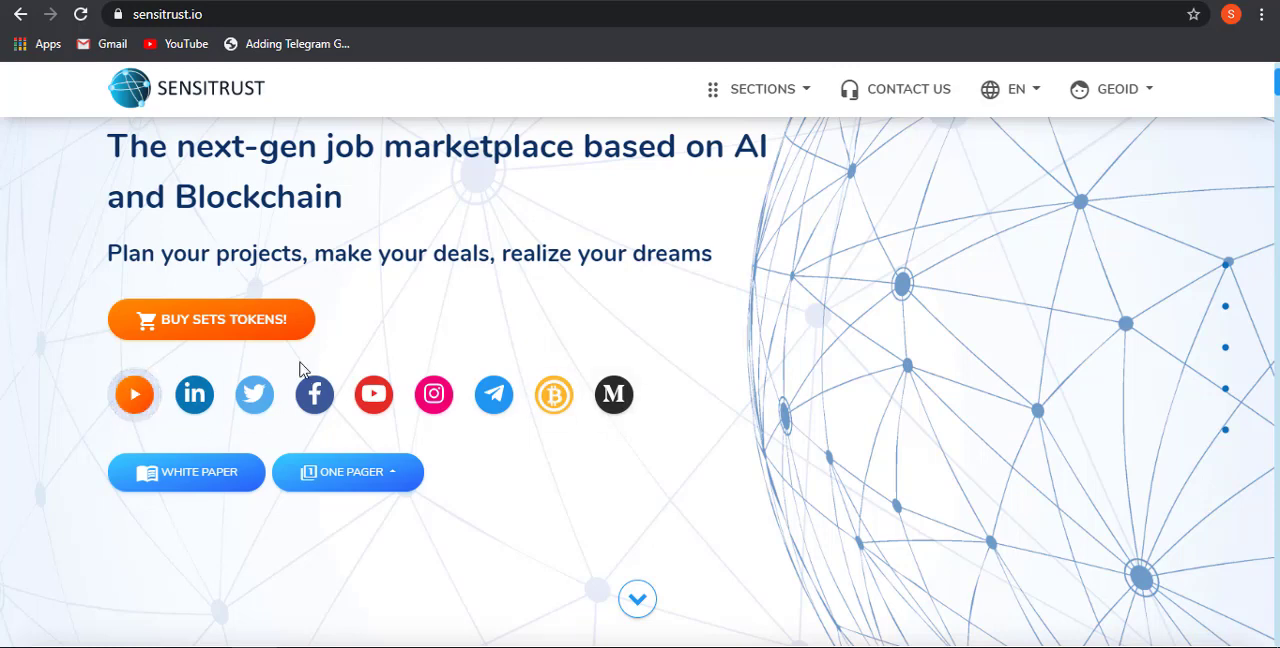
mouse_move(433, 395)
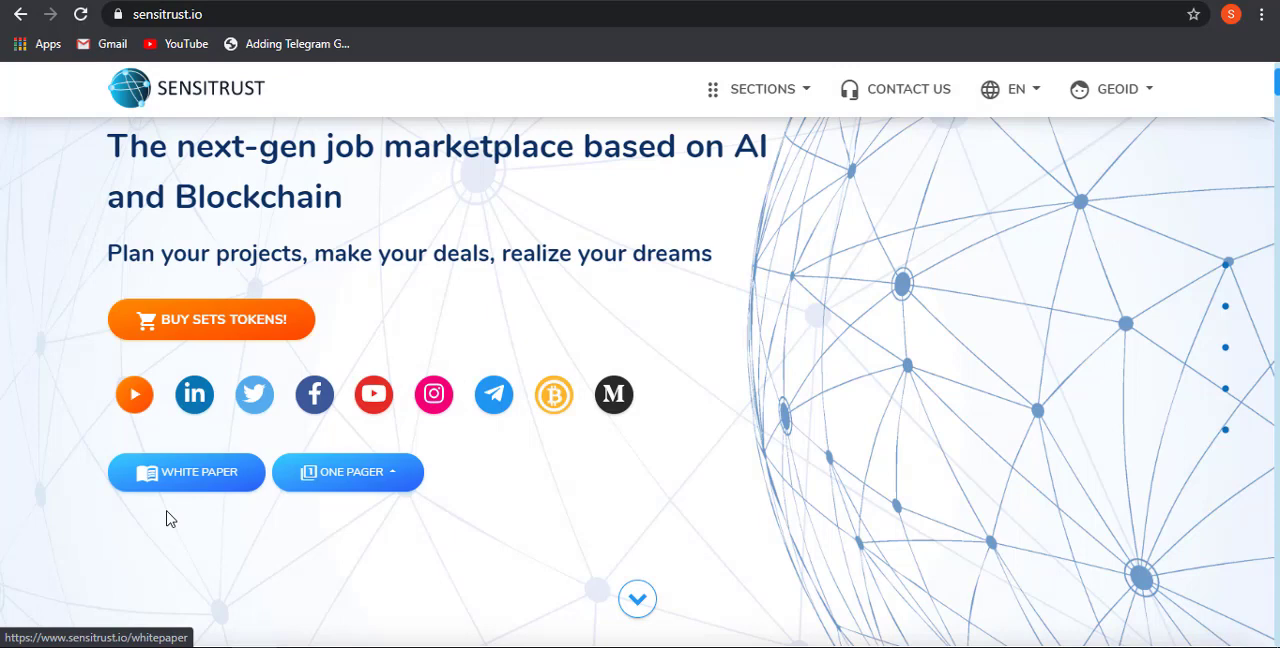
mouse_move(400, 486)
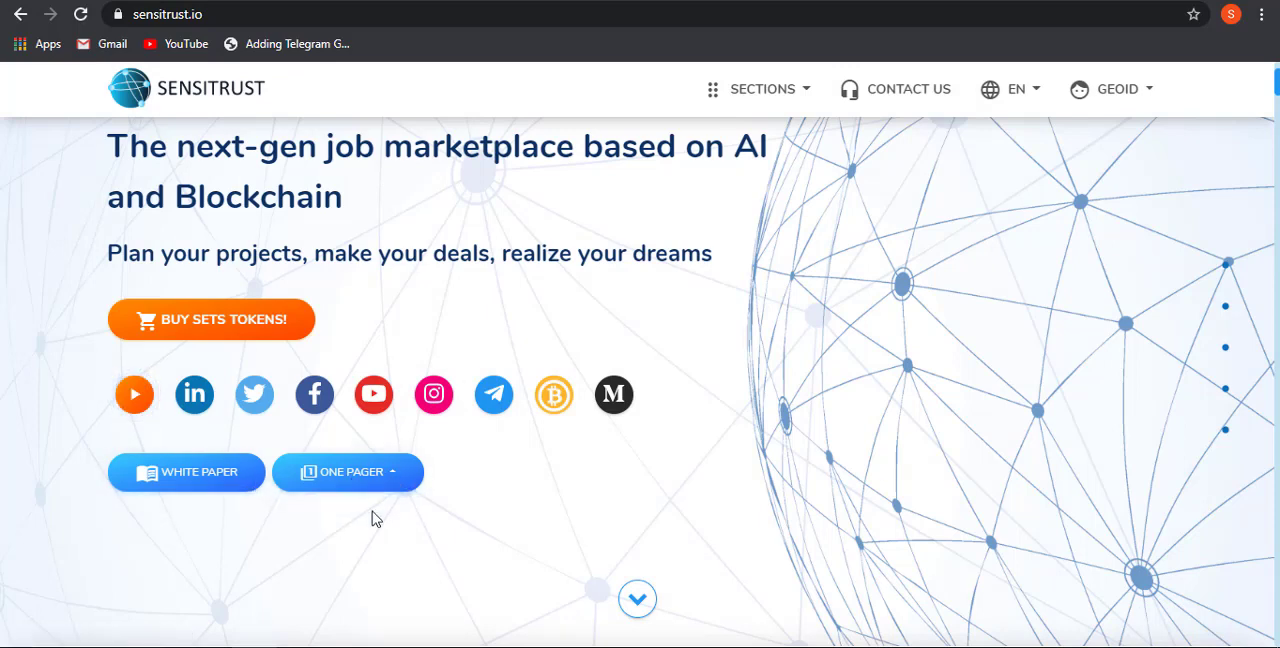
scroll("down", 3)
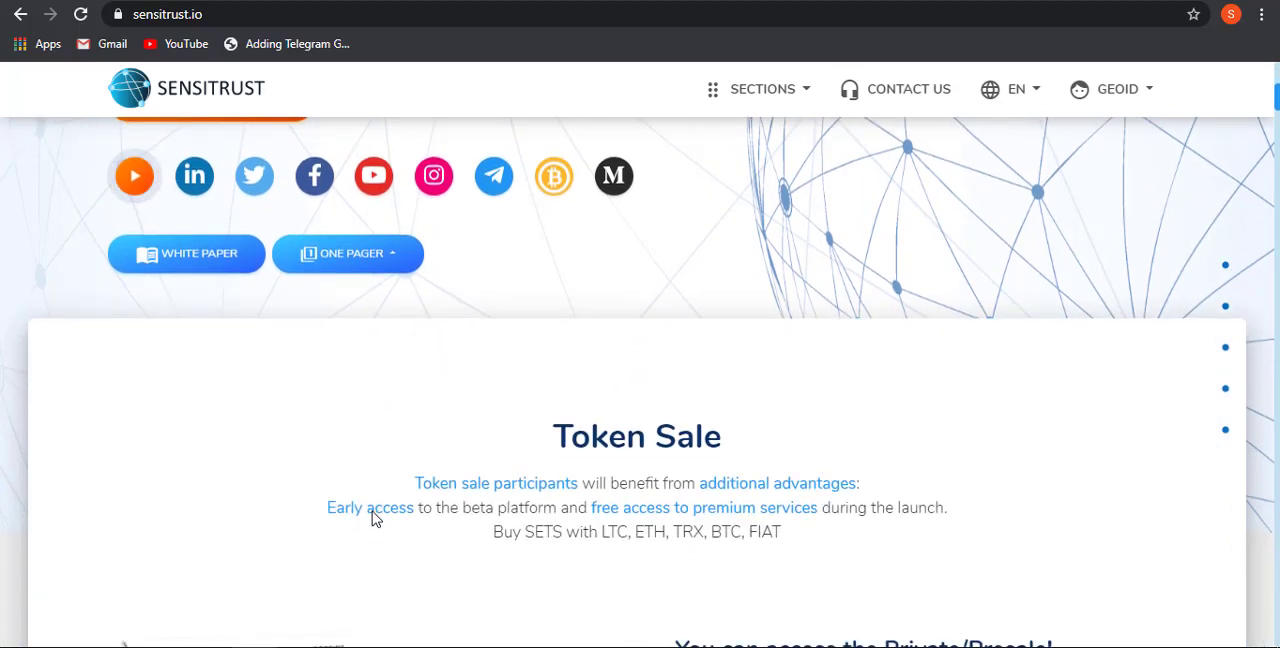
scroll("down", 3)
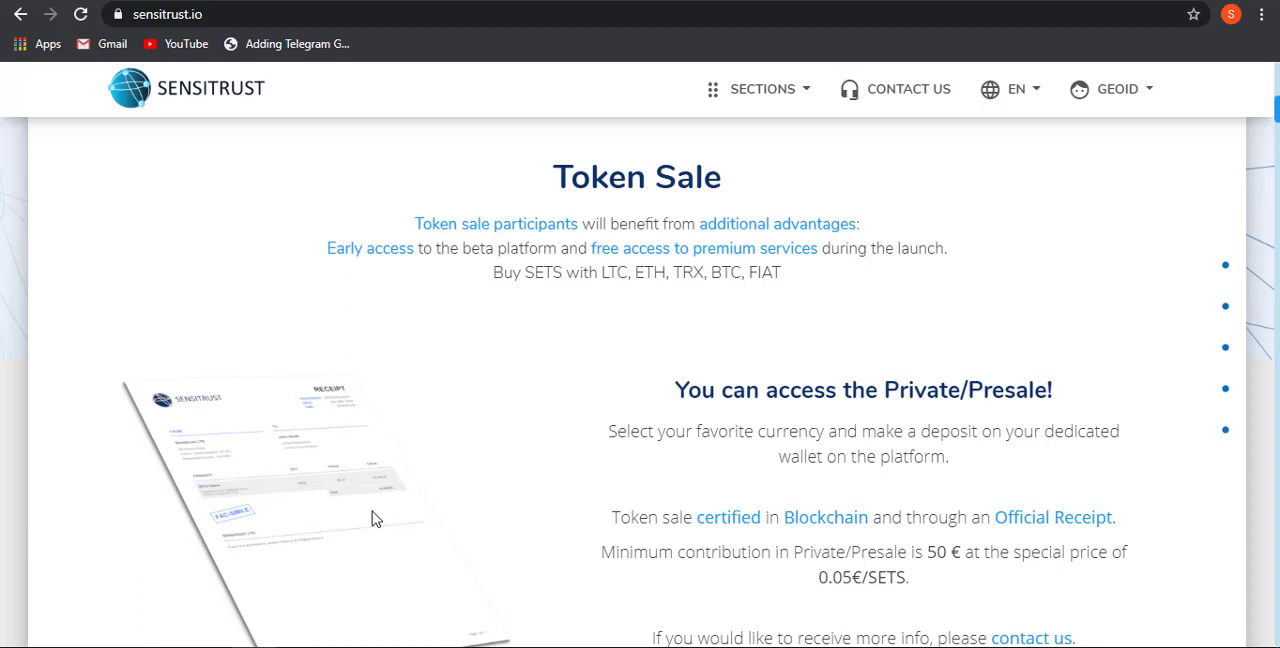
mouse_move(531, 272)
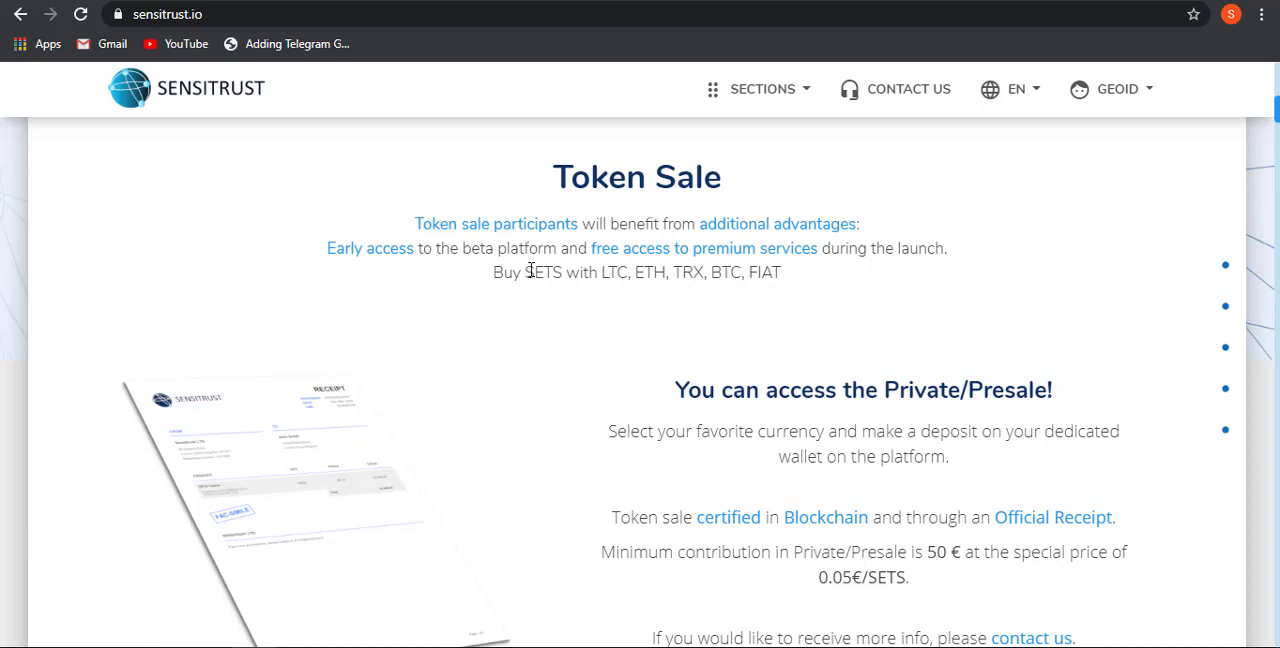
mouse_move(810, 276)
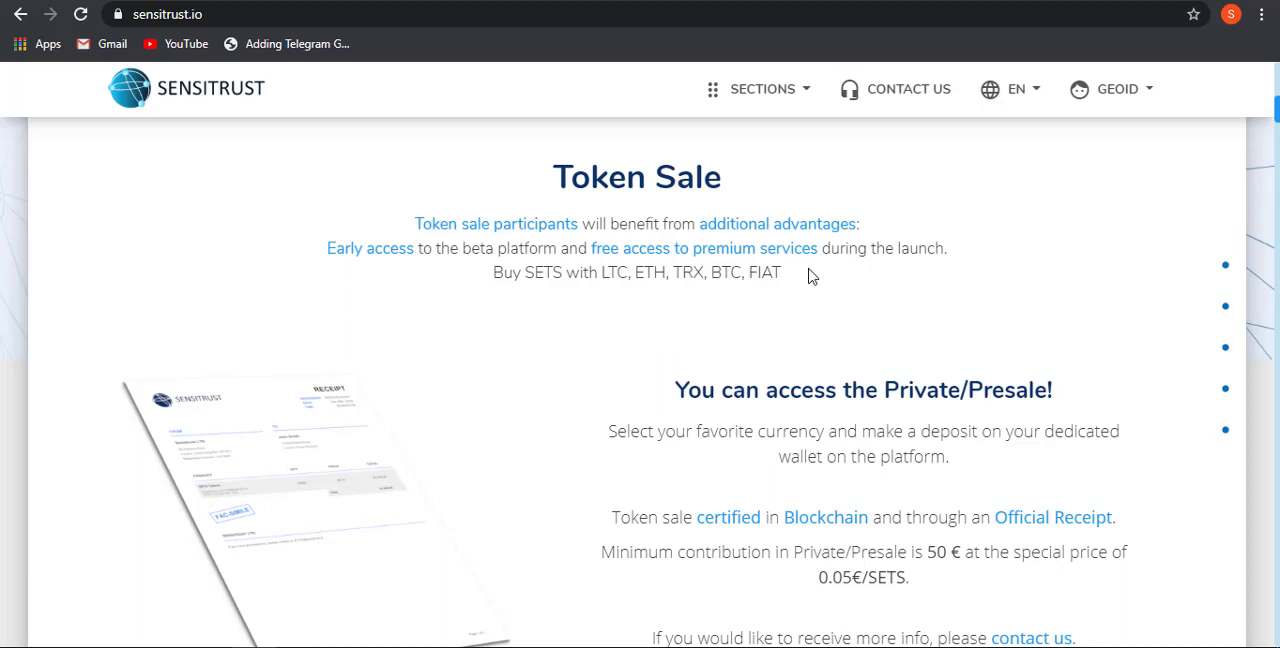
mouse_move(632, 344)
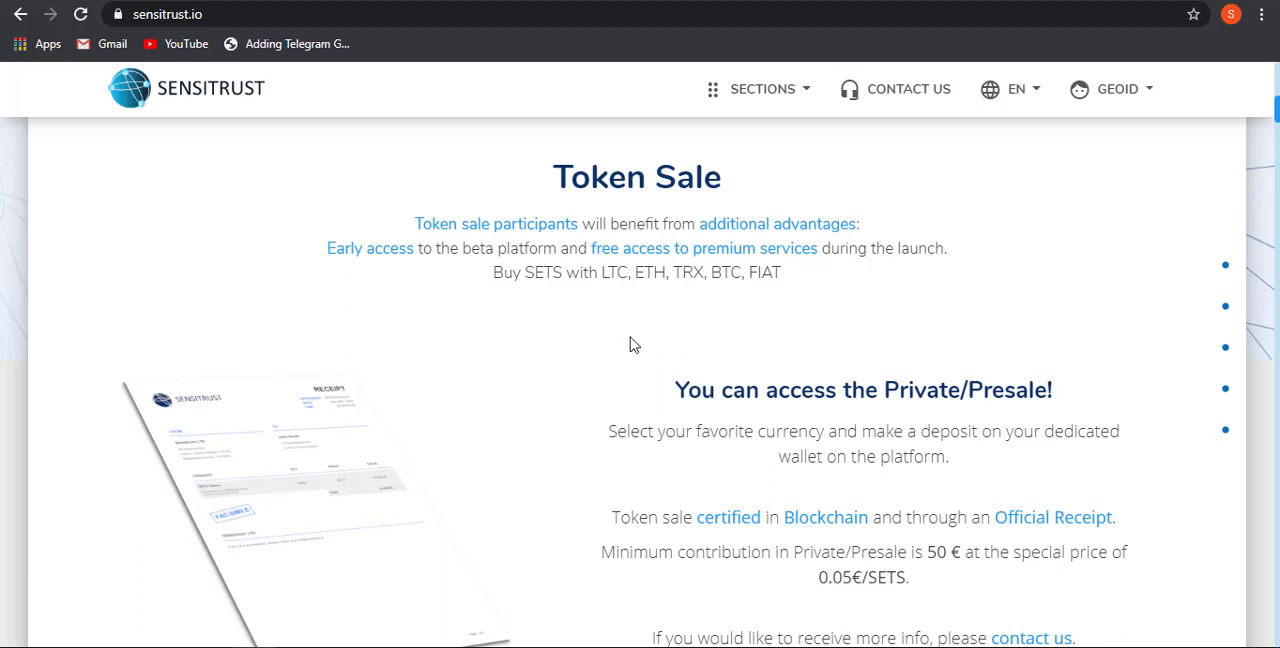
mouse_move(585, 337)
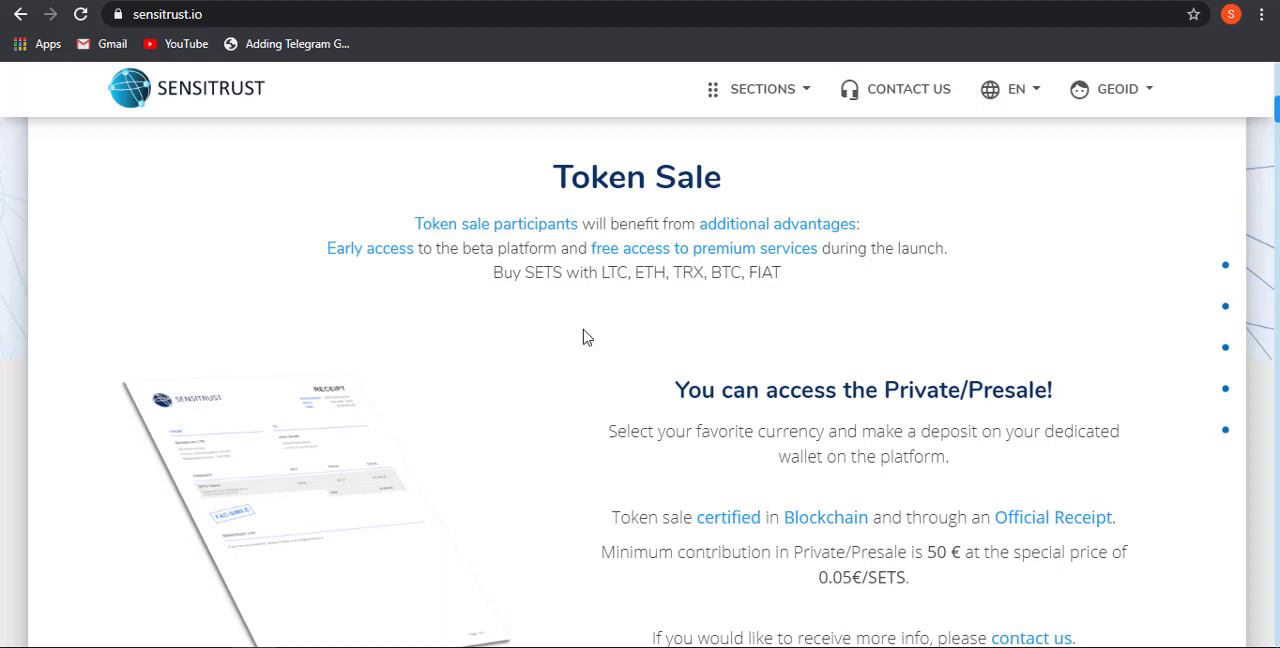
mouse_move(457, 344)
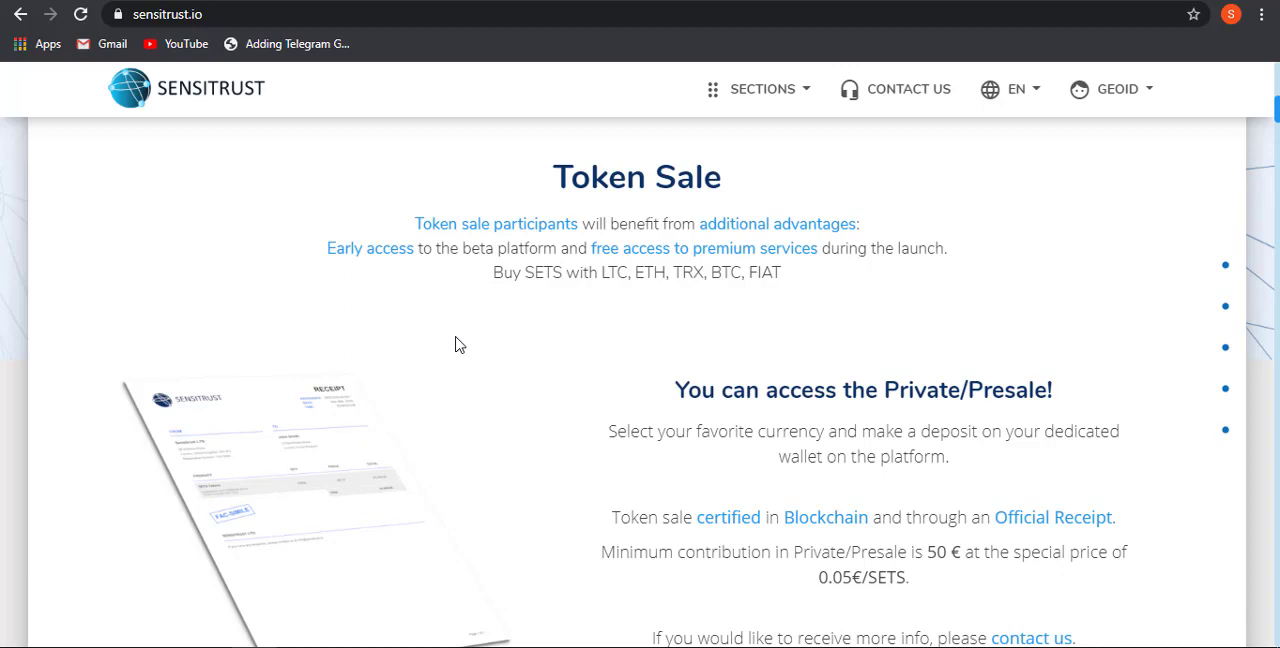
scroll("down", 3)
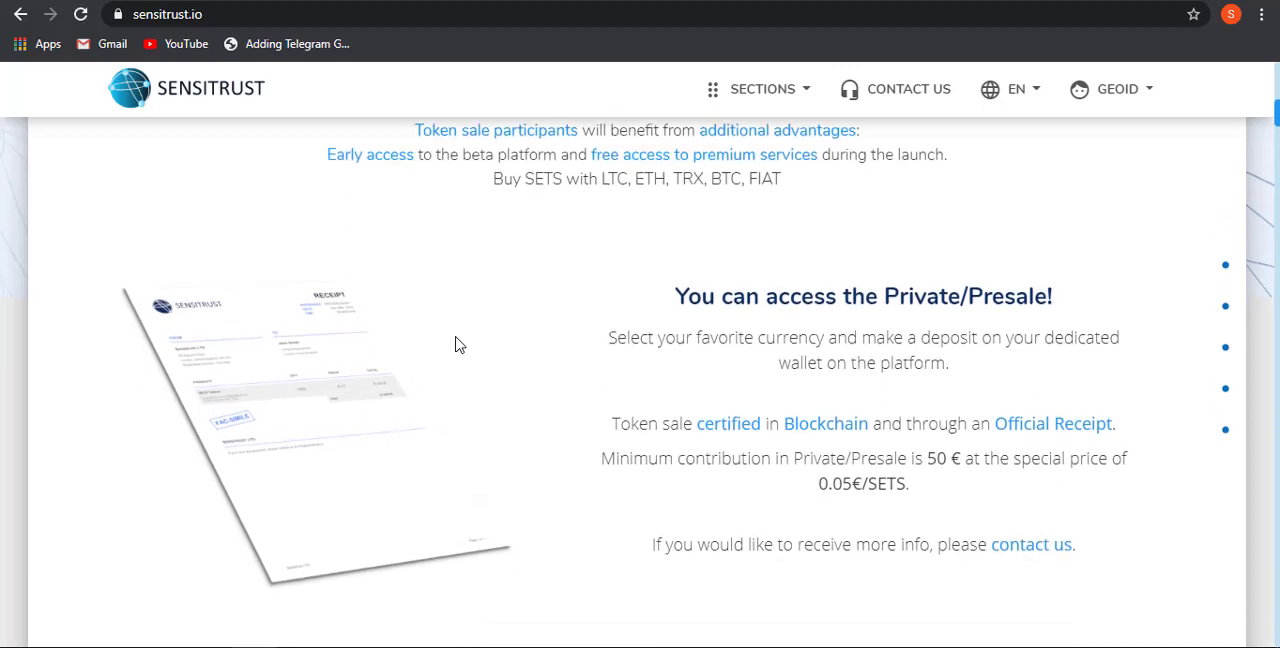
scroll("down", 3)
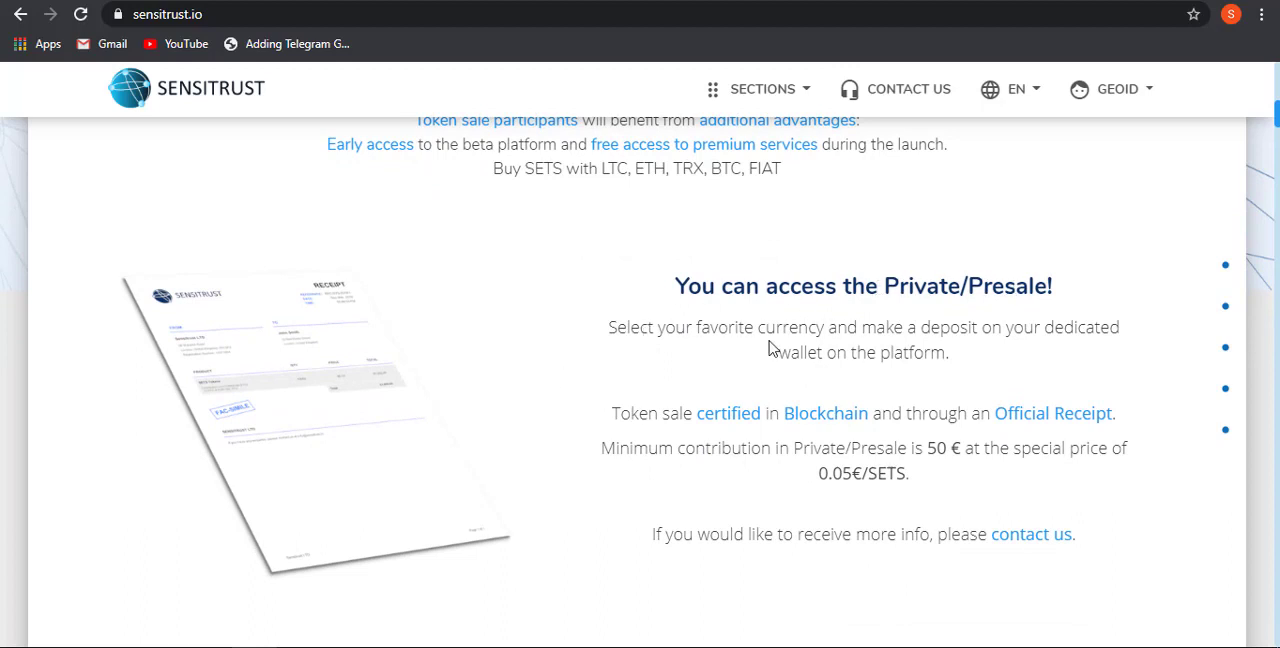
mouse_move(880, 350)
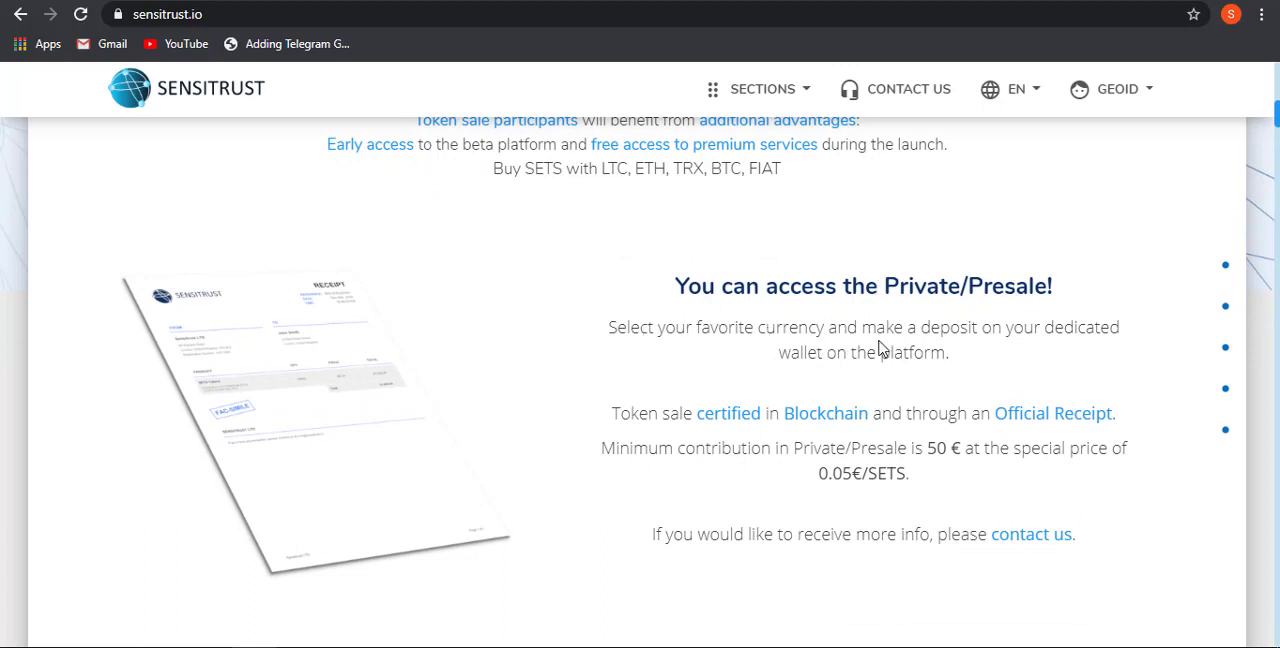
mouse_move(818, 350)
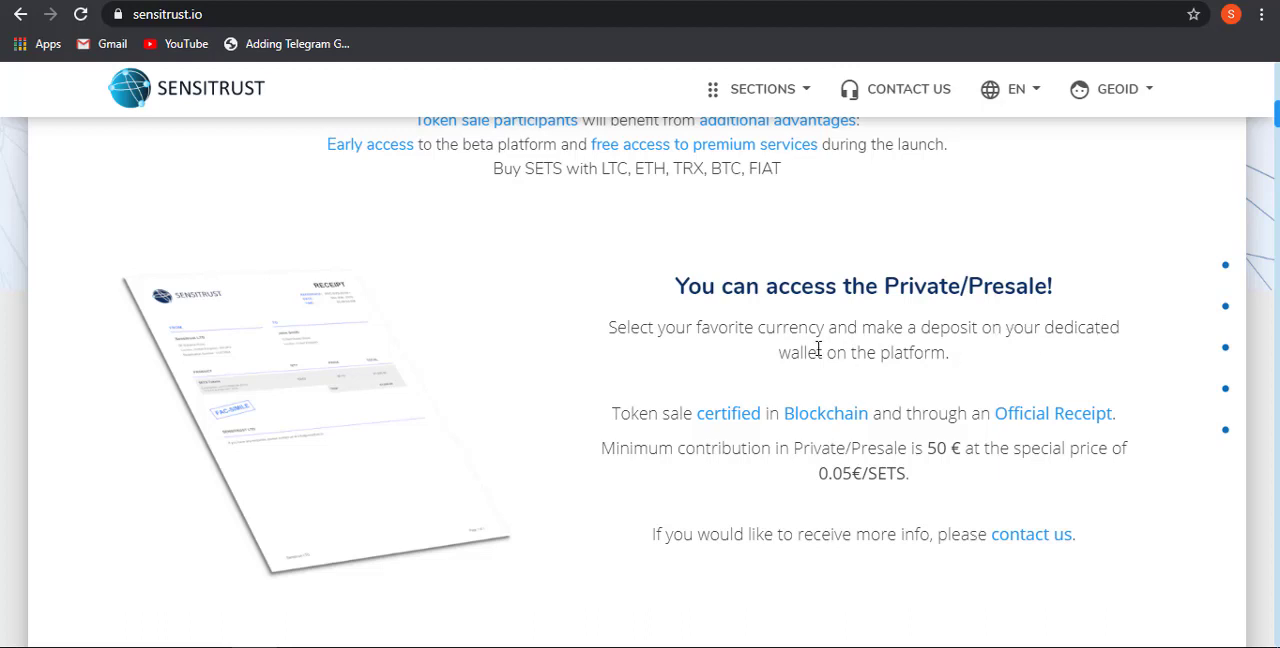
mouse_move(787, 394)
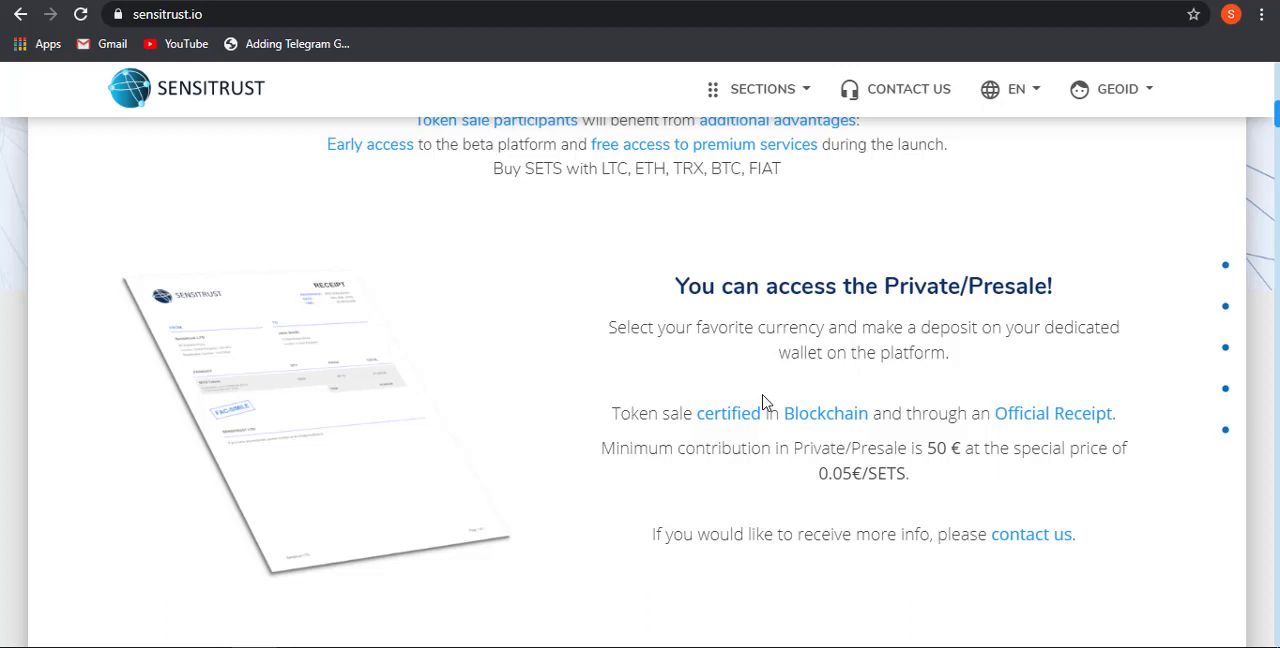
mouse_move(703, 446)
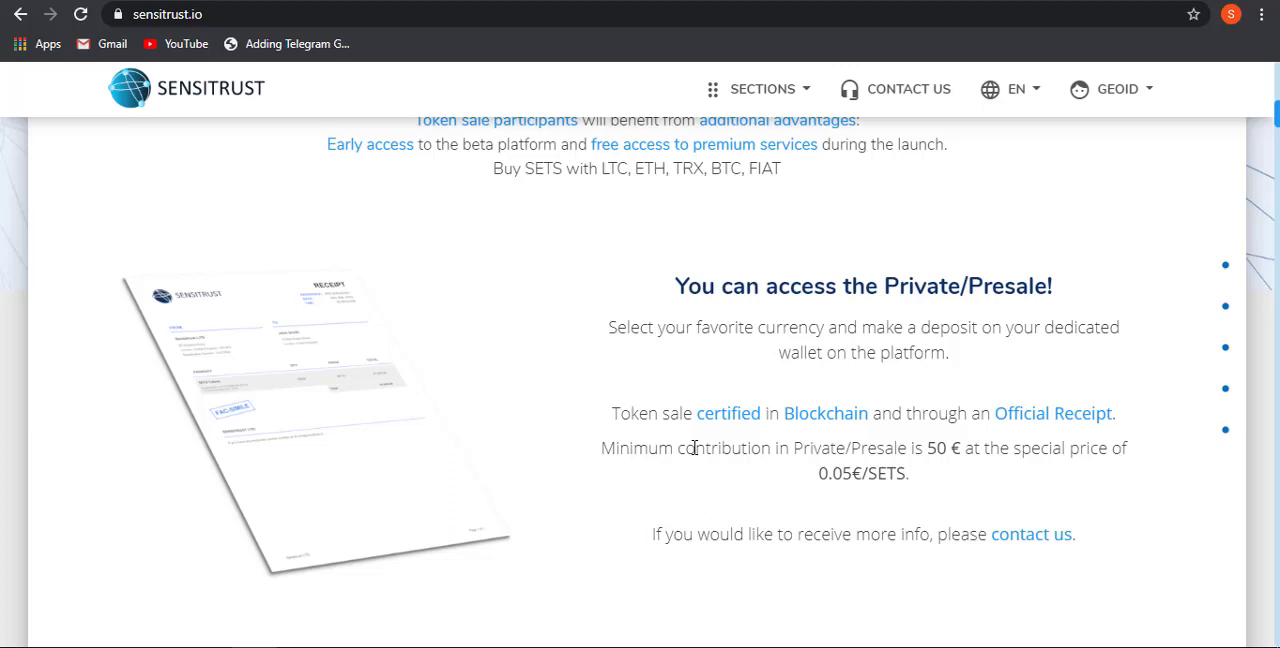
scroll("down", 3)
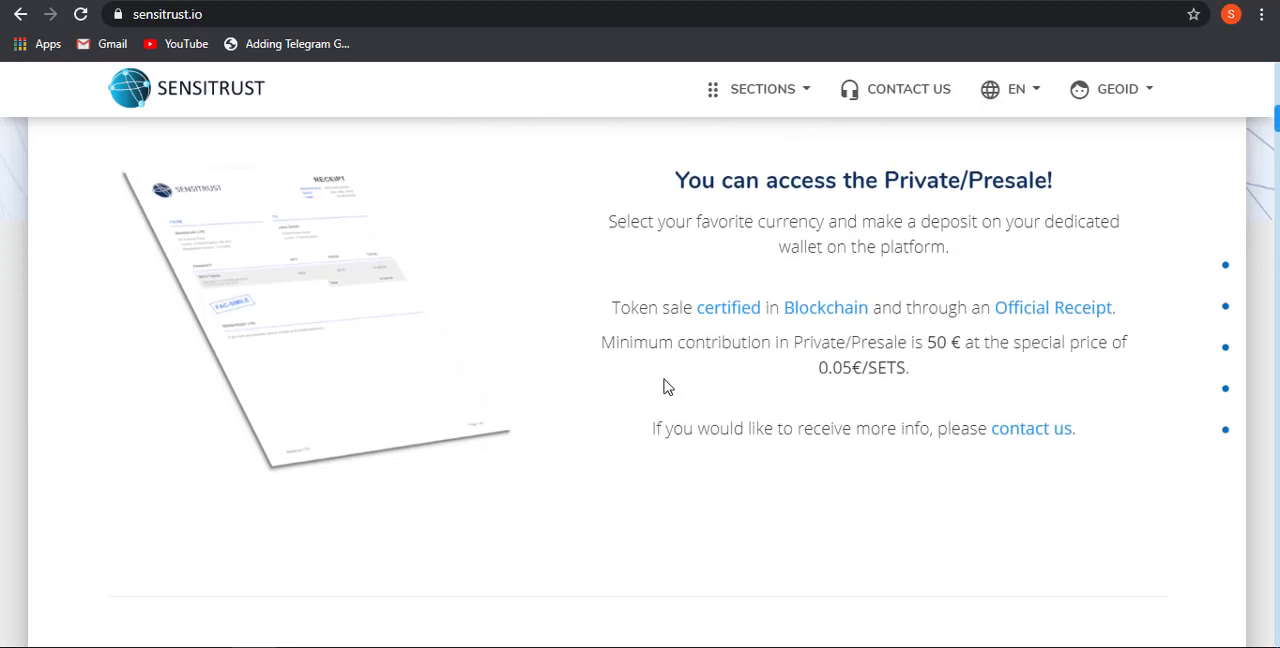
mouse_move(815, 376)
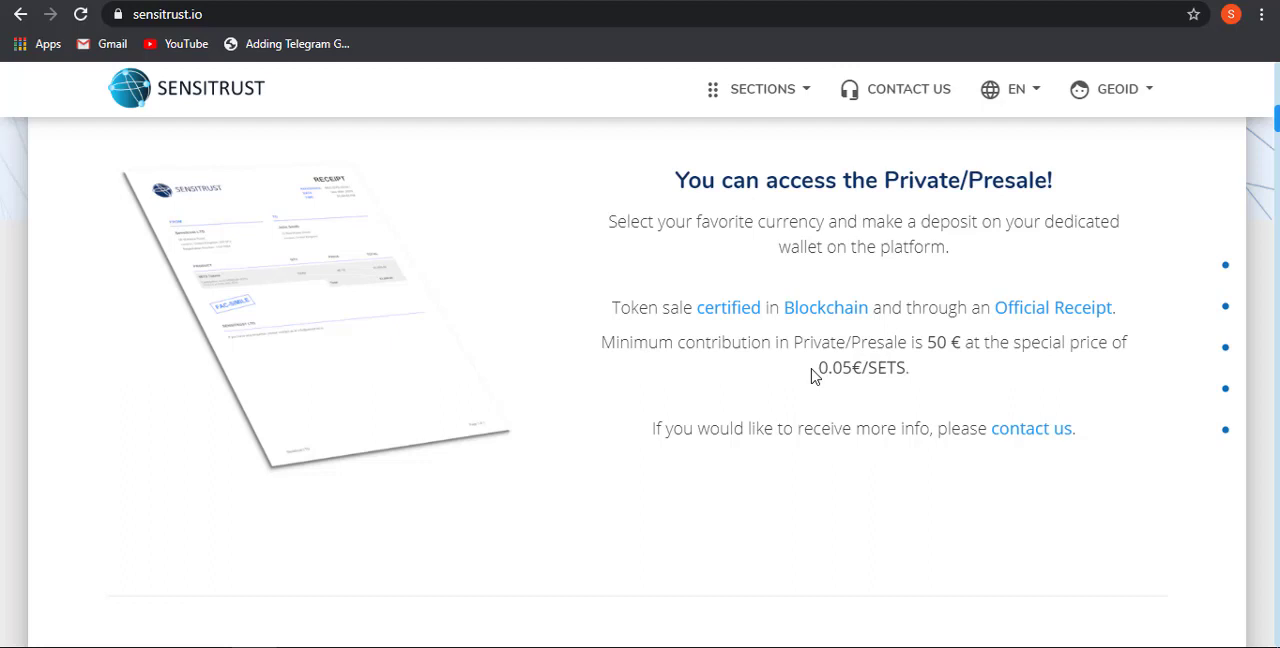
scroll("down", 3)
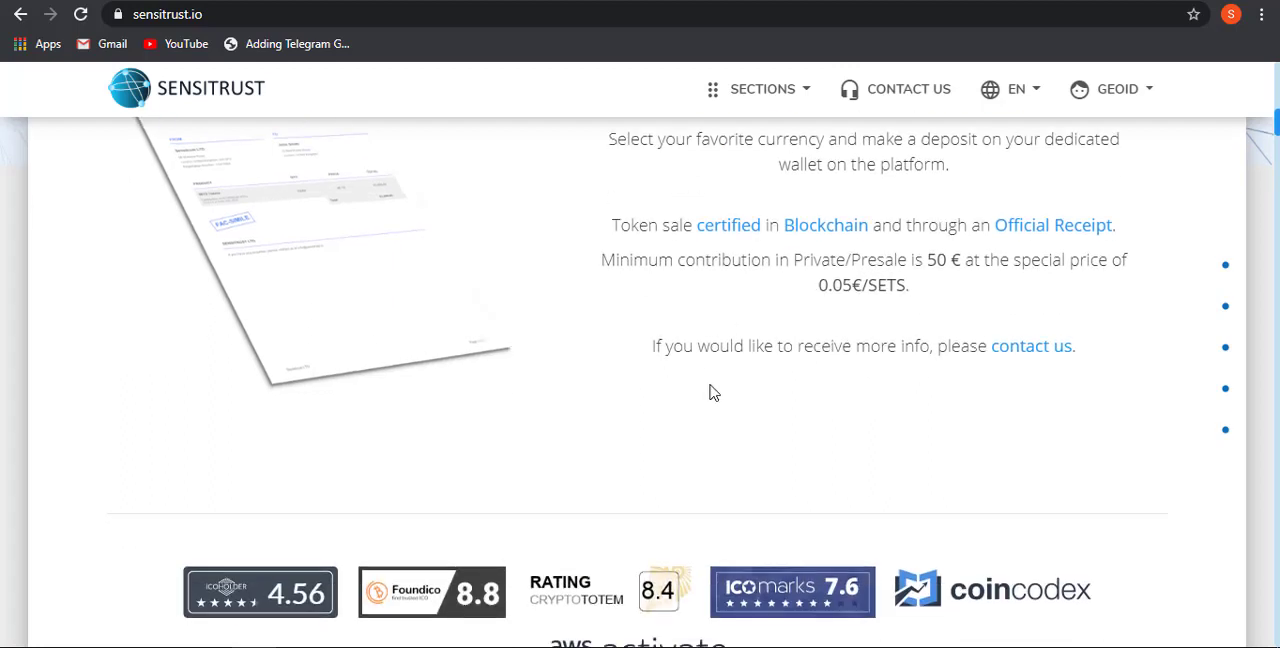
mouse_move(578, 408)
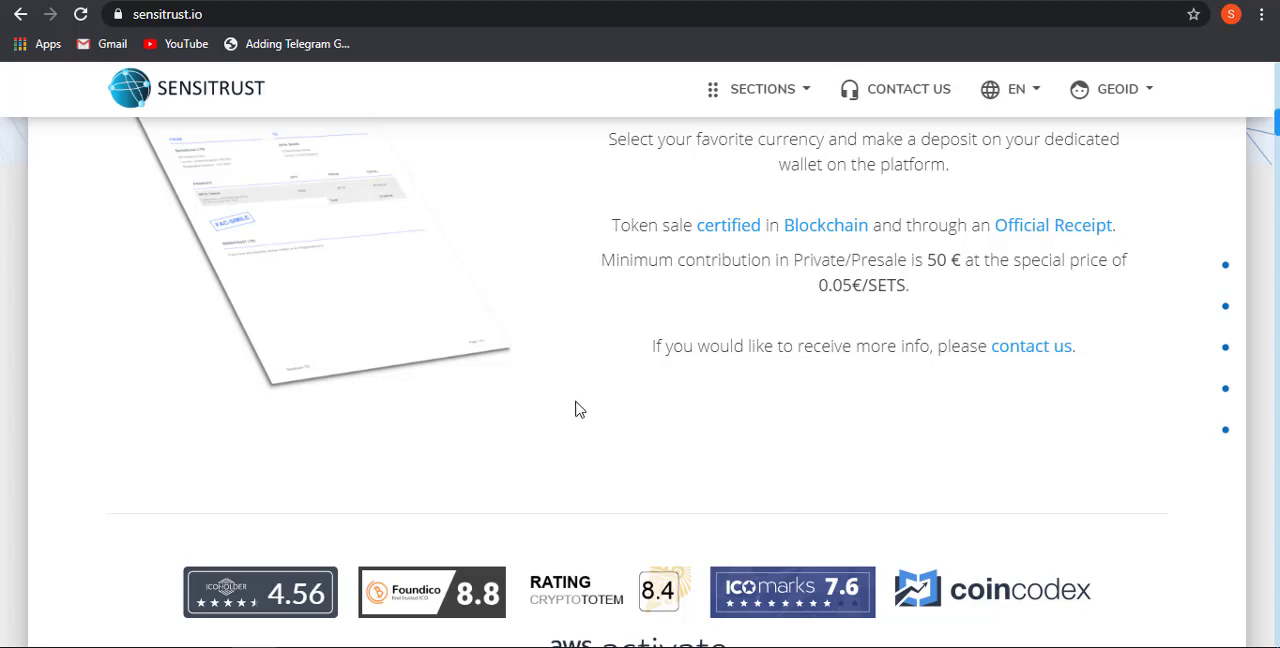
scroll("down", 3)
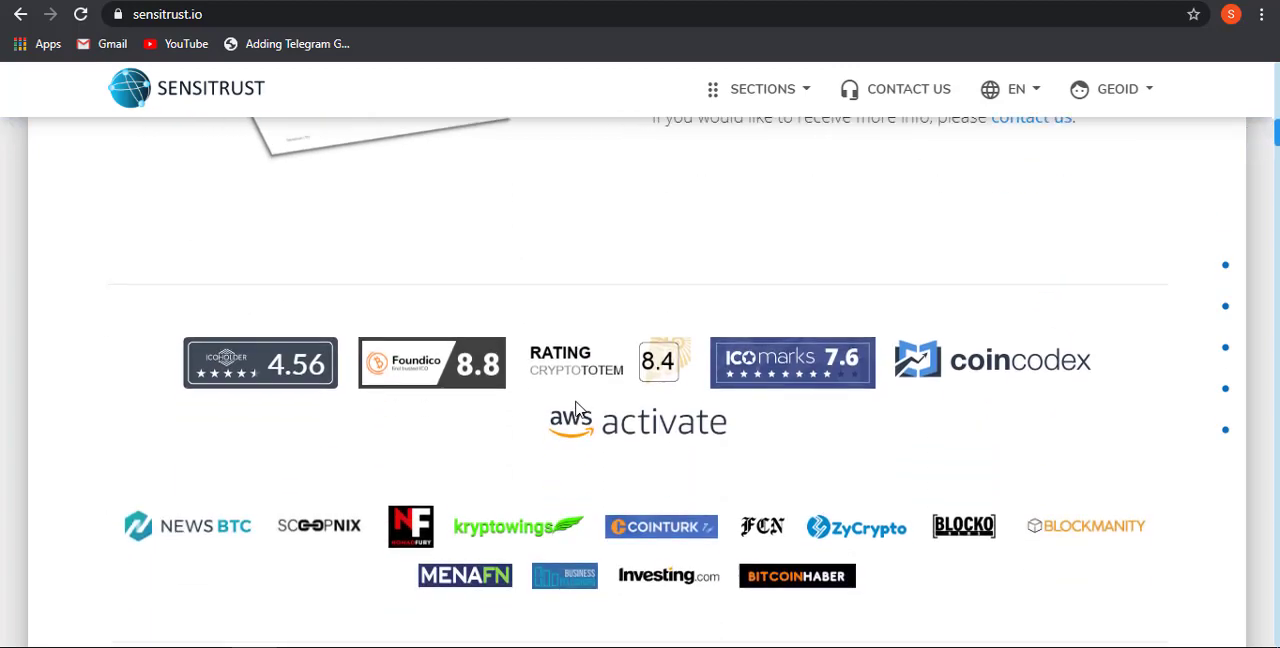
scroll("up", 3)
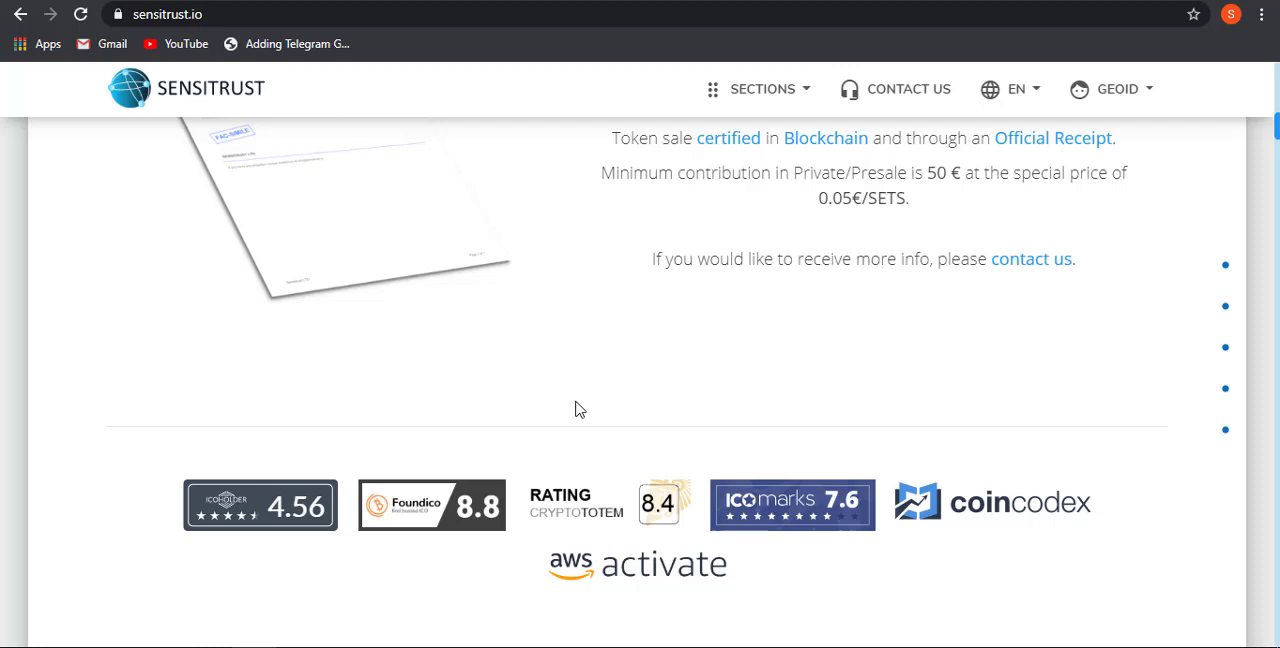
scroll("down", 3)
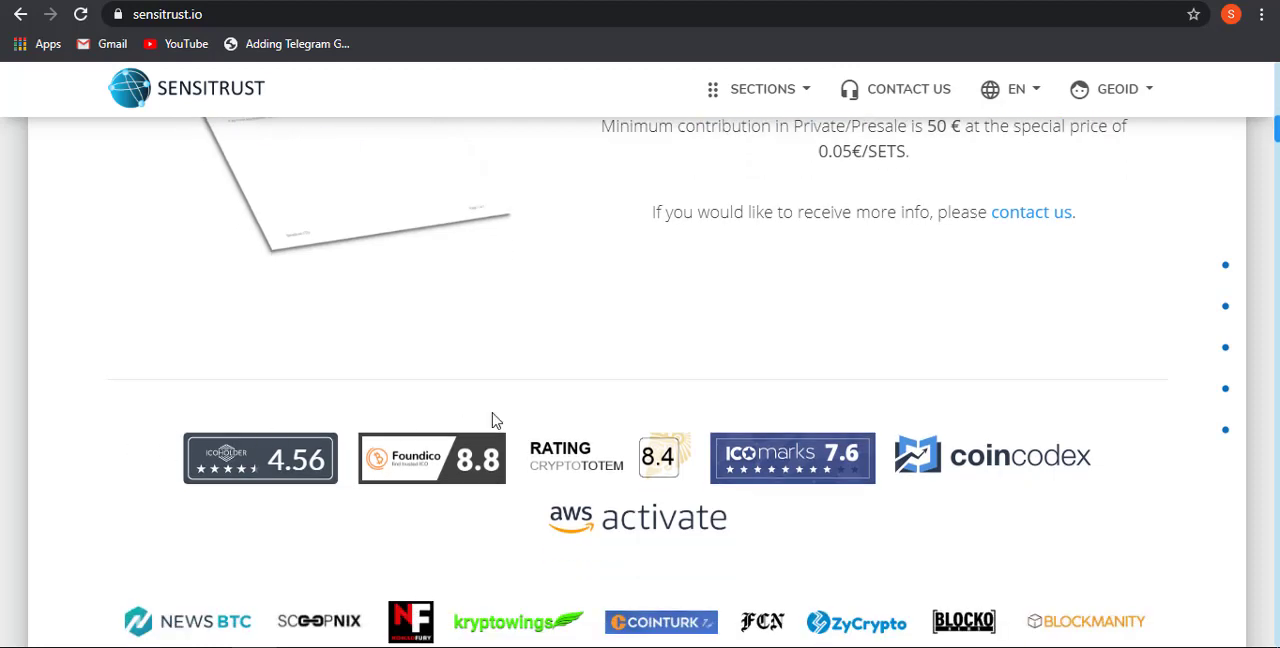
mouse_move(723, 527)
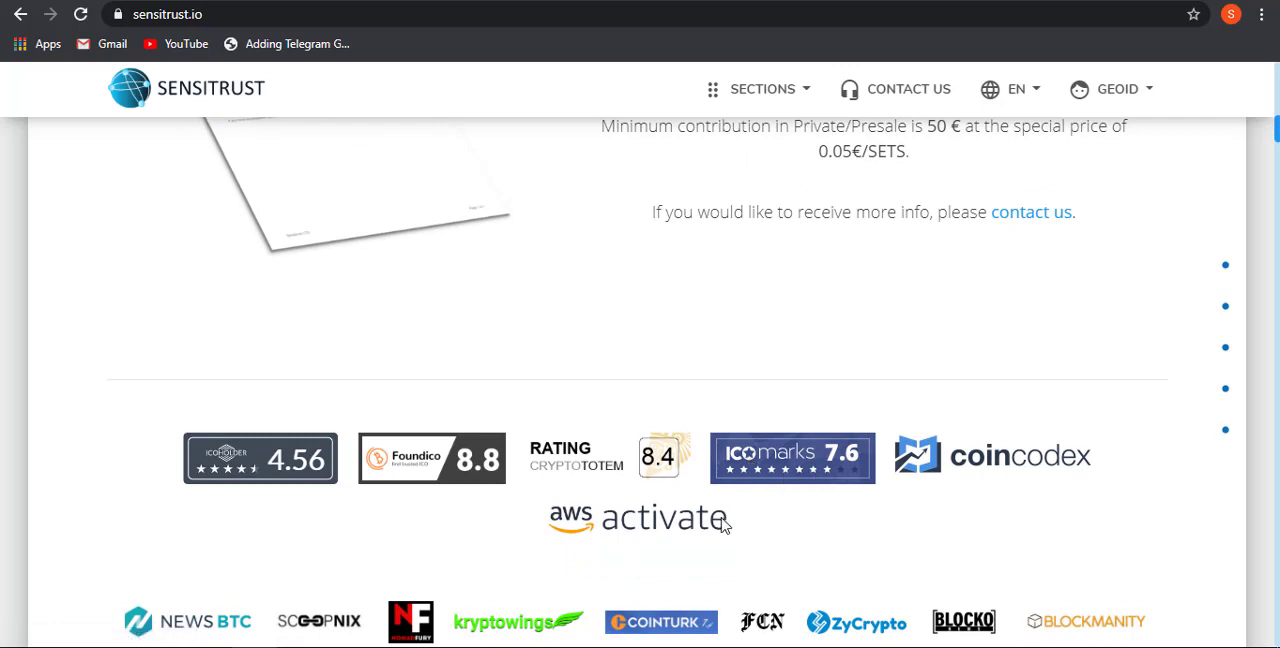
mouse_move(375, 492)
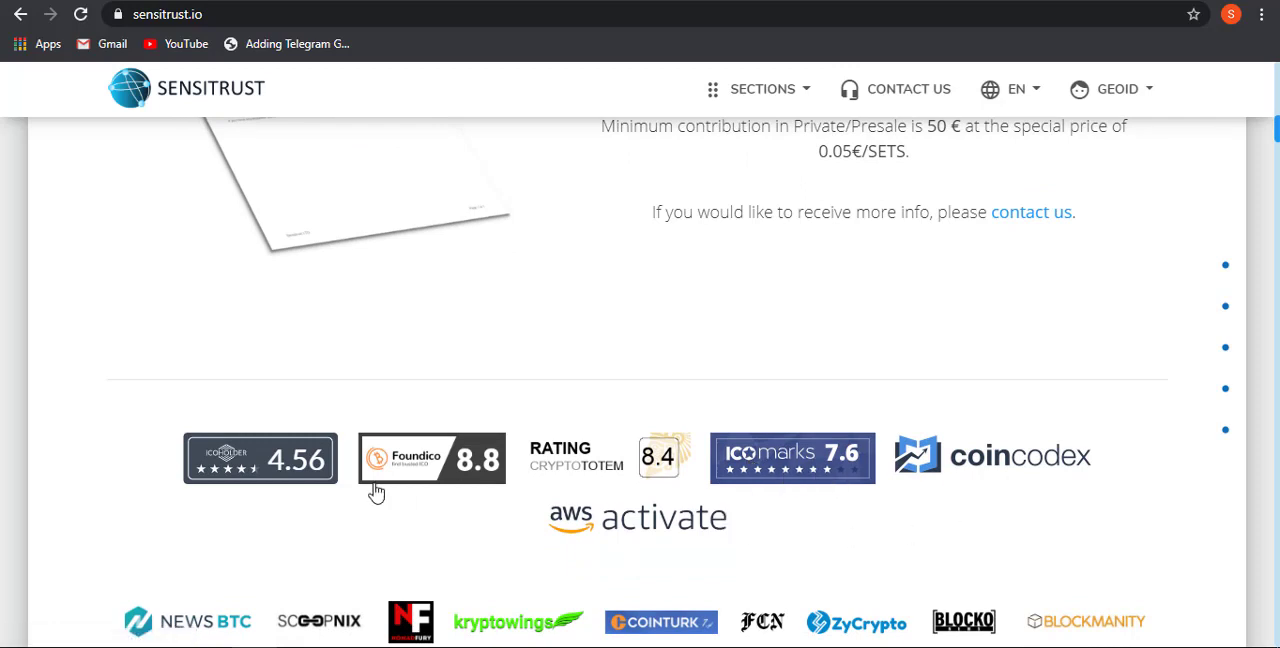
mouse_move(315, 472)
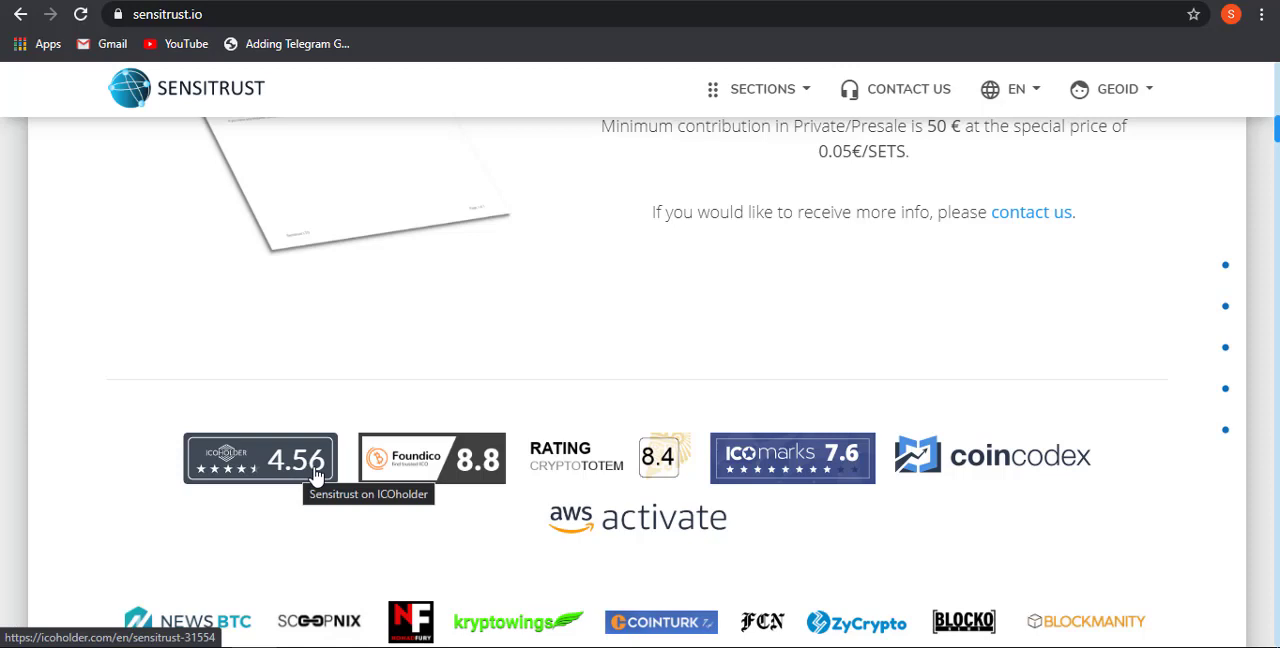
mouse_move(343, 475)
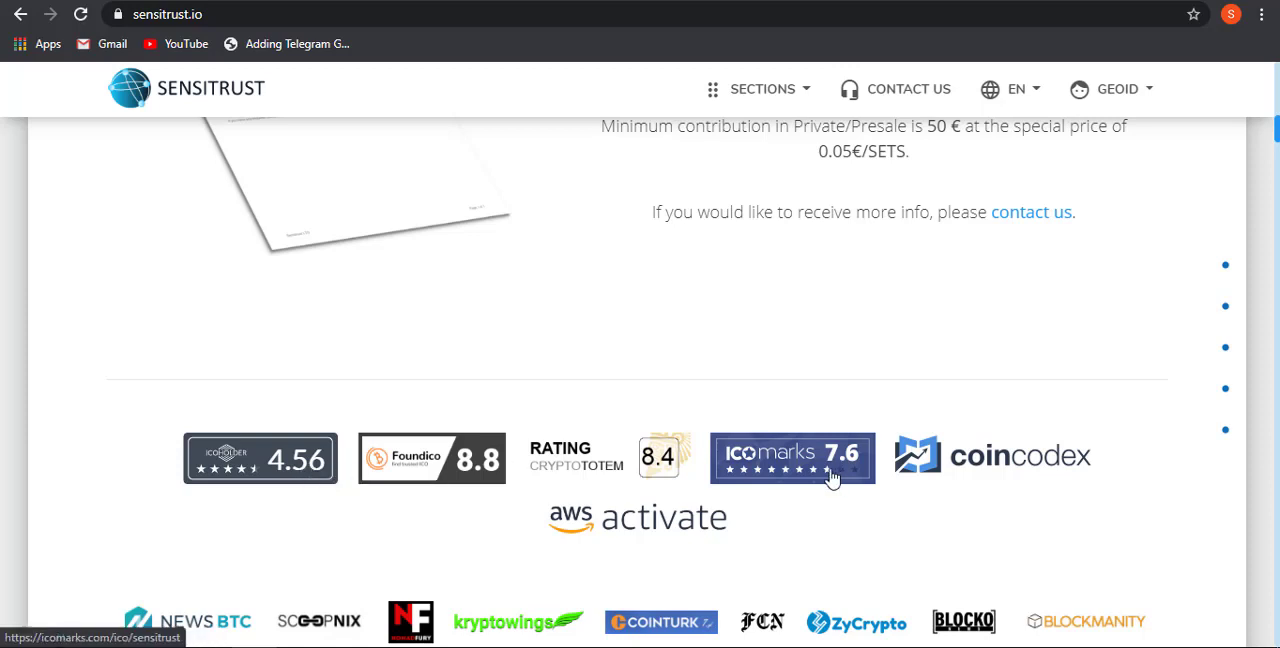
mouse_move(832, 483)
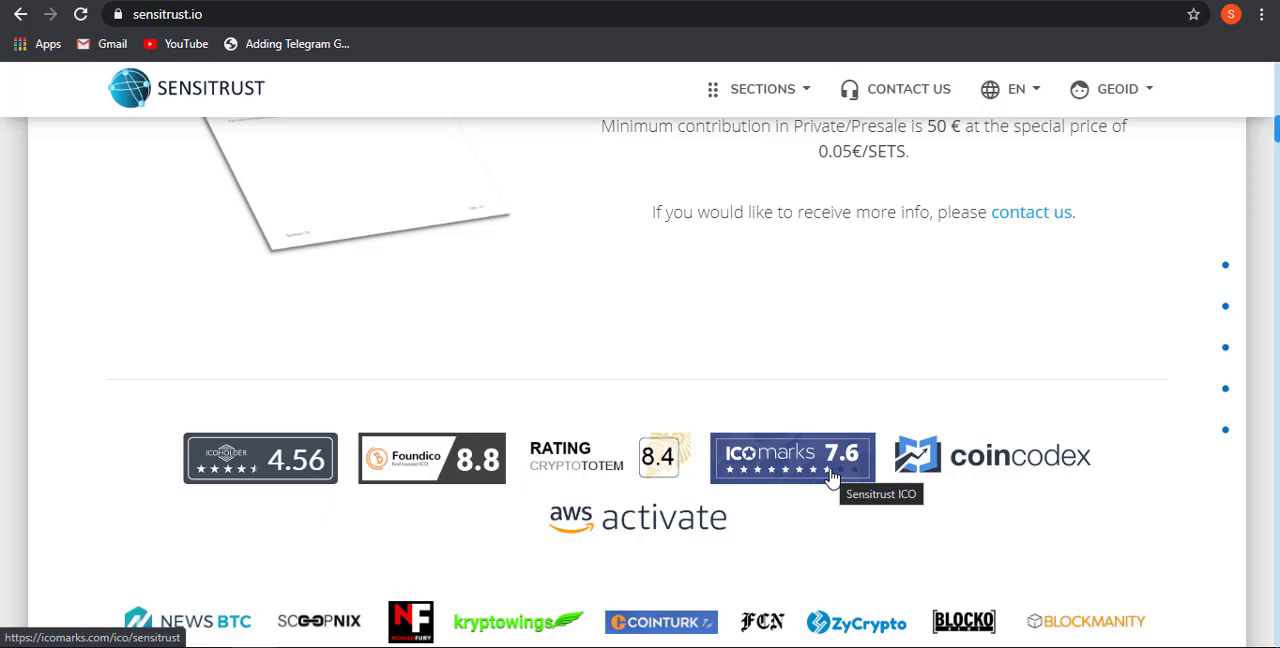
mouse_move(827, 480)
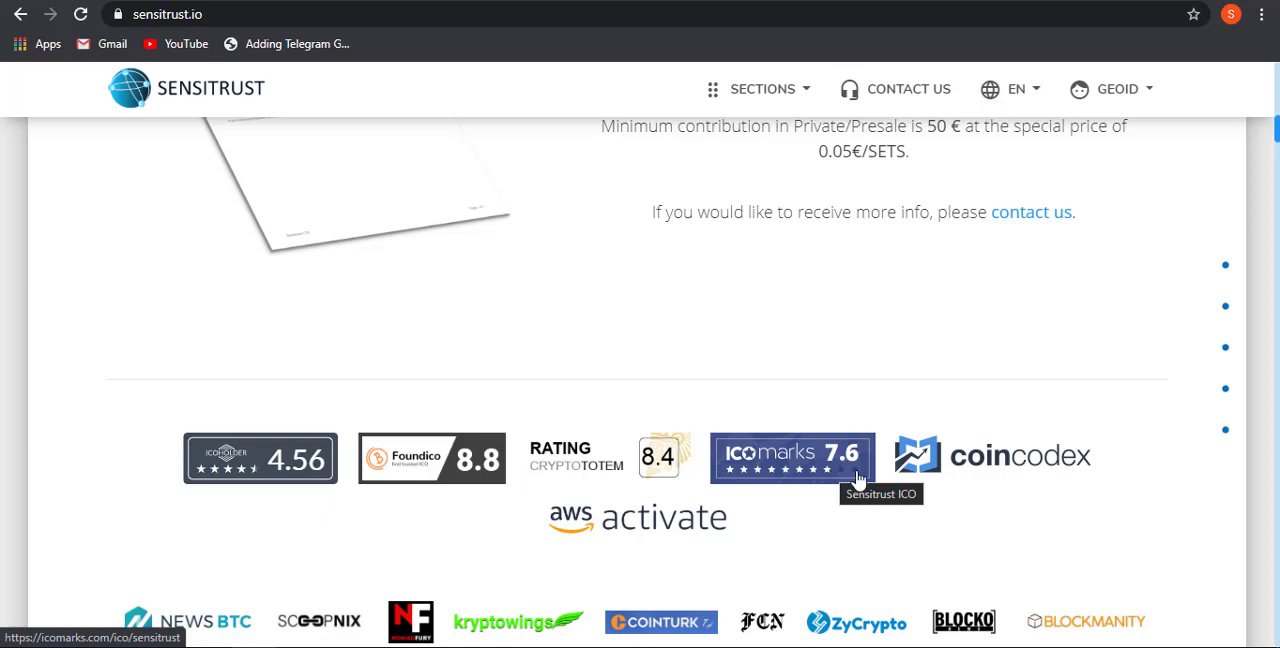
scroll("down", 3)
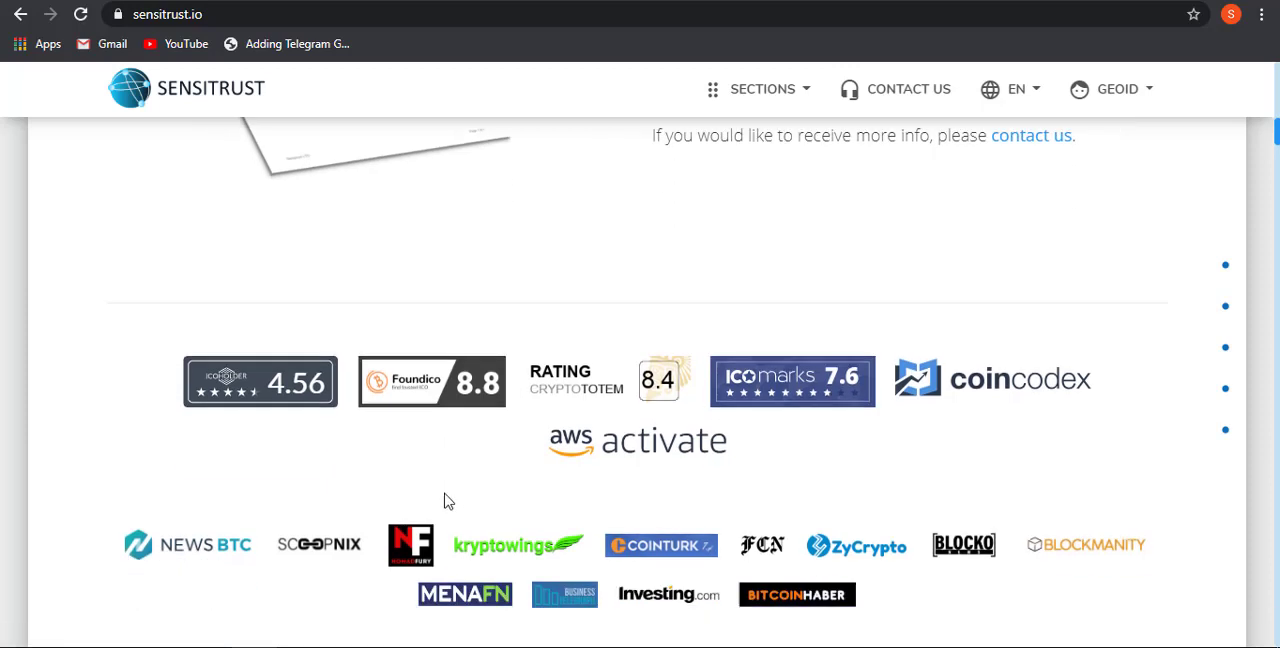
scroll("down", 3)
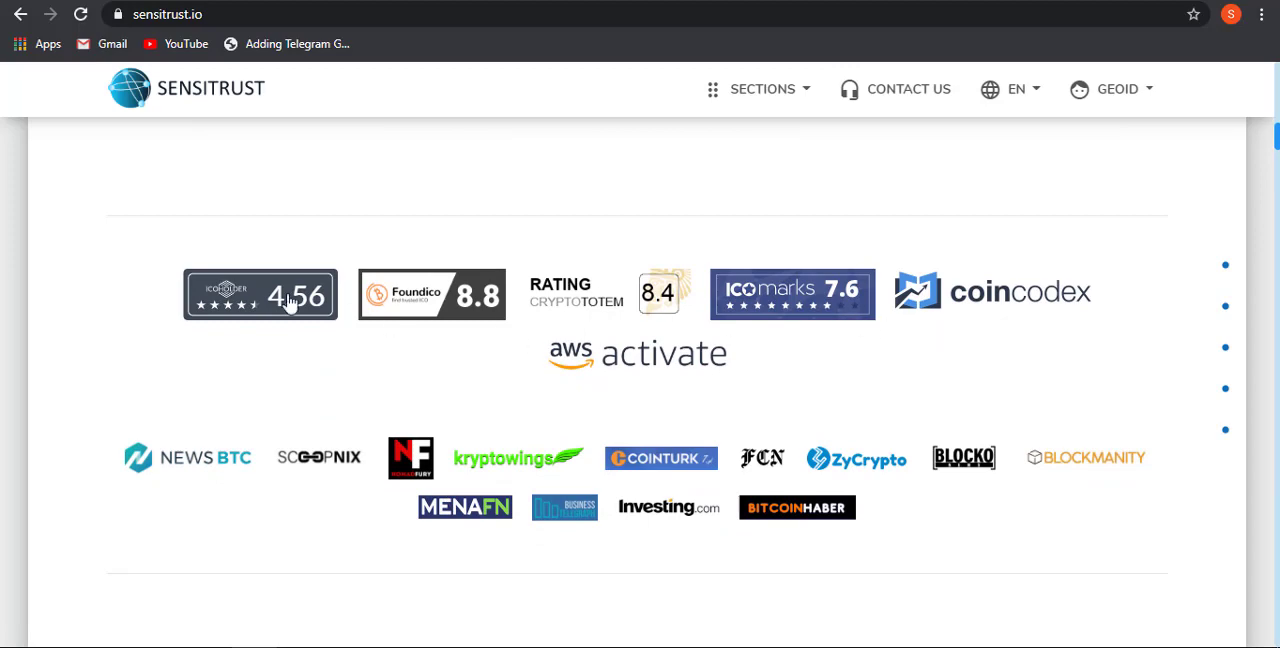
mouse_move(375, 294)
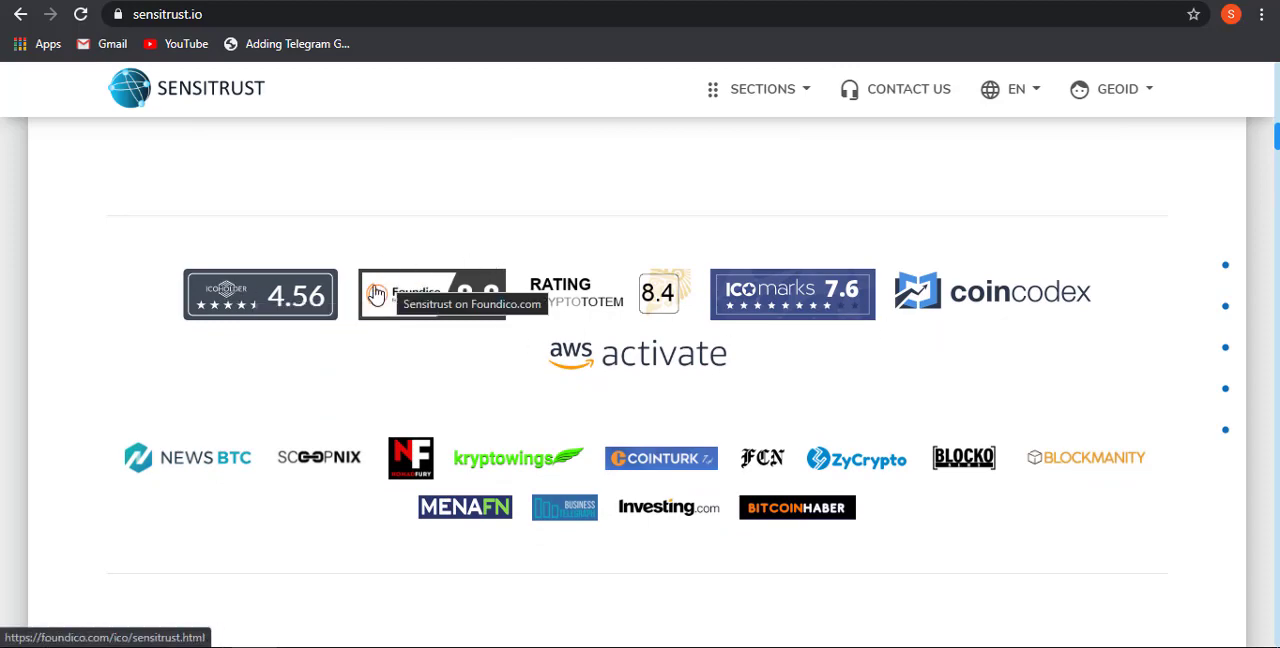
scroll("up", 3)
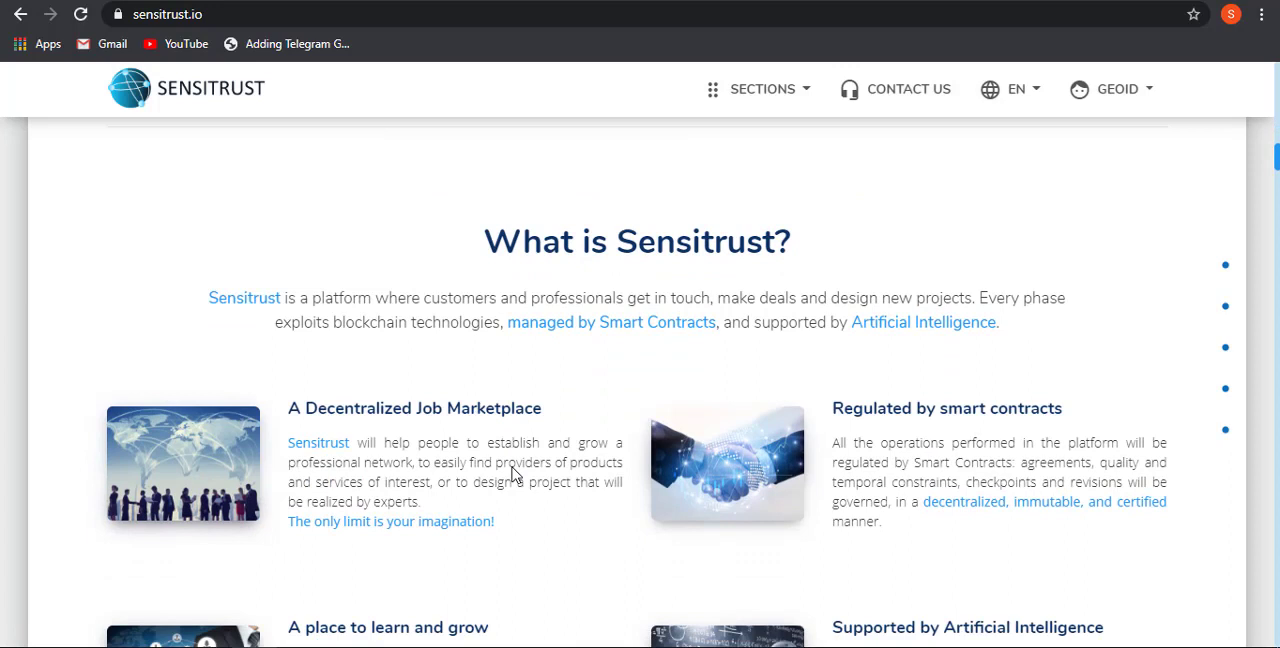
scroll("down", 3)
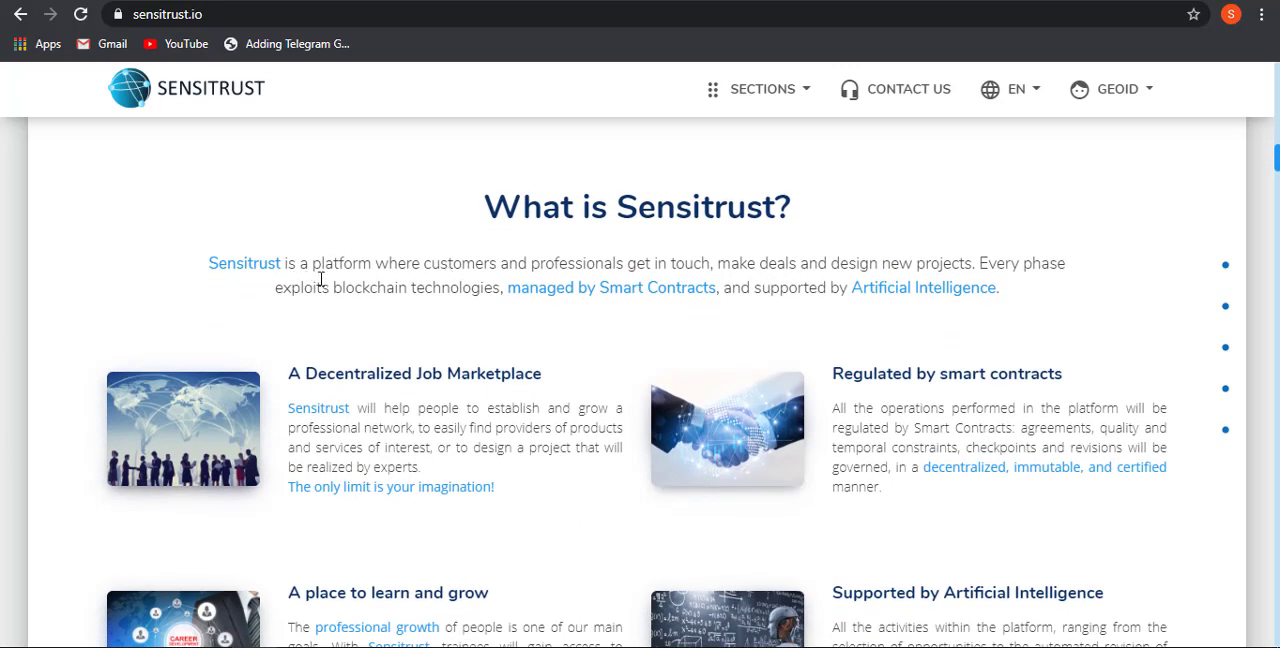
mouse_move(394, 272)
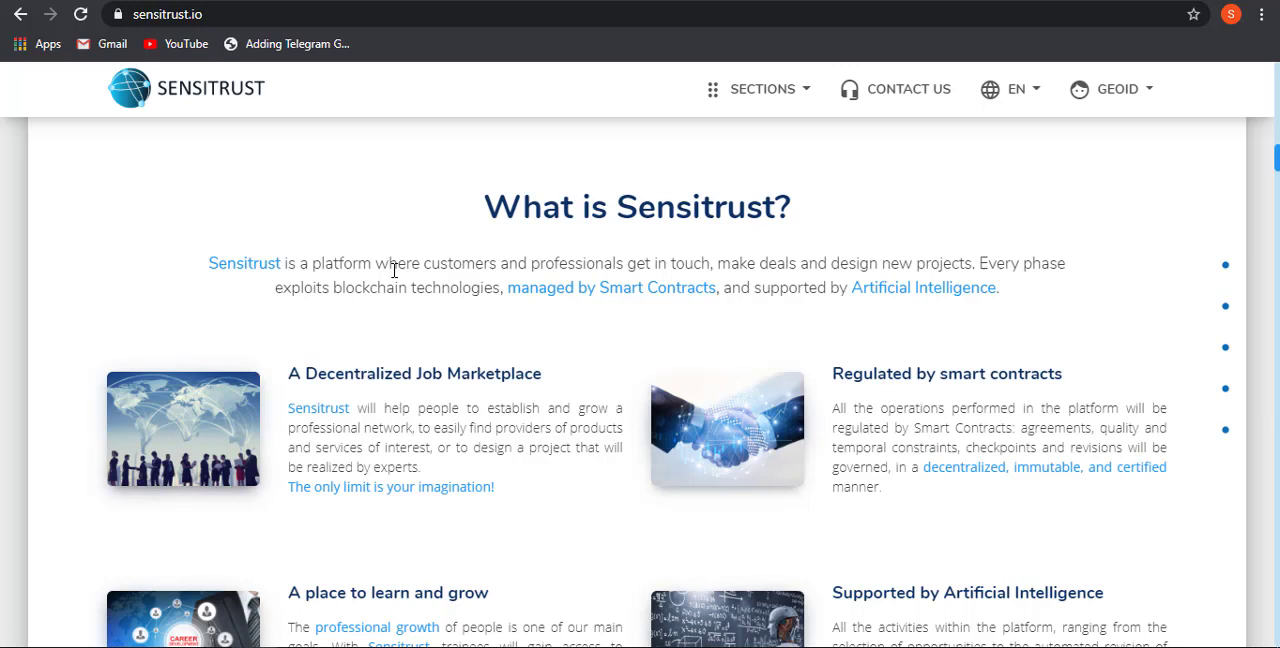
scroll("down", 3)
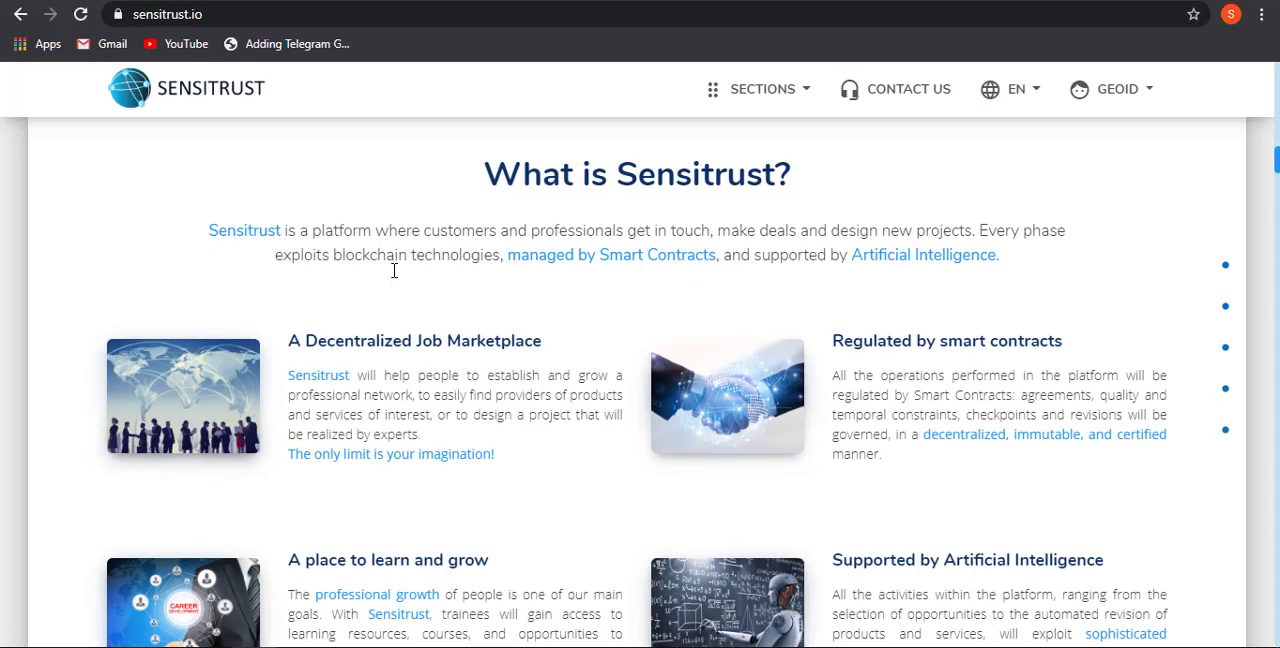
mouse_move(726, 260)
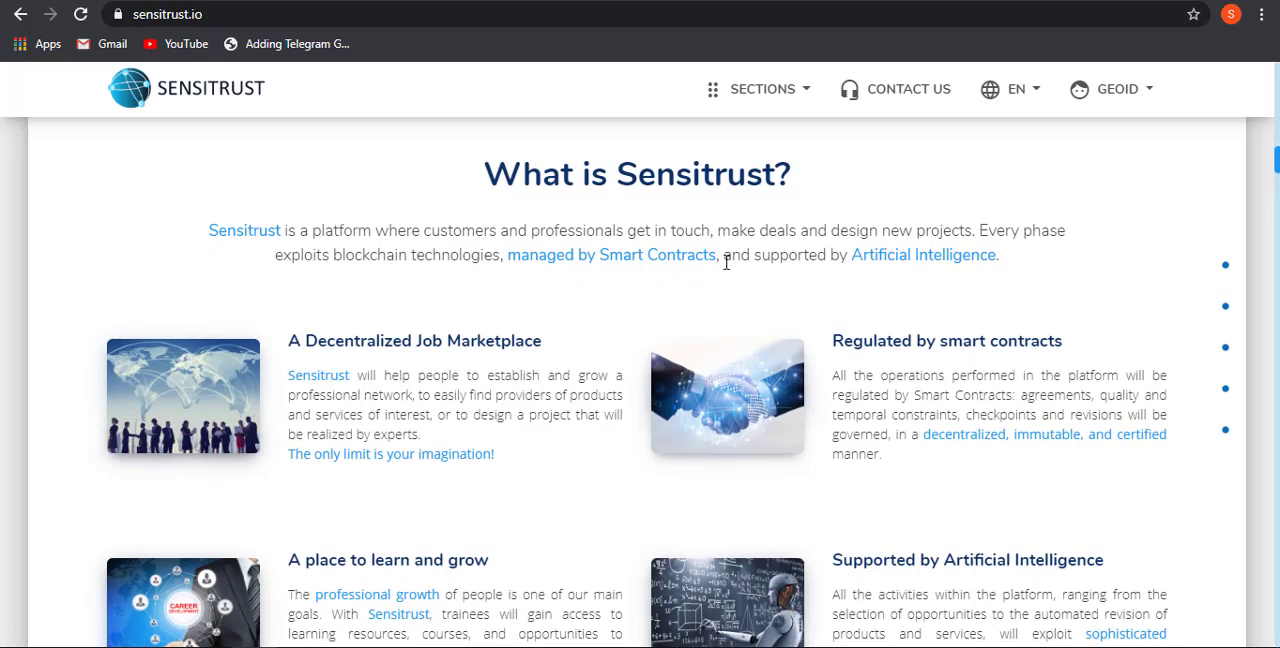
mouse_move(978, 297)
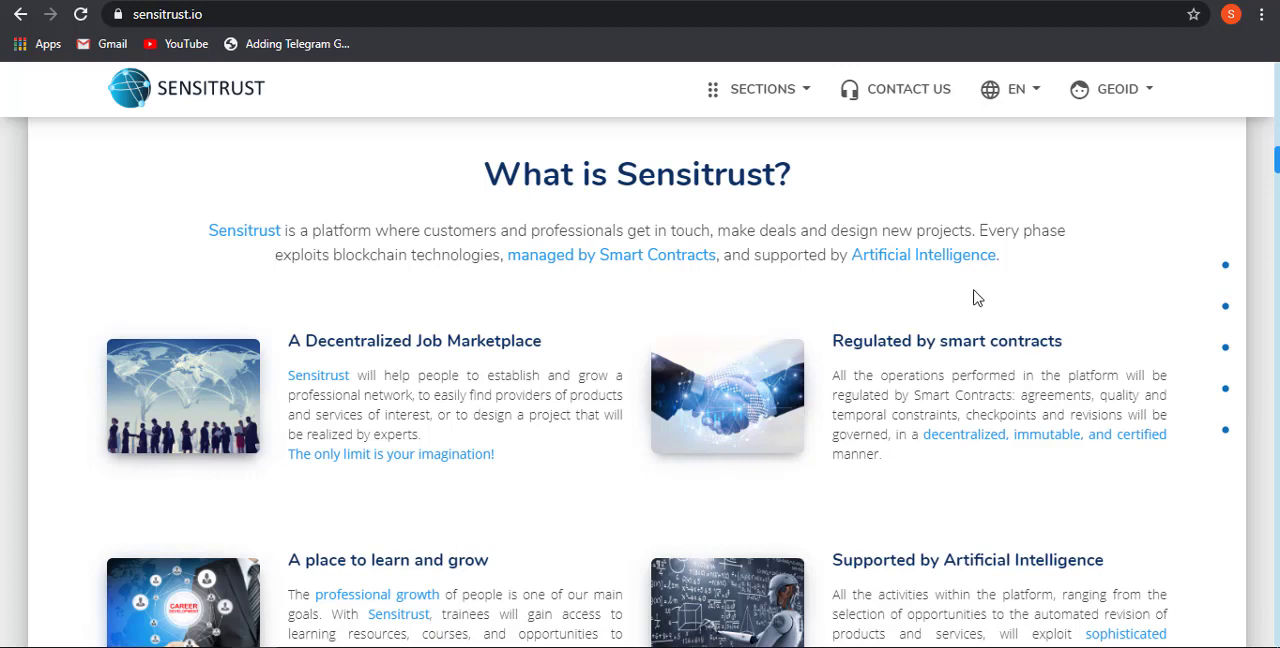
mouse_move(795, 300)
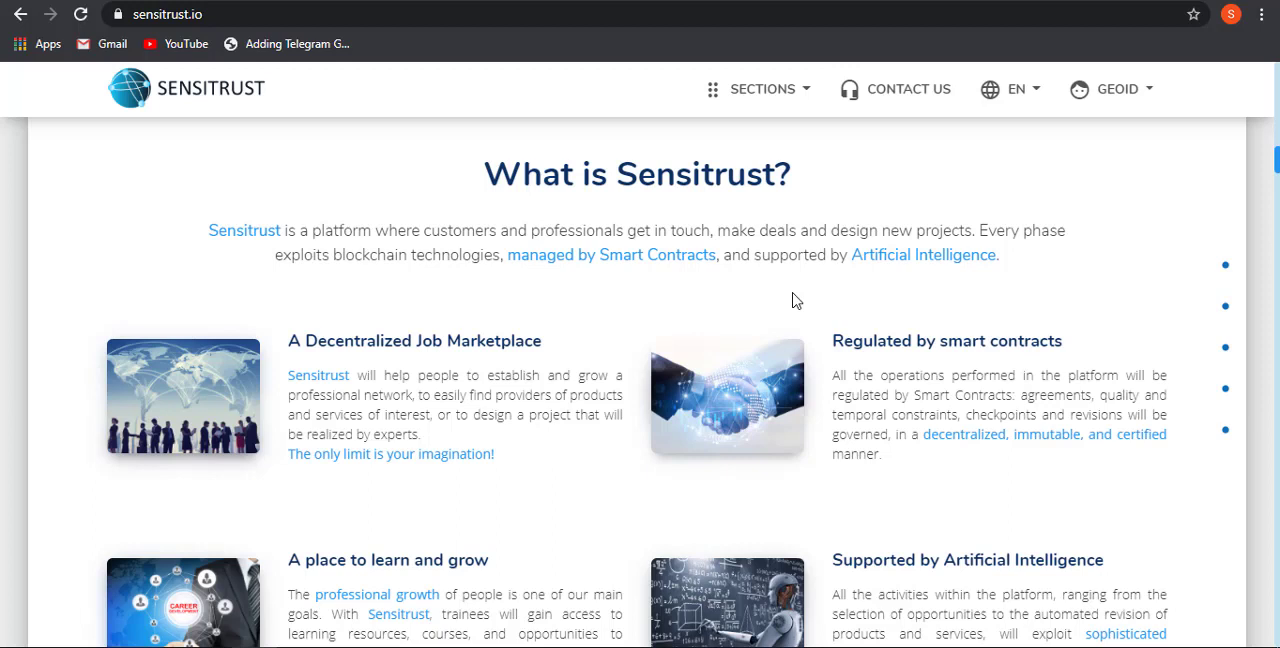
scroll("down", 3)
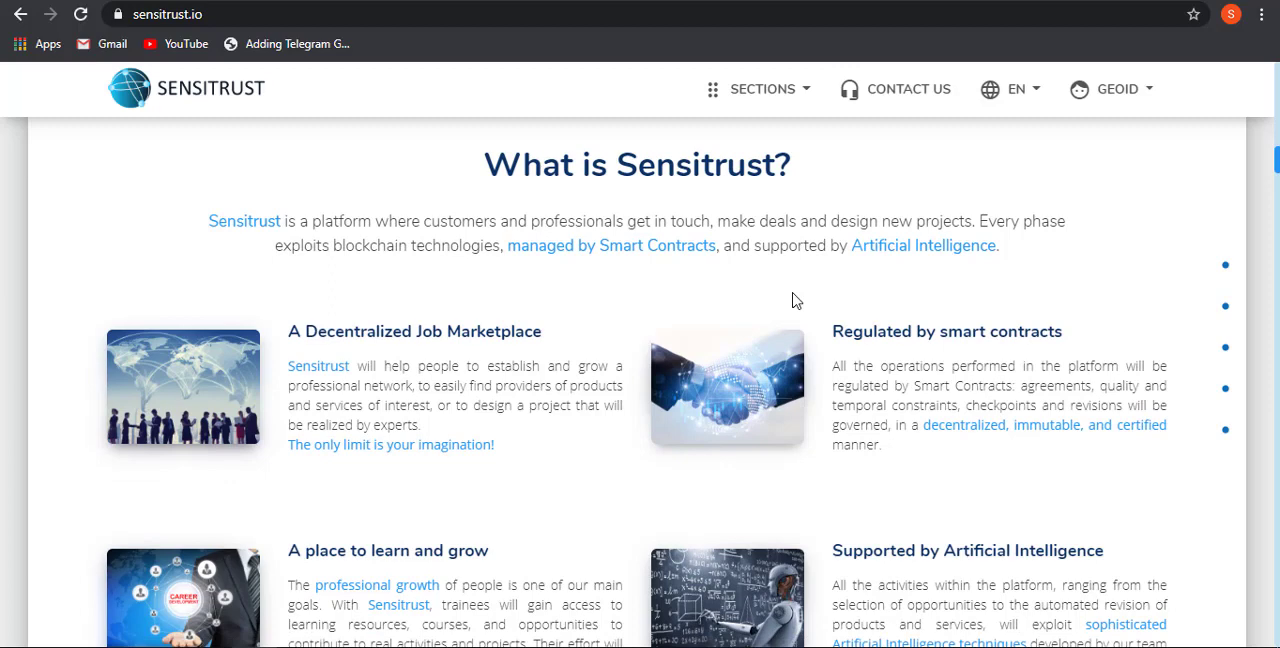
scroll("down", 3)
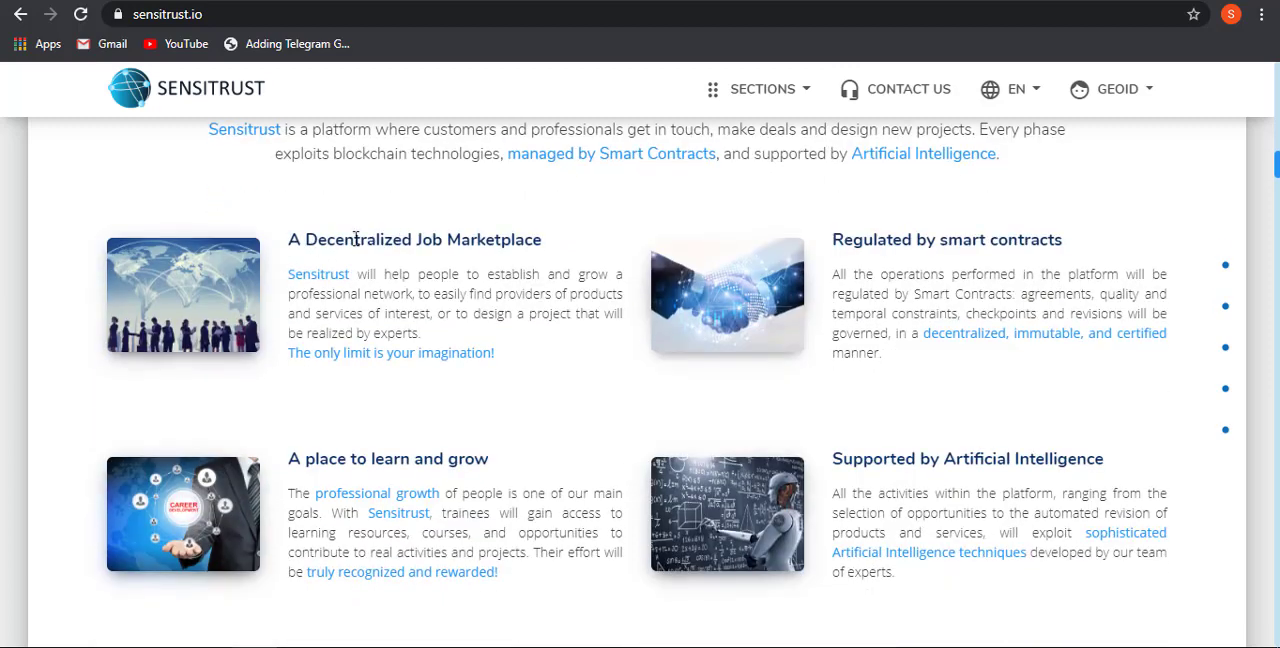
mouse_move(870, 248)
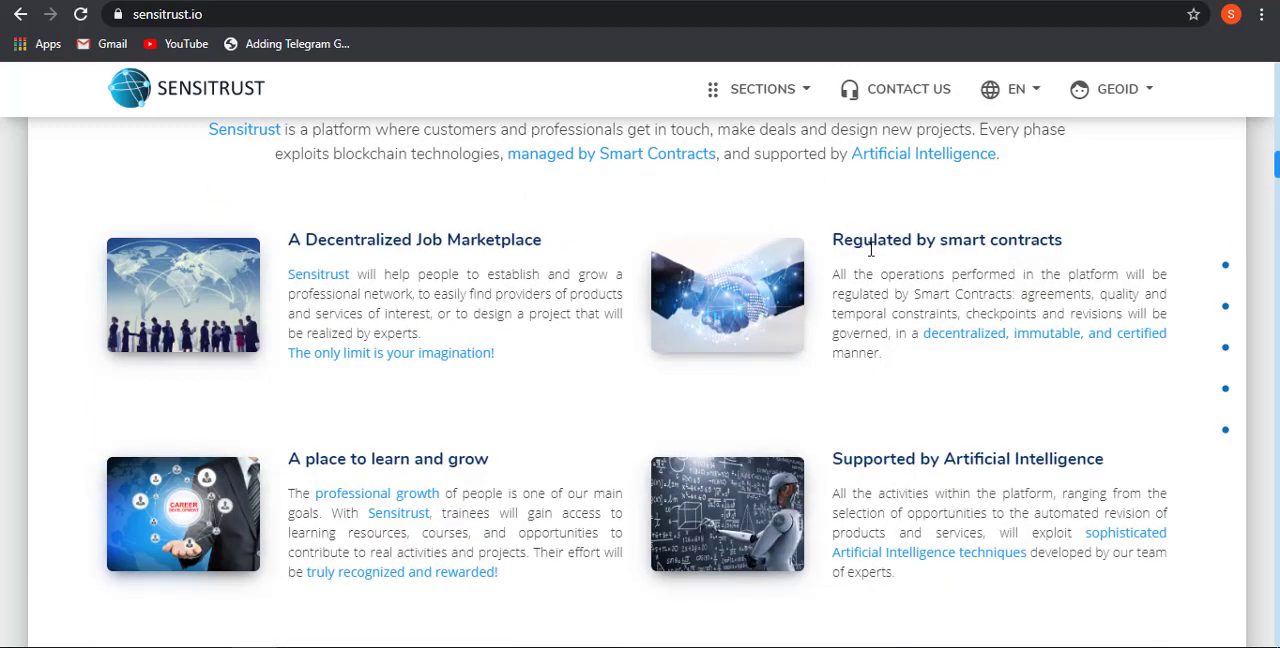
mouse_move(349, 466)
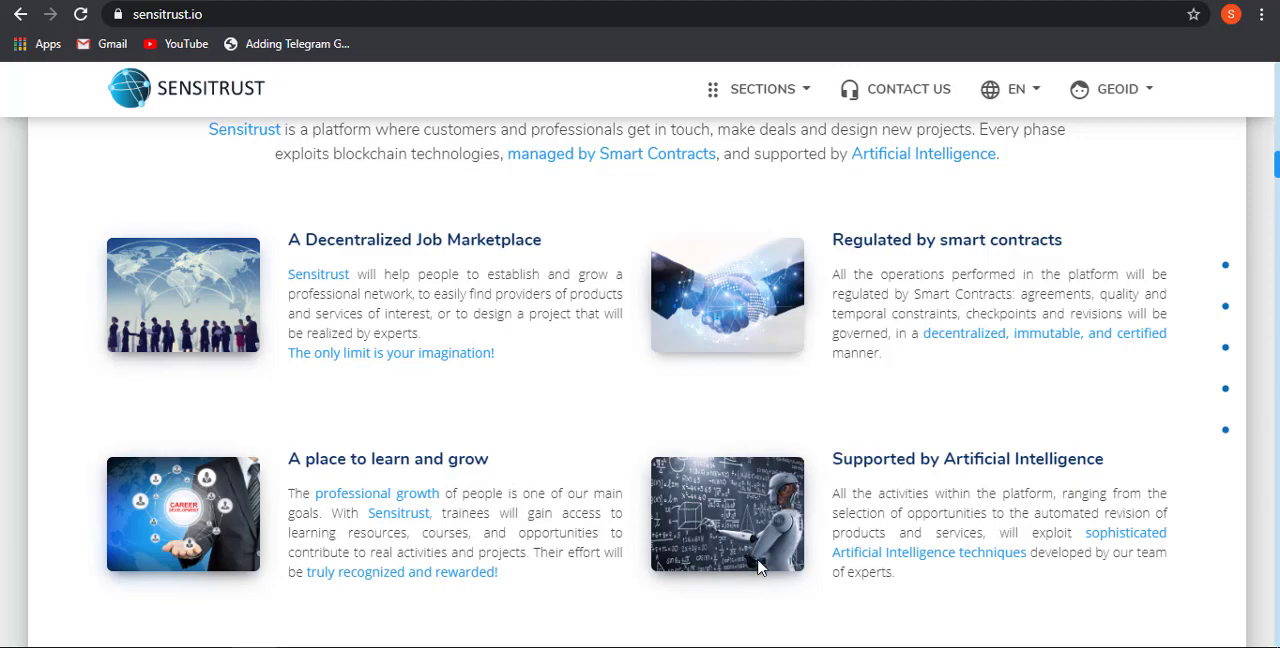
scroll("down", 3)
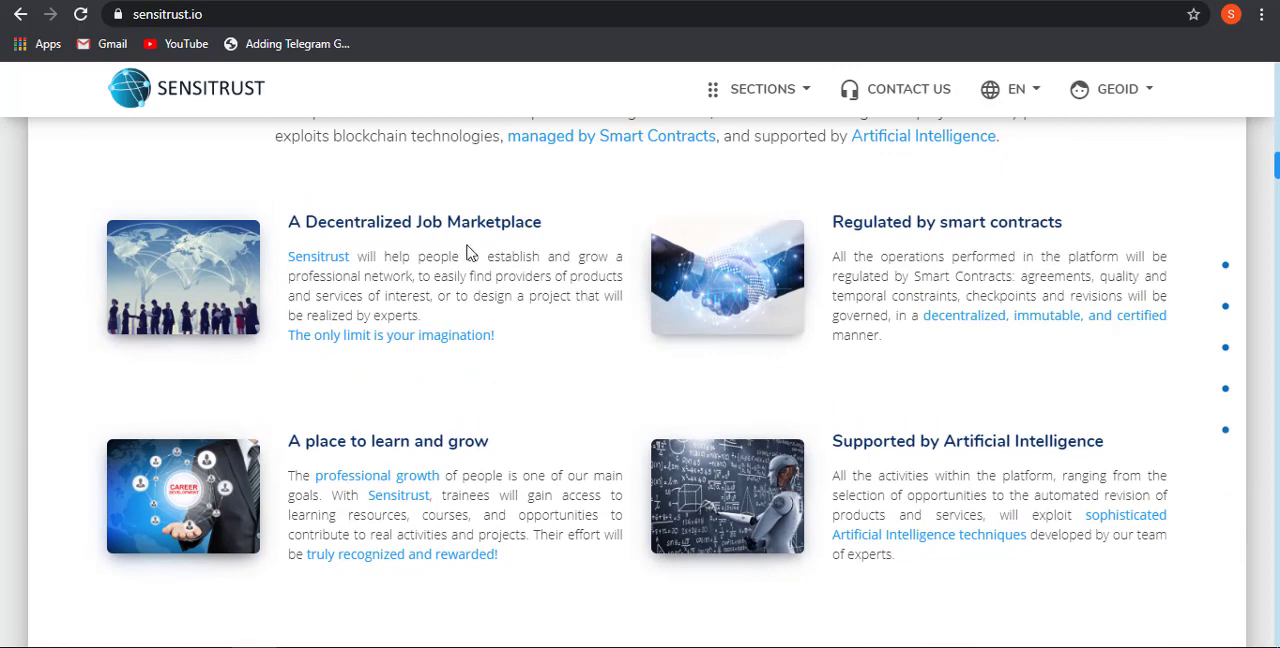
scroll("down", 3)
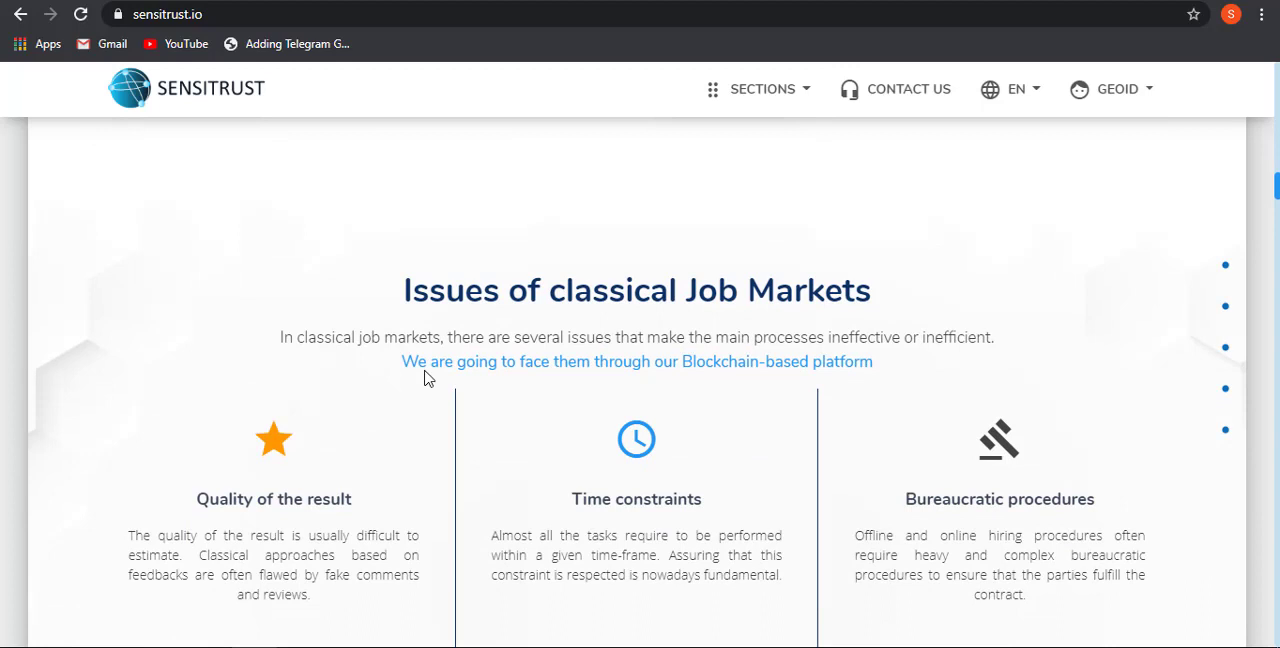
scroll("down", 3)
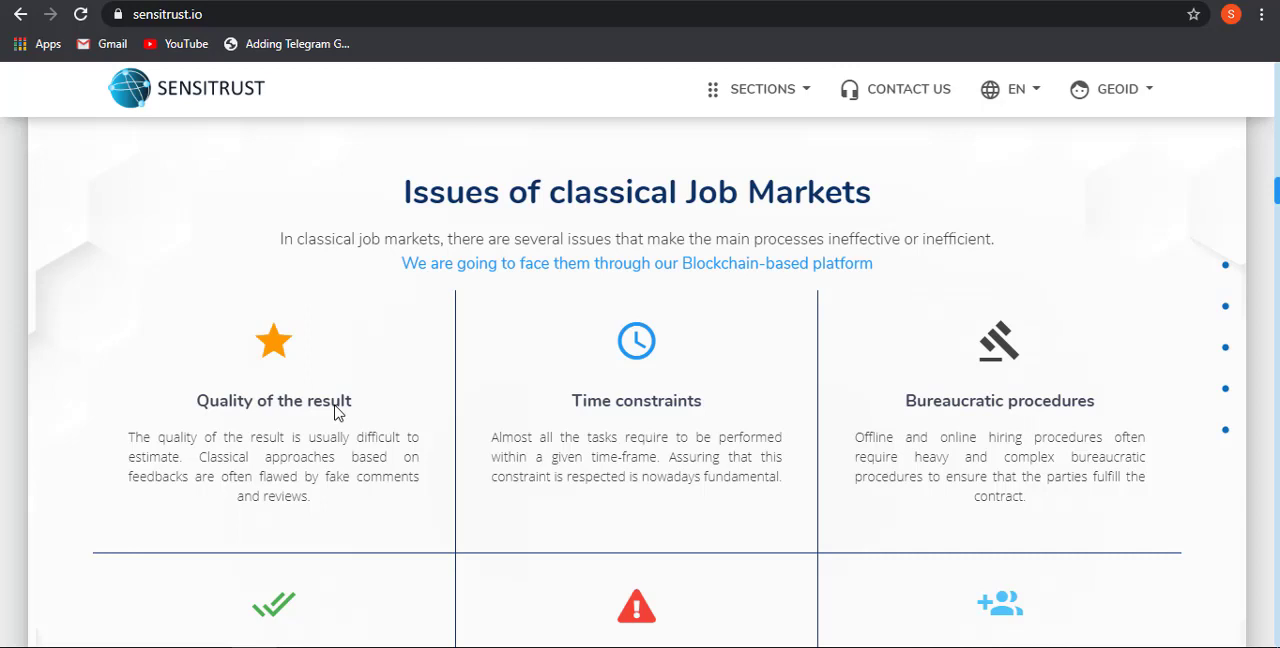
scroll("down", 3)
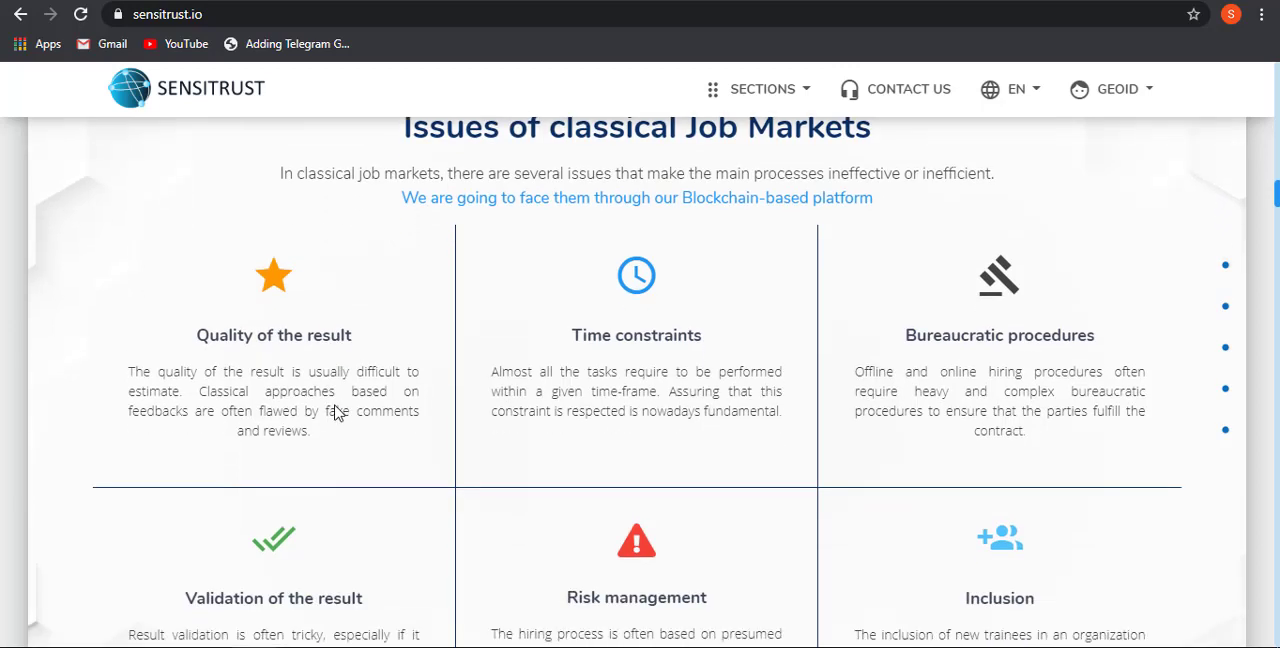
mouse_move(510, 296)
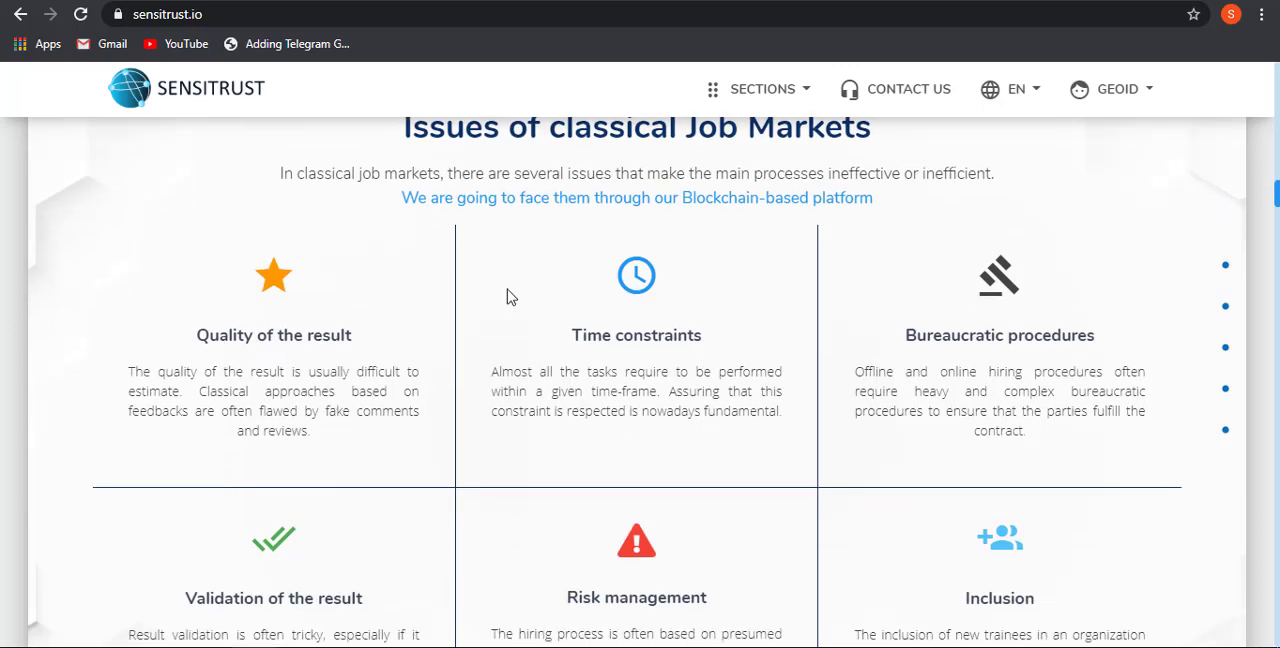
mouse_move(958, 370)
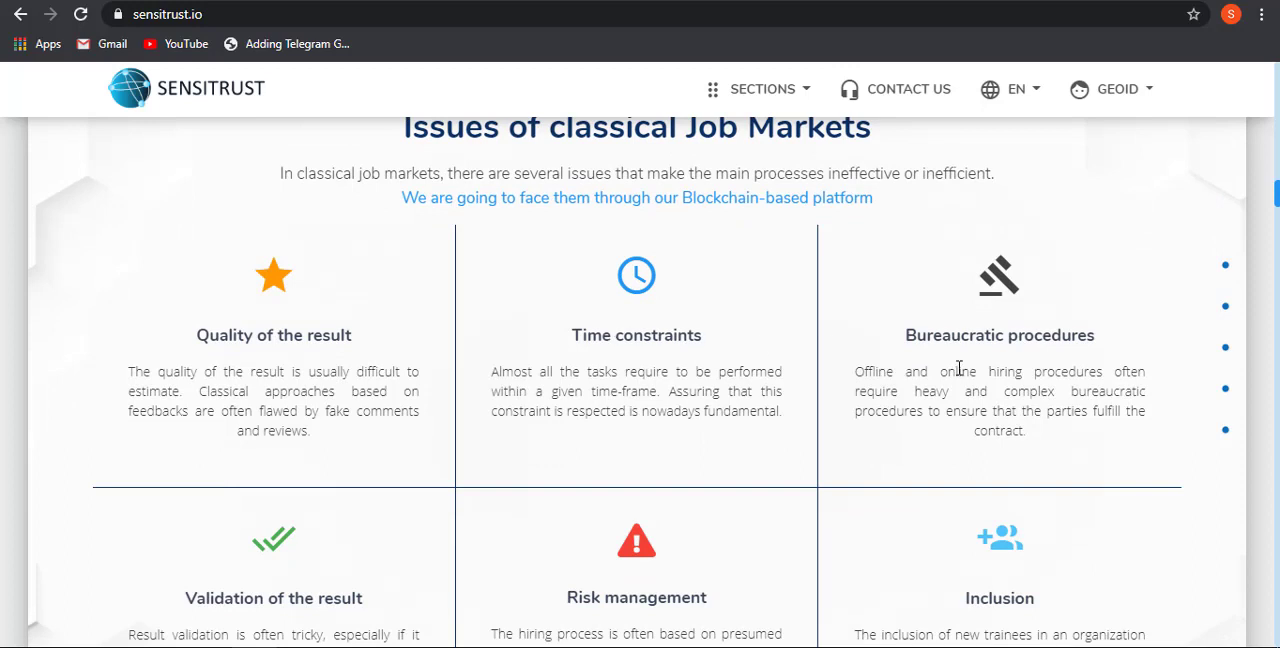
mouse_move(336, 445)
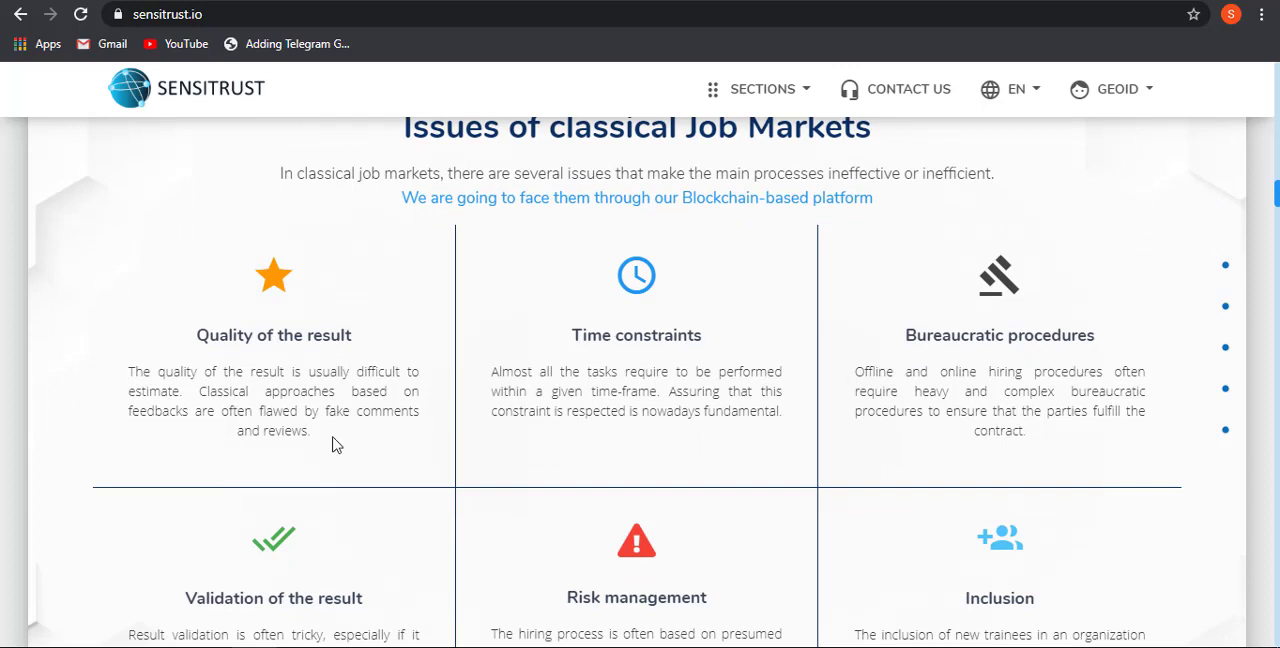
scroll("down", 3)
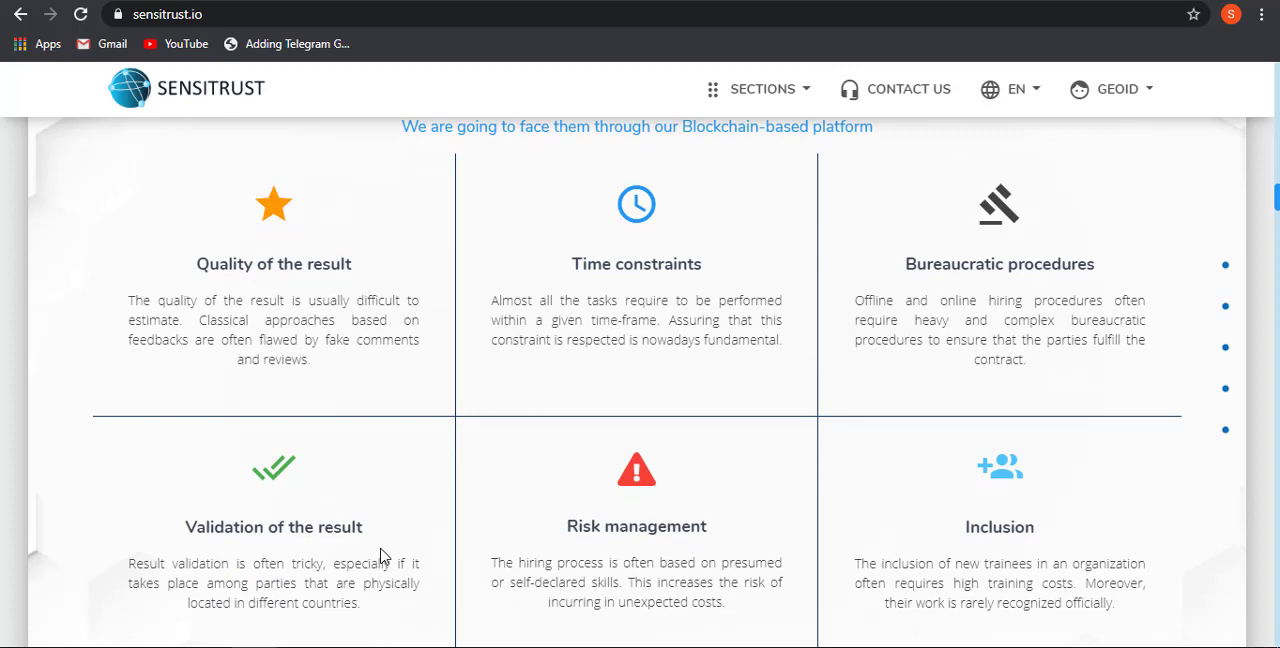
scroll("down", 3)
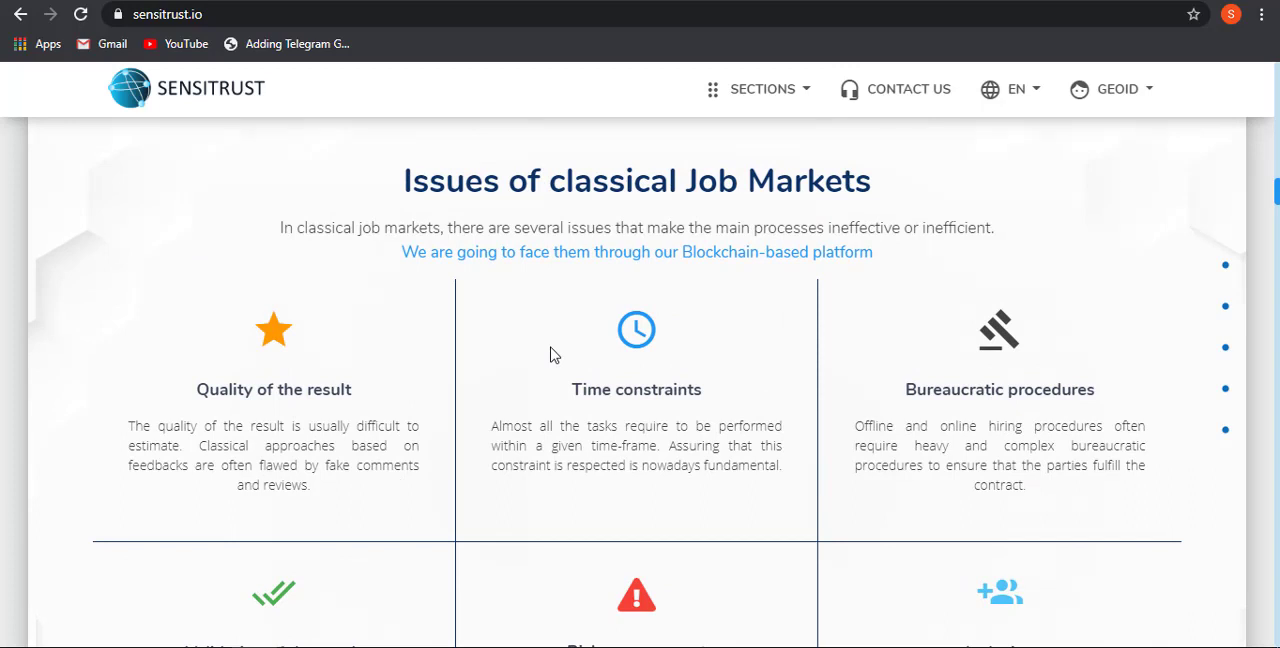
scroll("down", 3)
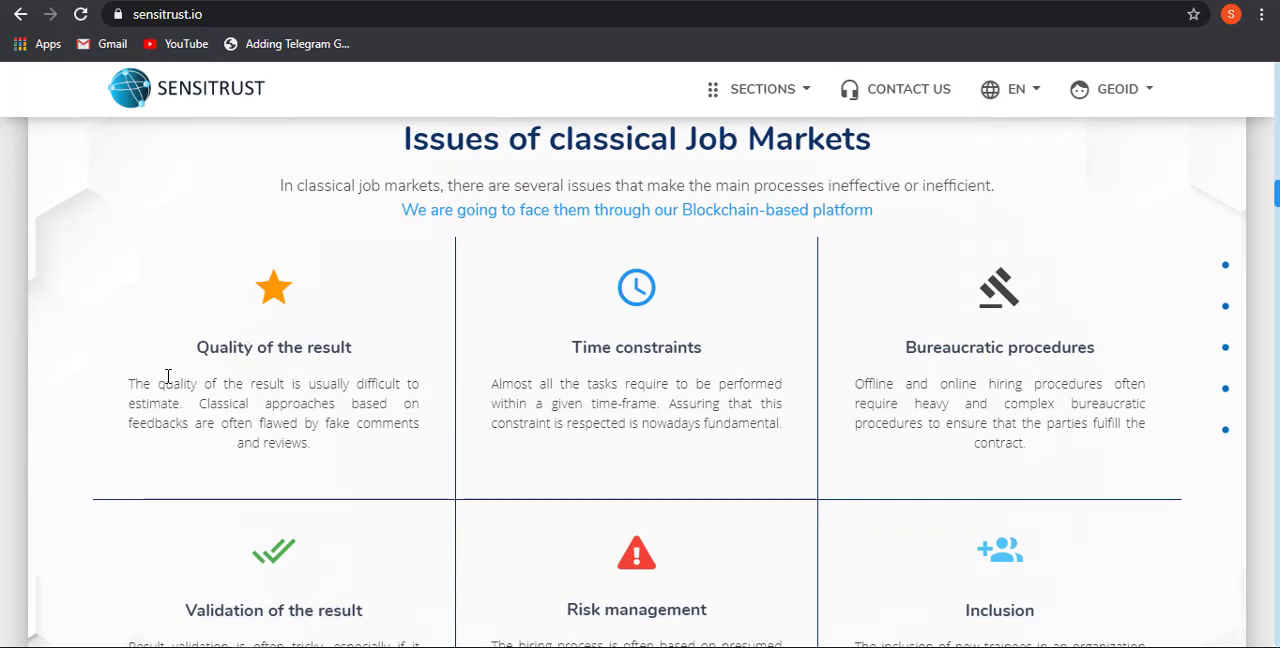
scroll("down", 3)
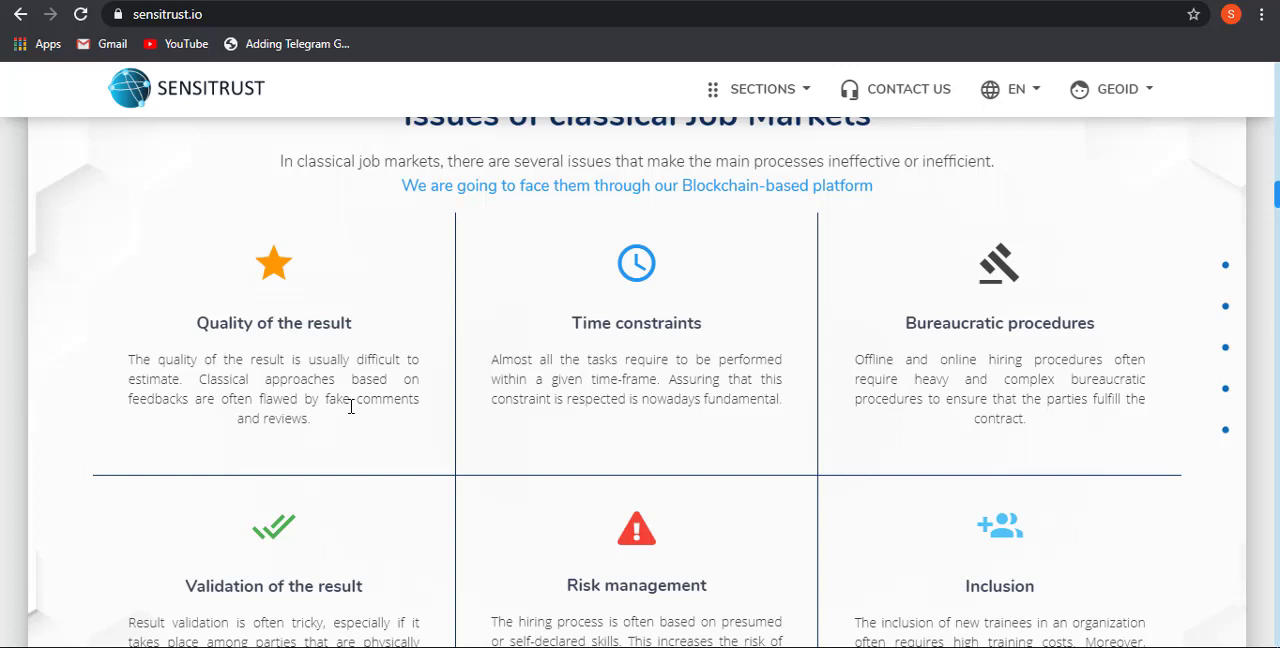
mouse_move(293, 428)
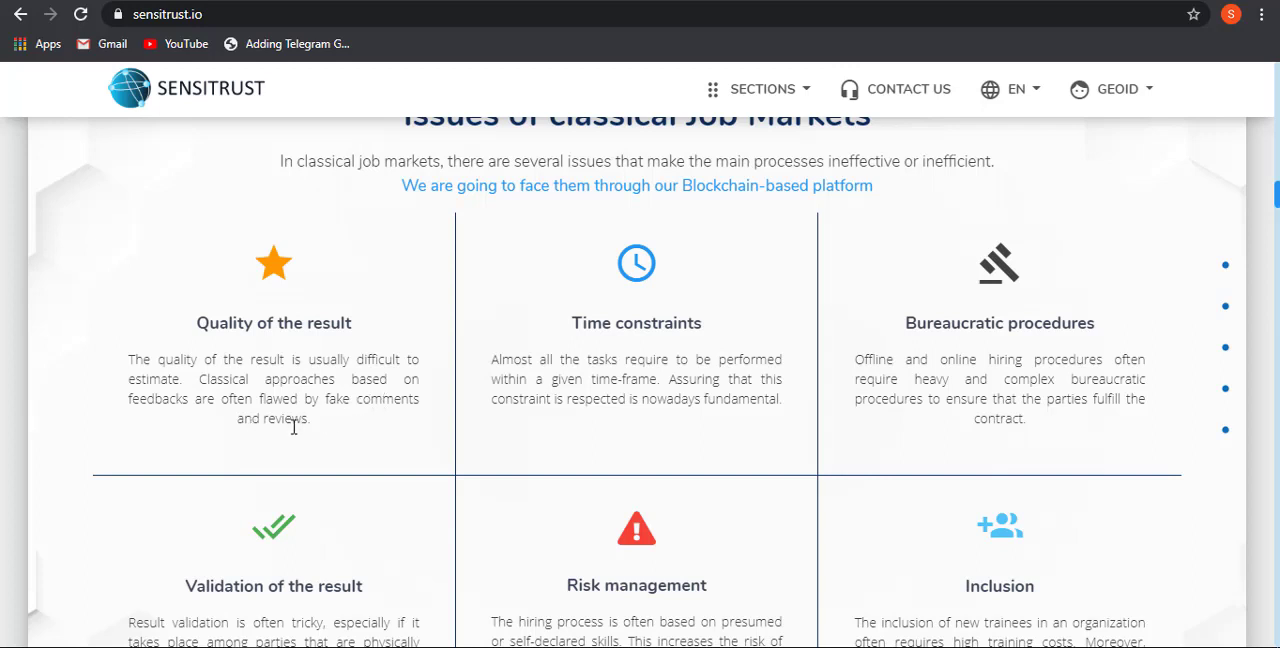
scroll("down", 3)
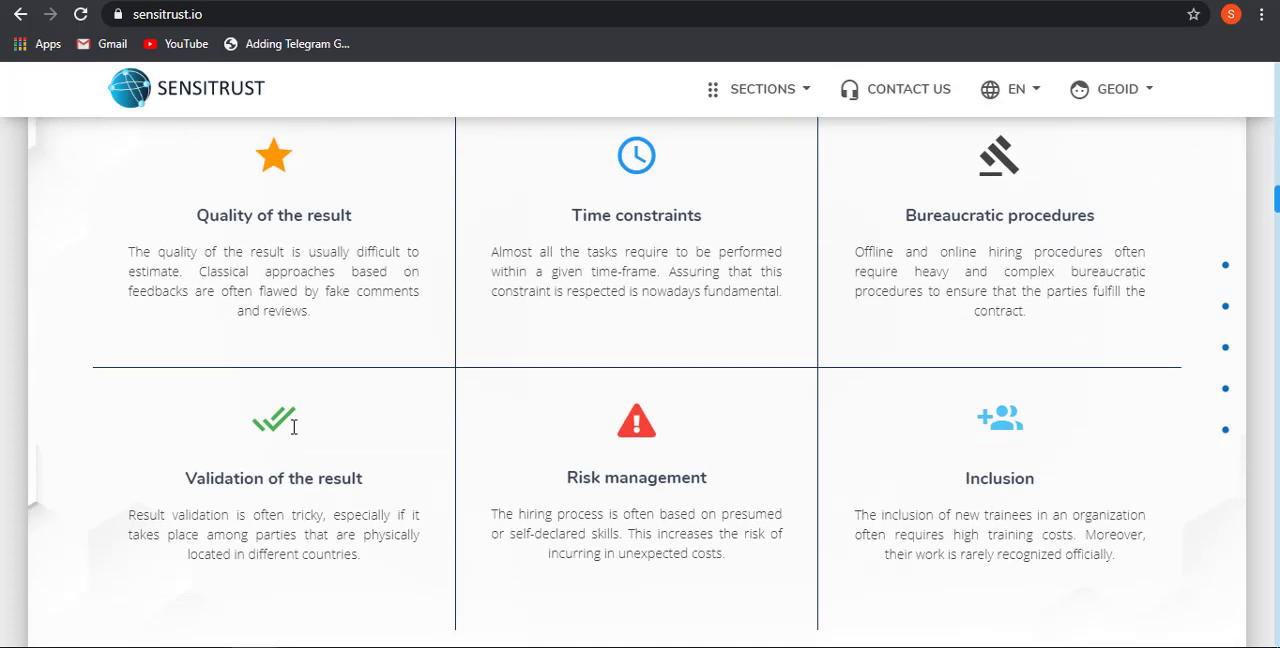
scroll("down", 3)
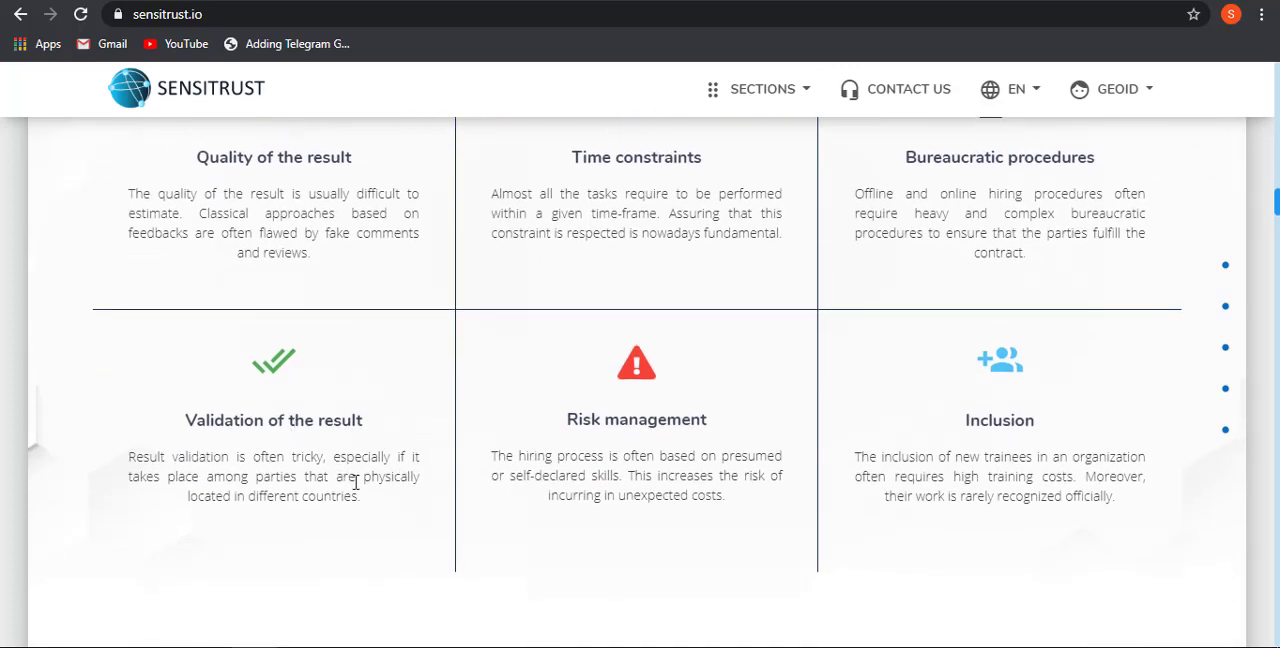
mouse_move(233, 521)
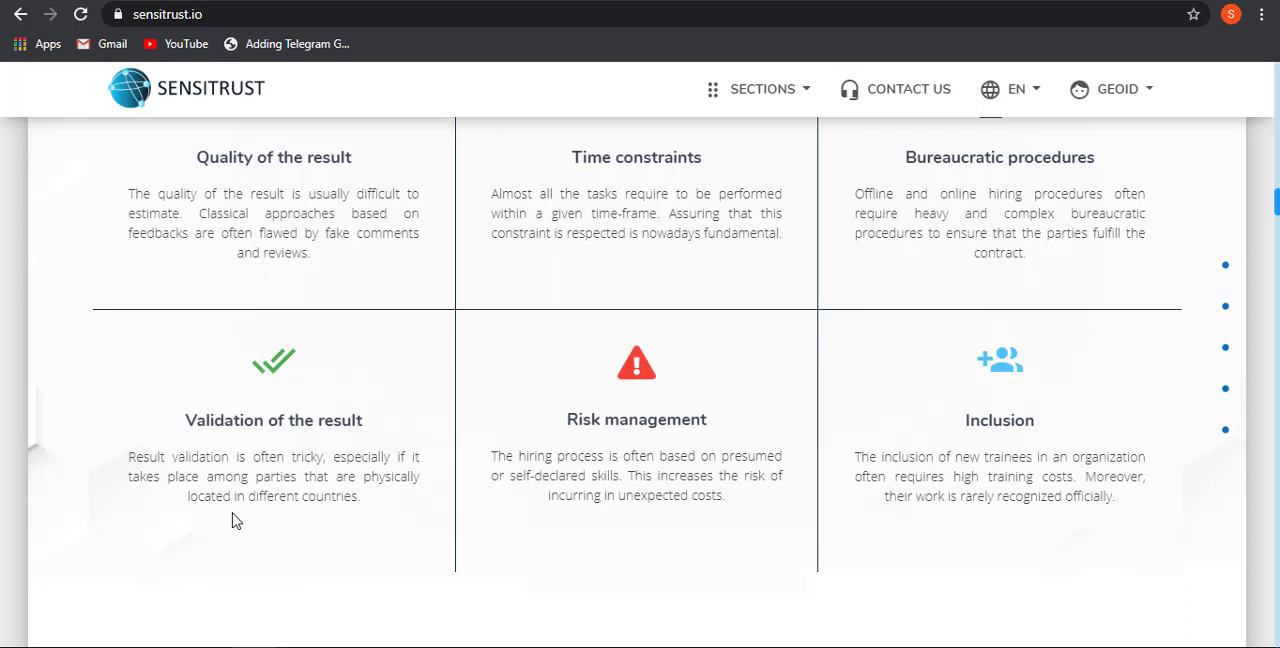
mouse_move(320, 496)
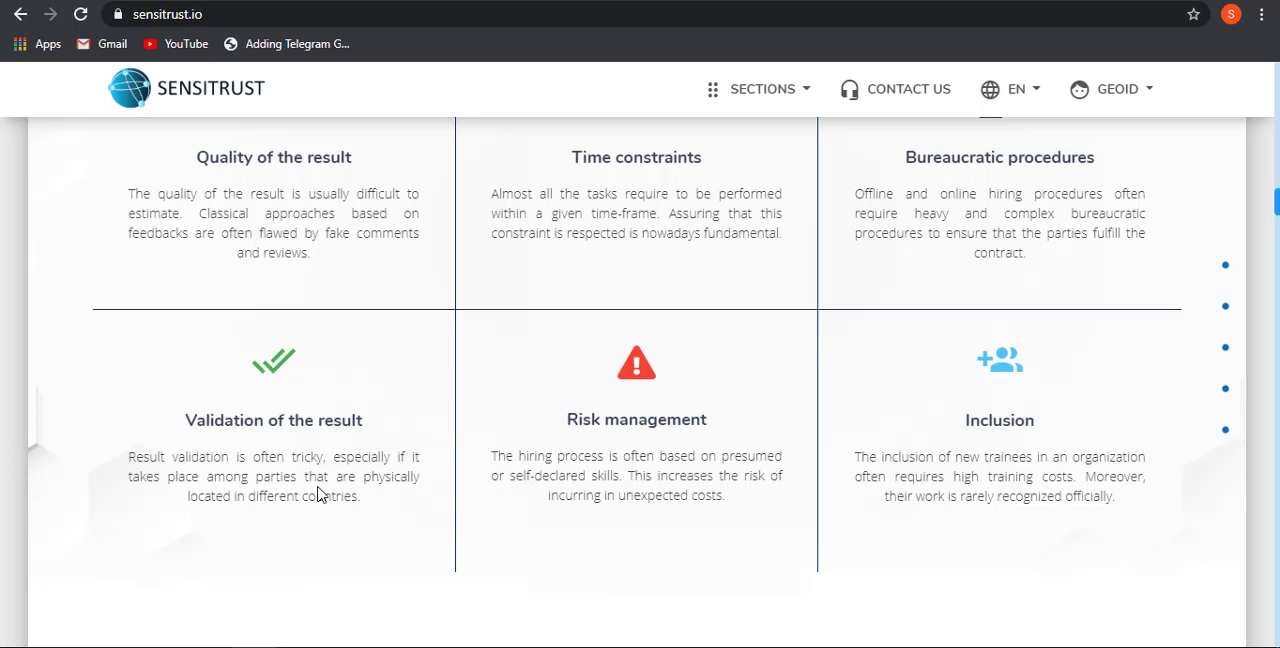
mouse_move(378, 518)
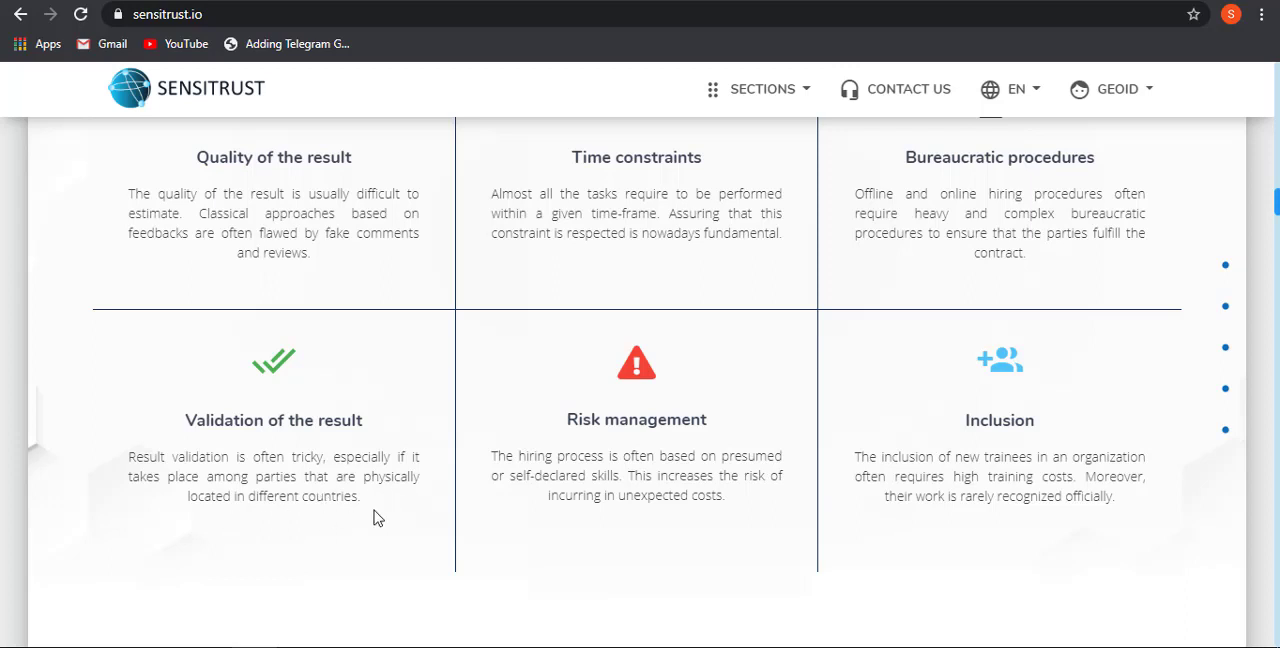
mouse_move(364, 513)
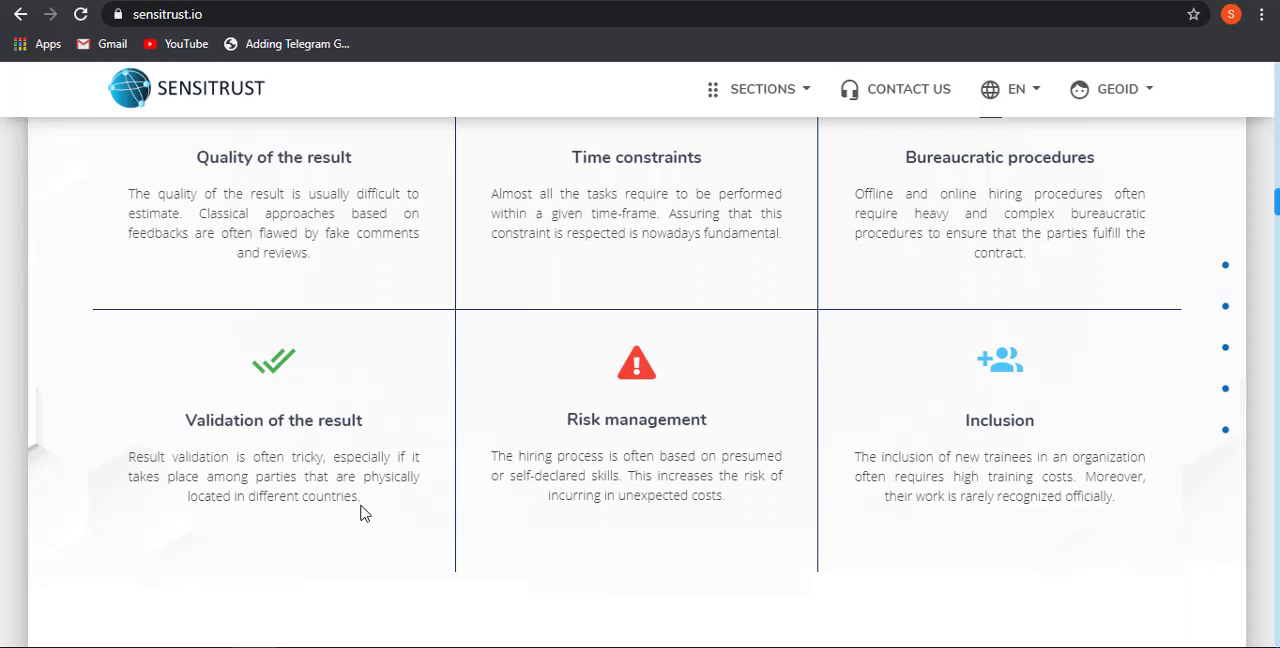
mouse_move(799, 420)
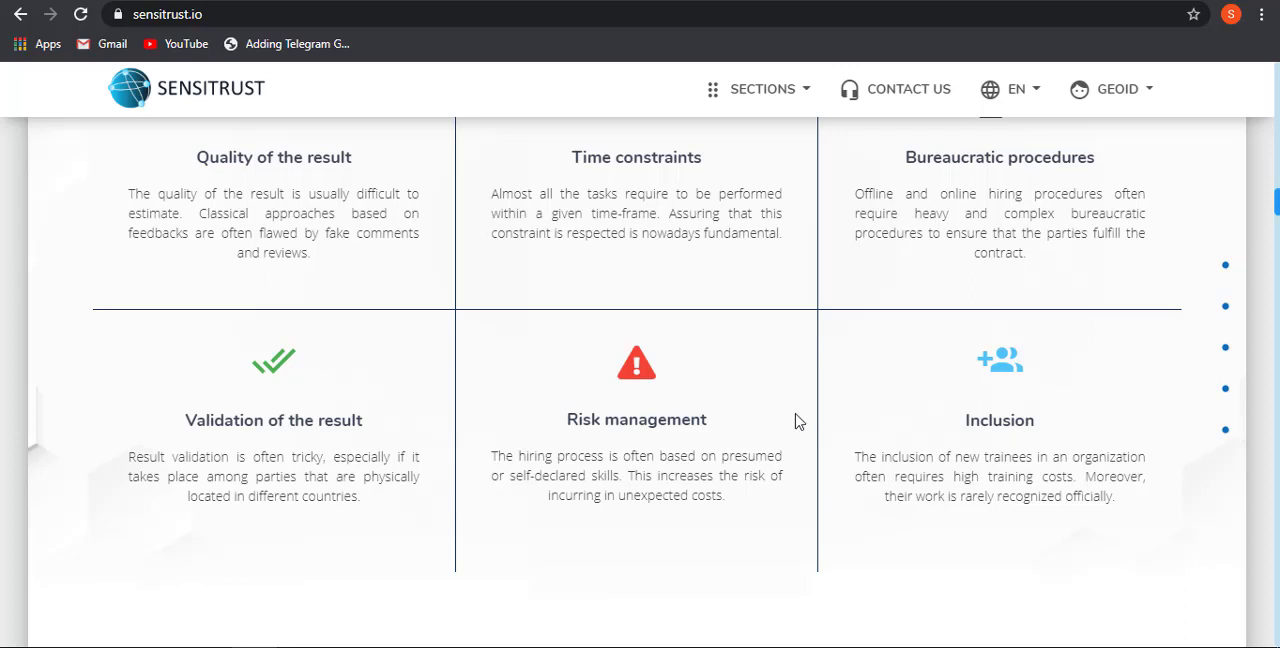
mouse_move(991, 458)
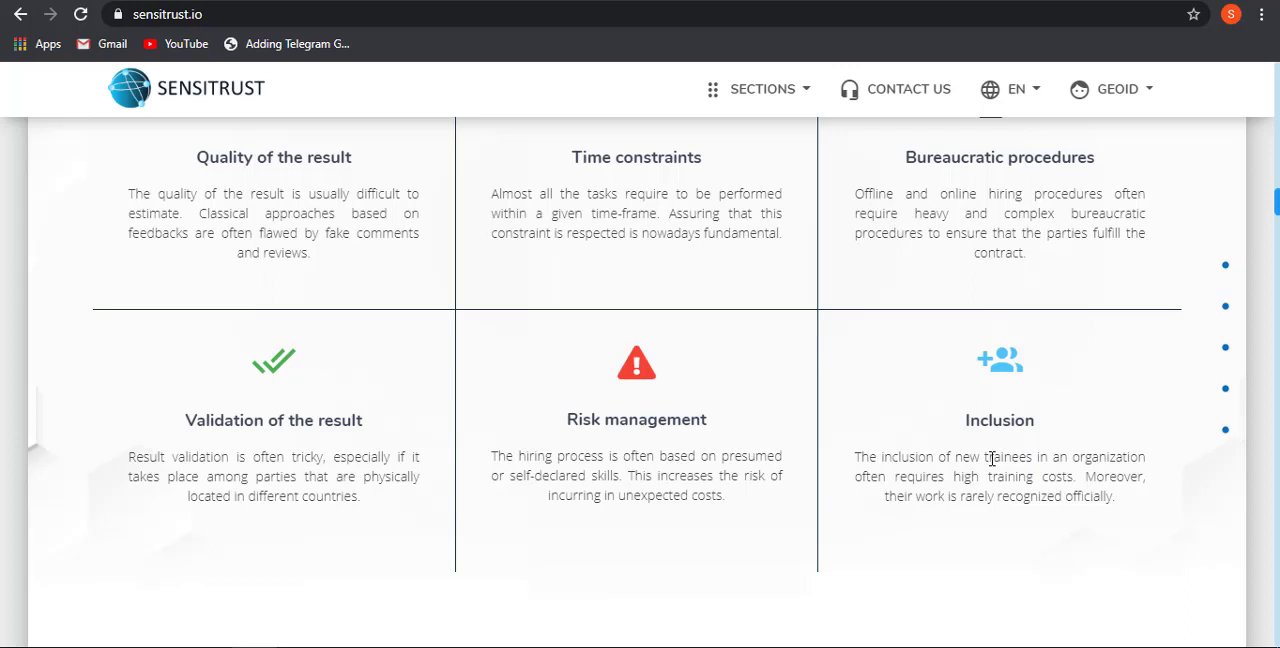
mouse_move(907, 497)
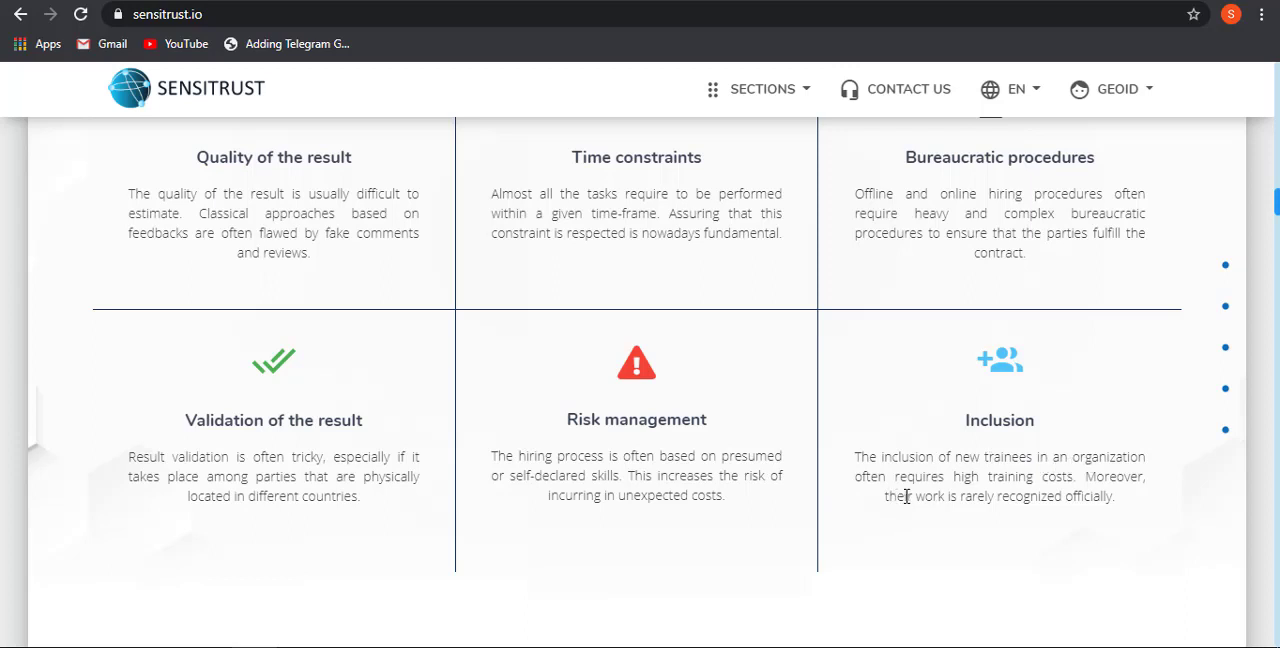
mouse_move(1123, 485)
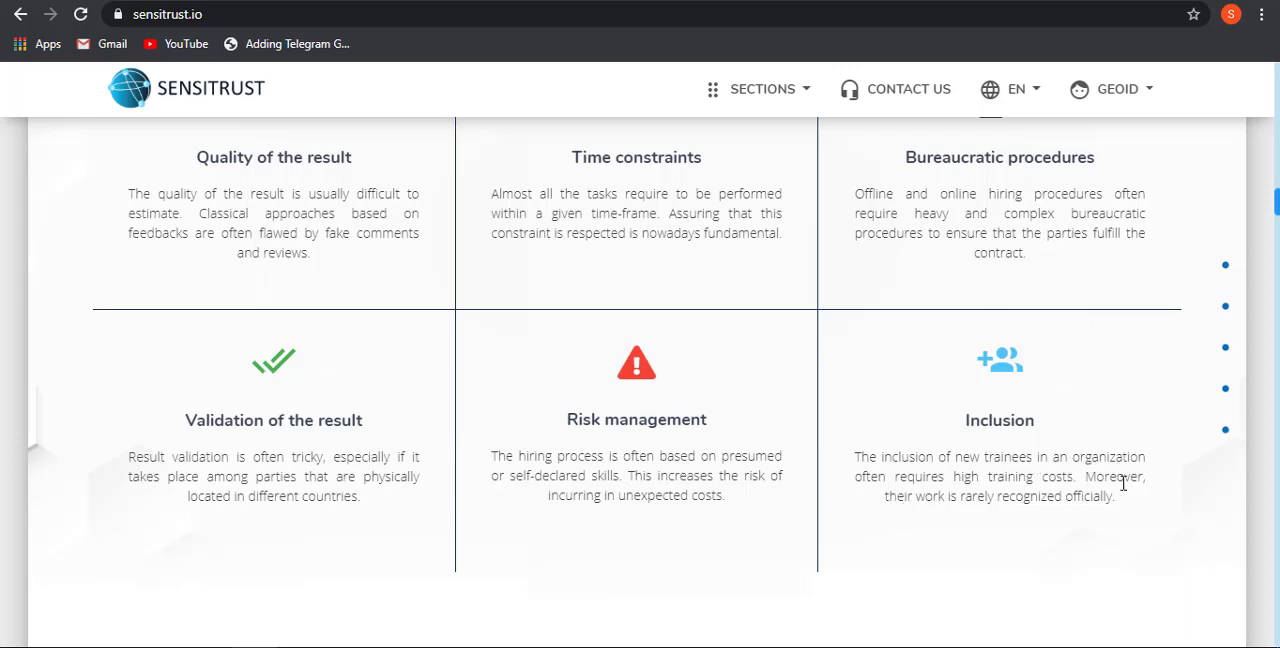
mouse_move(1045, 521)
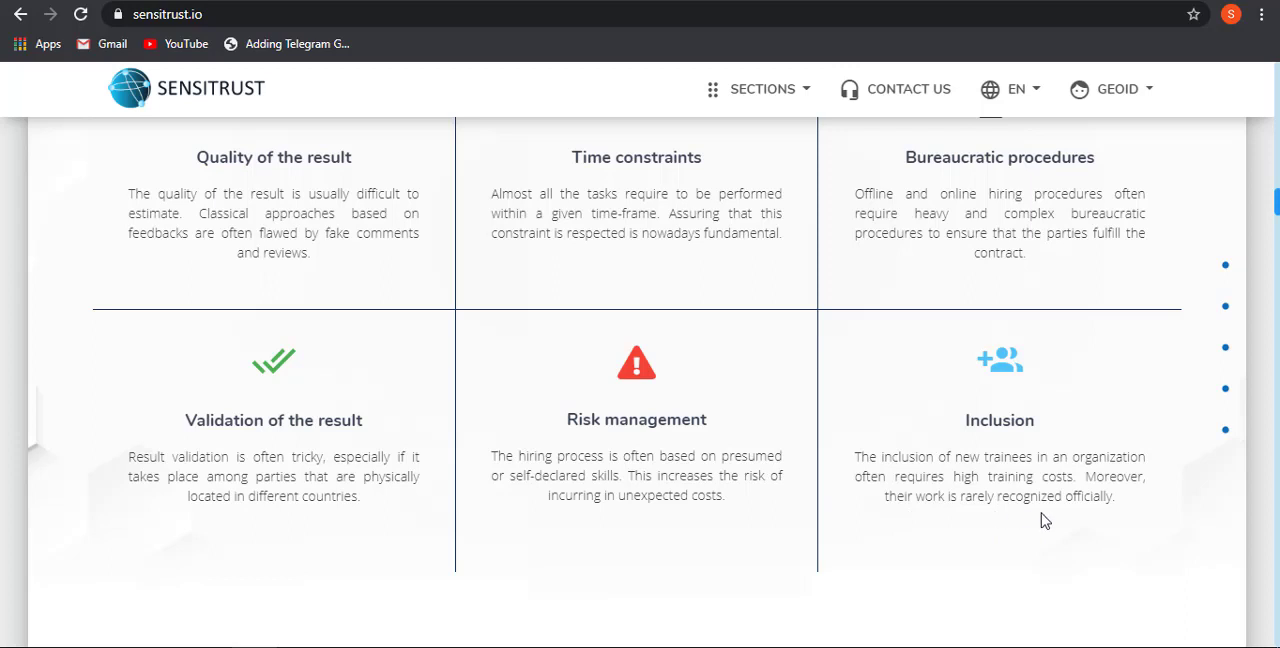
scroll("down", 3)
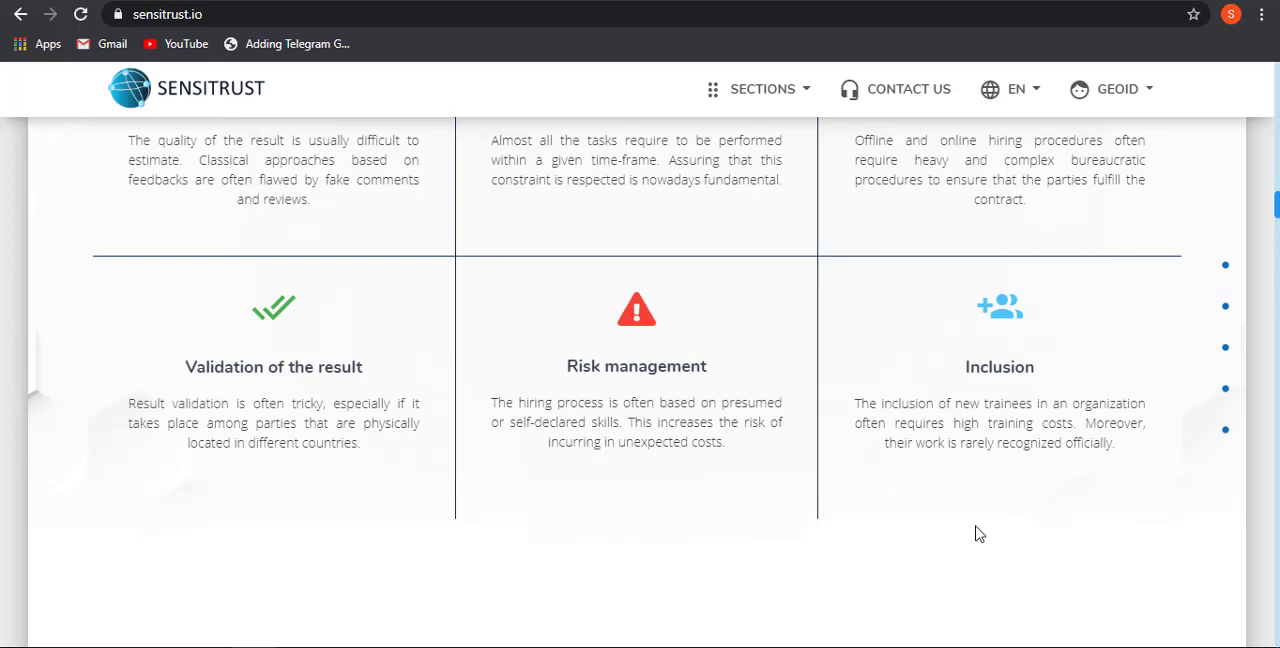
scroll("down", 3)
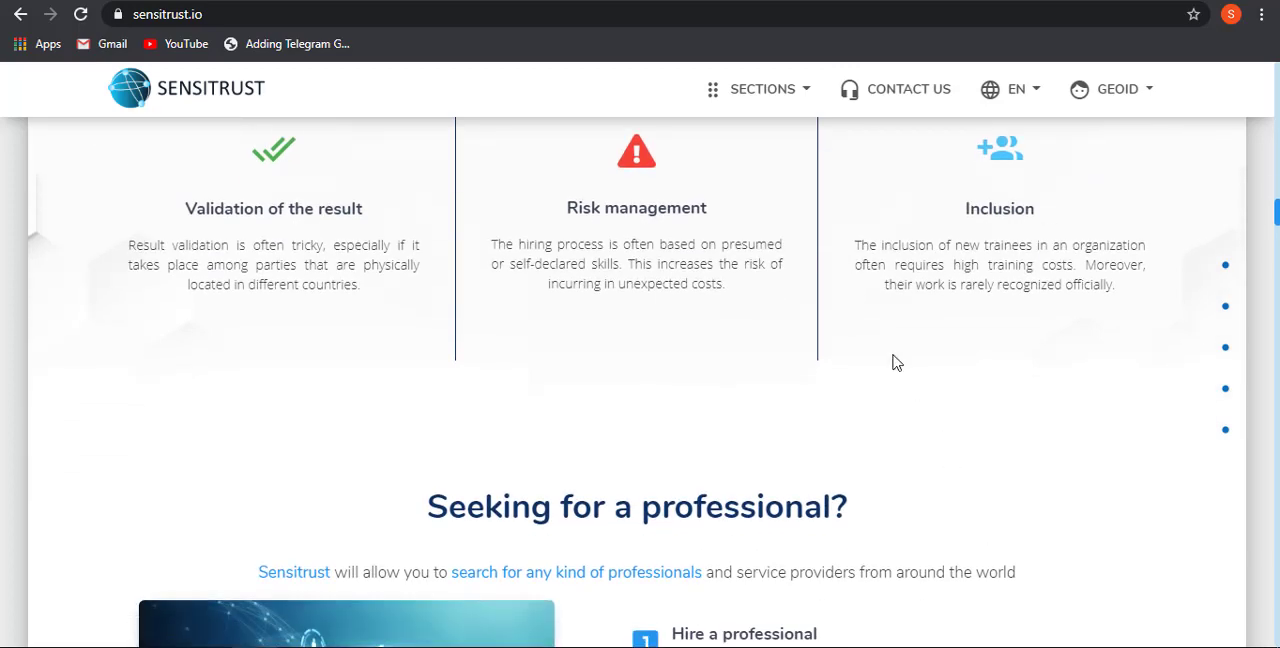
scroll("down", 3)
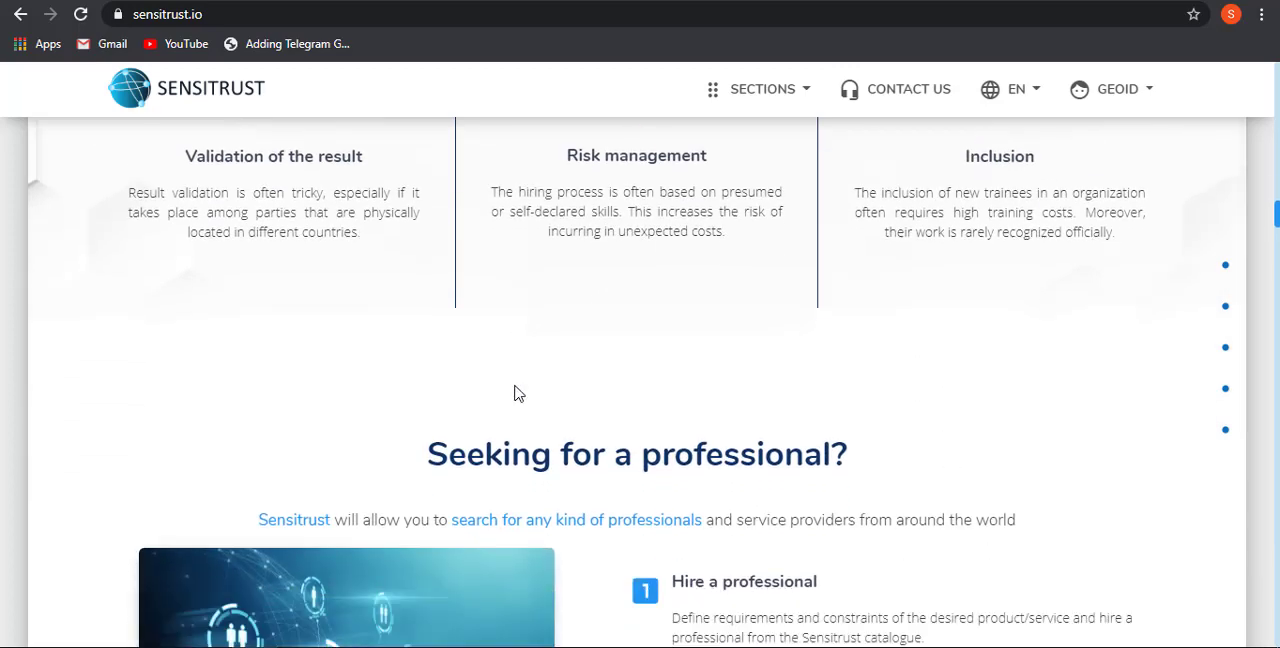
scroll("down", 3)
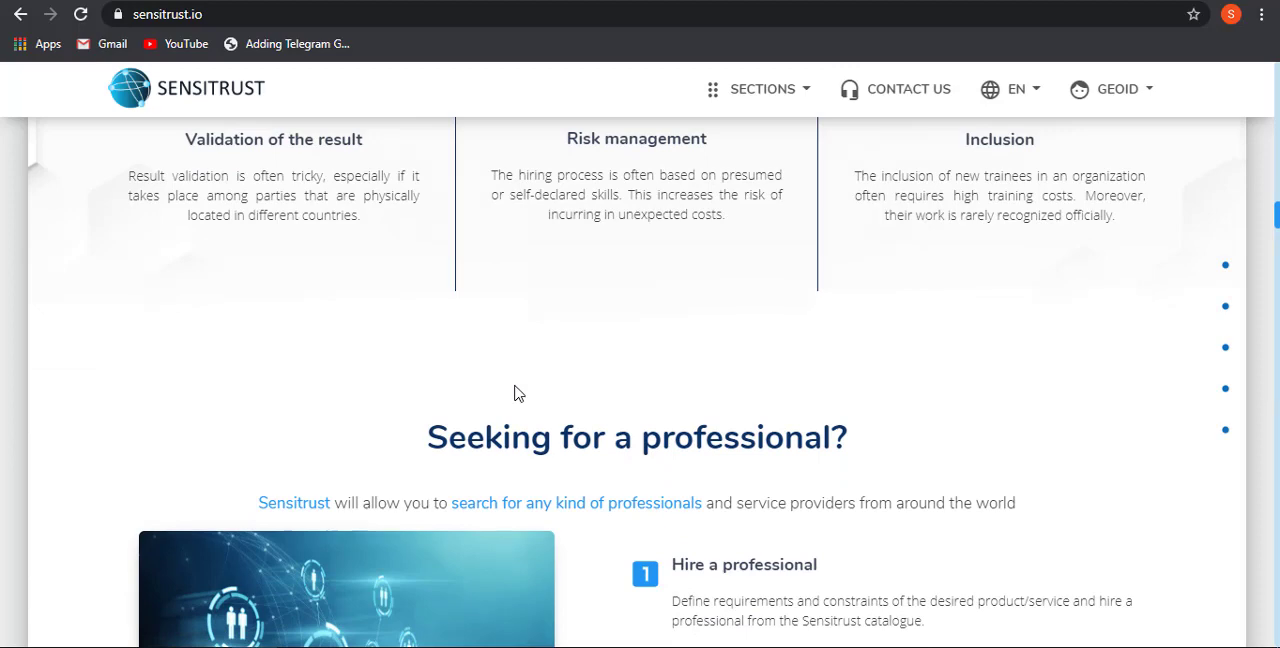
scroll("down", 3)
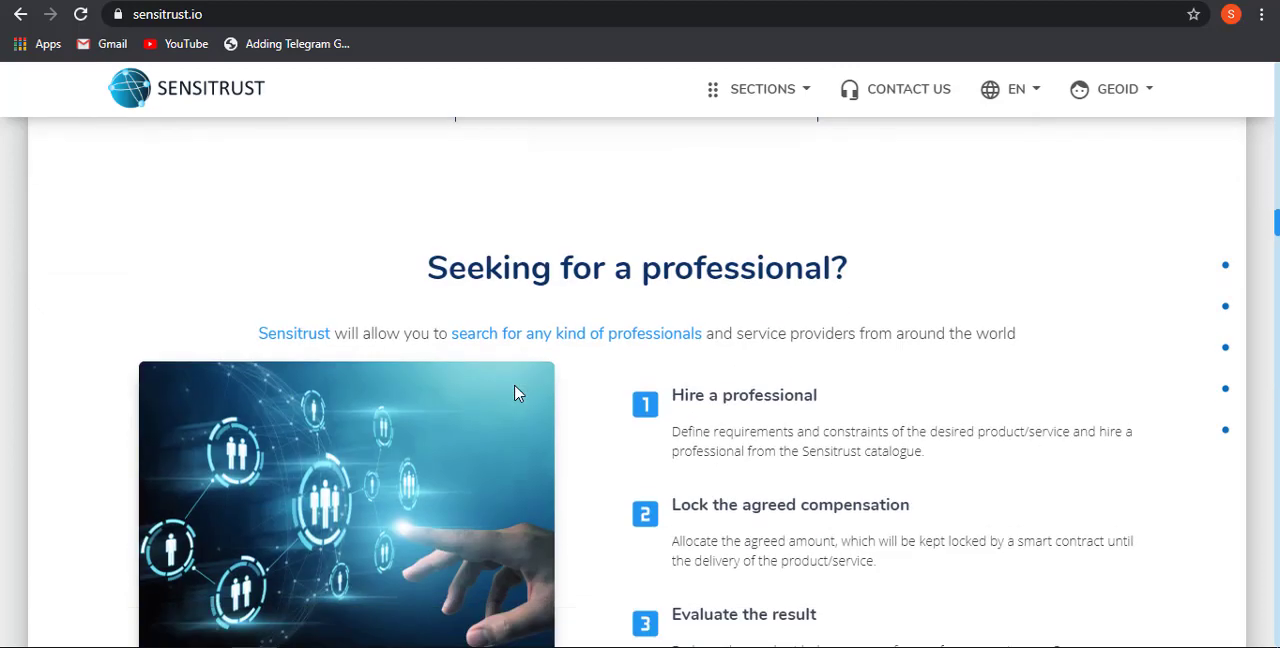
mouse_move(844, 325)
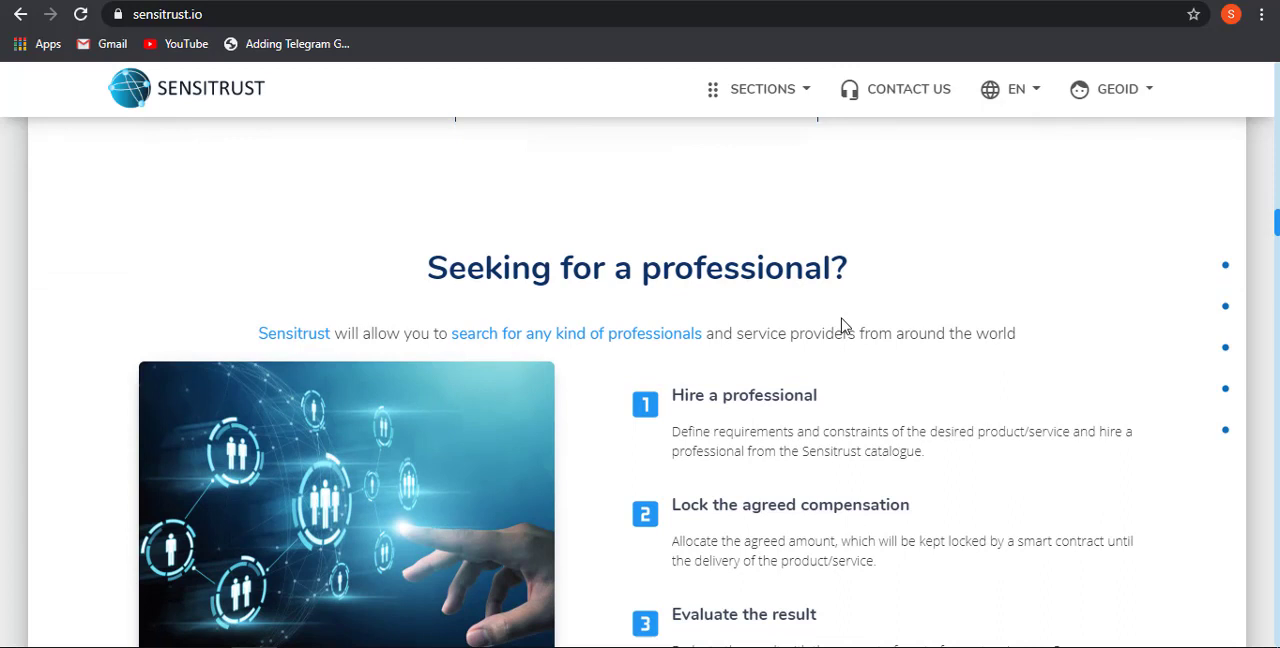
mouse_move(522, 340)
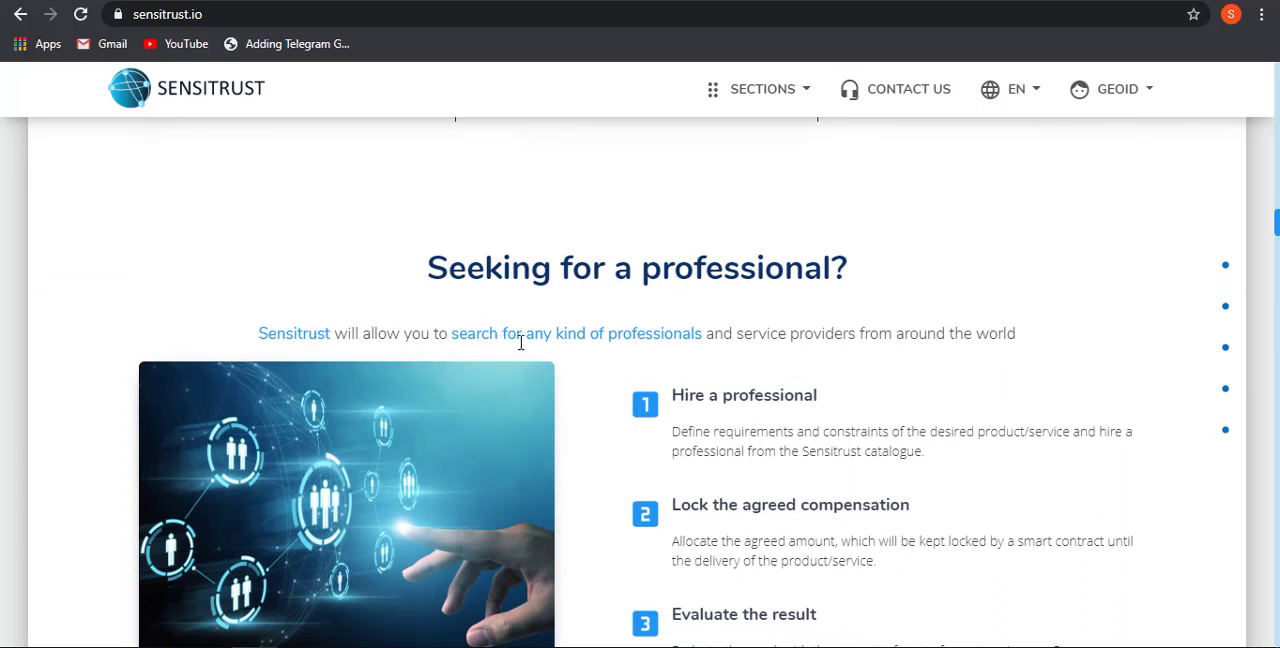
mouse_move(801, 338)
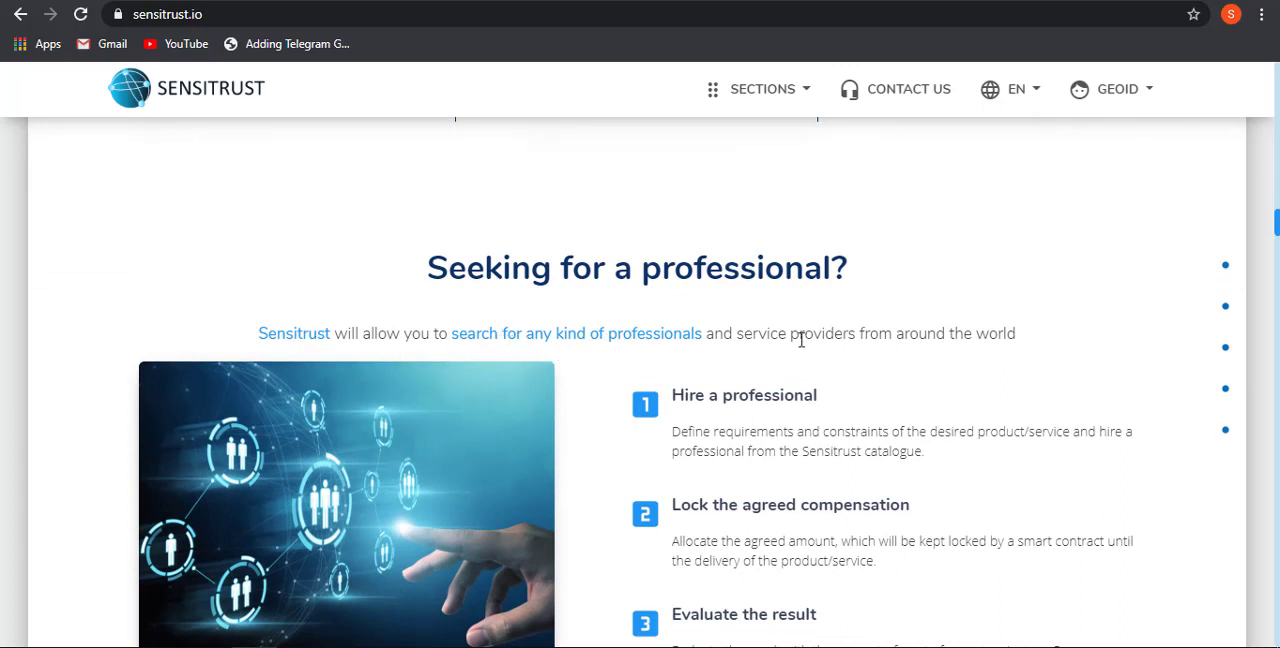
mouse_move(714, 430)
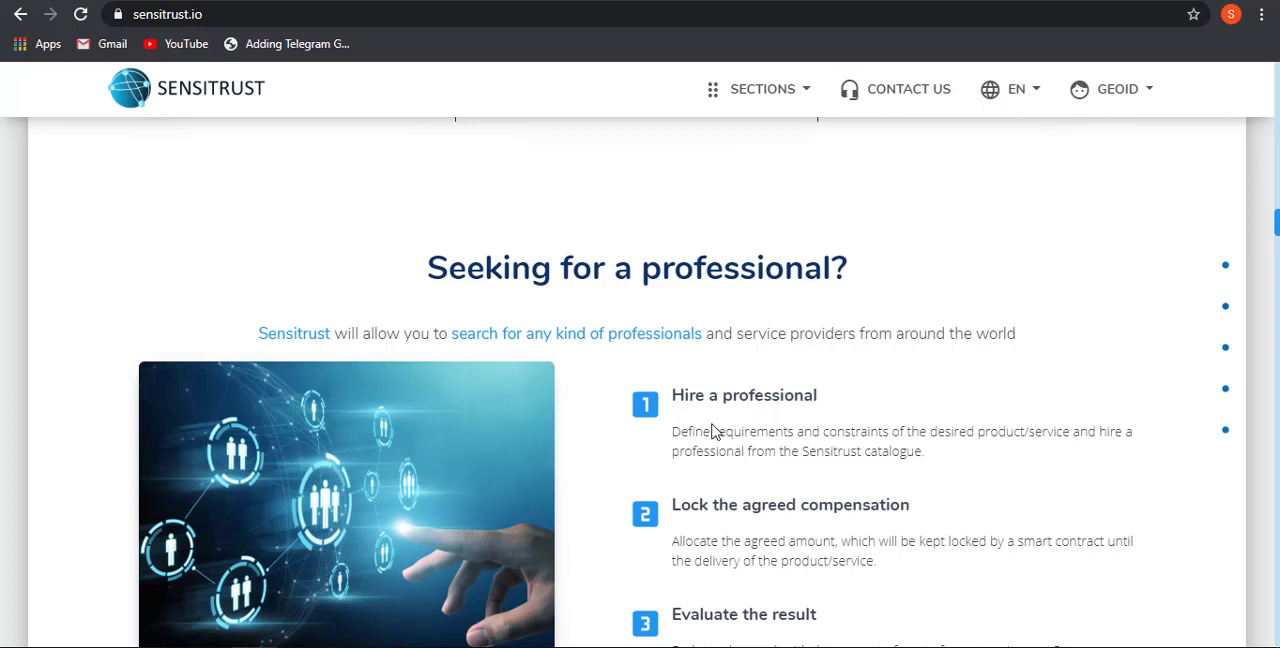
scroll("down", 3)
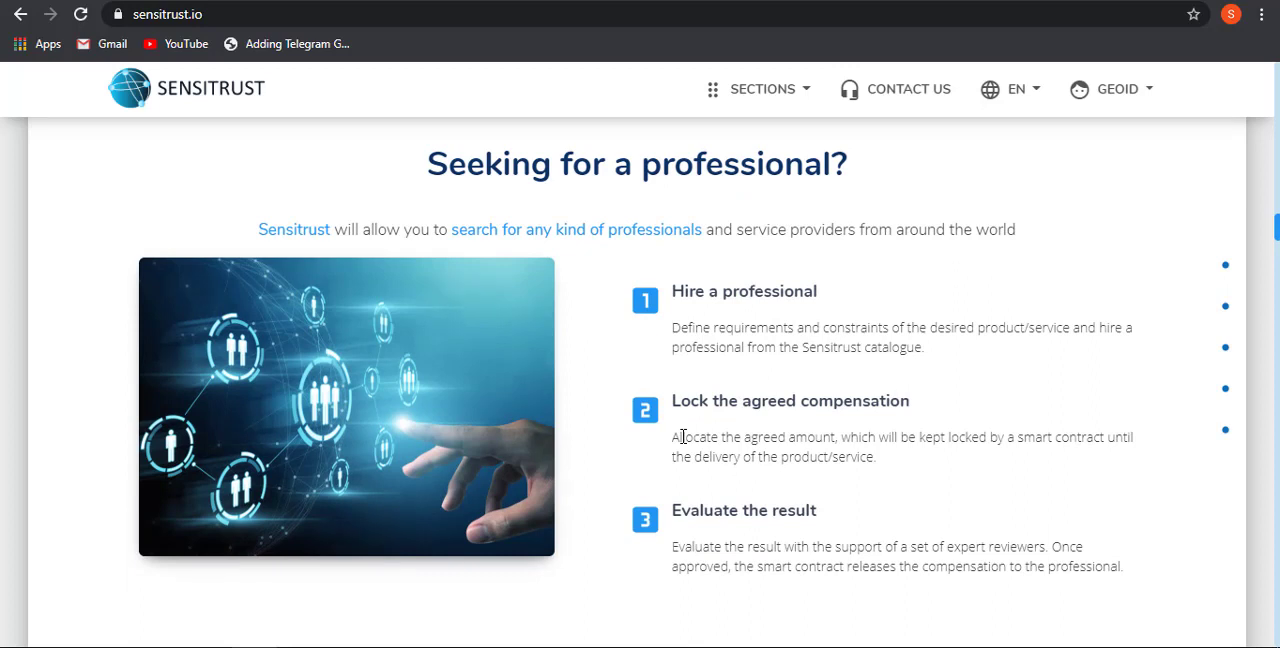
mouse_move(719, 284)
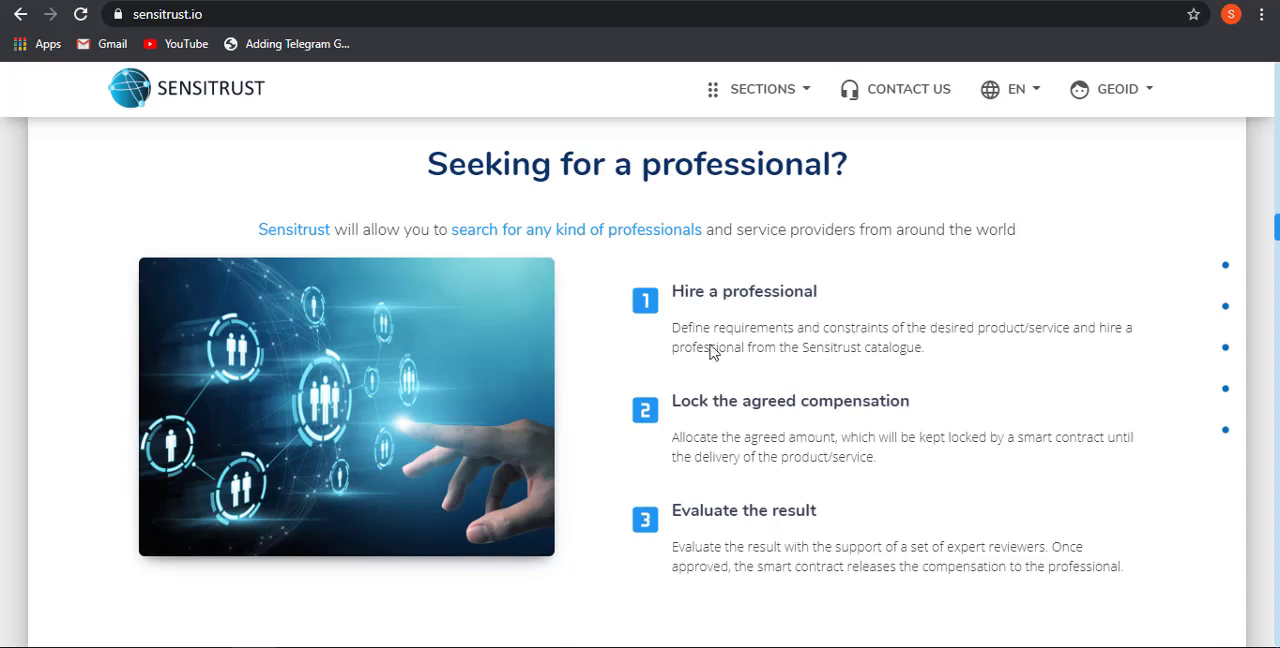
mouse_move(664, 292)
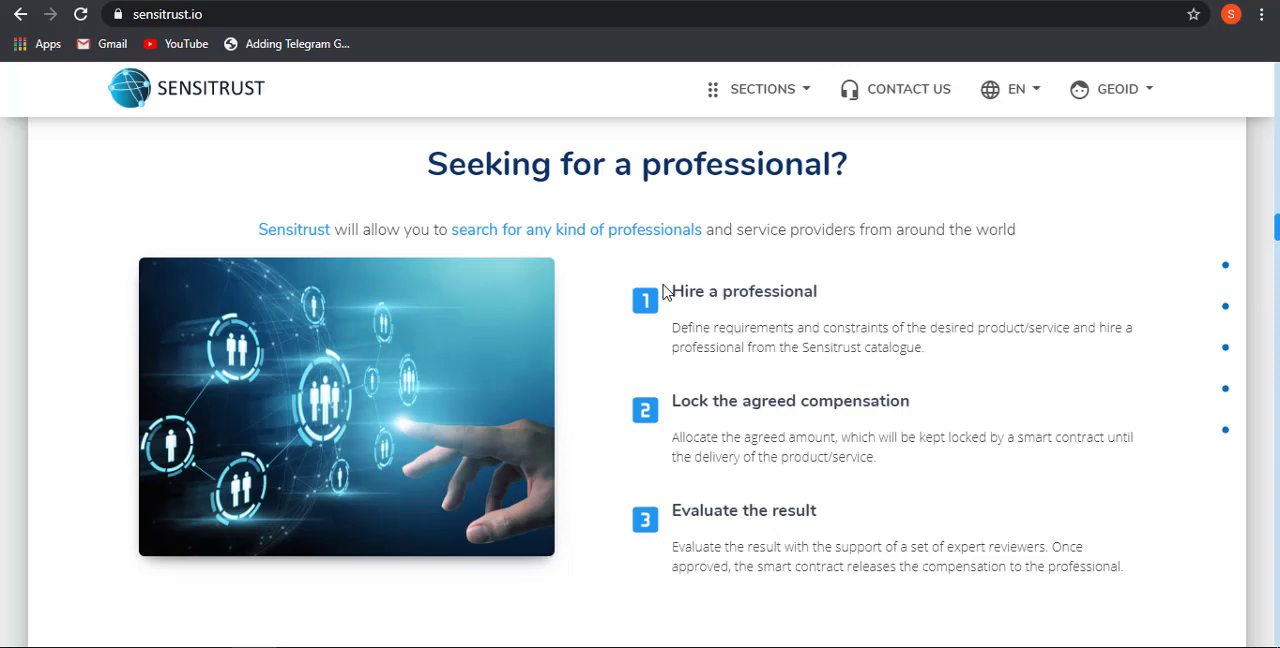
scroll("down", 3)
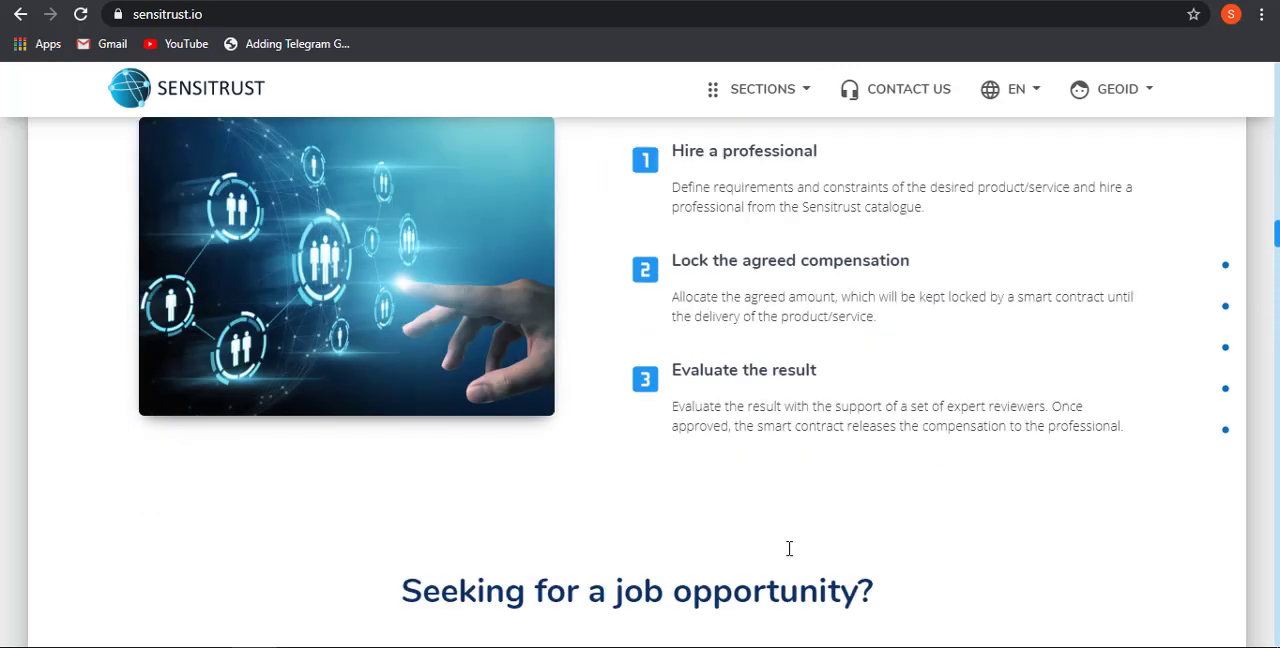
scroll("down", 3)
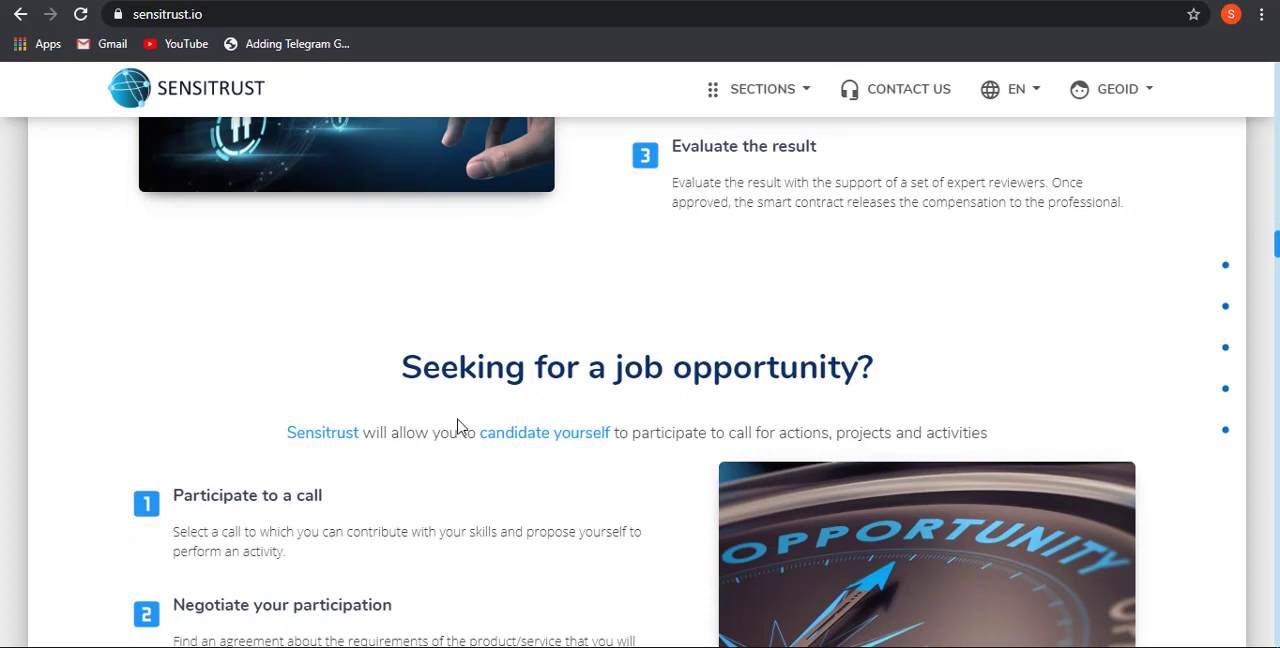
scroll("down", 3)
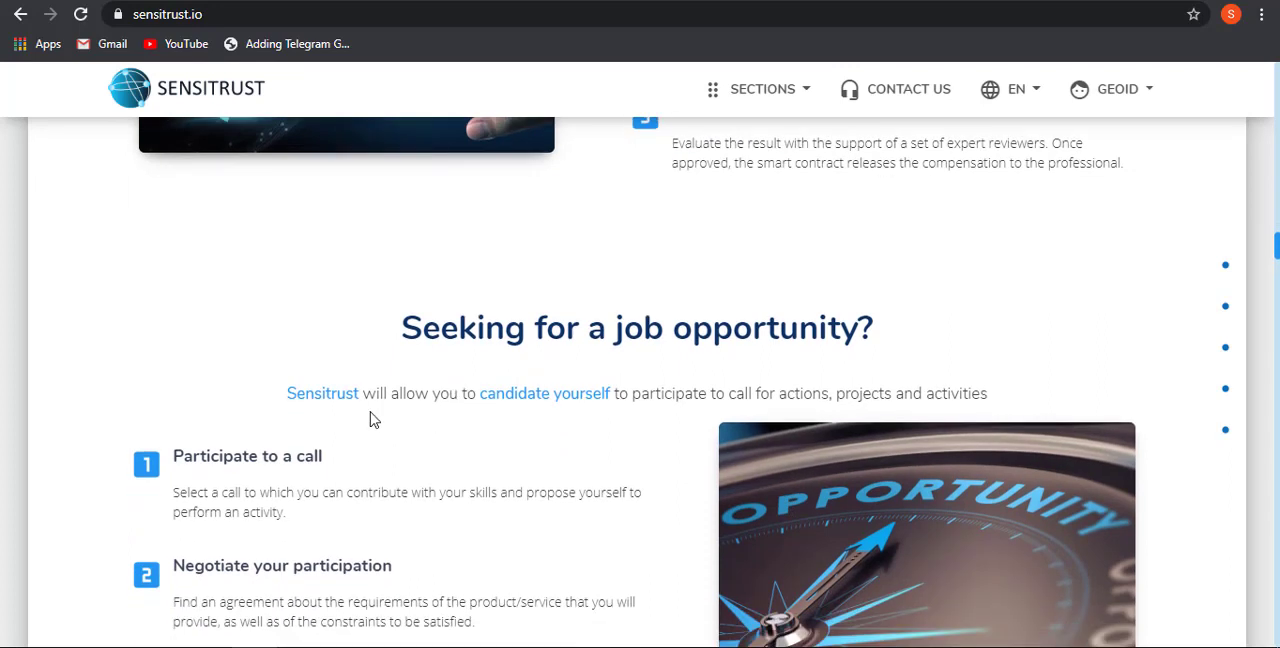
mouse_move(473, 424)
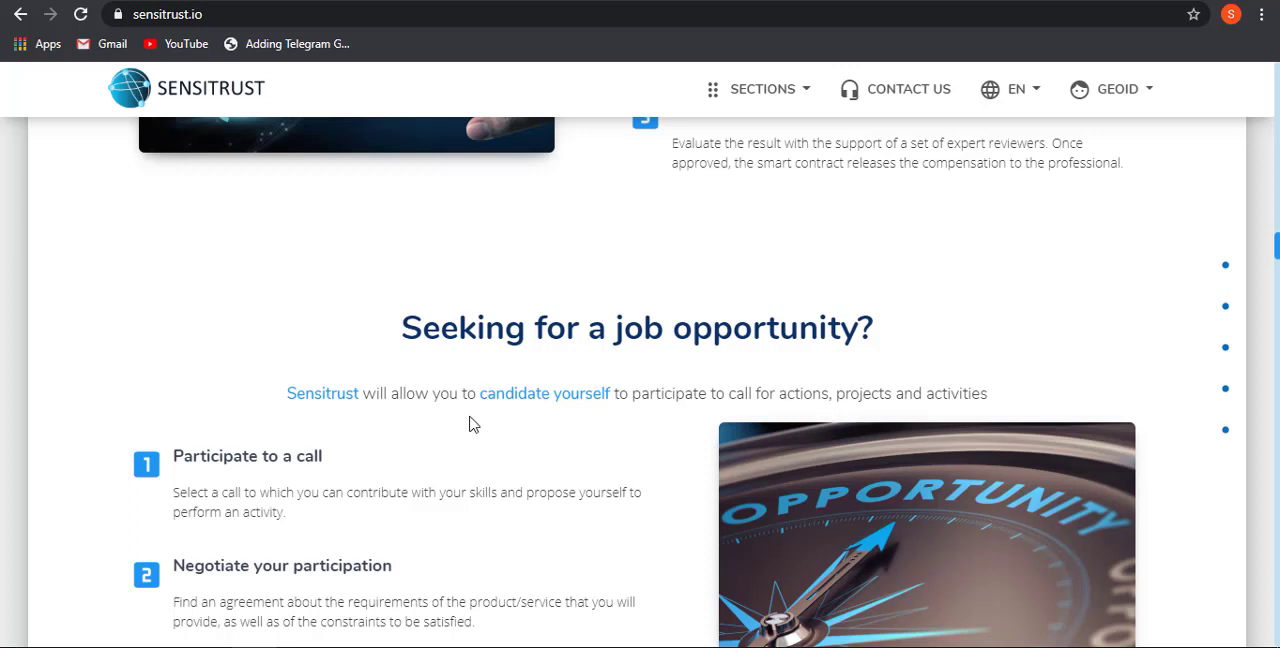
mouse_move(928, 404)
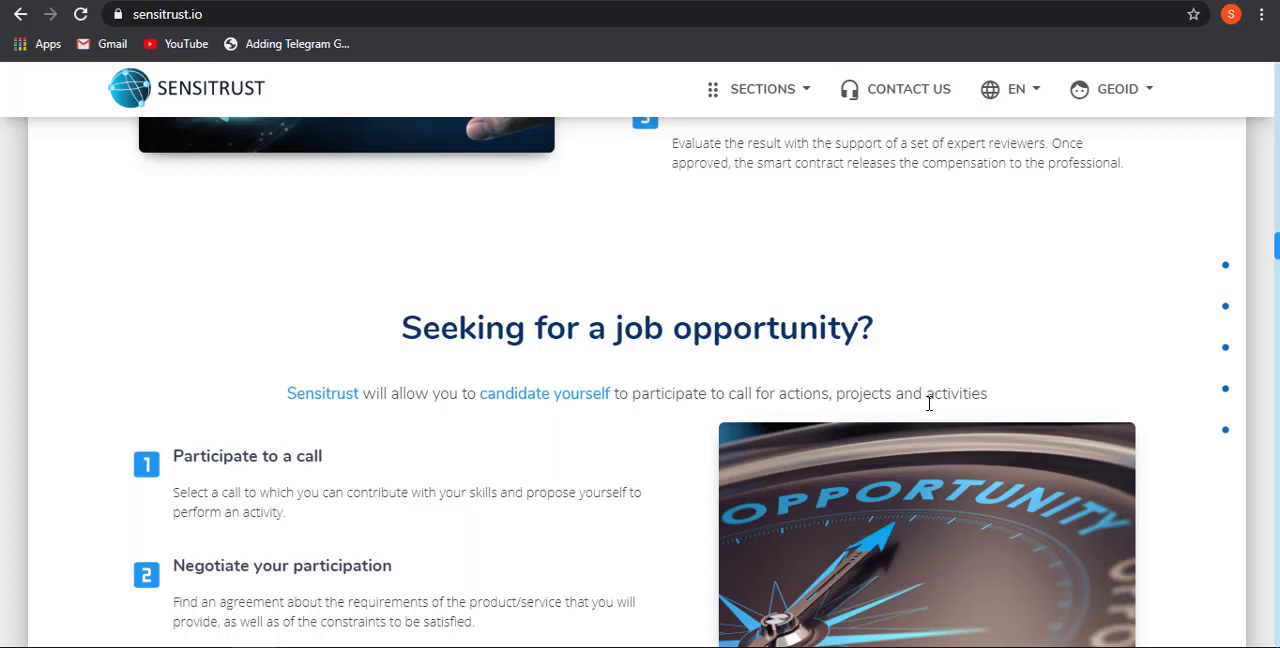
scroll("down", 3)
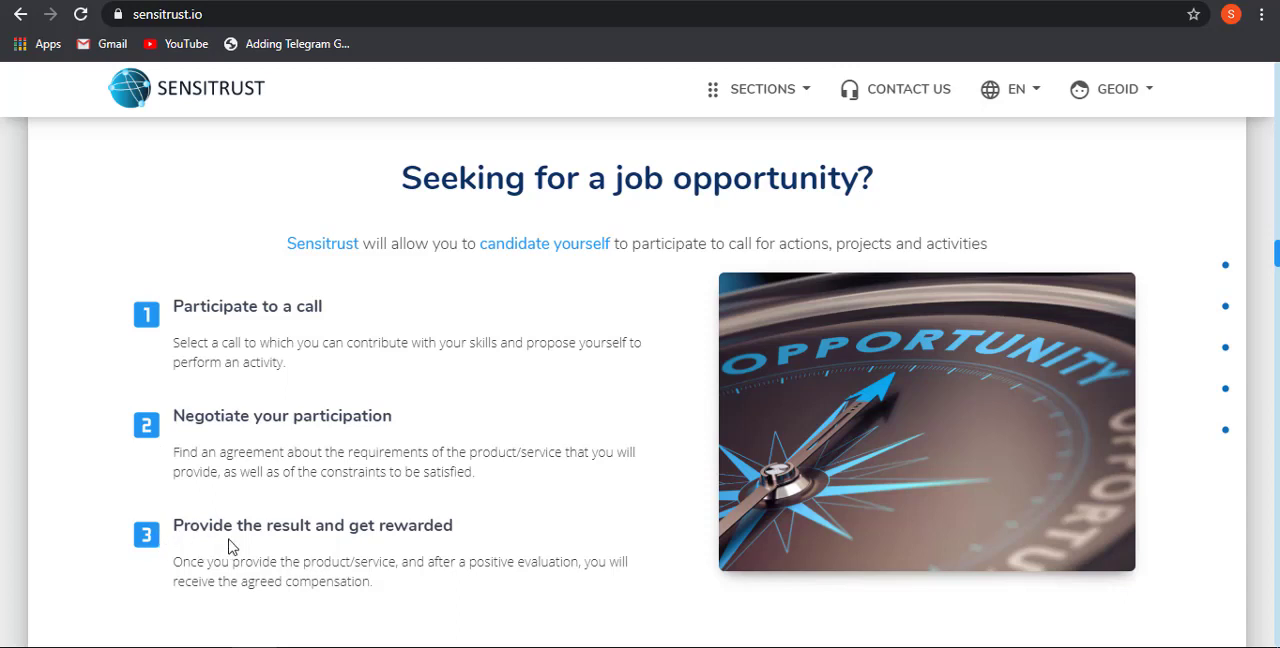
mouse_move(534, 527)
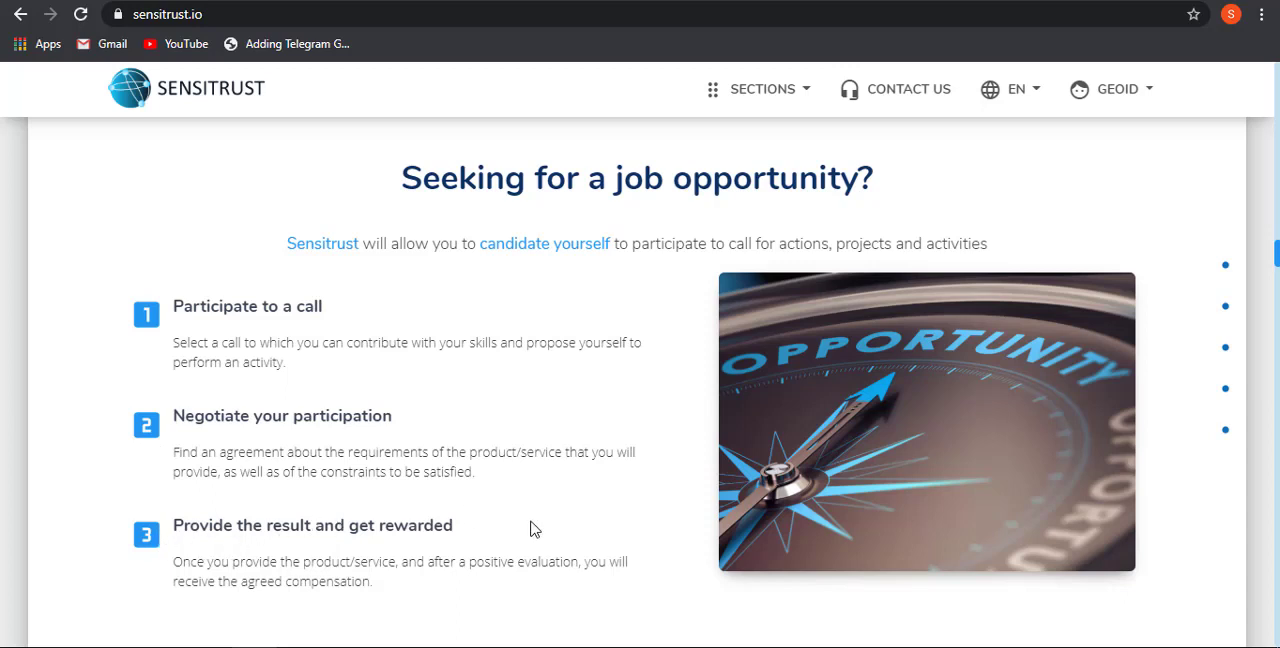
scroll("down", 3)
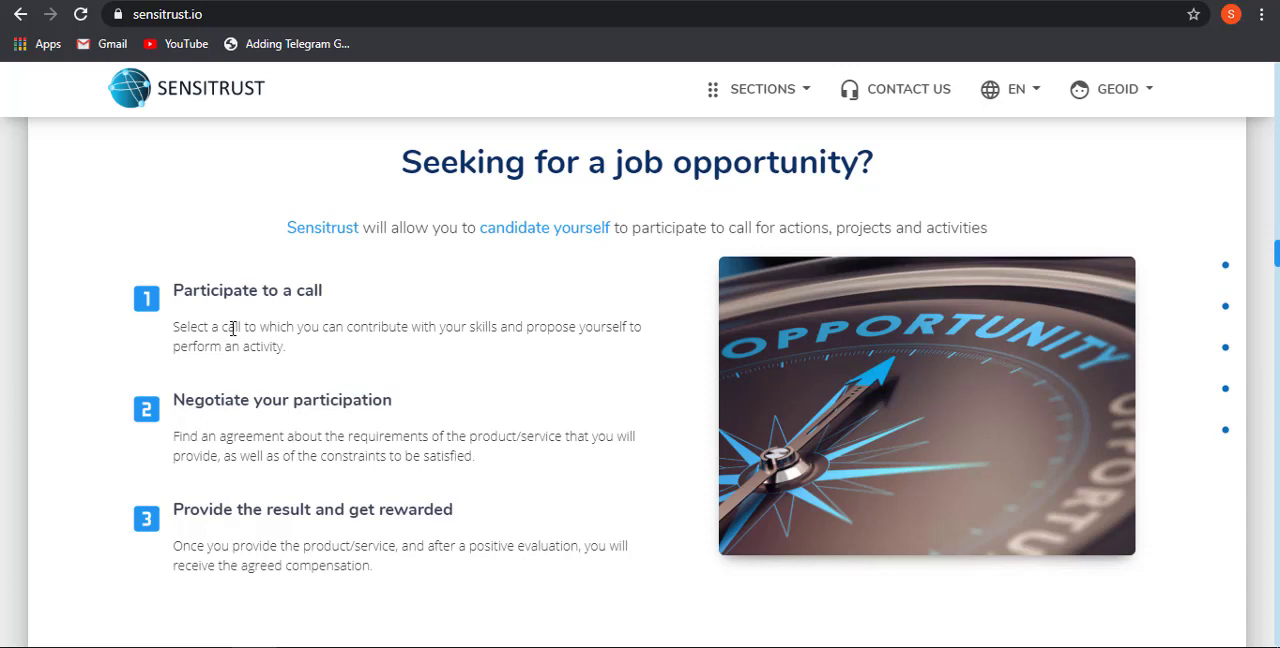
mouse_move(486, 336)
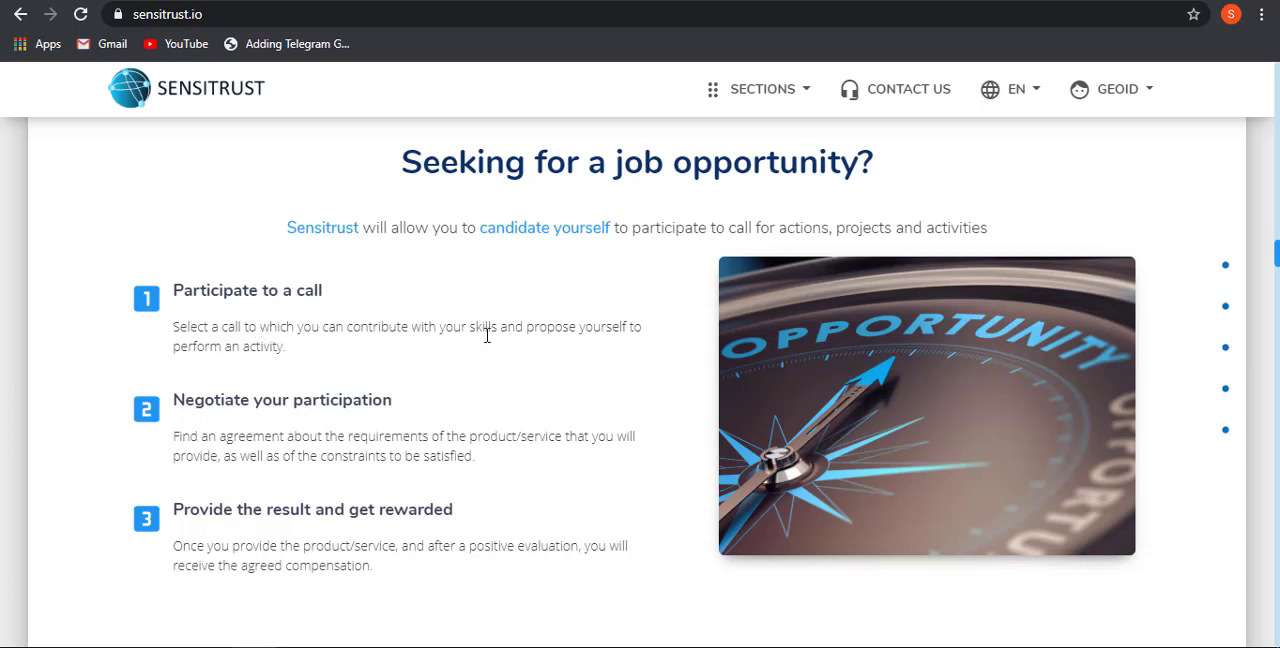
mouse_move(207, 347)
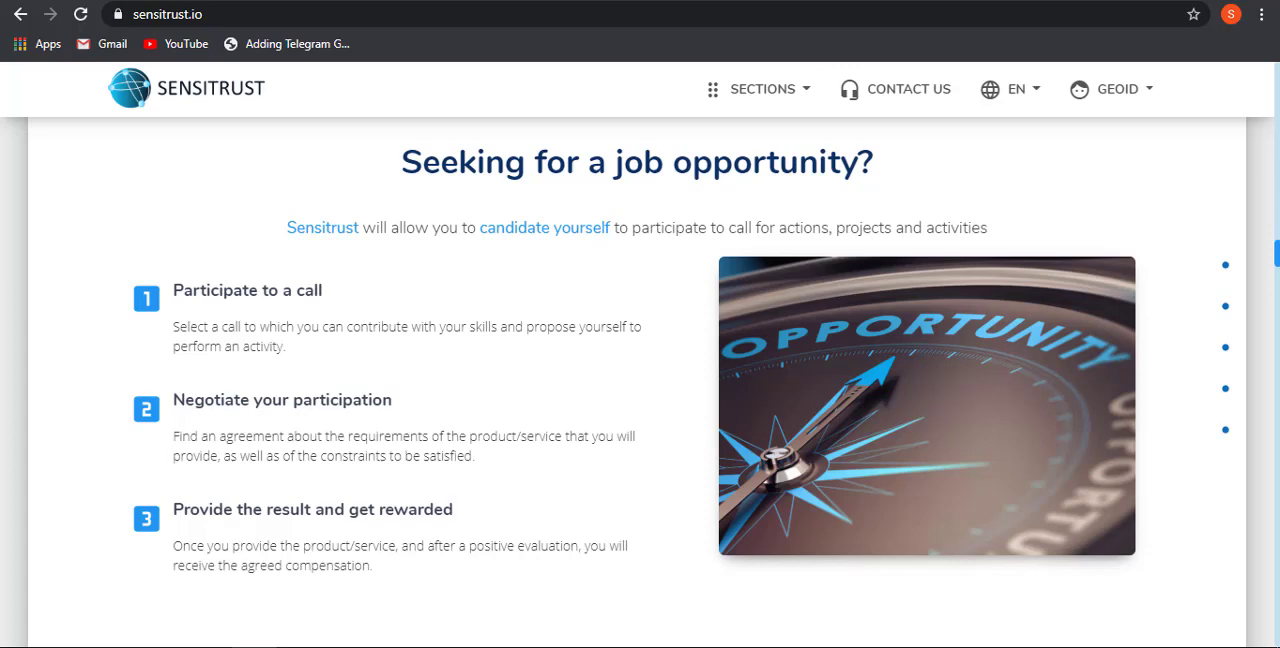
scroll("down", 3)
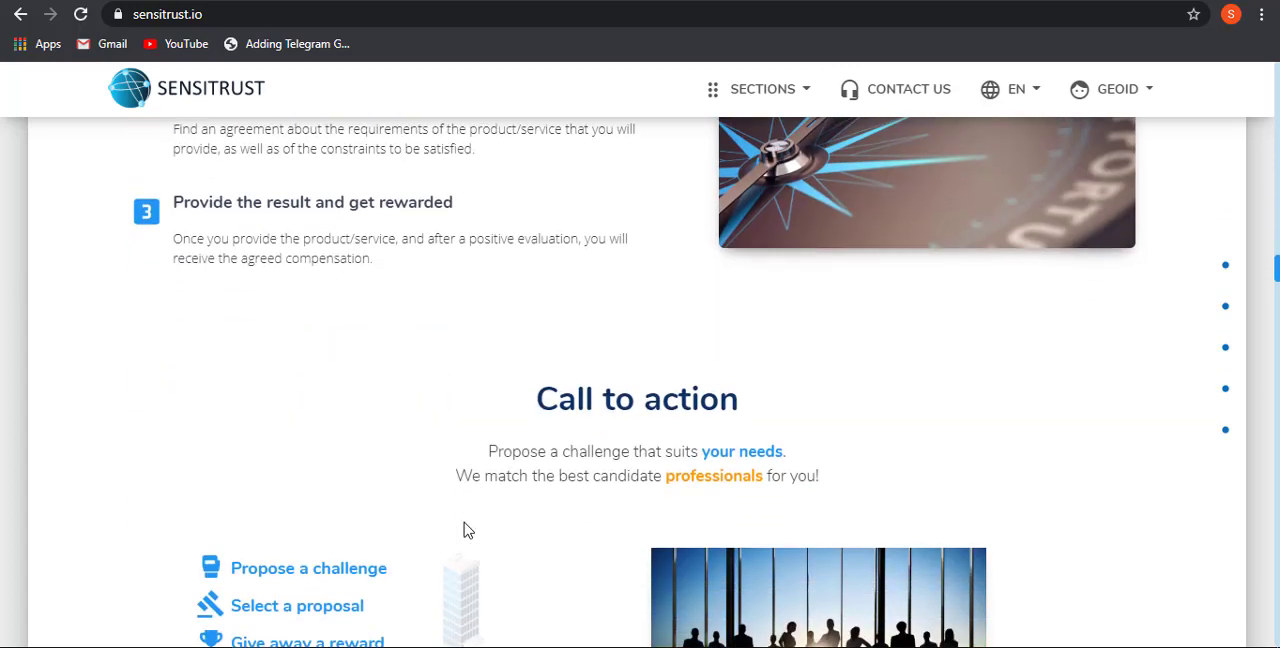
scroll("down", 3)
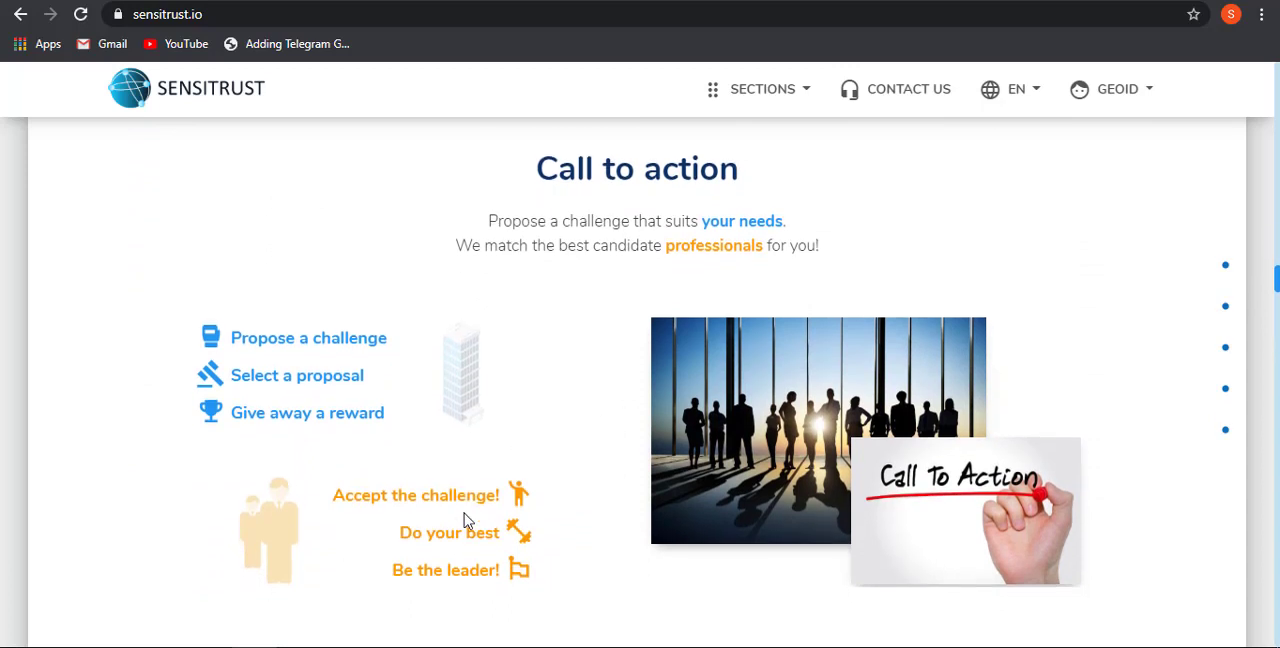
mouse_move(552, 238)
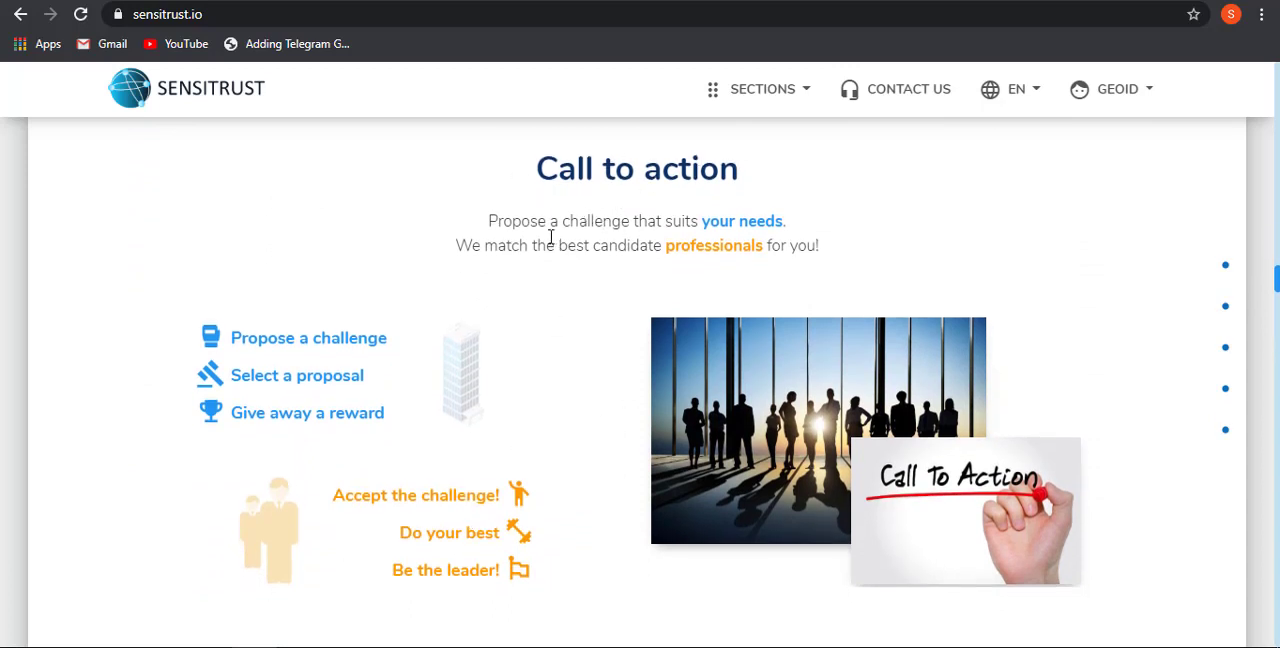
mouse_move(610, 250)
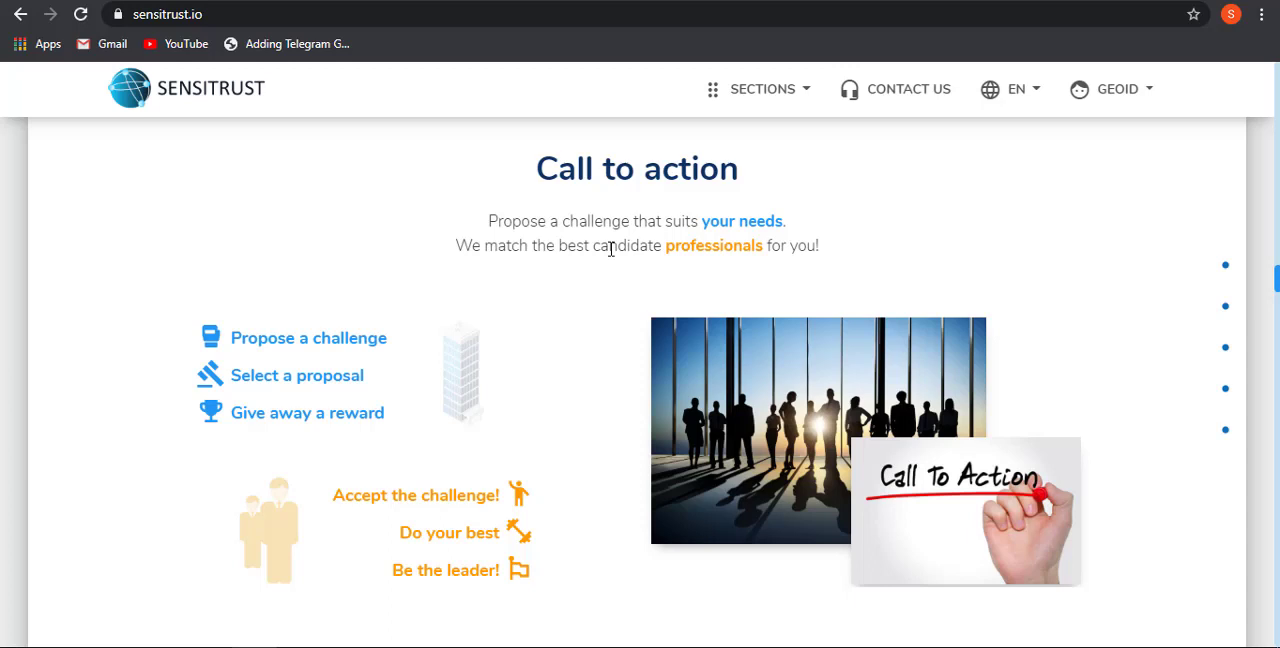
mouse_move(584, 250)
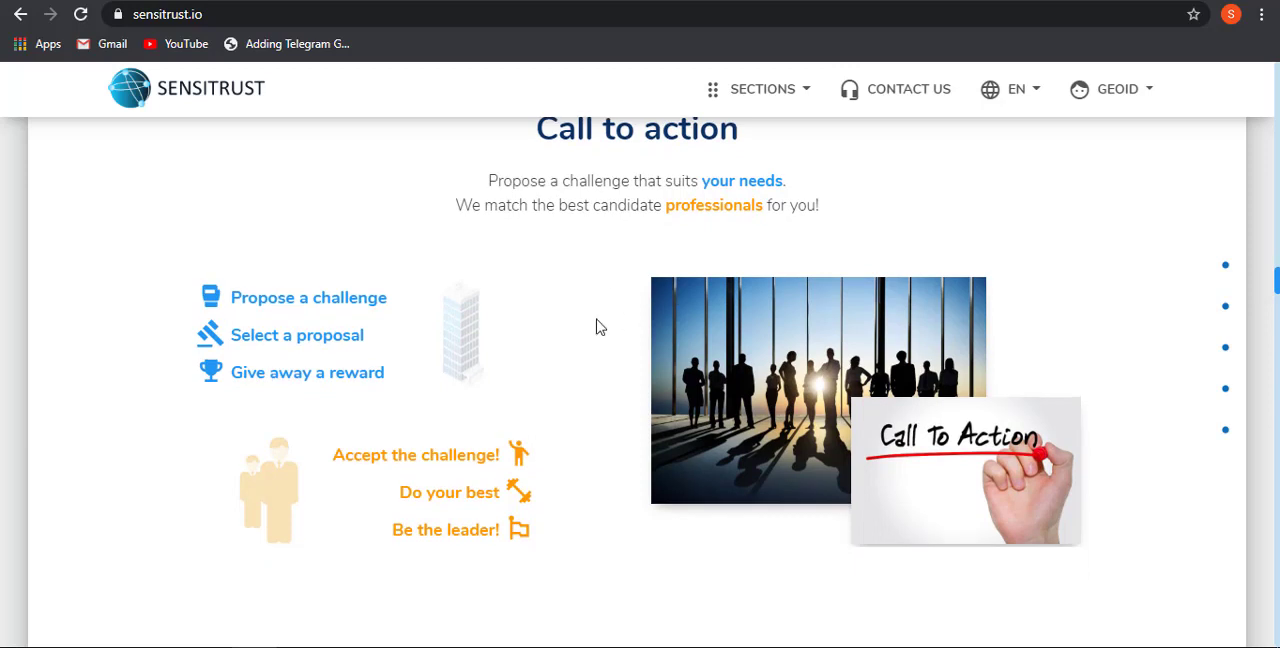
scroll("up", 3)
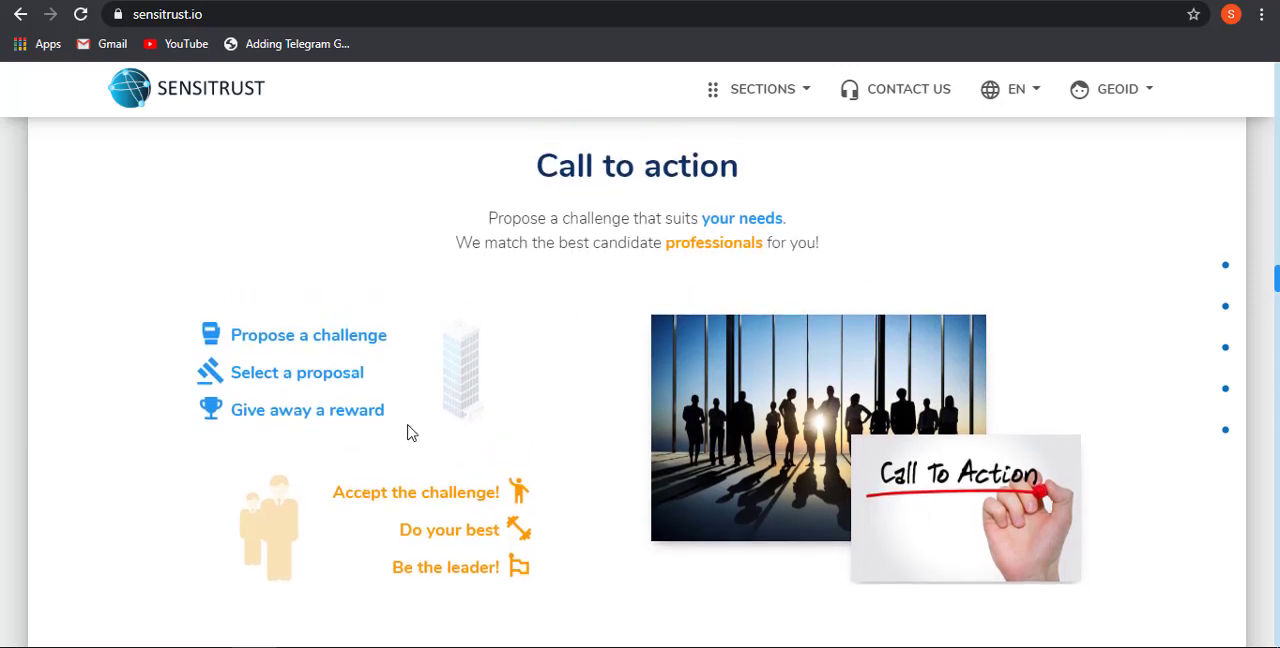
mouse_move(483, 390)
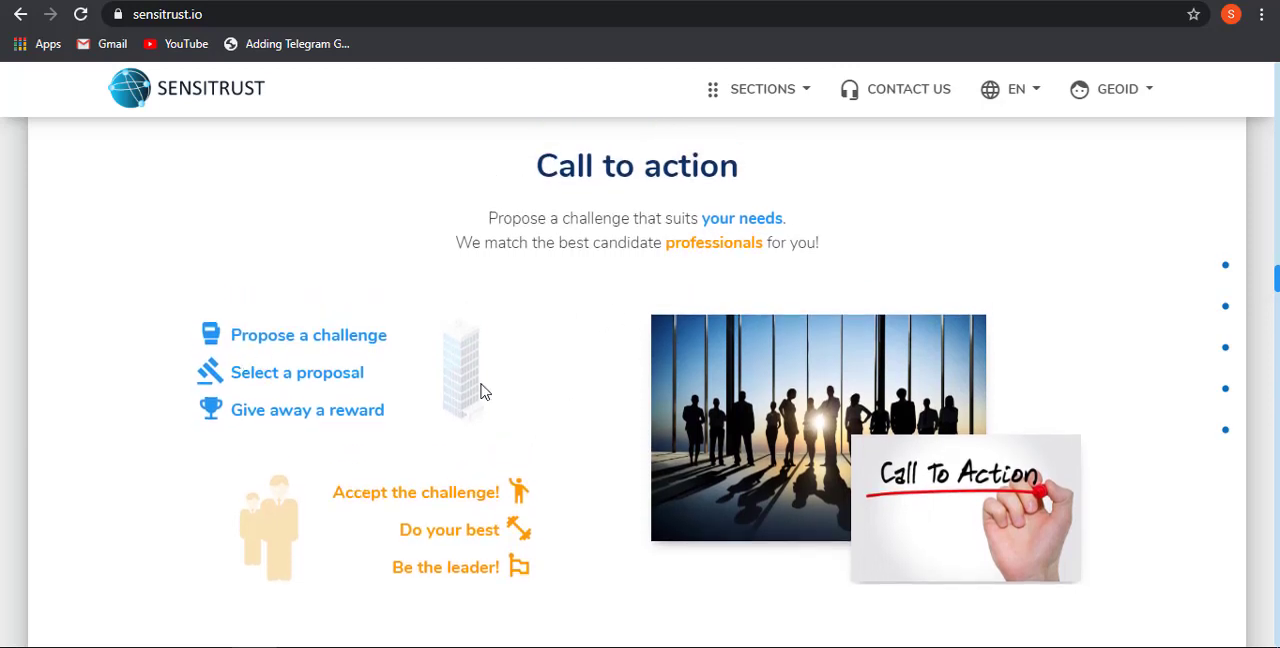
mouse_move(464, 464)
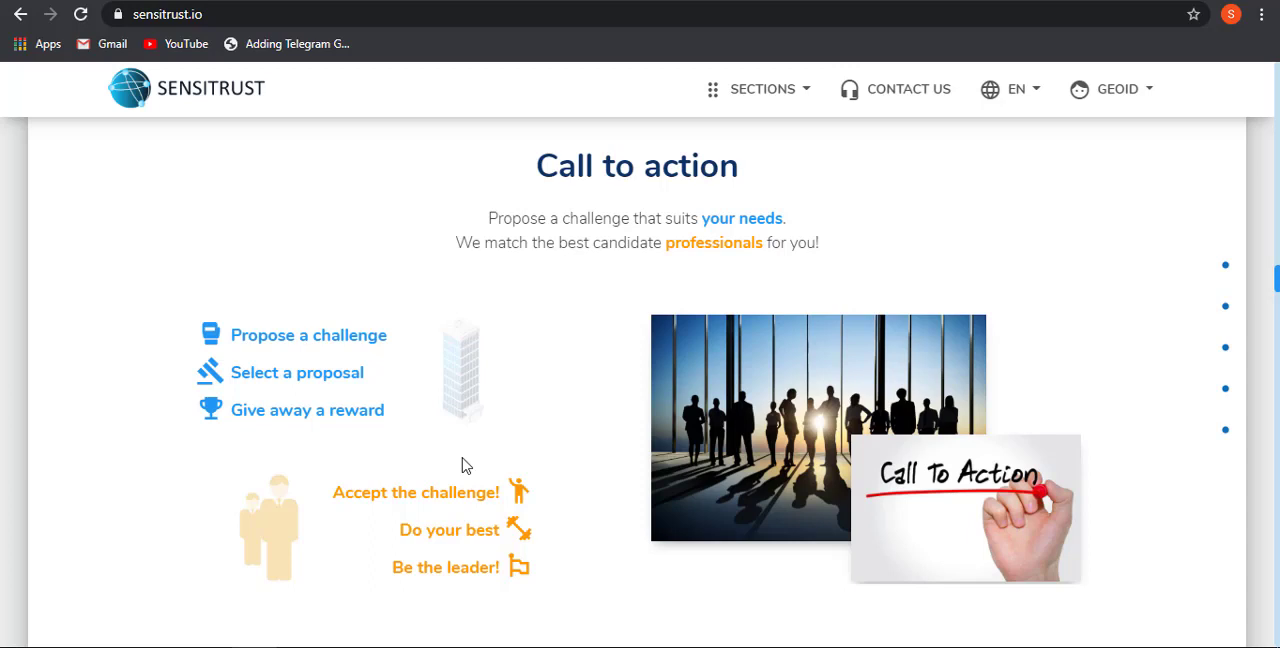
mouse_move(263, 366)
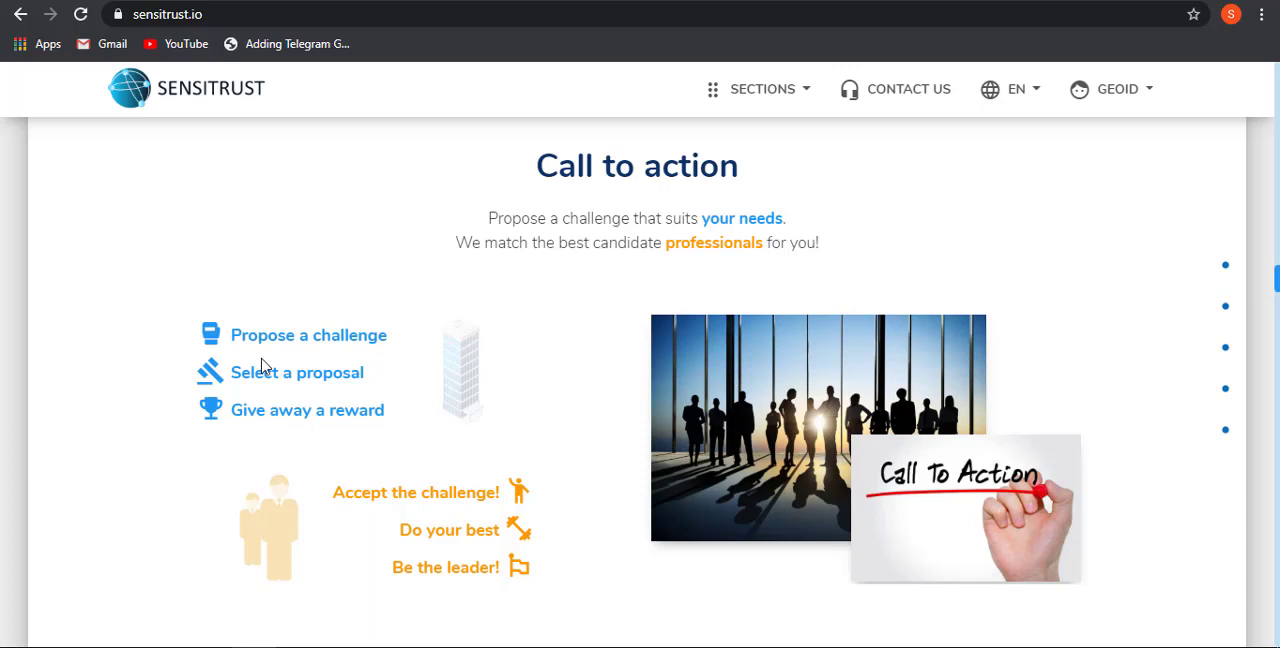
mouse_move(250, 437)
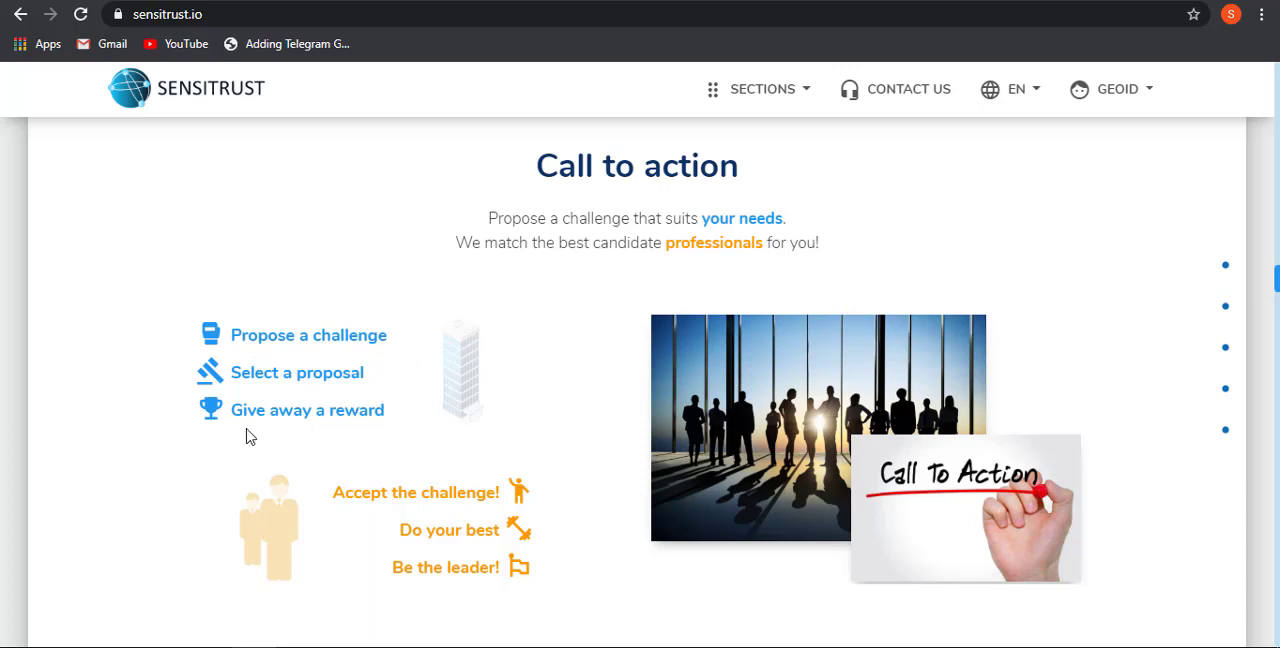
scroll("down", 3)
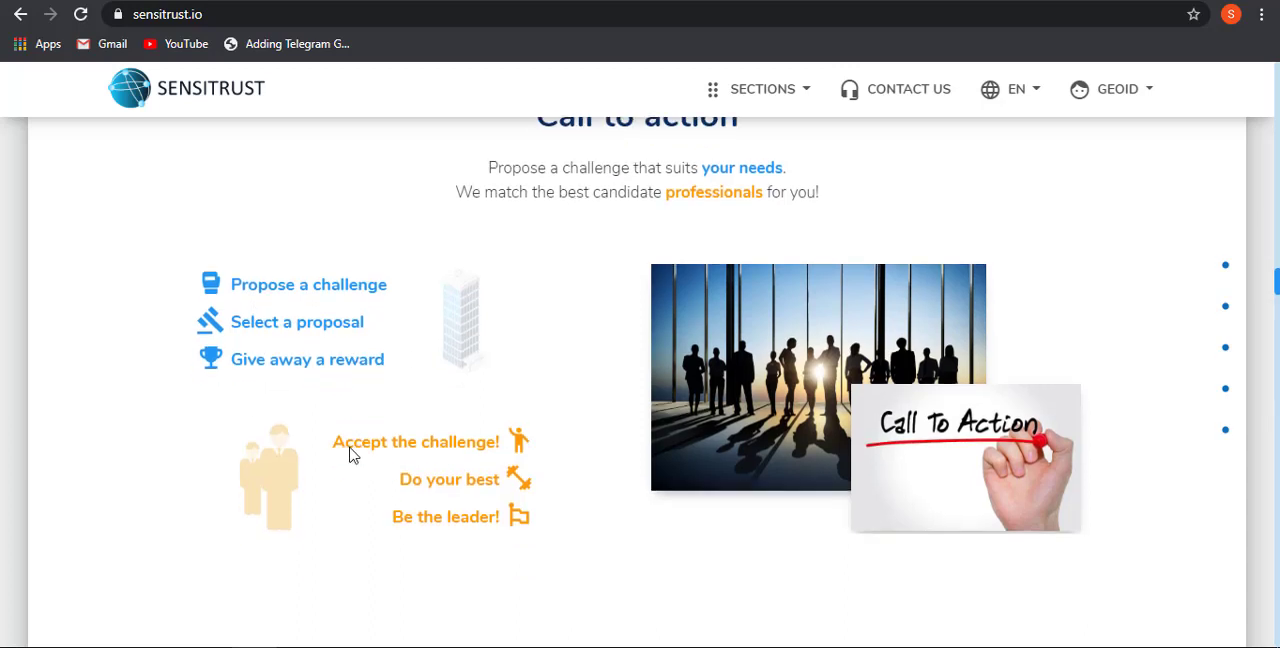
mouse_move(450, 291)
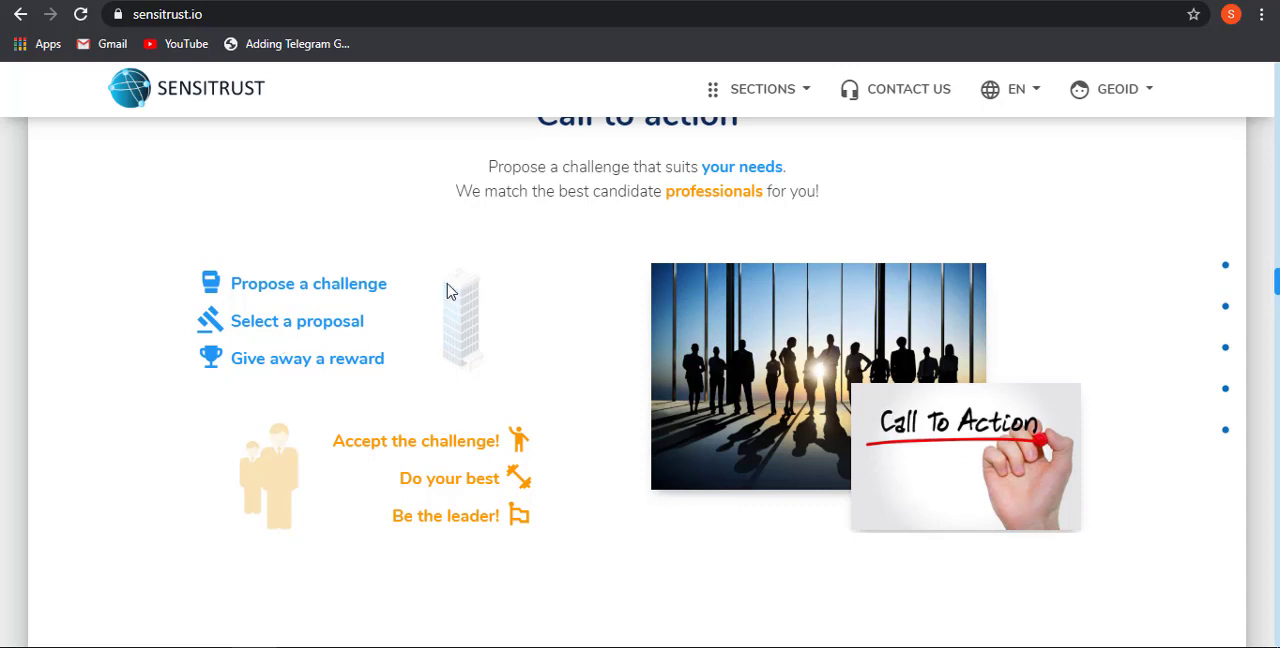
mouse_move(257, 306)
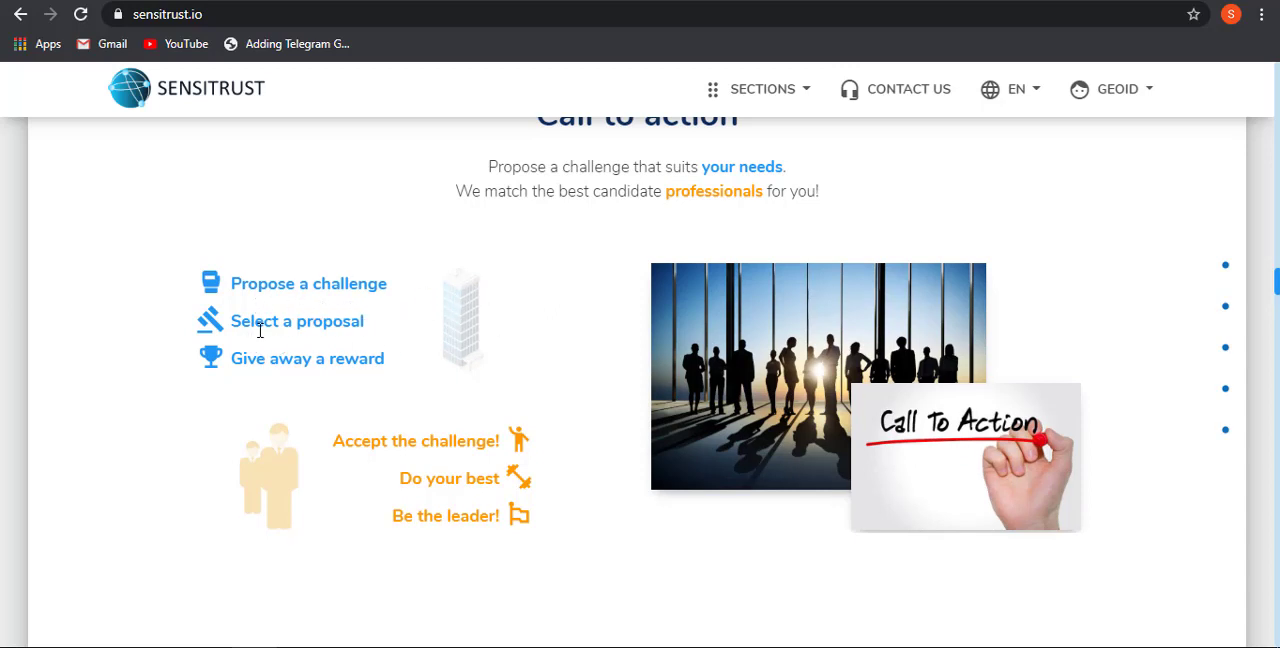
mouse_move(414, 335)
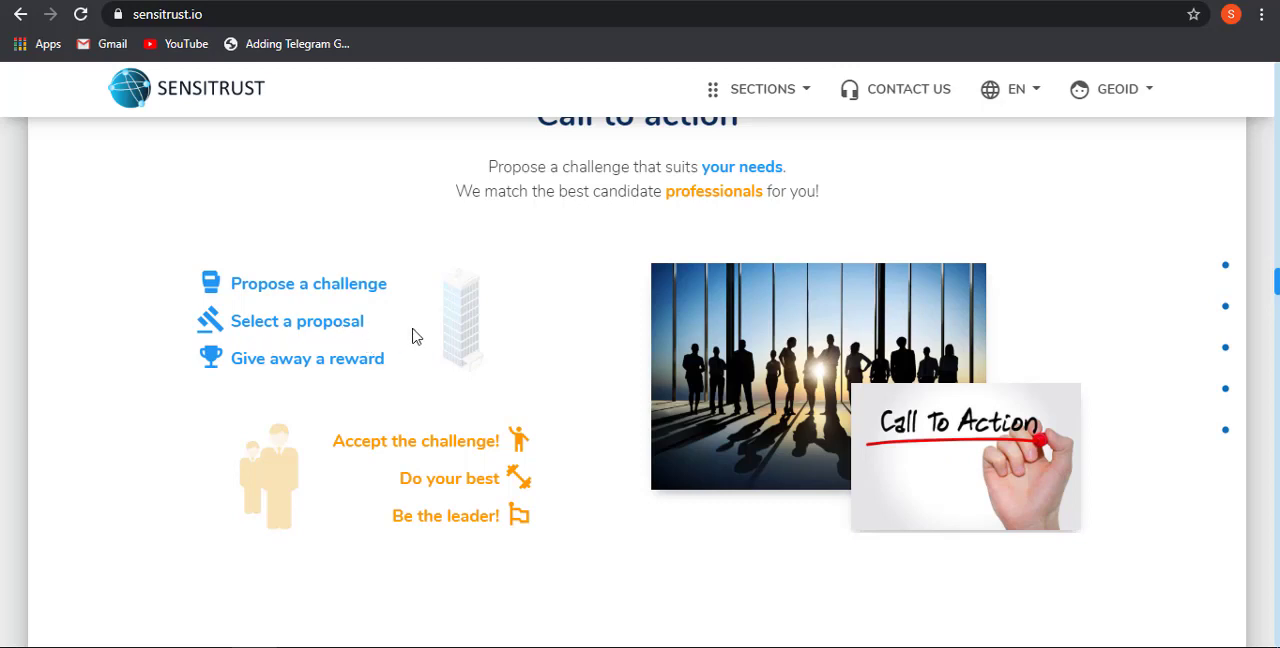
mouse_move(333, 503)
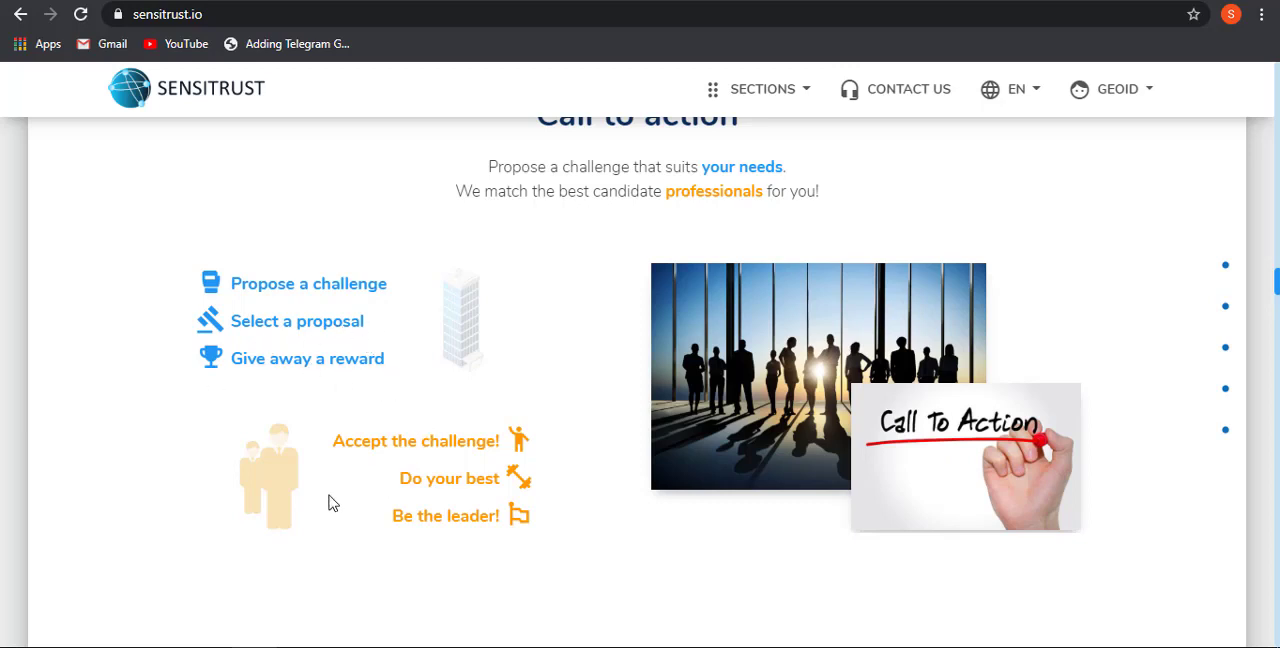
mouse_move(218, 477)
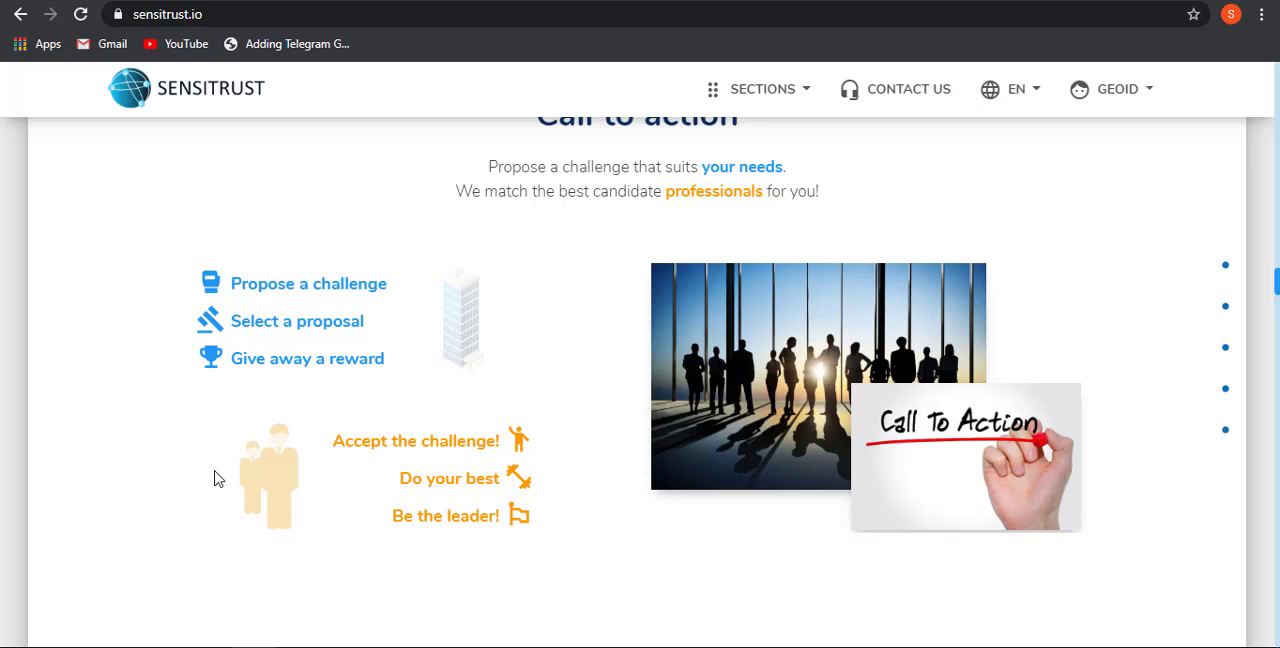
mouse_move(480, 474)
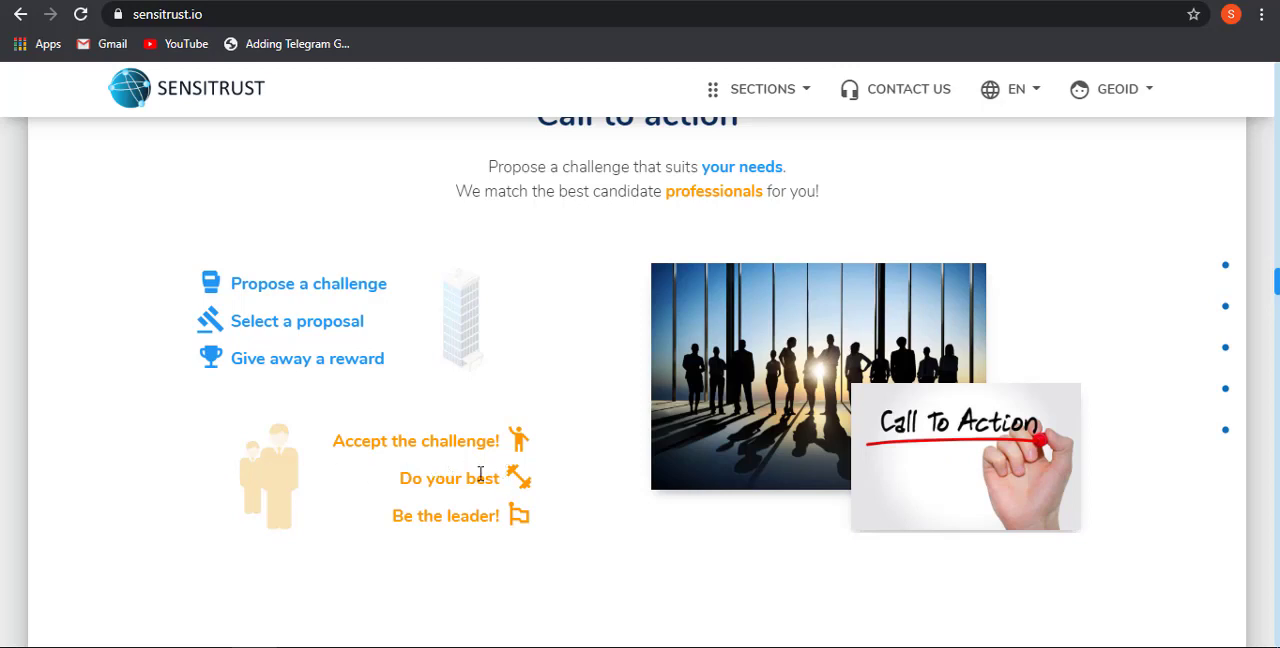
mouse_move(538, 528)
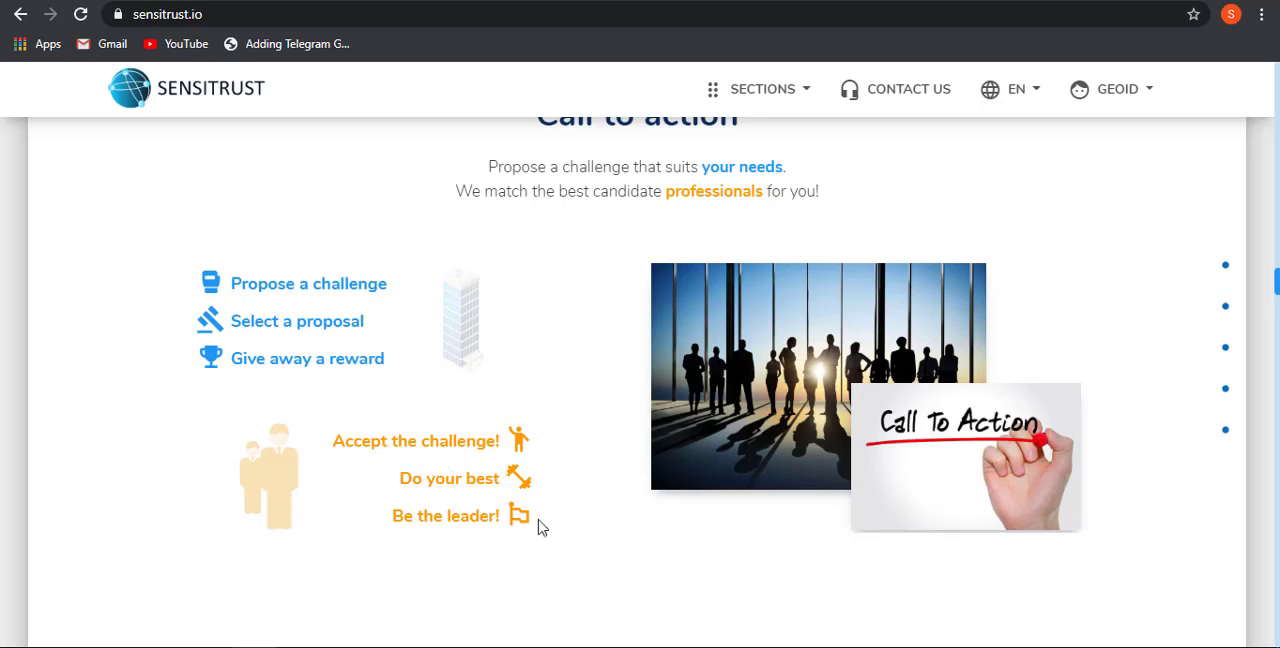
scroll("down", 3)
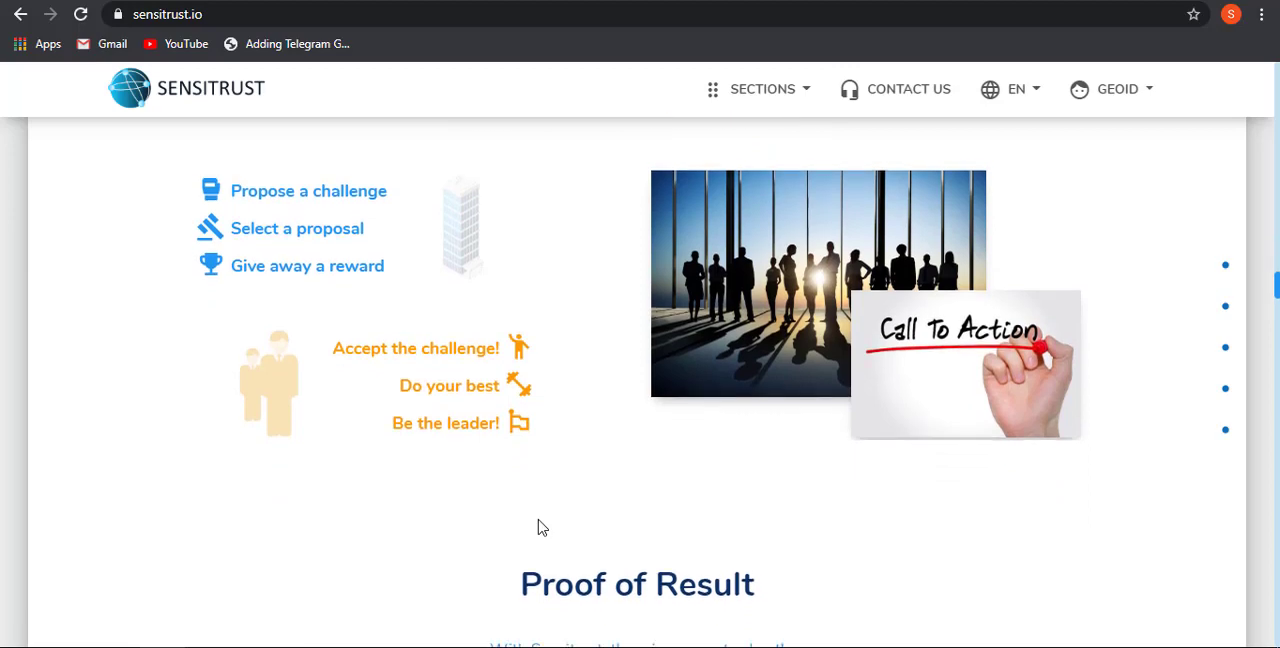
scroll("down", 3)
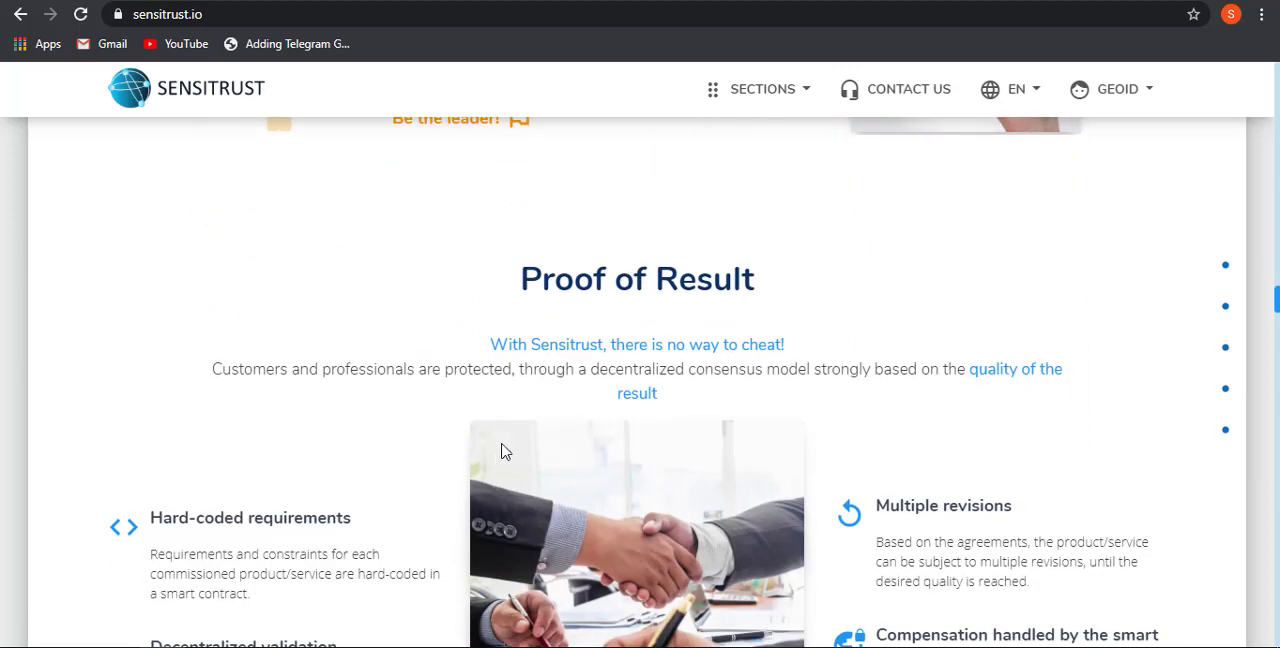
scroll("down", 3)
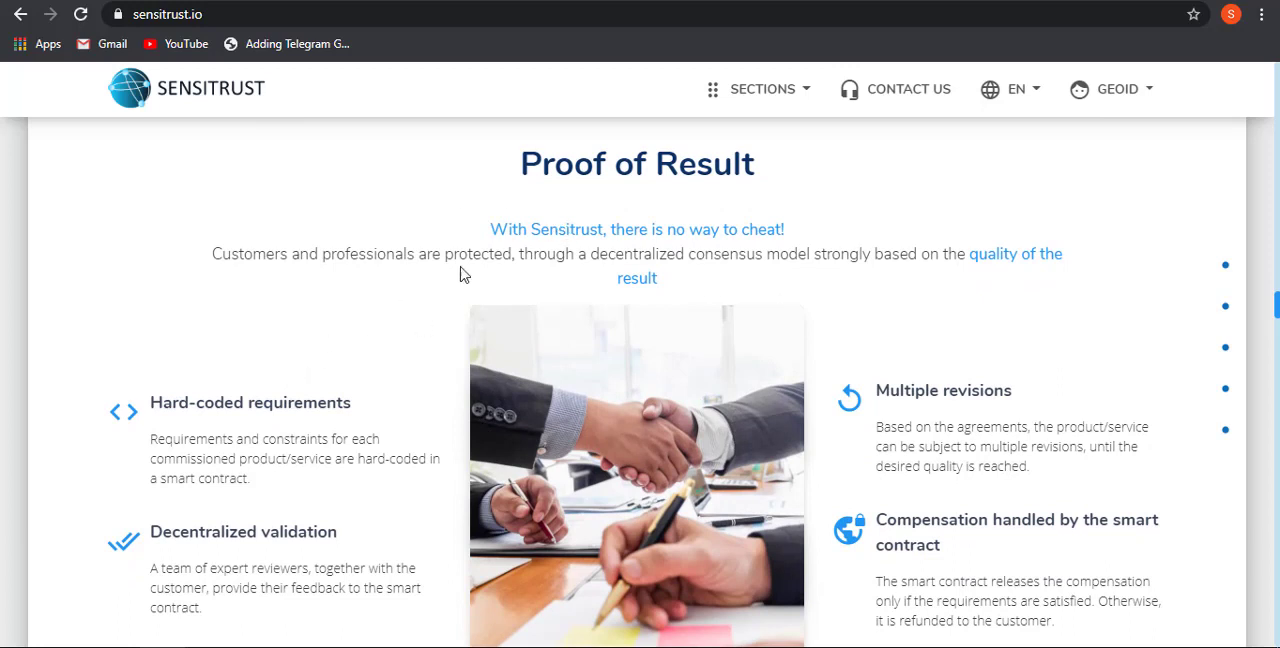
mouse_move(435, 258)
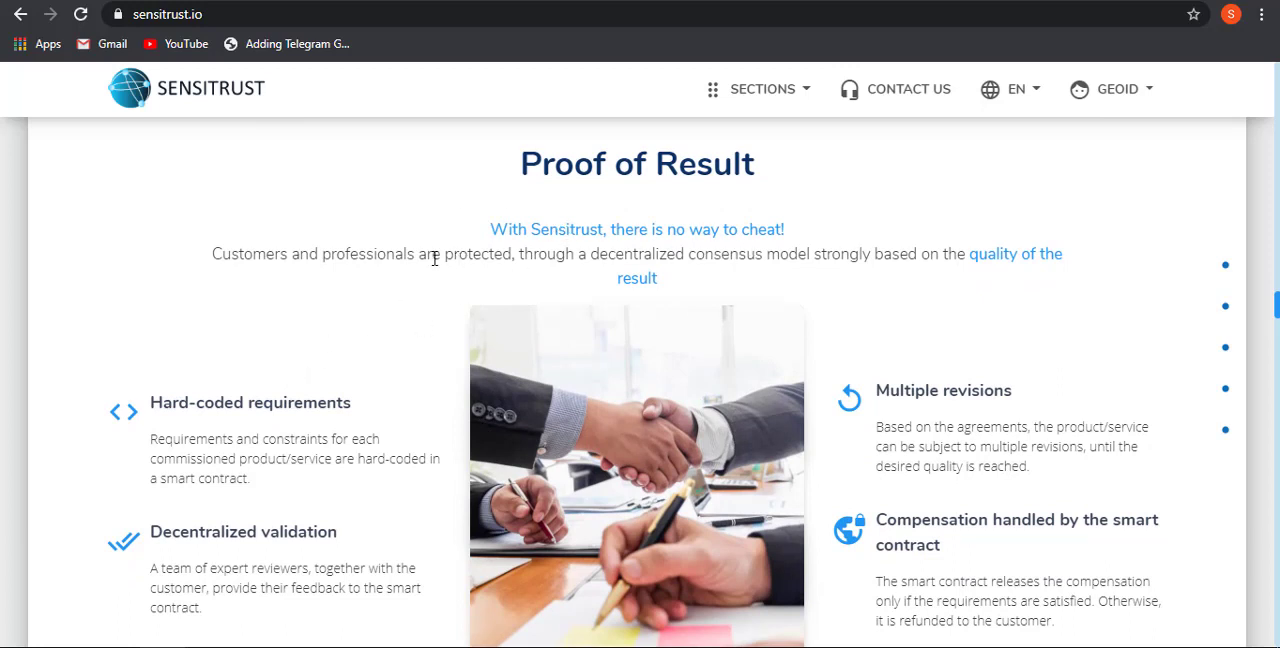
mouse_move(314, 305)
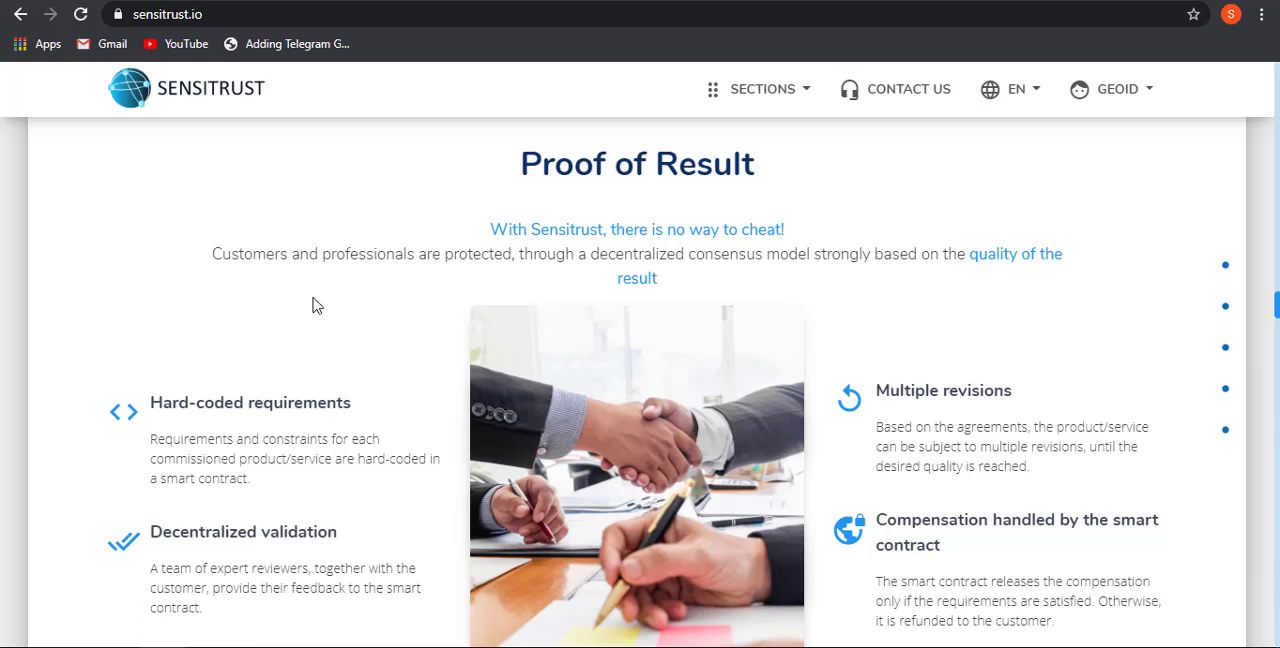
mouse_move(273, 362)
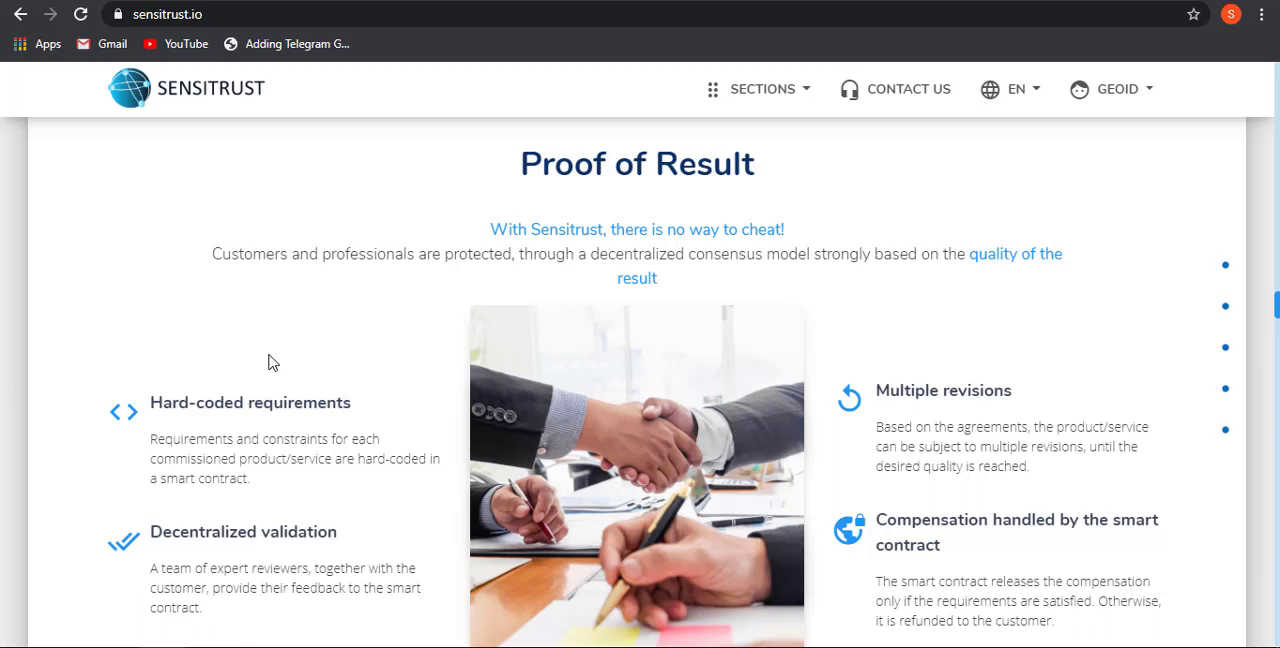
scroll("down", 3)
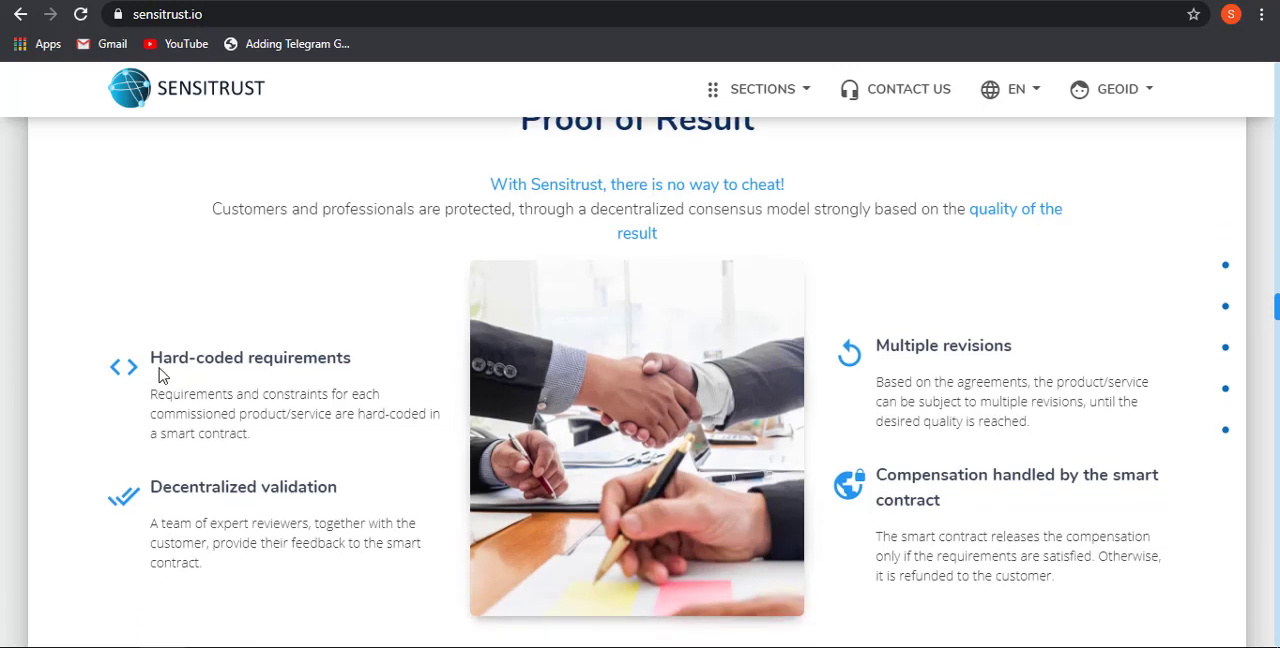
mouse_move(1040, 392)
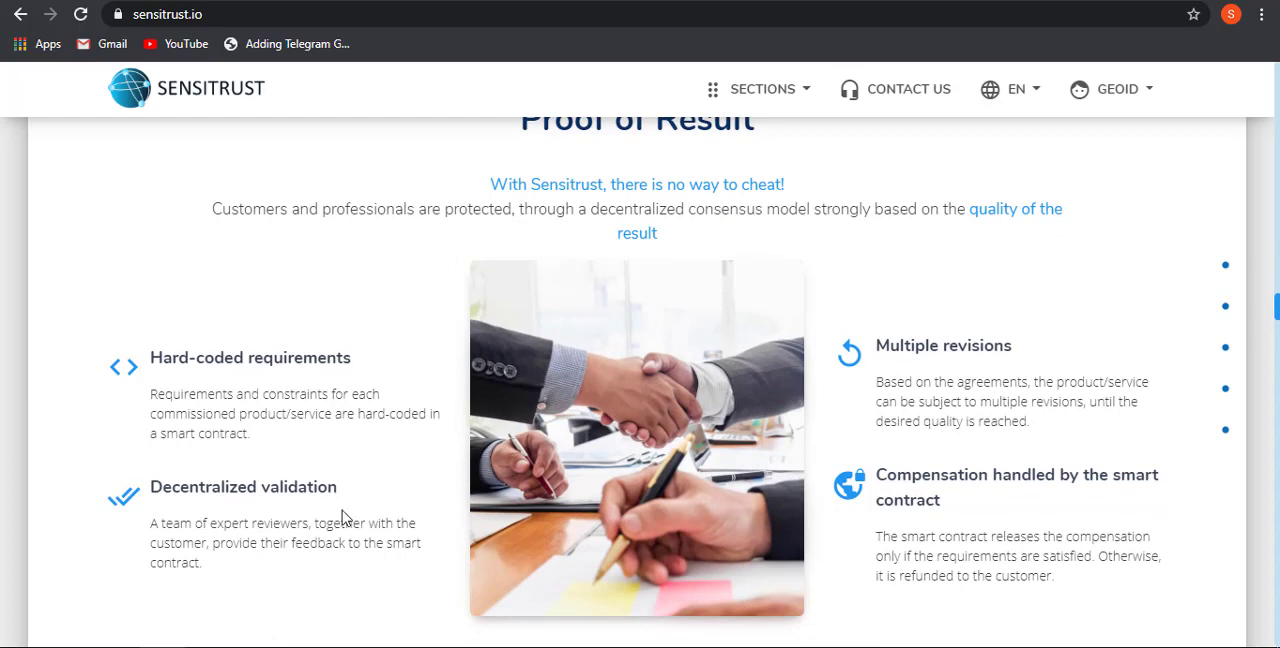
mouse_move(1024, 529)
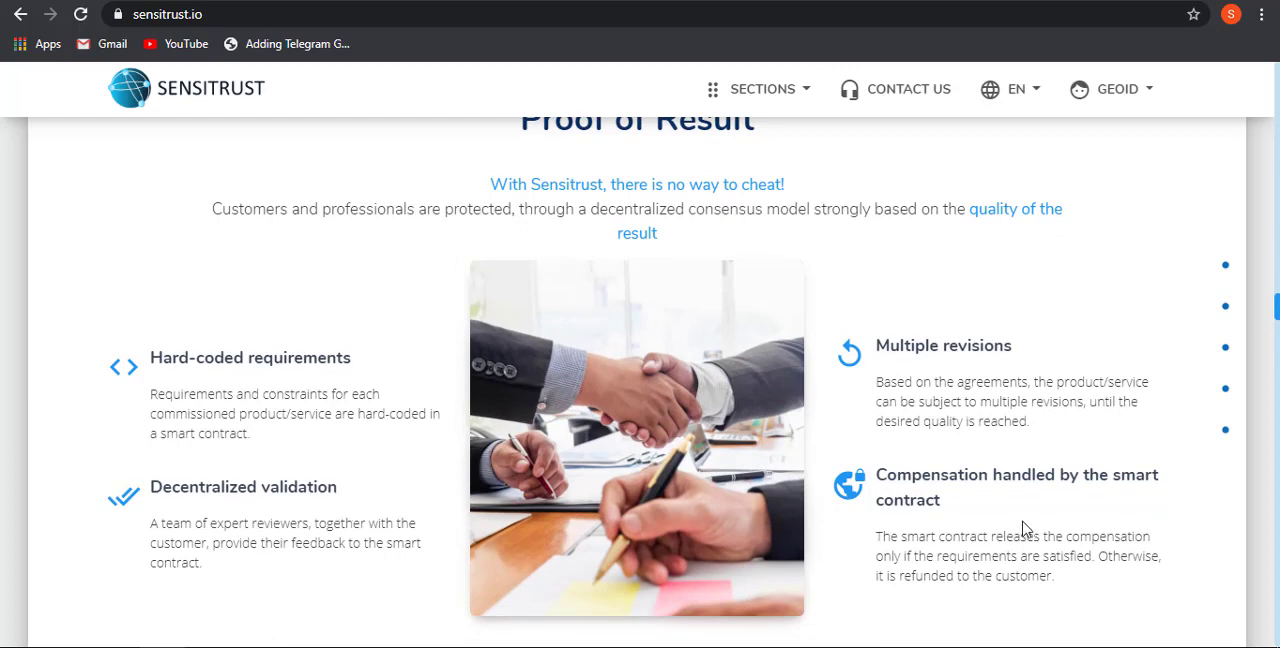
scroll("down", 3)
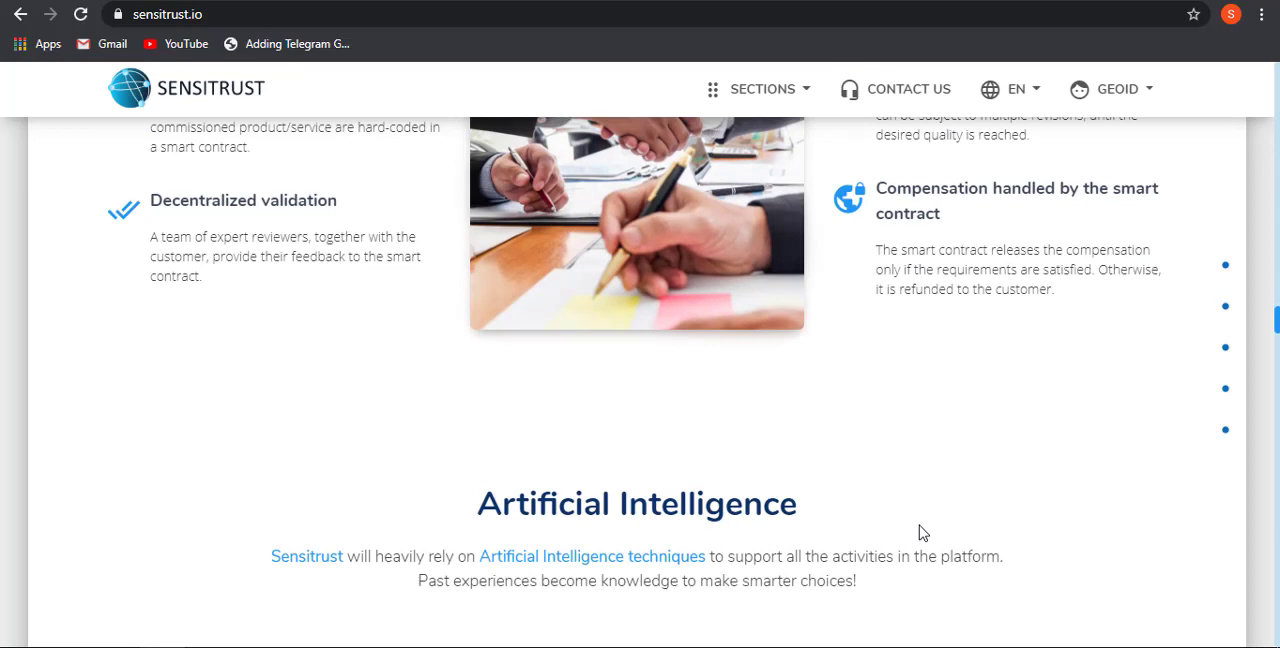
scroll("down", 3)
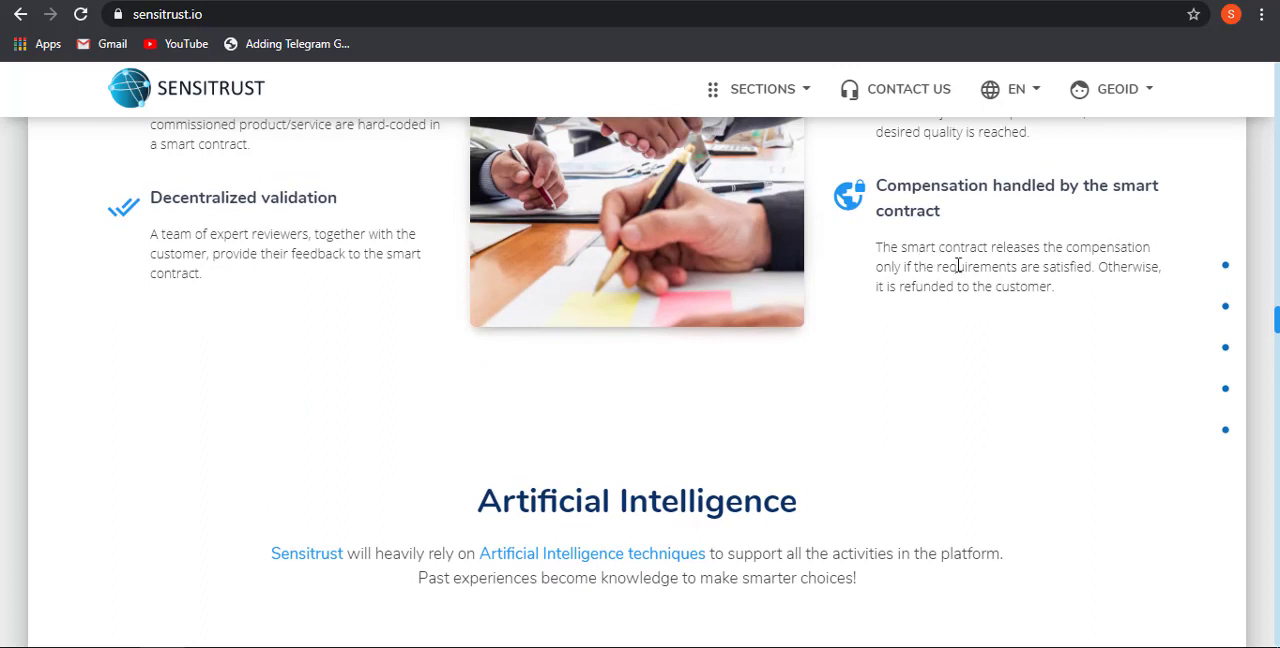
mouse_move(910, 282)
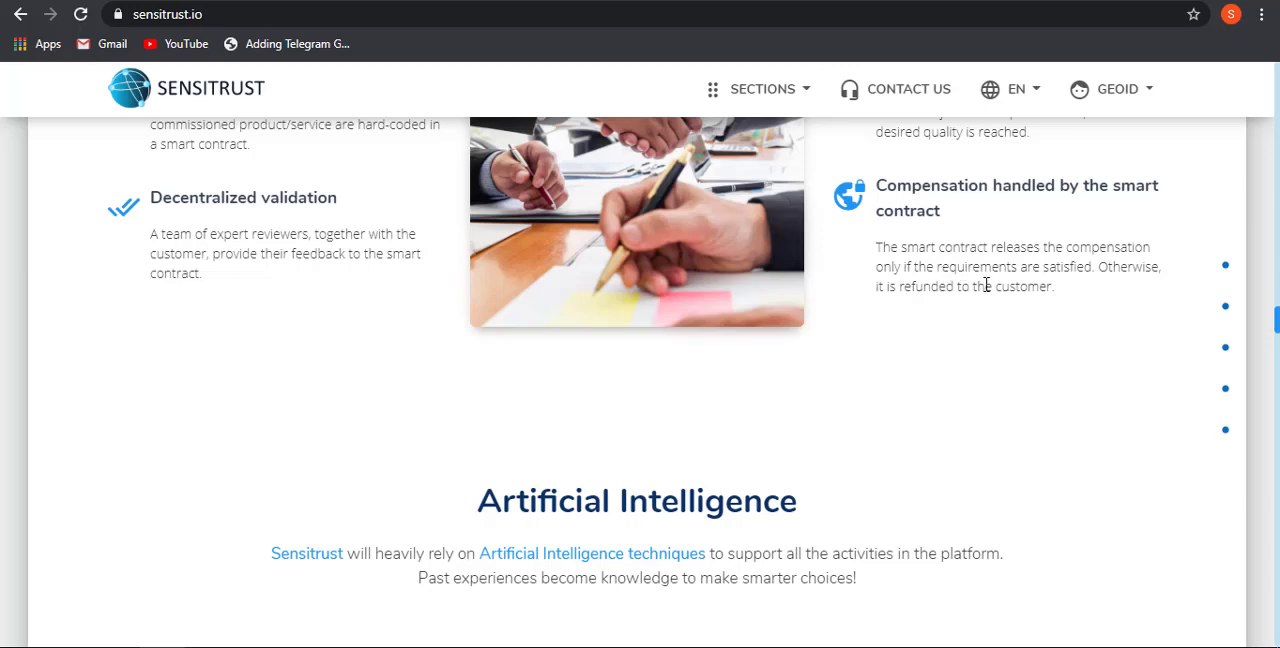
scroll("down", 3)
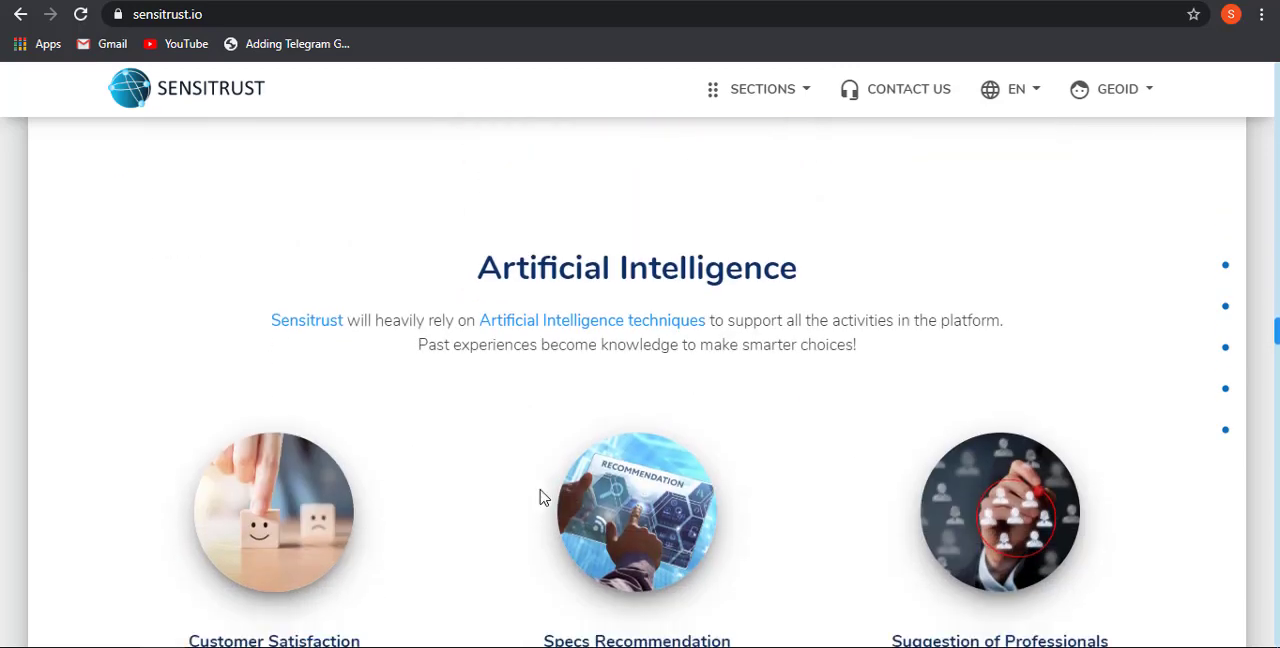
scroll("down", 3)
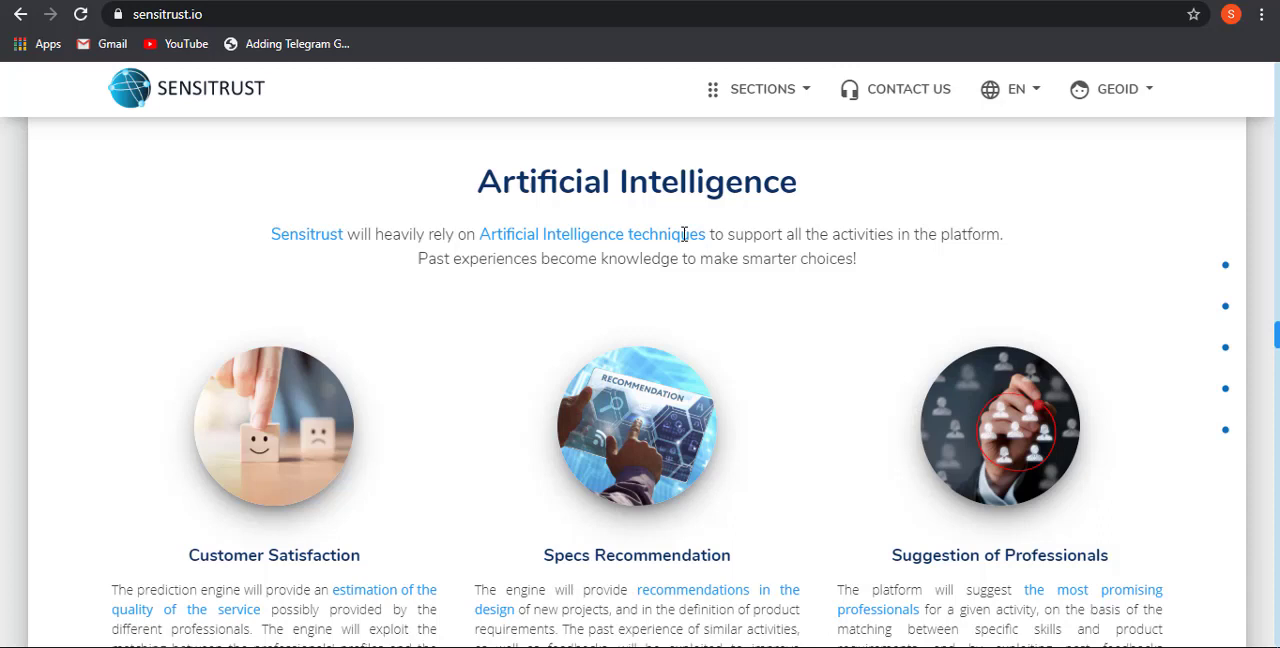
mouse_move(345, 389)
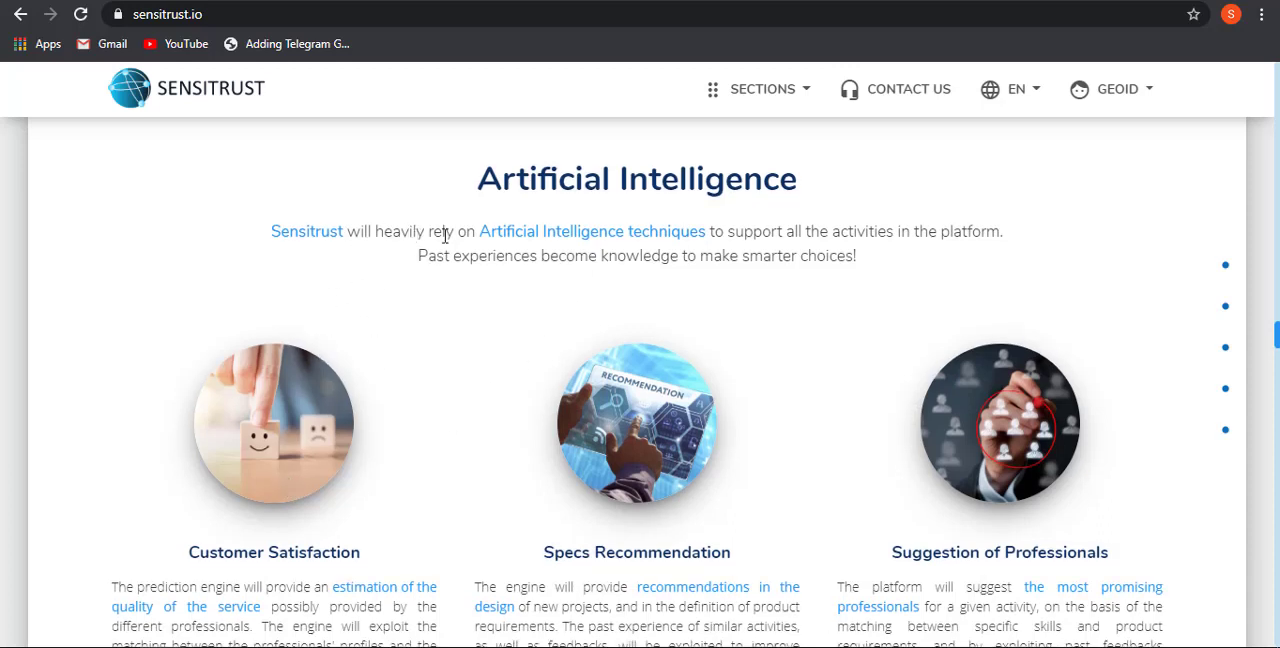
mouse_move(700, 251)
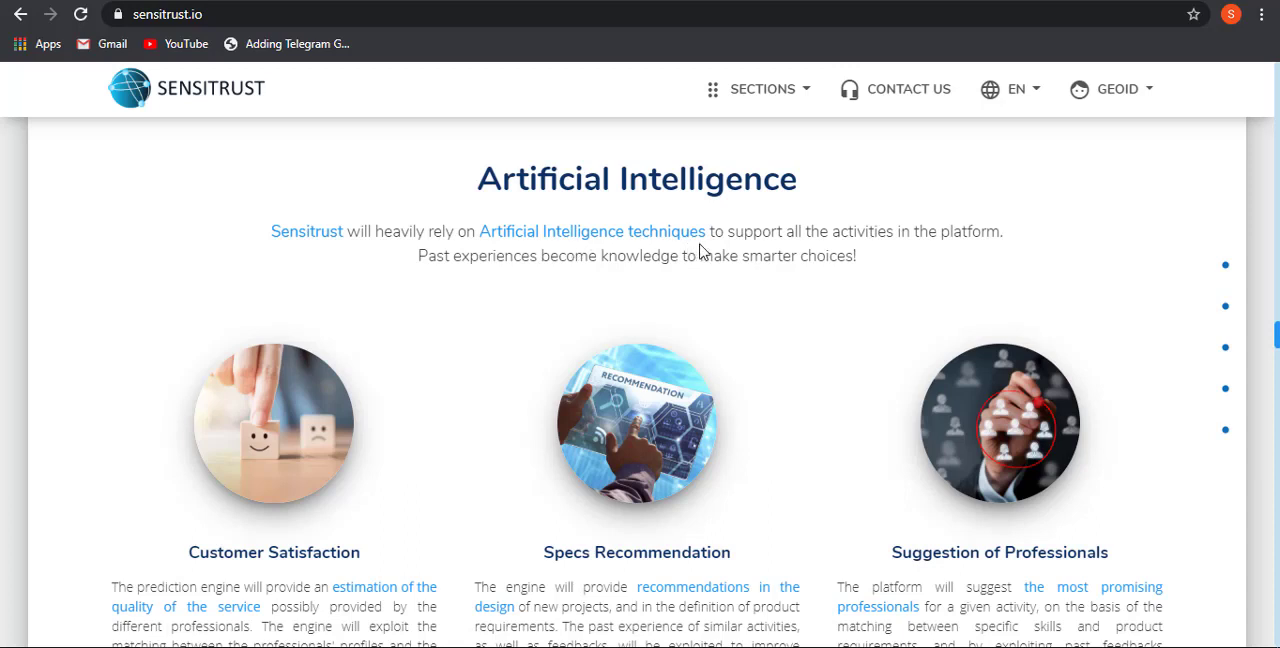
mouse_move(950, 239)
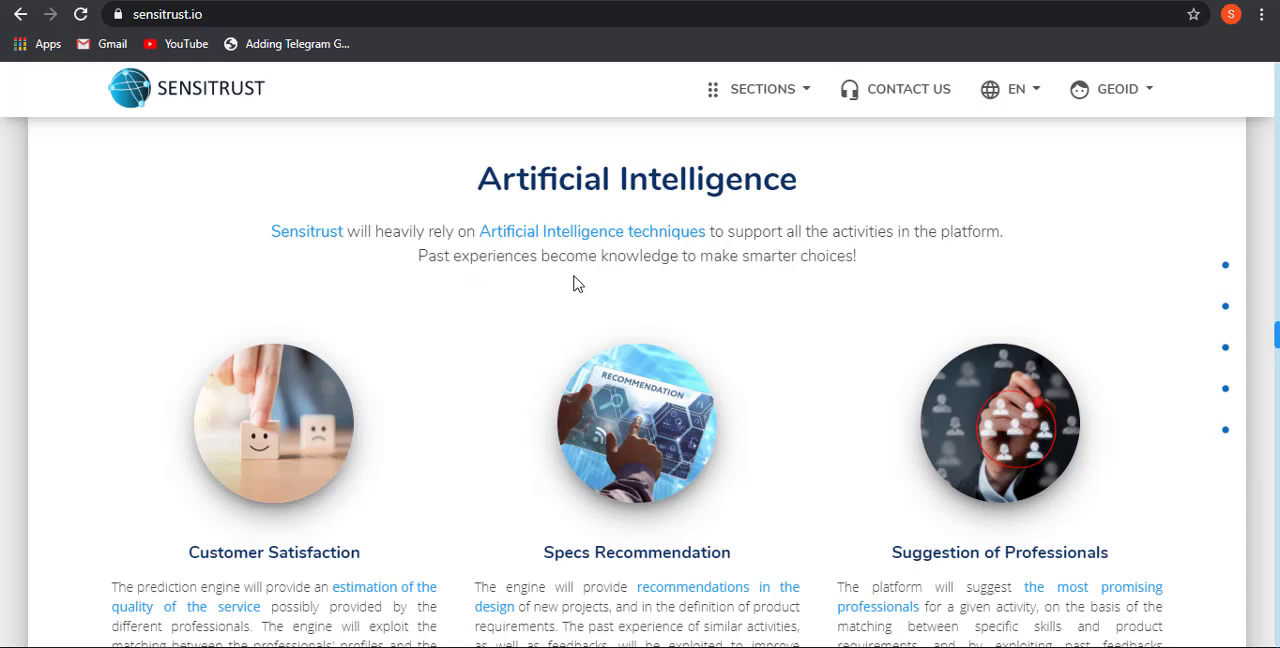
mouse_move(630, 286)
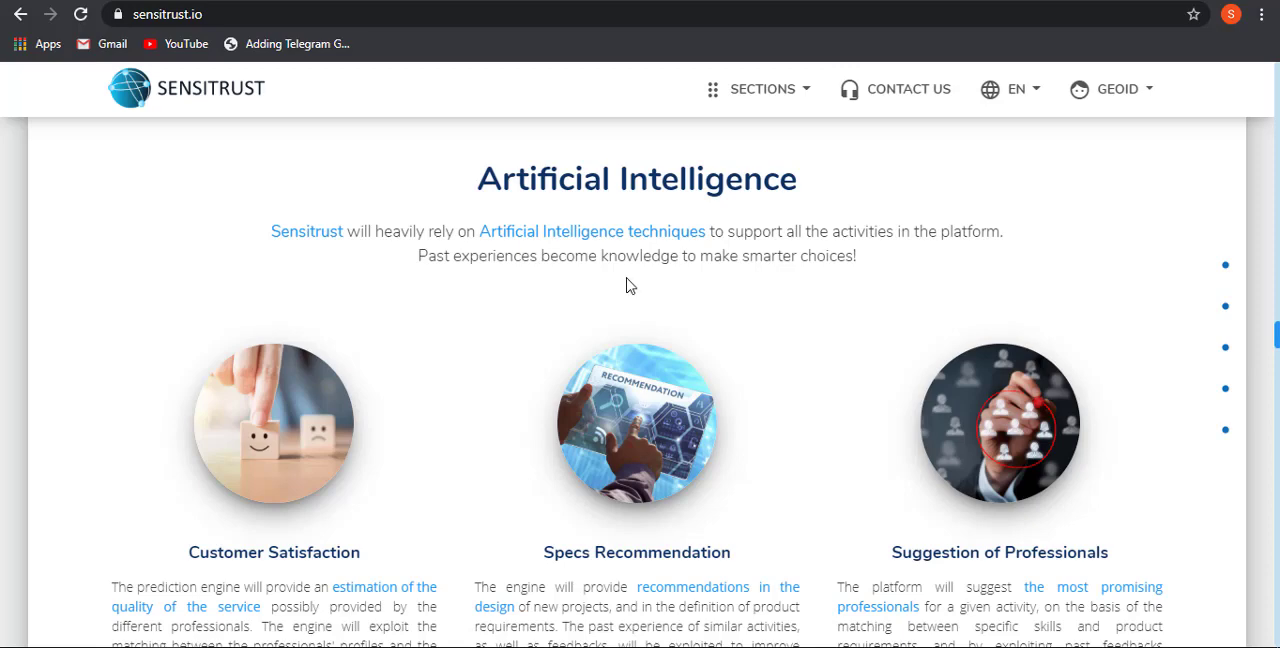
scroll("down", 3)
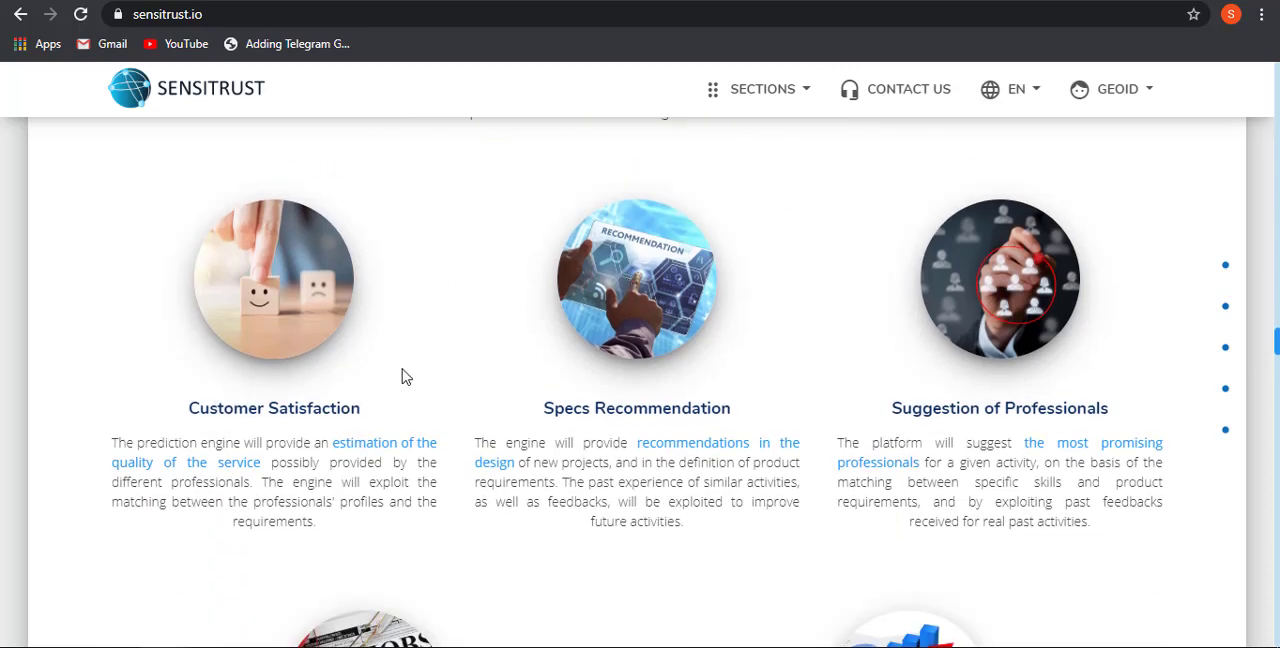
scroll("up", 3)
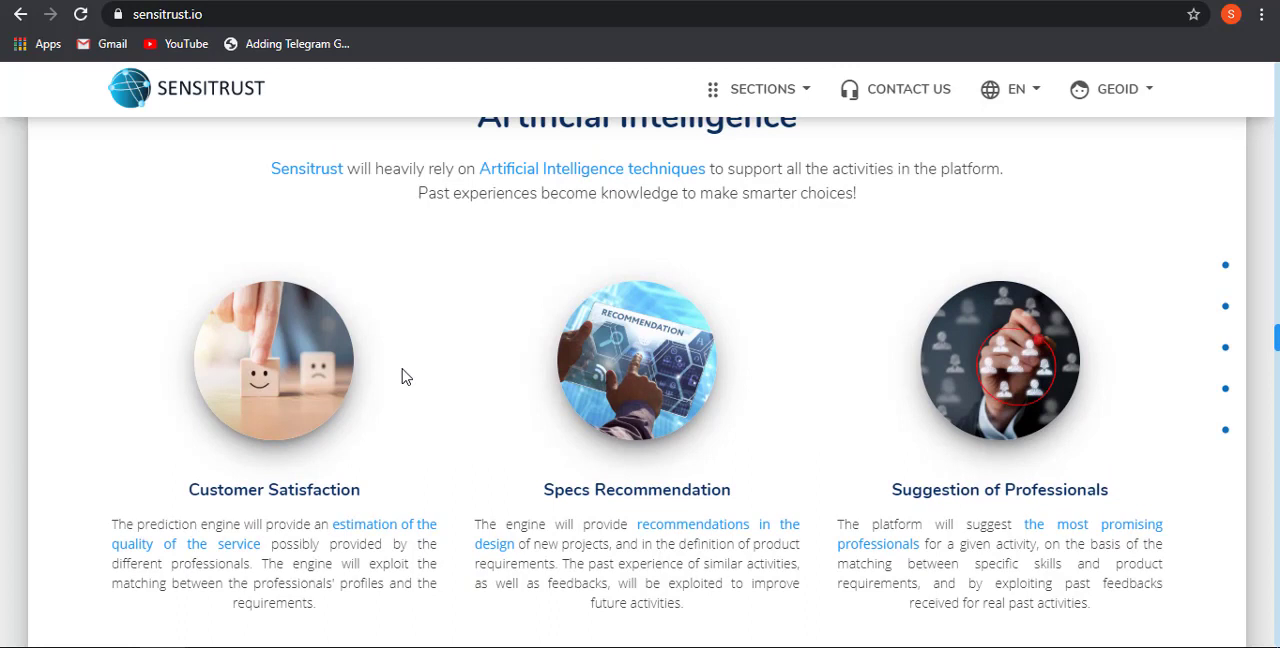
scroll("down", 3)
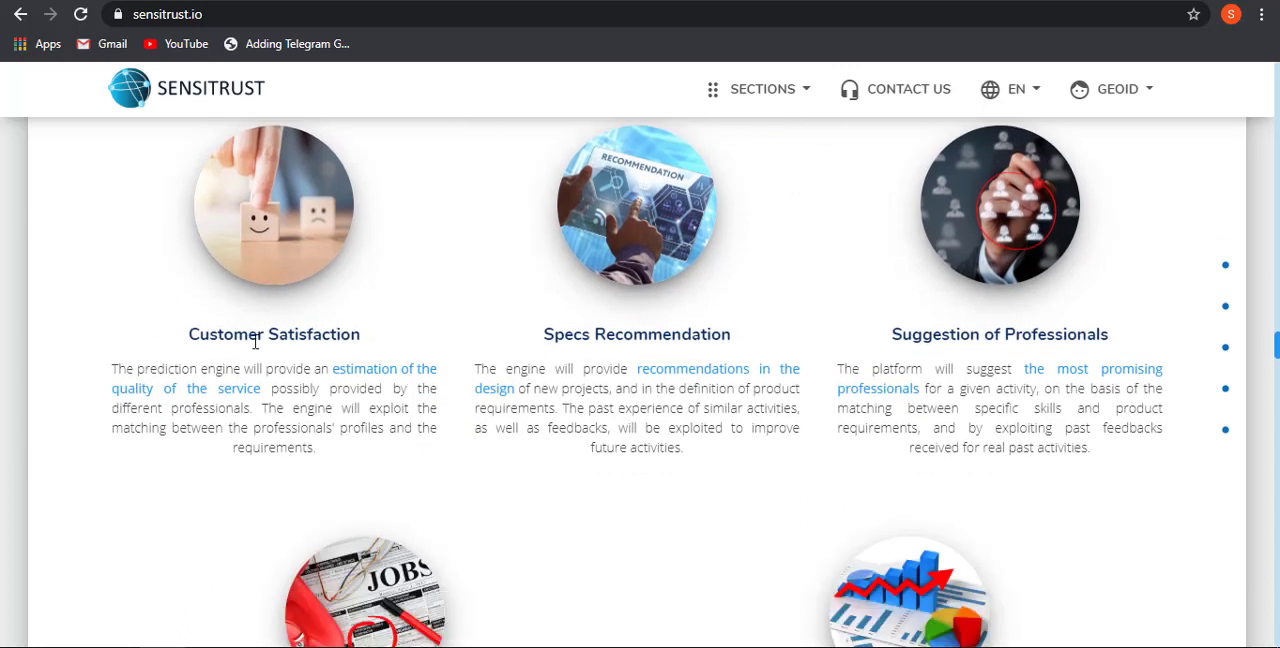
mouse_move(453, 385)
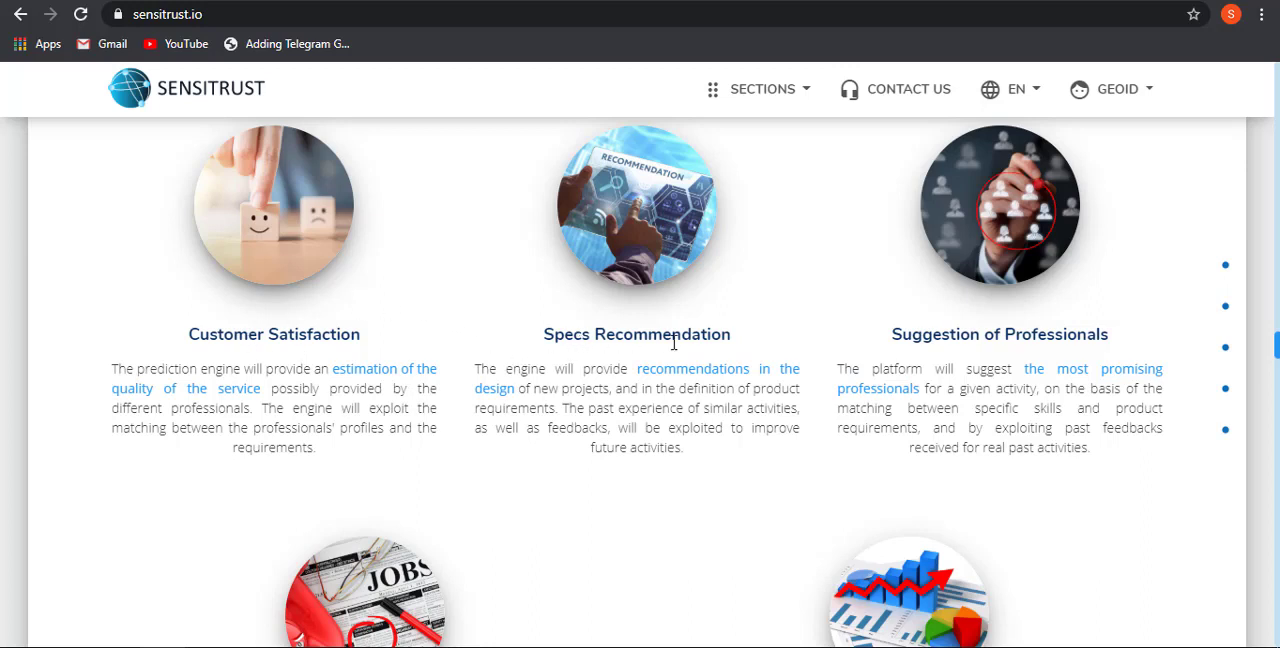
mouse_move(673, 388)
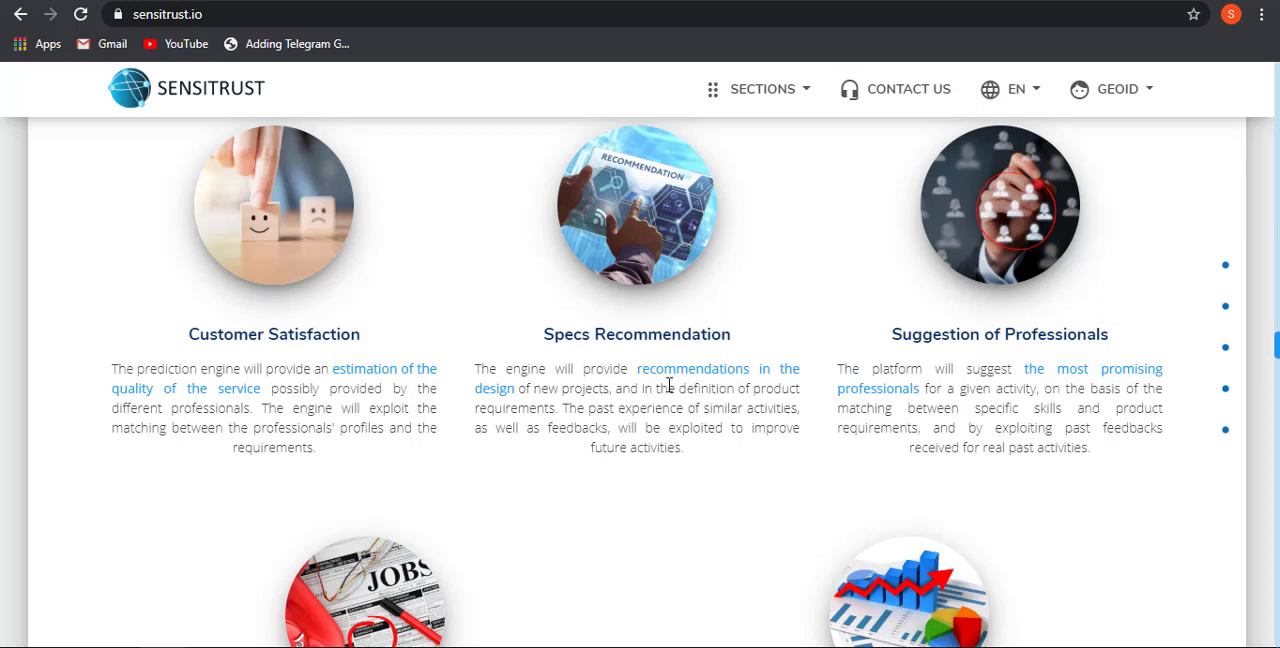
scroll("down", 3)
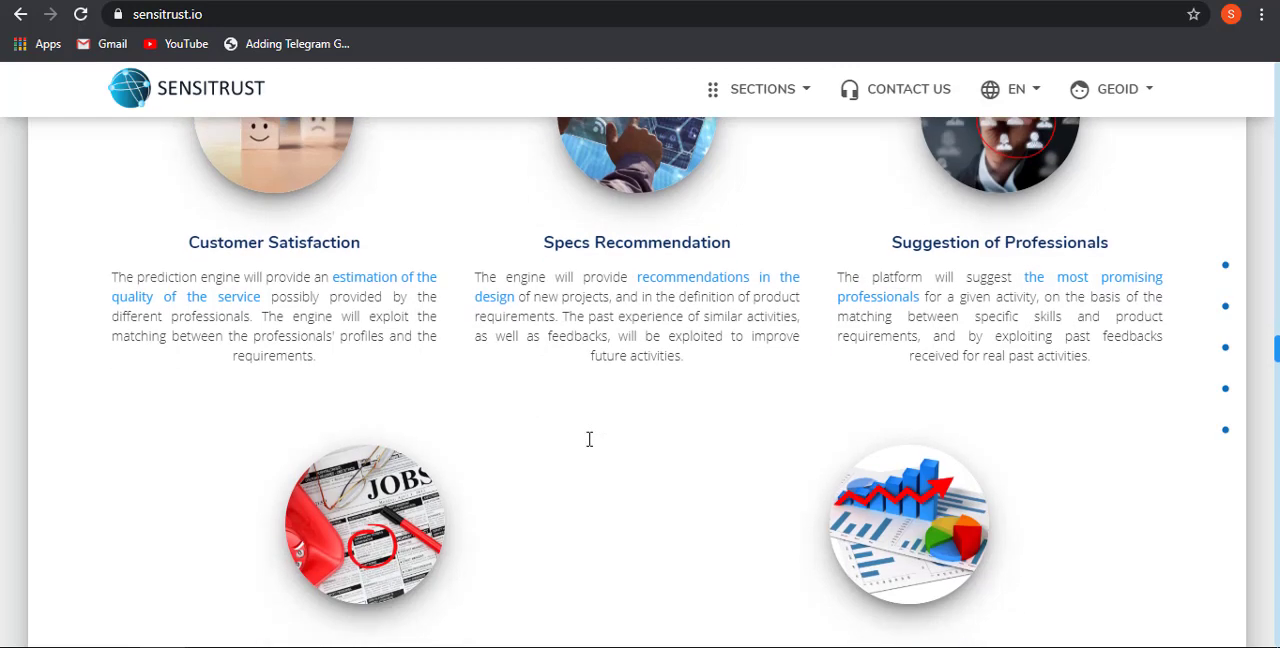
scroll("down", 3)
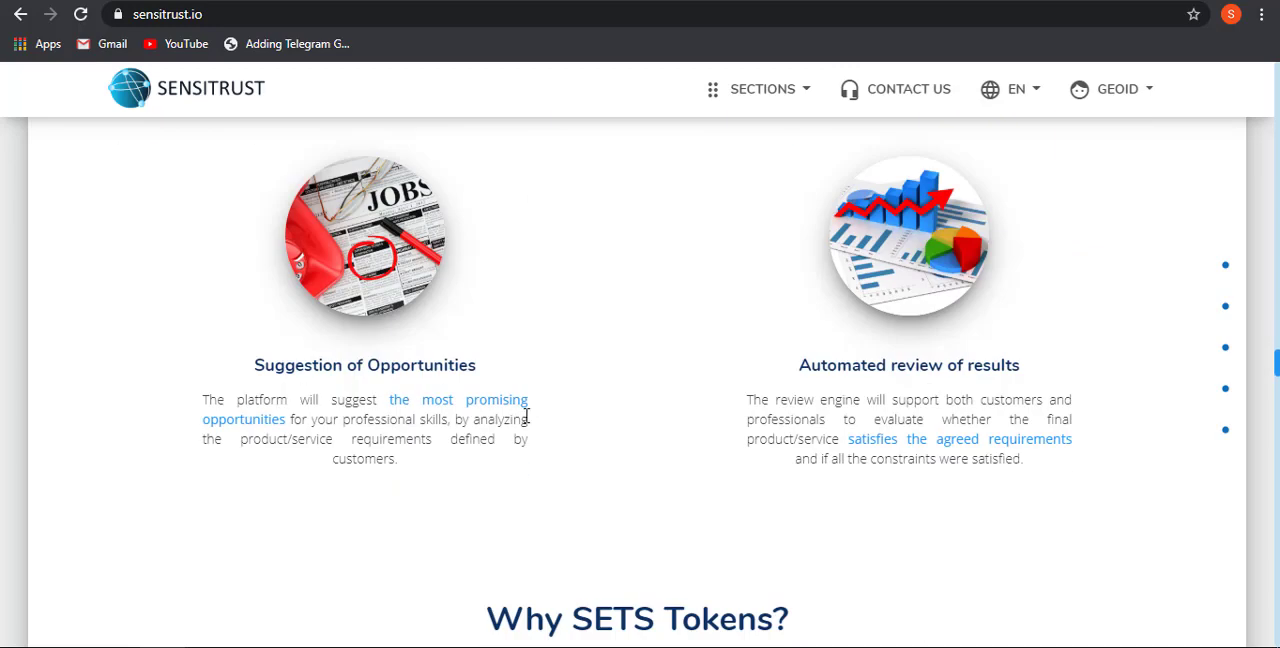
mouse_move(982, 387)
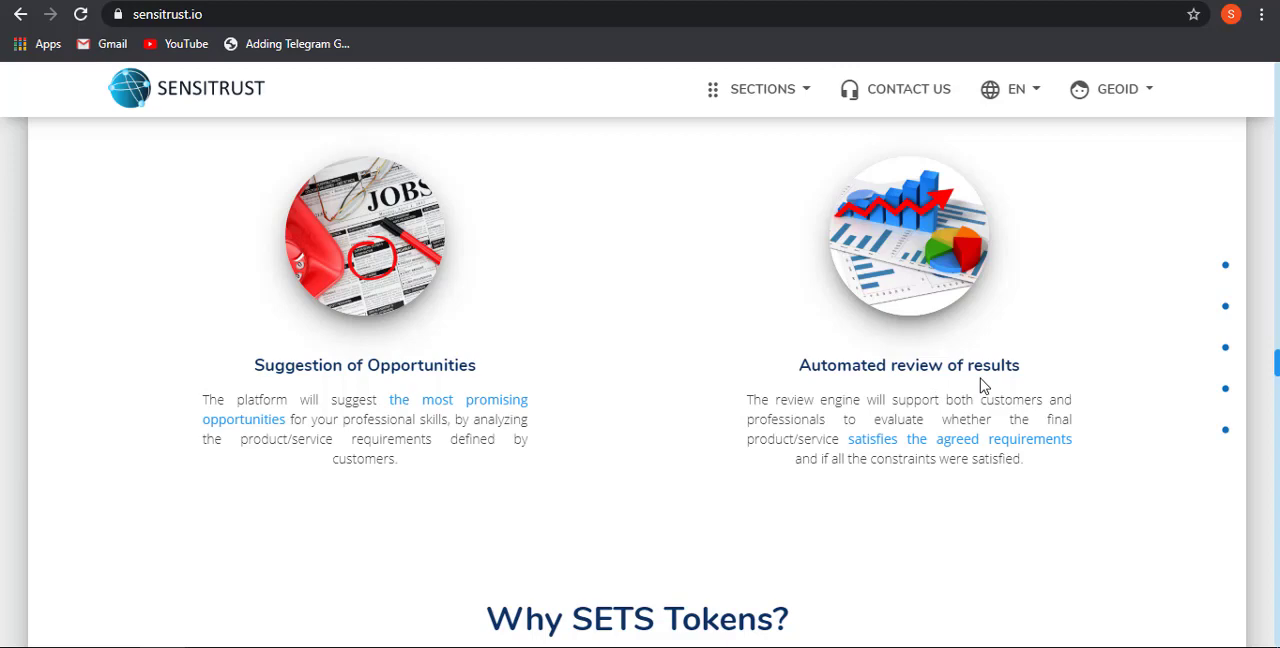
mouse_move(568, 437)
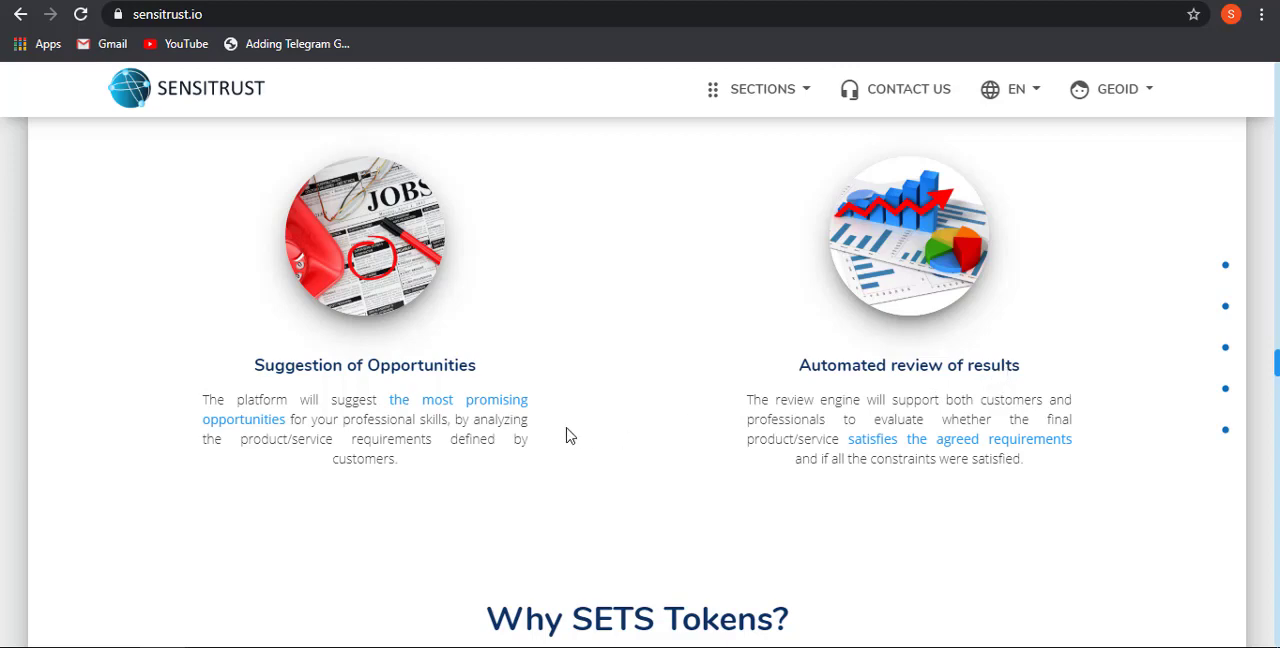
scroll("down", 3)
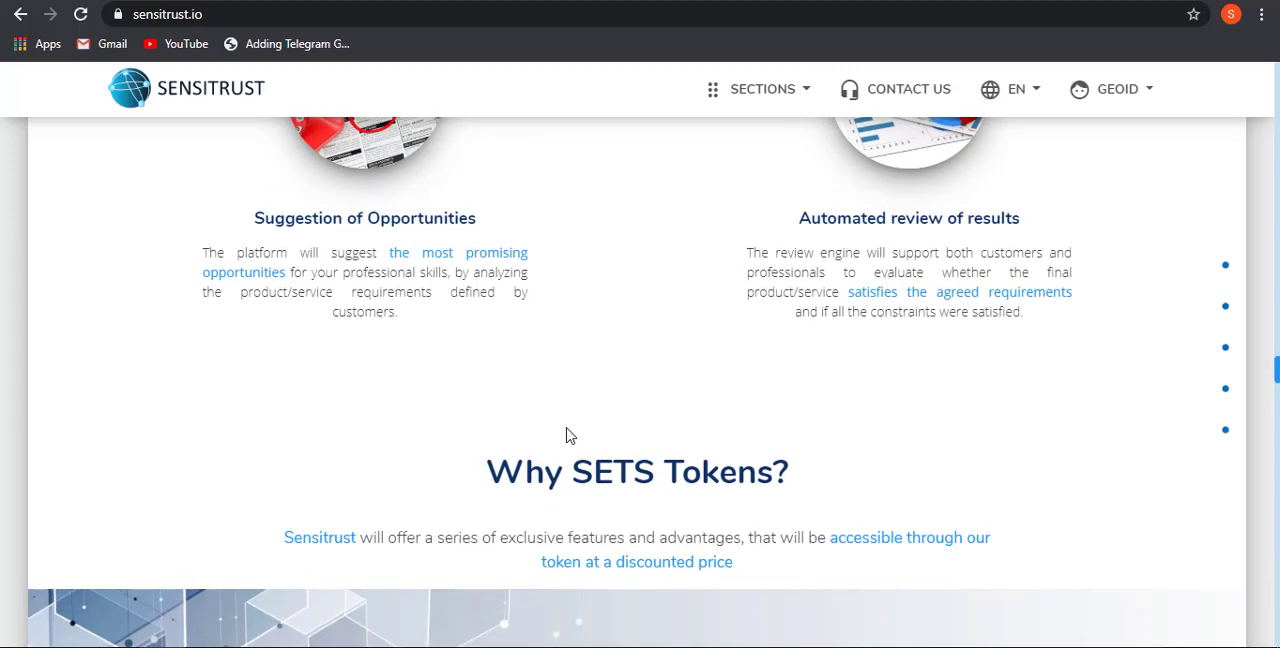
scroll("down", 3)
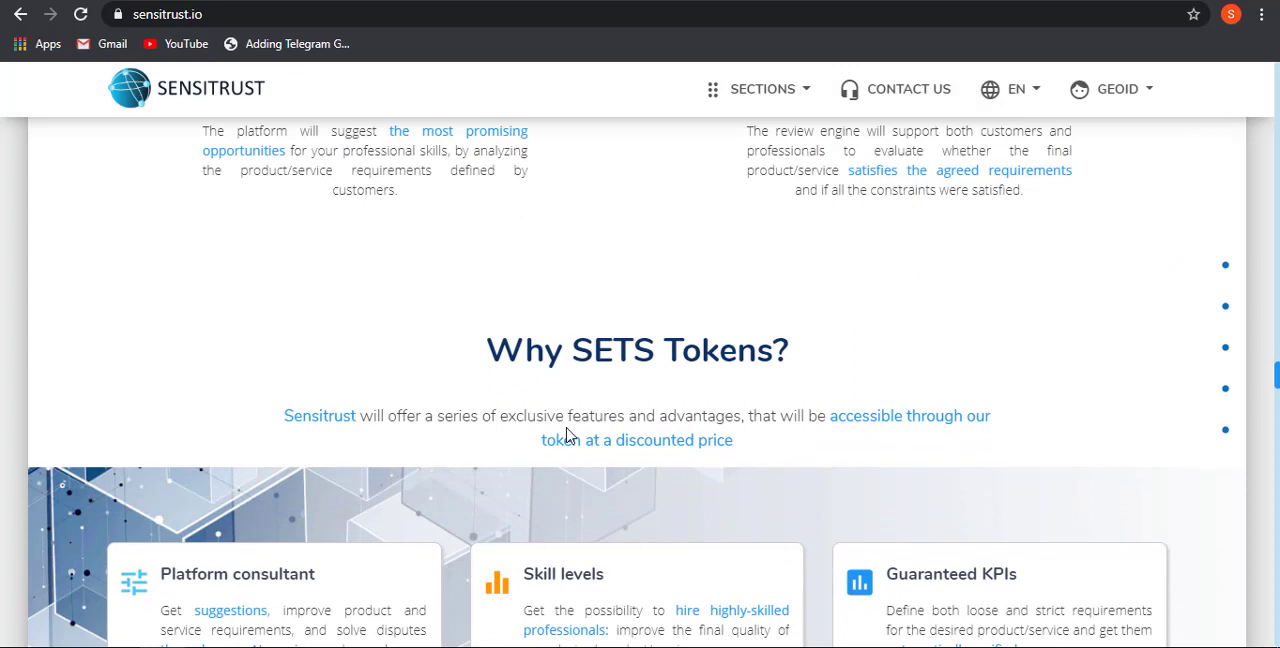
mouse_move(414, 444)
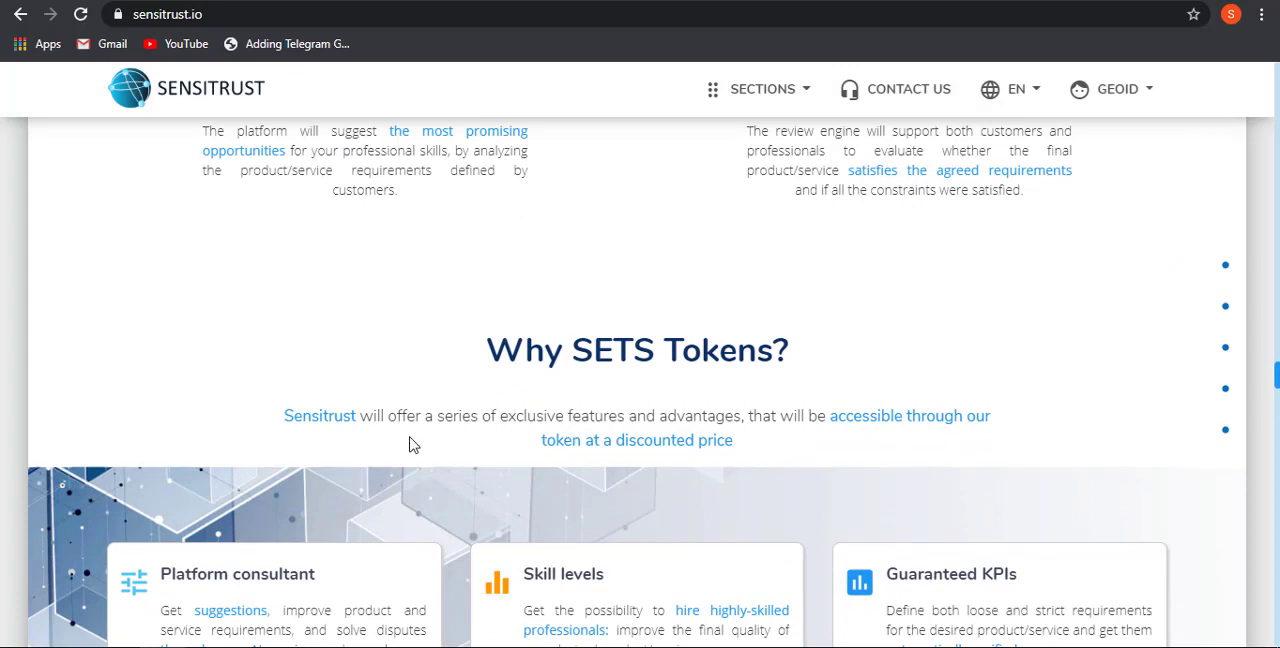
mouse_move(452, 435)
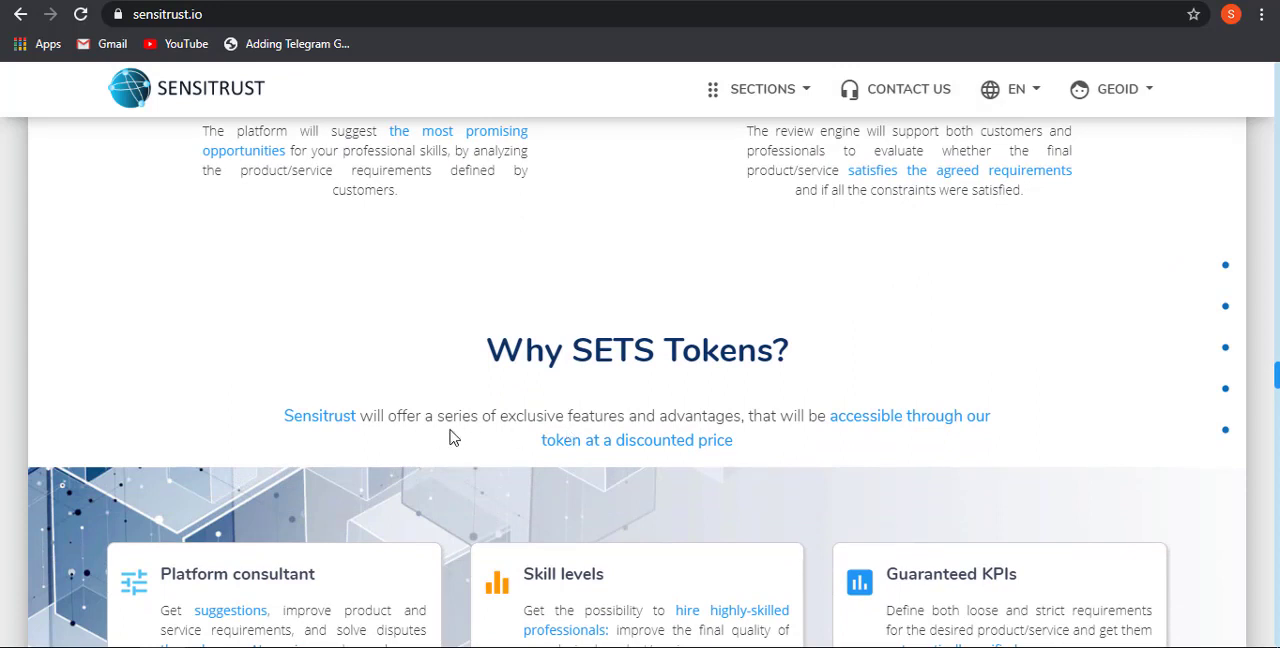
mouse_move(739, 441)
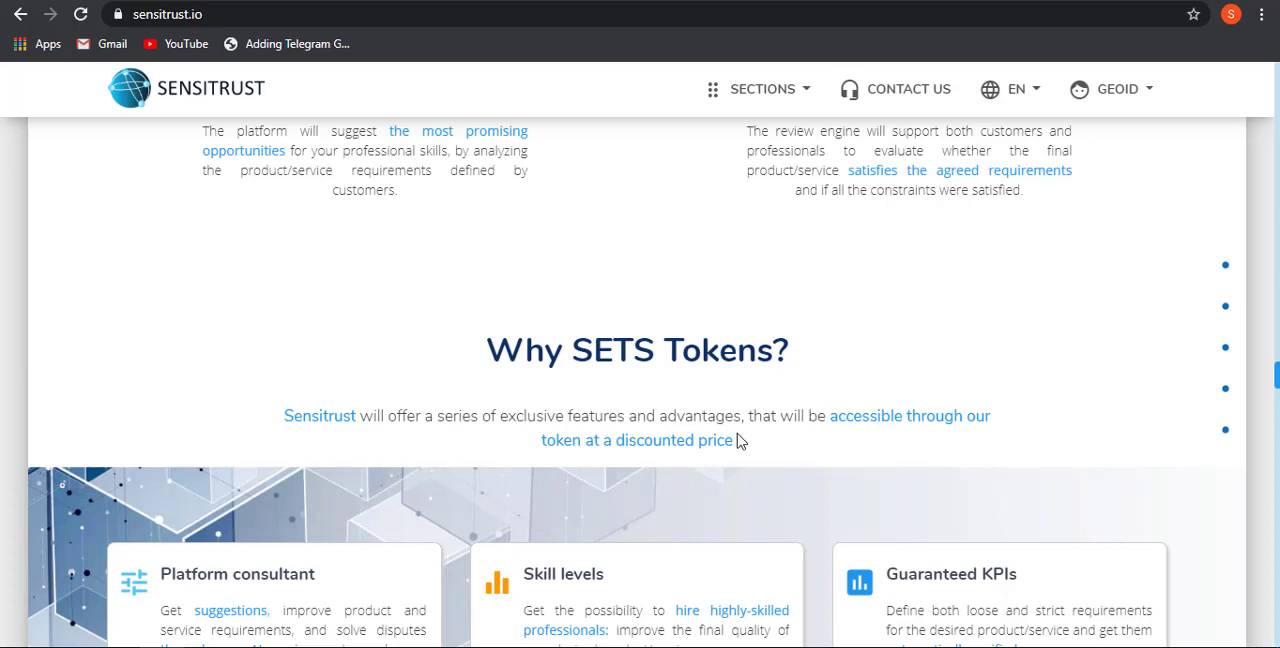
mouse_move(912, 440)
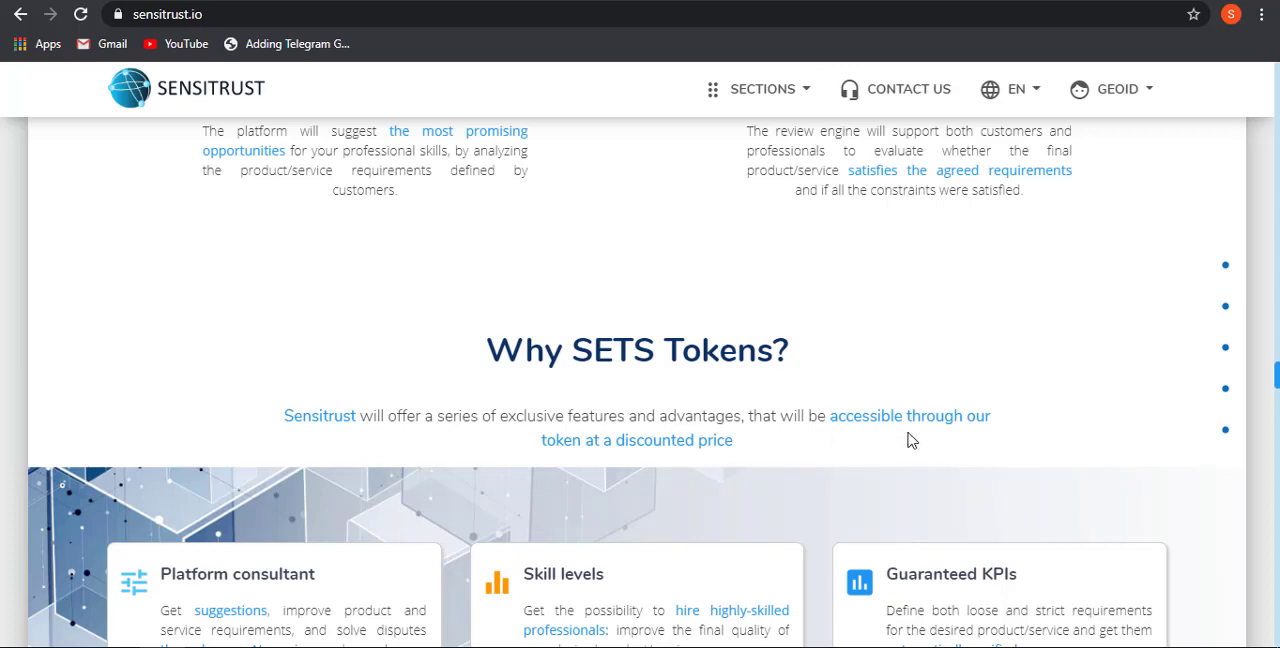
scroll("down", 3)
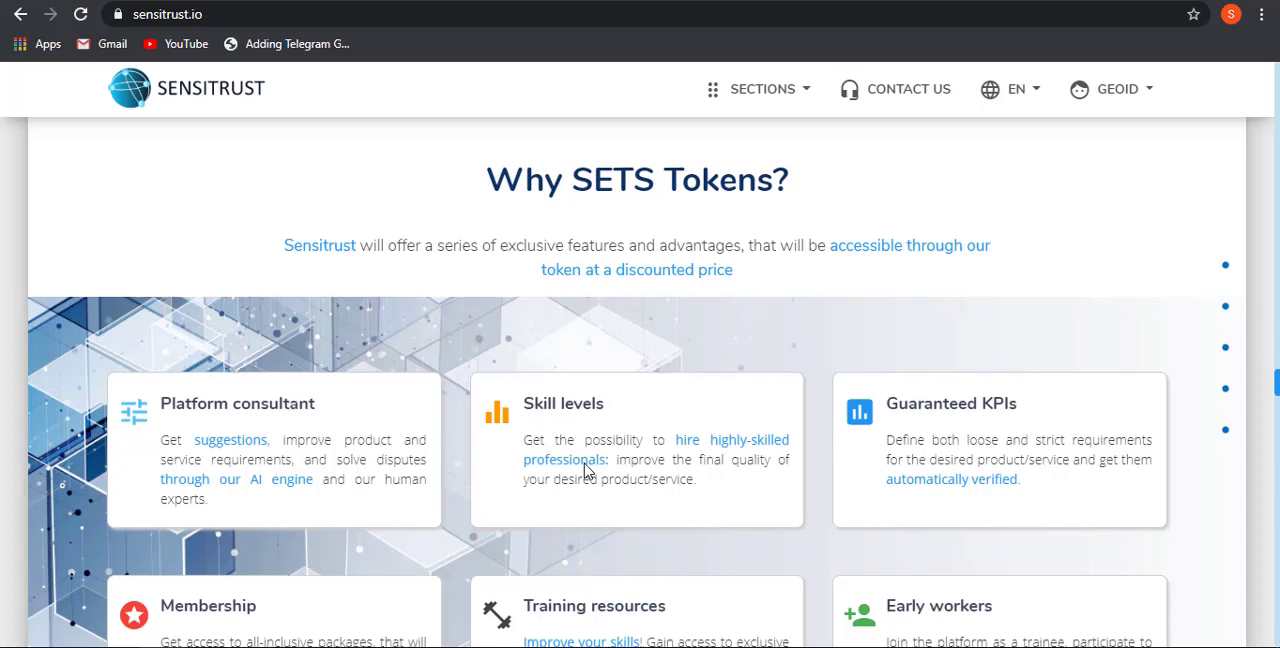
scroll("down", 3)
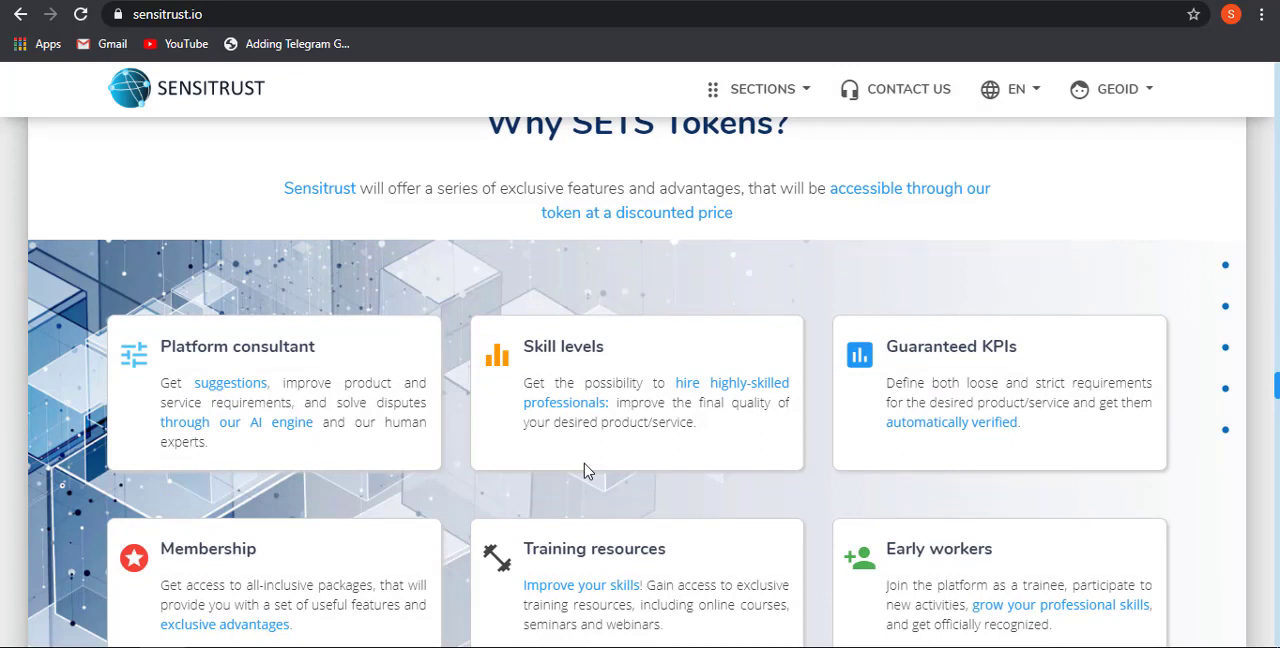
mouse_move(209, 585)
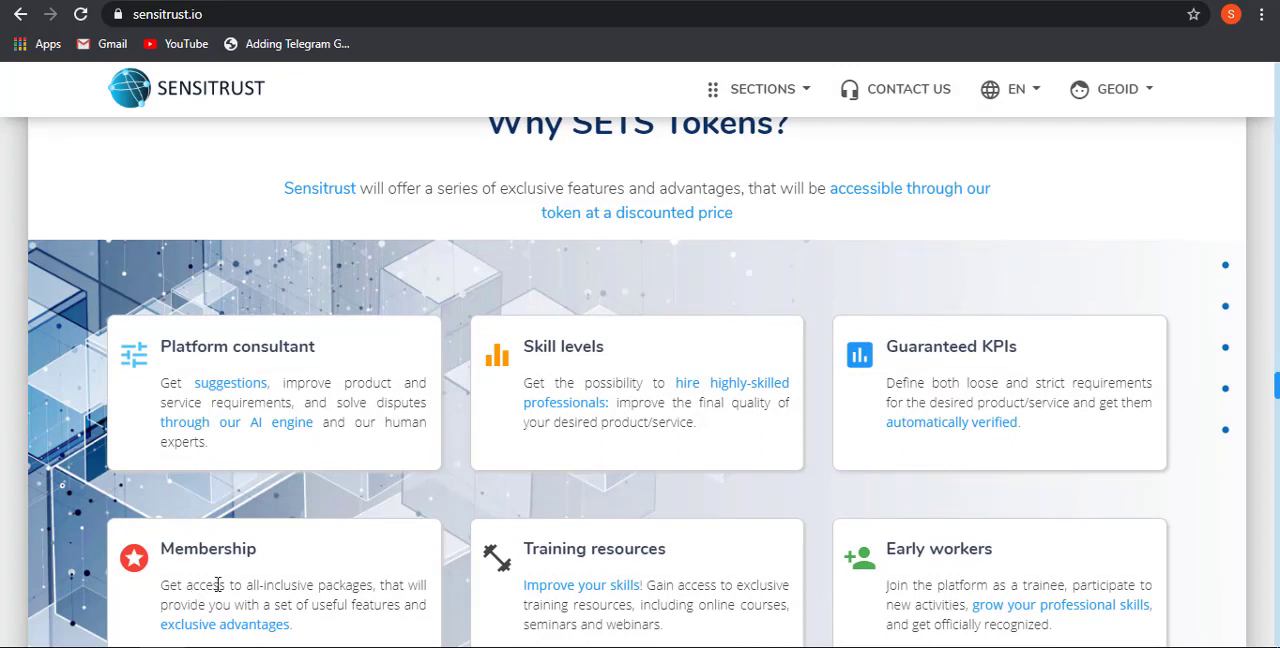
mouse_move(984, 538)
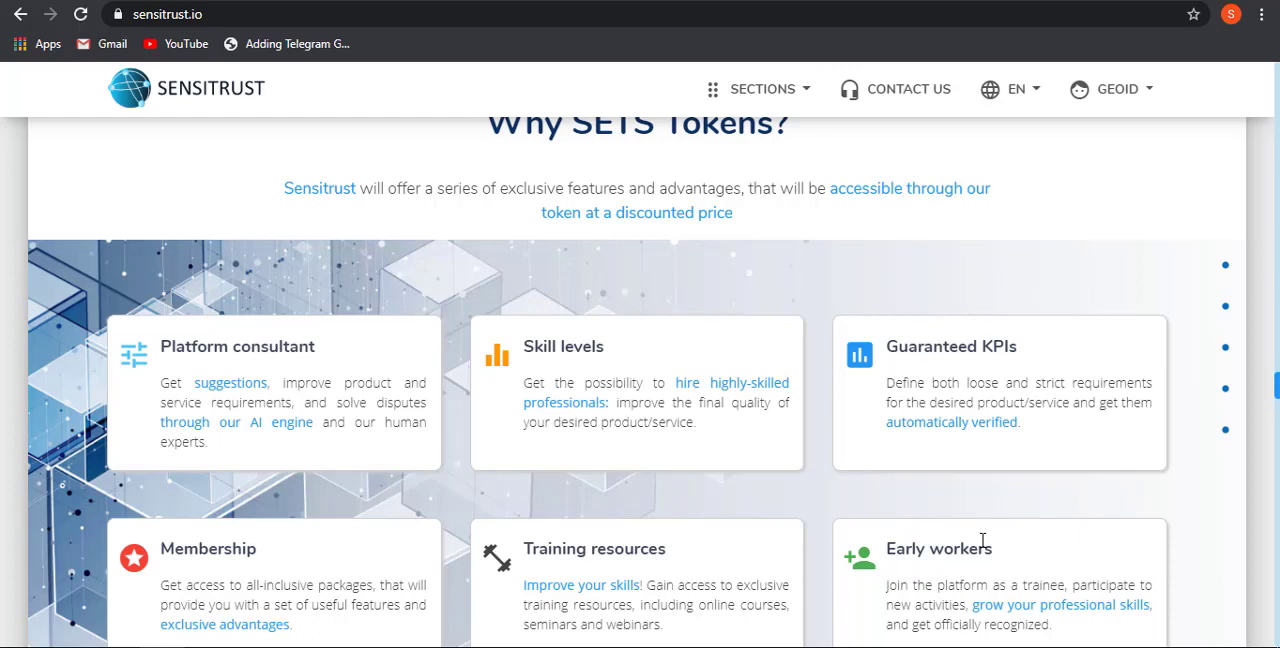
mouse_move(560, 374)
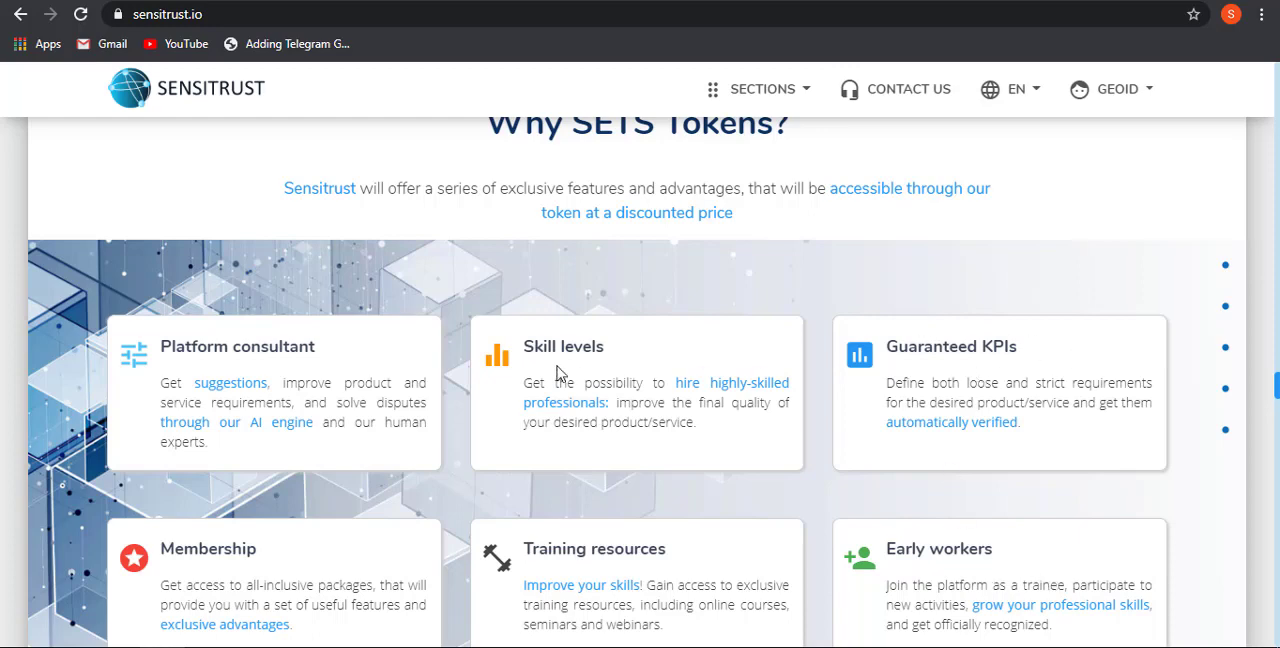
scroll("down", 3)
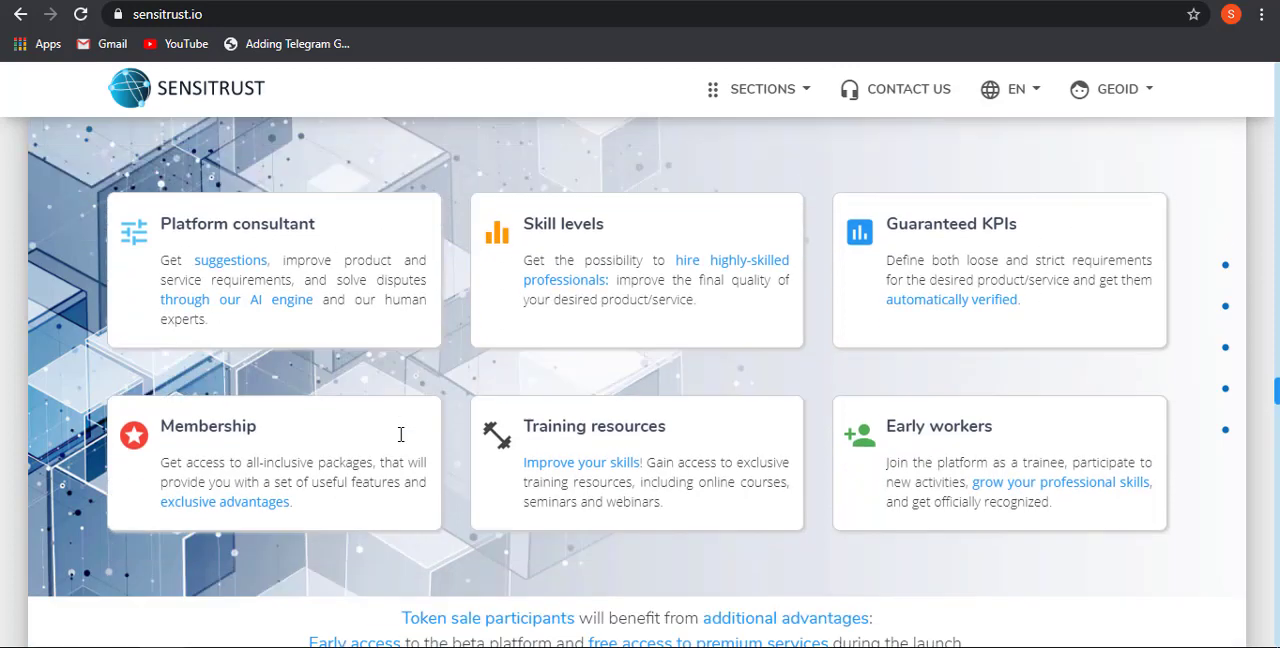
scroll("down", 3)
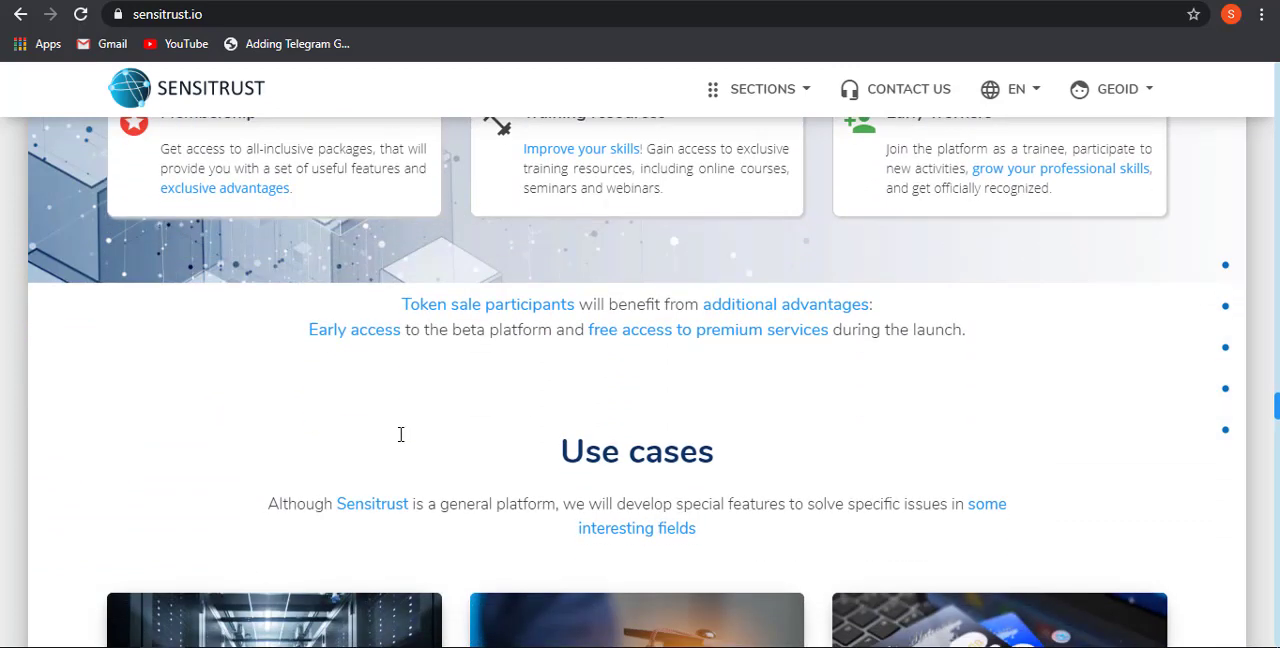
scroll("down", 3)
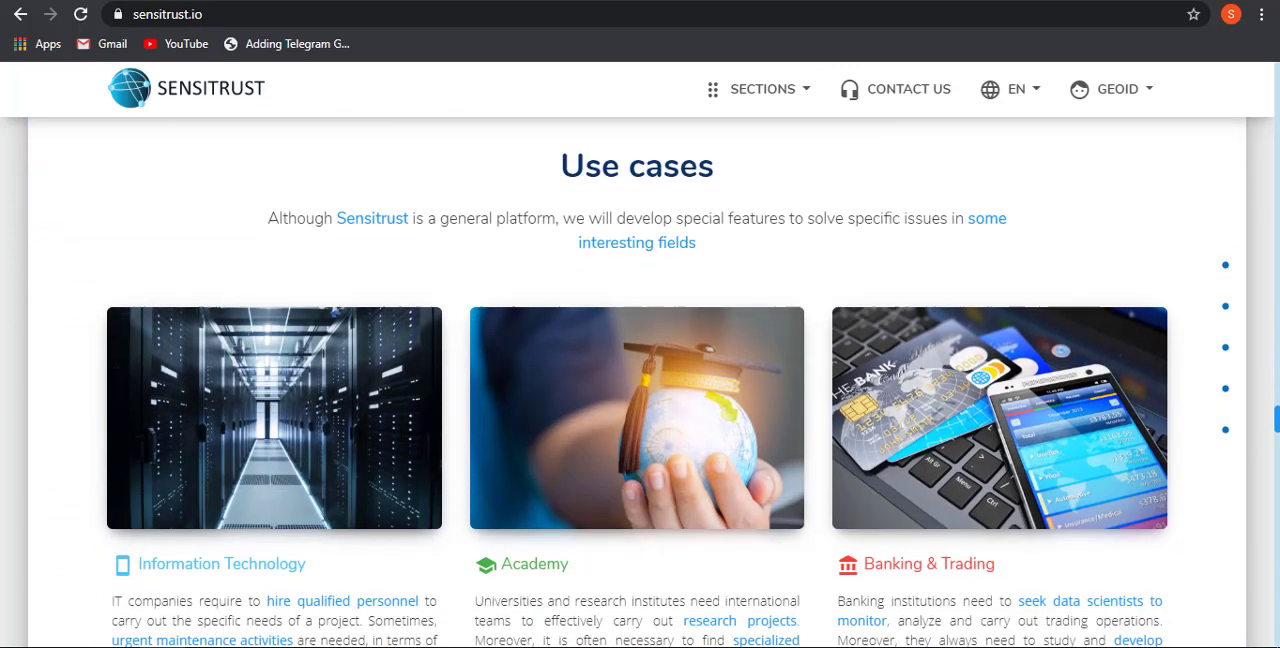
scroll("down", 3)
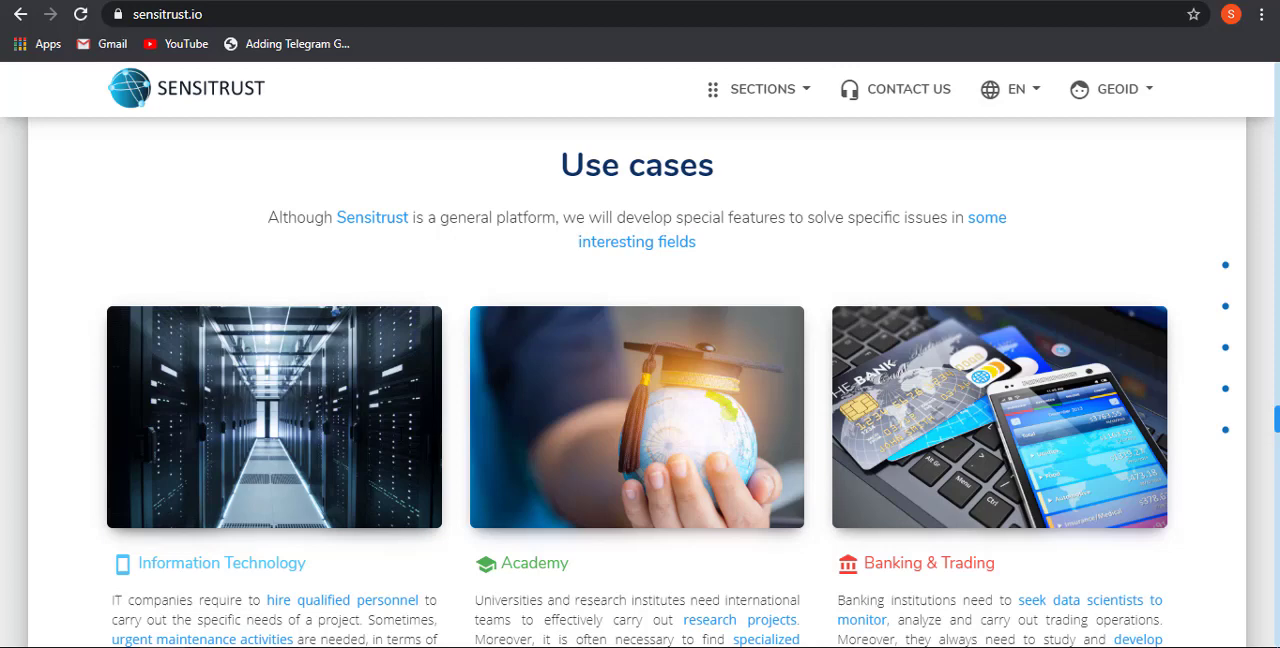
scroll("down", 3)
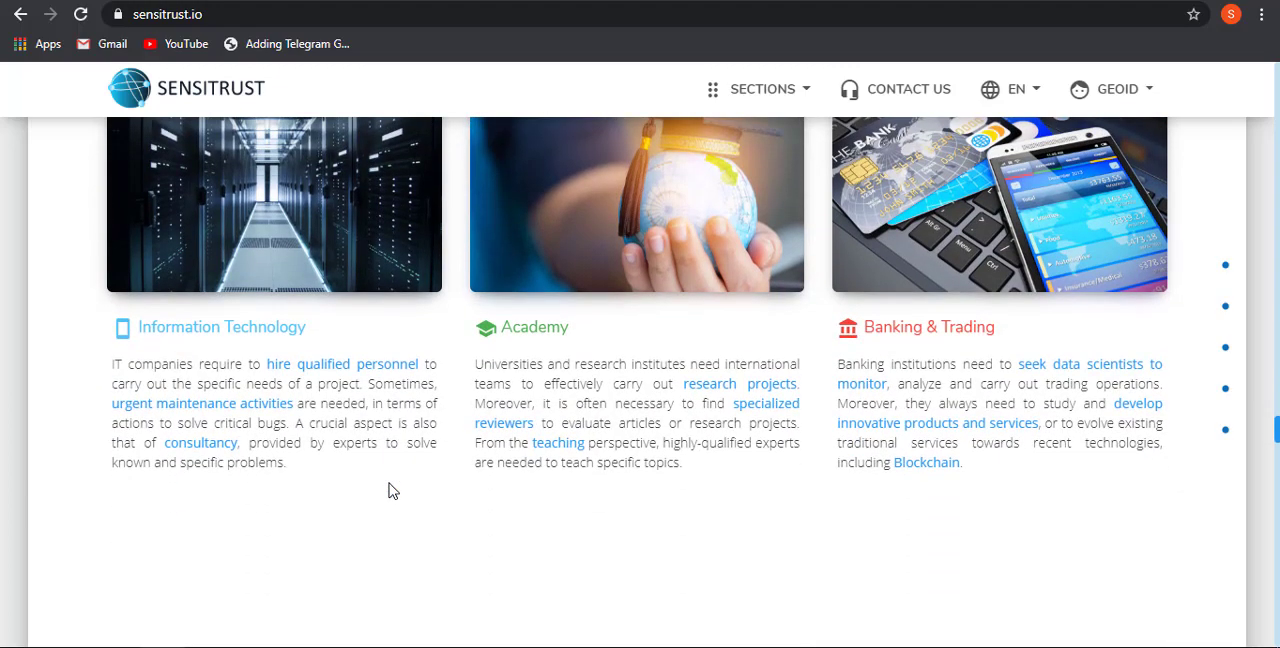
scroll("down", 3)
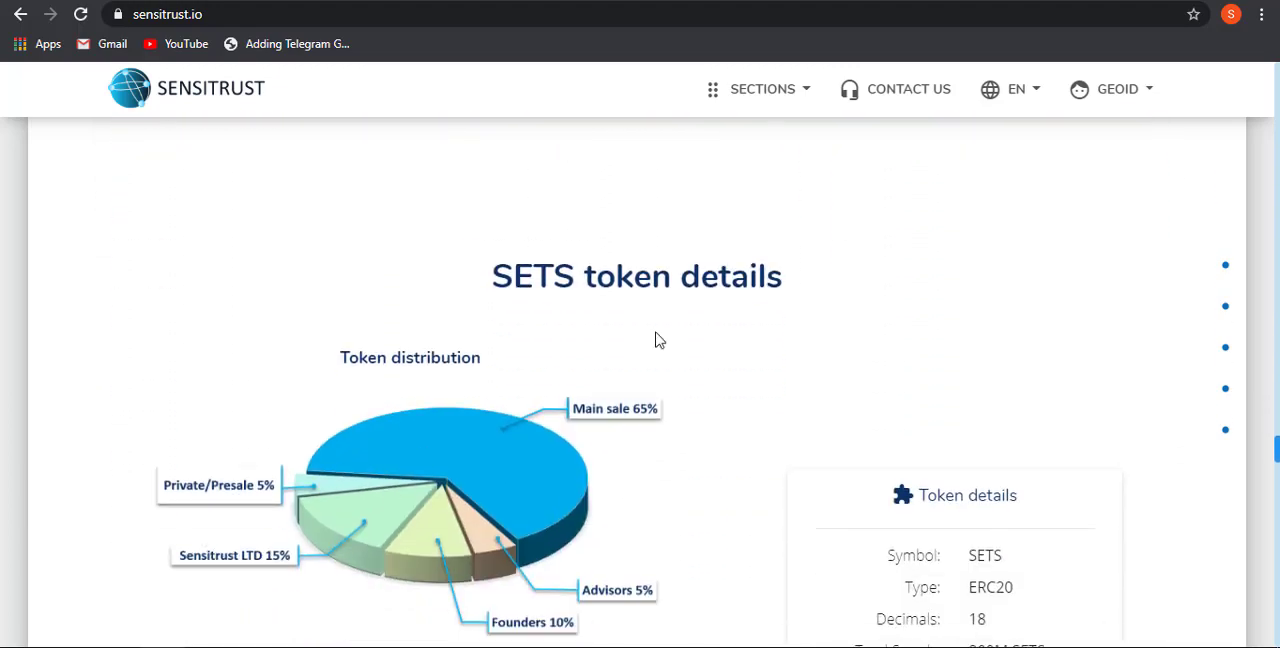
scroll("down", 3)
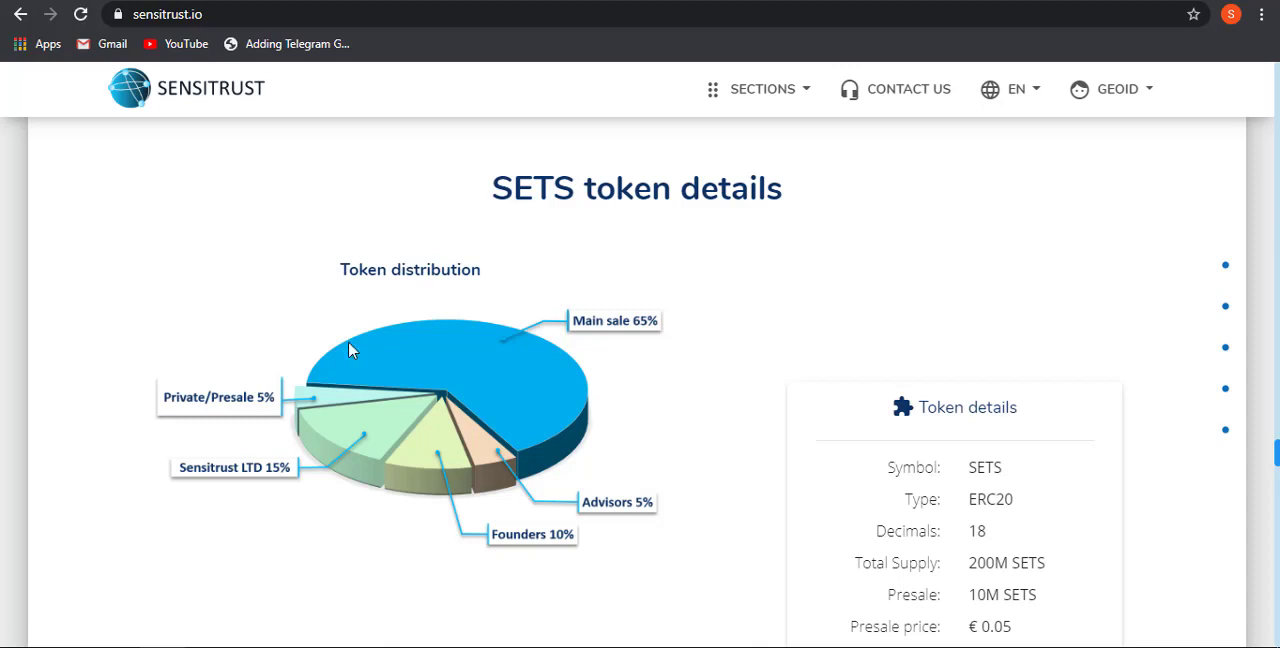
mouse_move(343, 396)
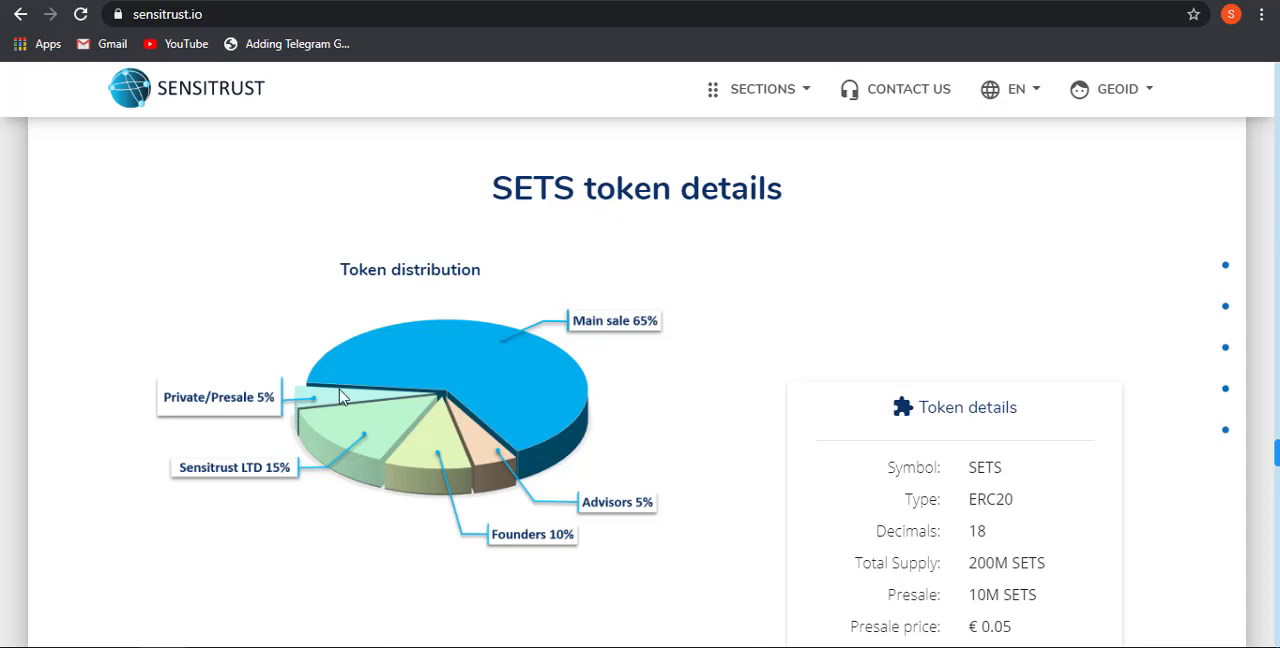
scroll("down", 3)
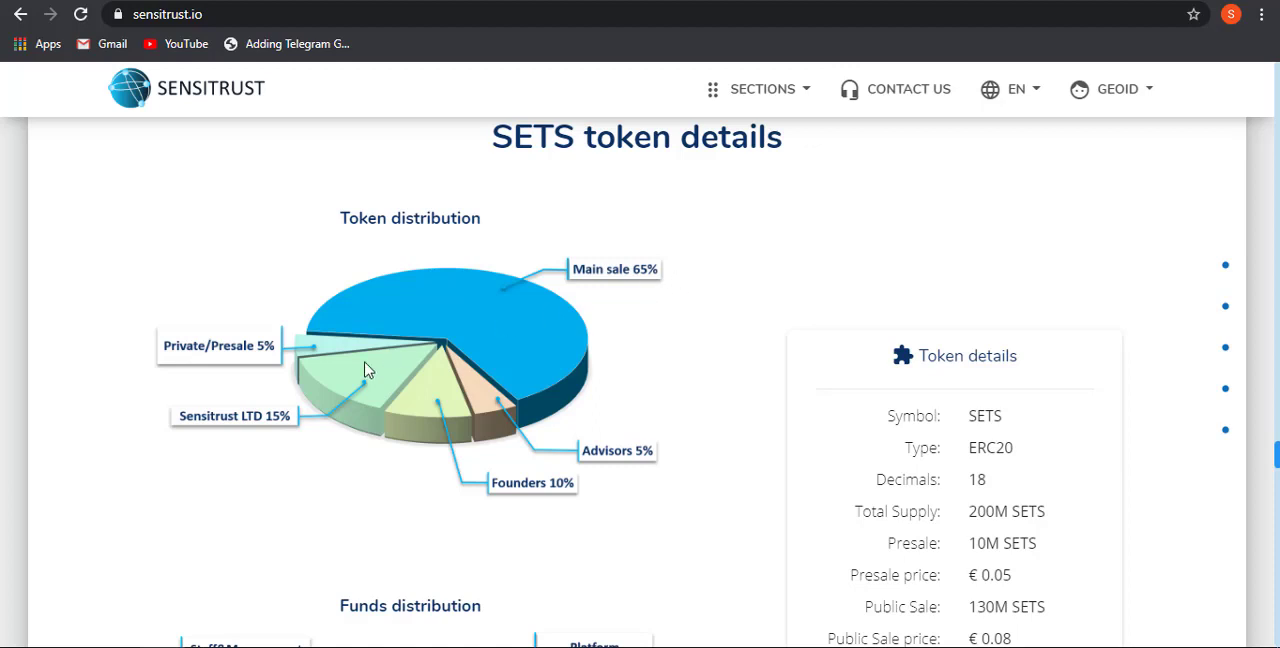
mouse_move(637, 459)
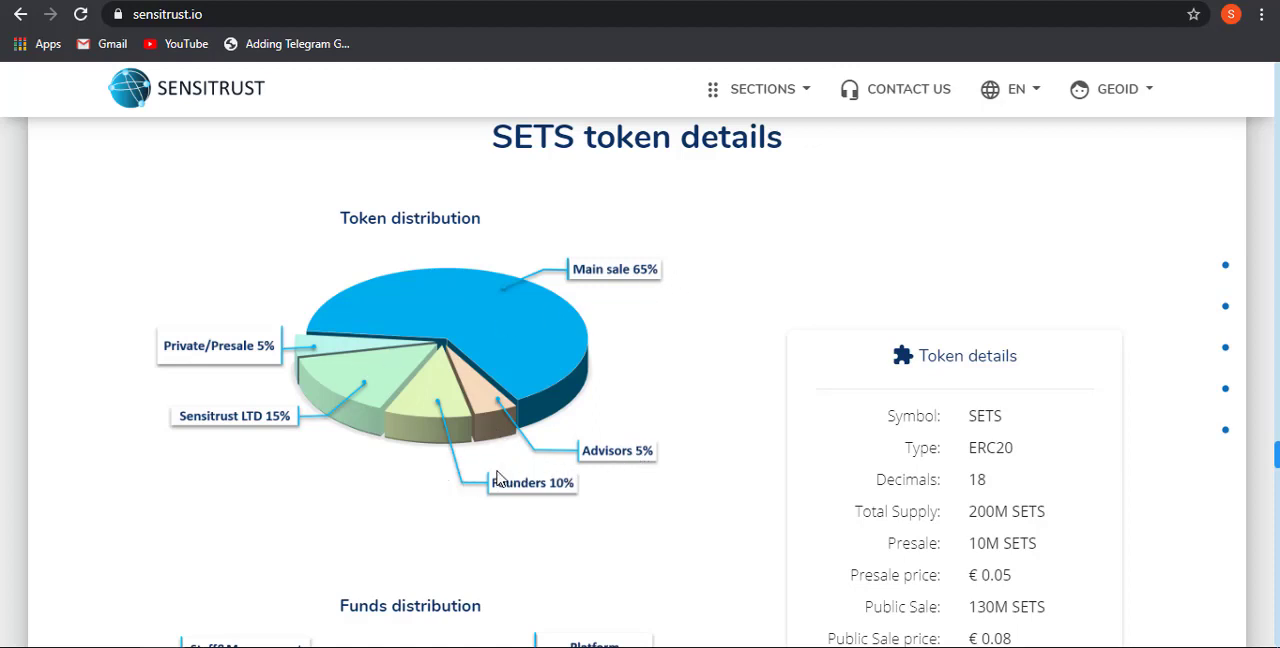
mouse_move(937, 505)
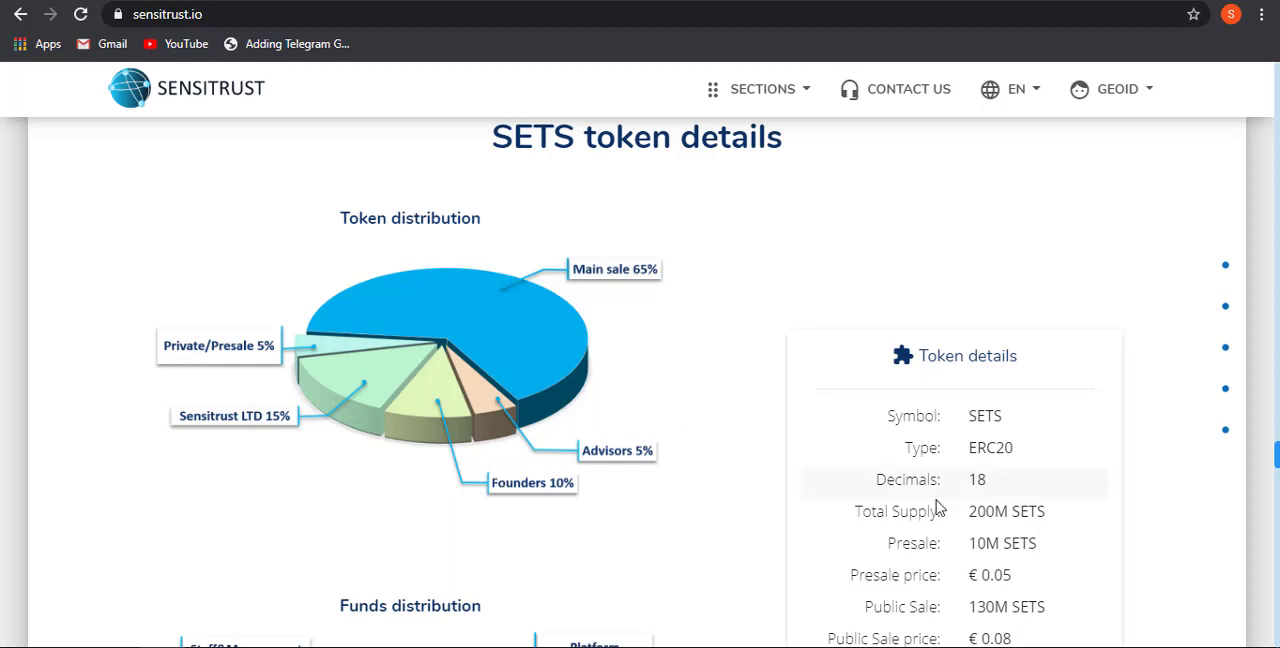
scroll("down", 3)
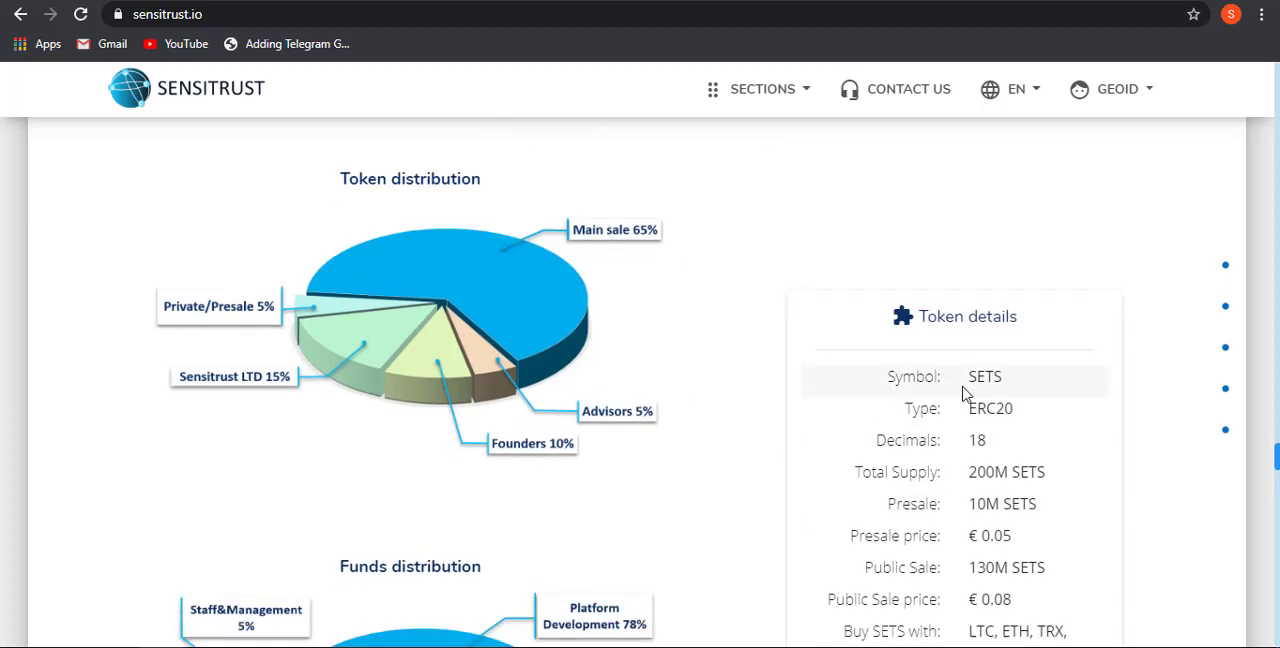
mouse_move(987, 428)
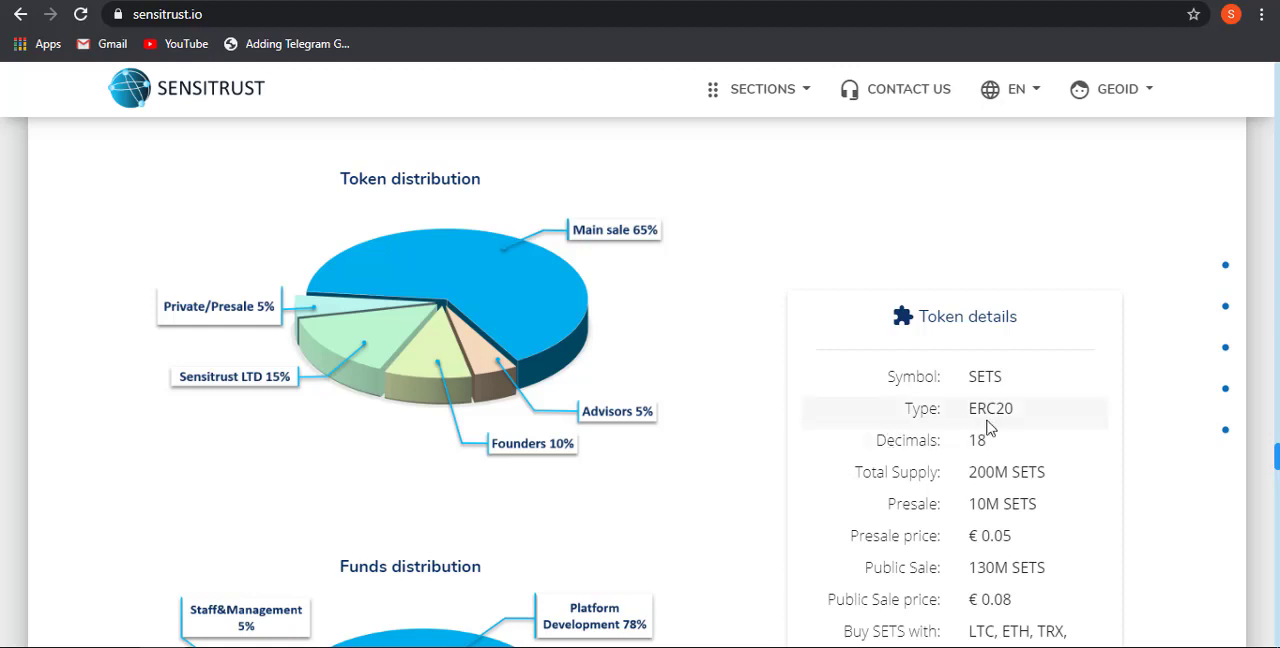
mouse_move(982, 468)
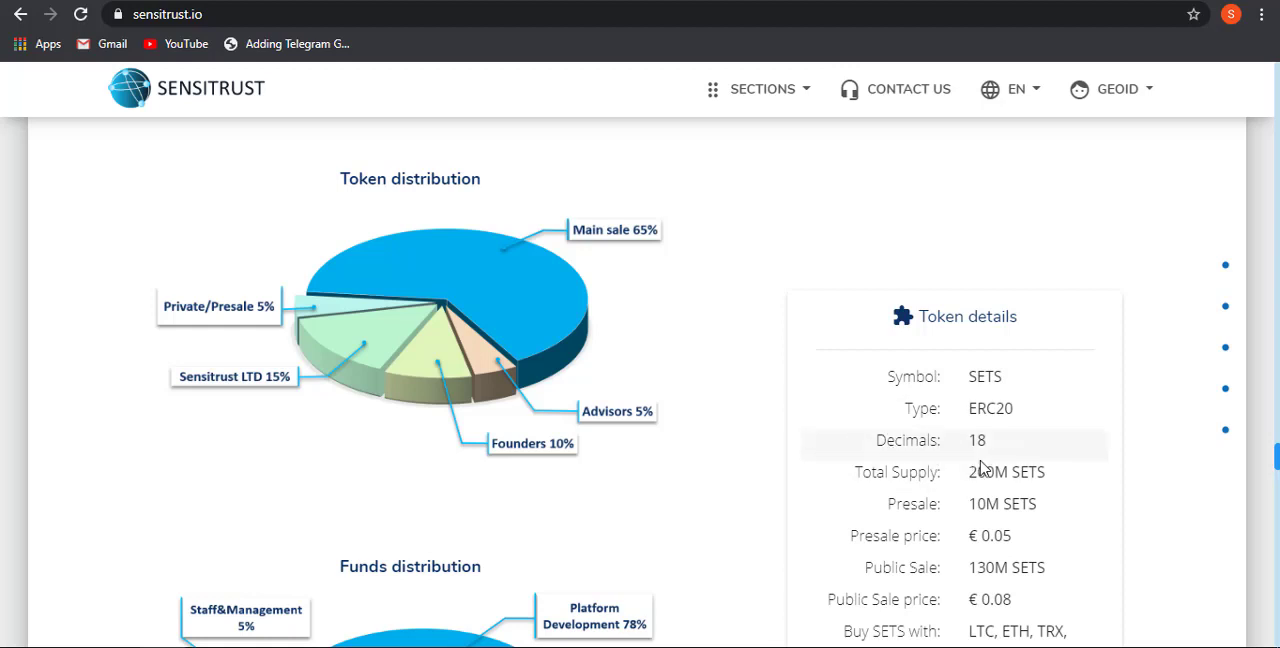
scroll("down", 3)
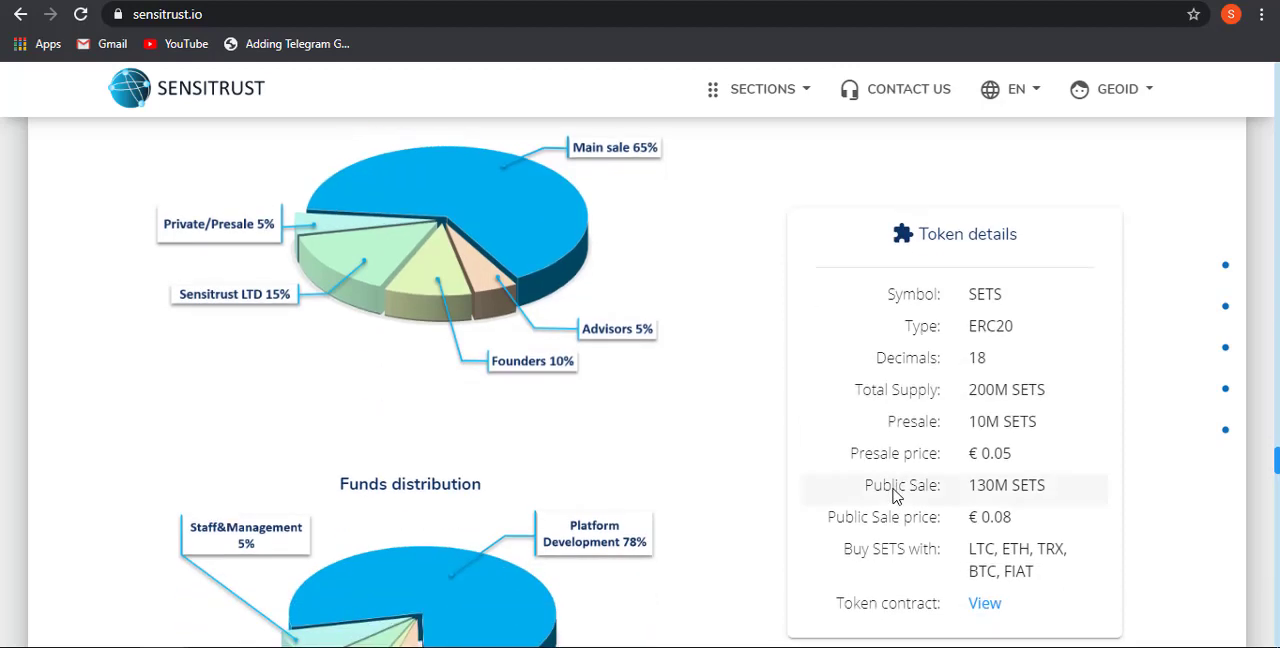
mouse_move(1047, 453)
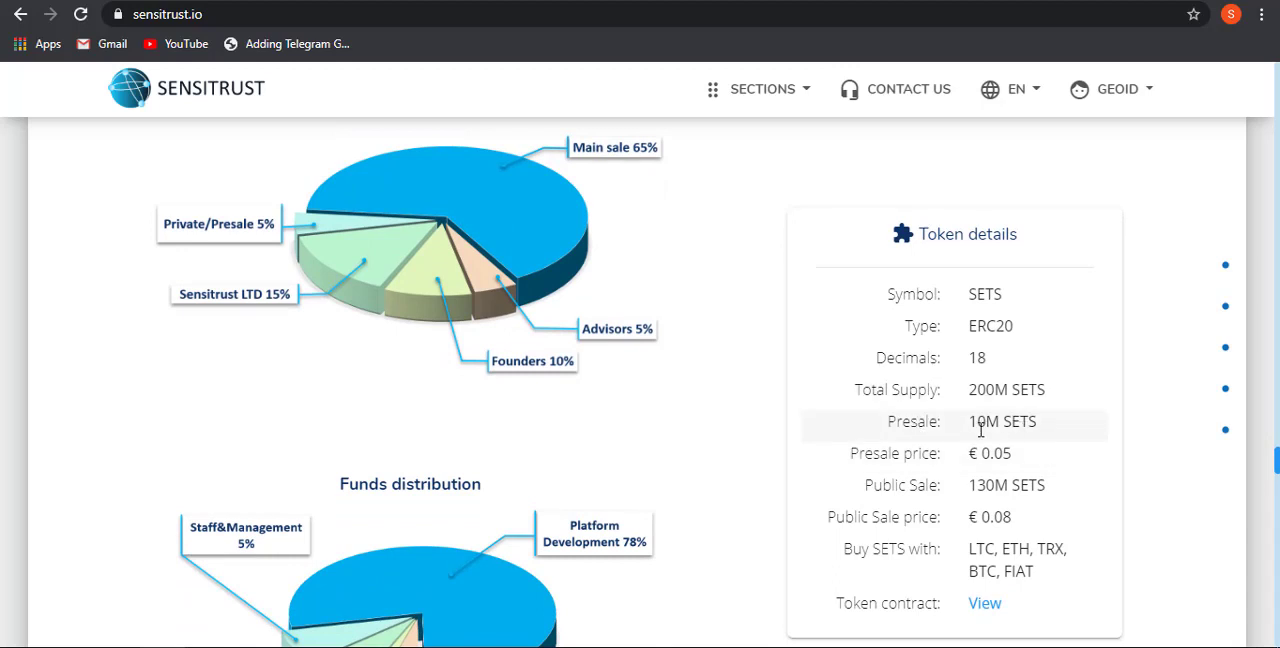
mouse_move(917, 475)
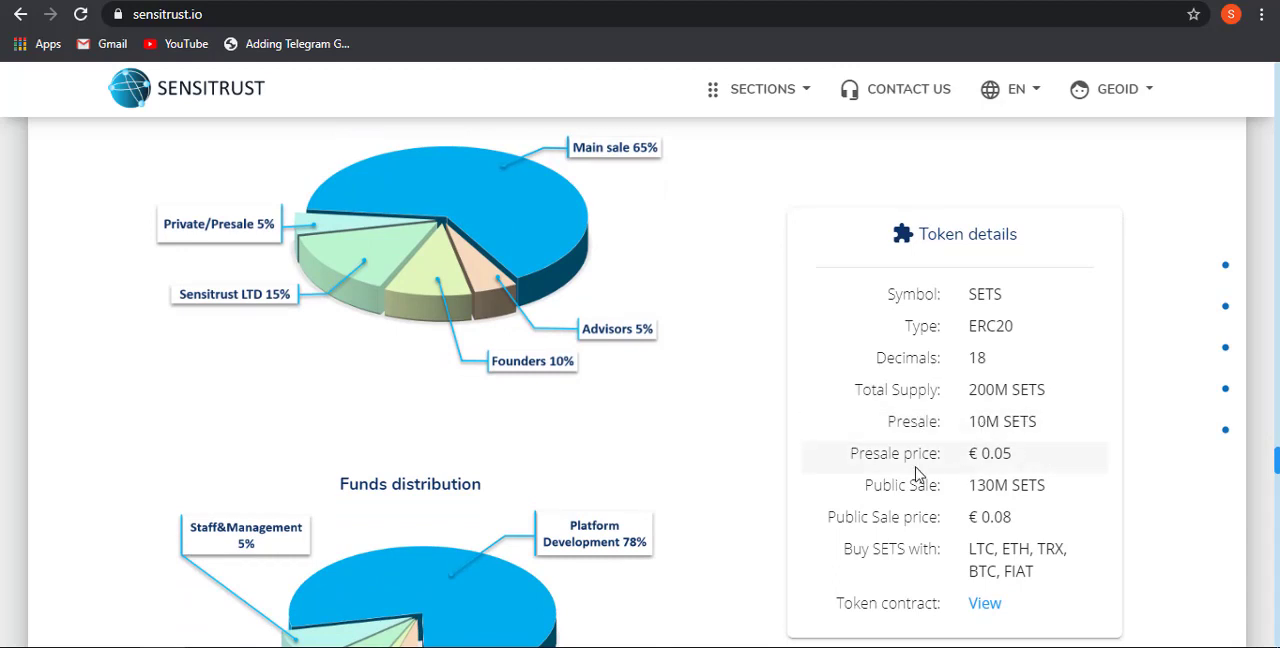
scroll("down", 3)
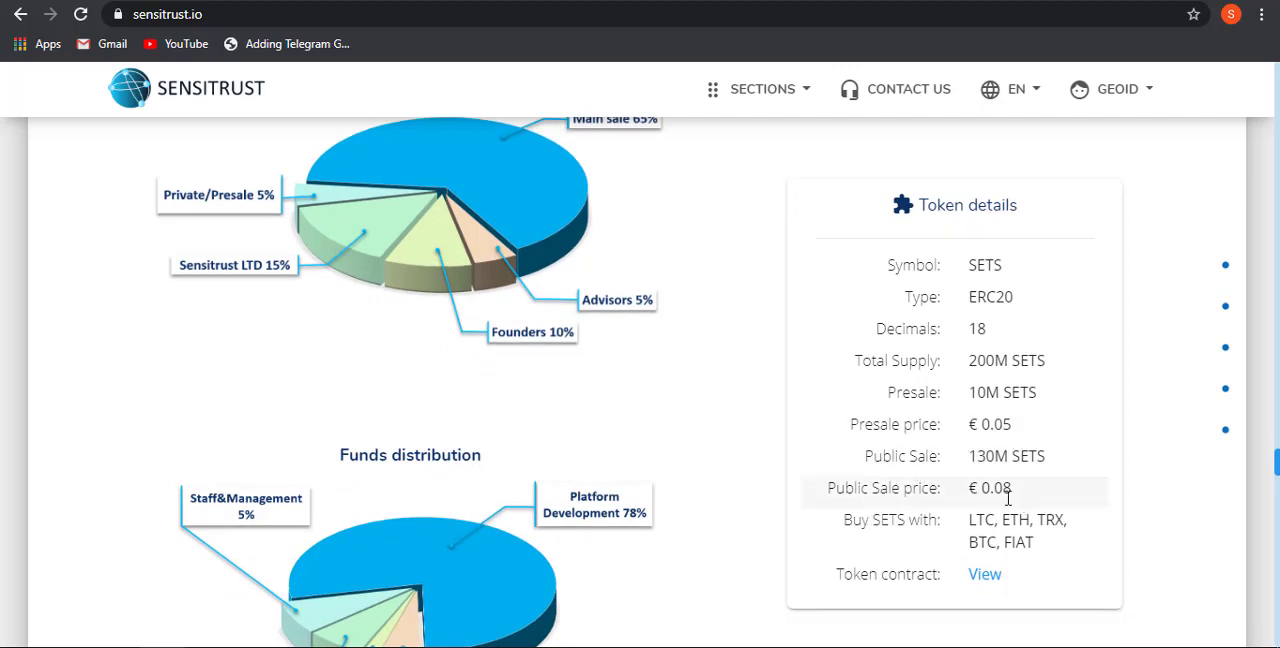
scroll("down", 3)
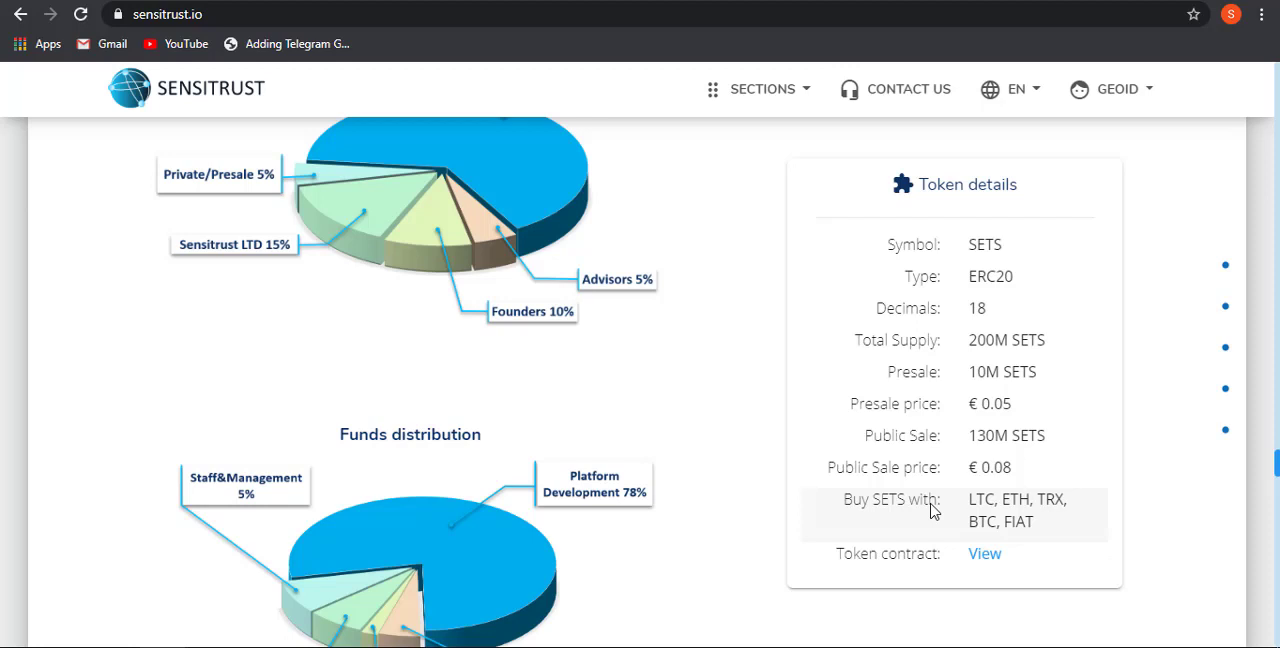
scroll("down", 3)
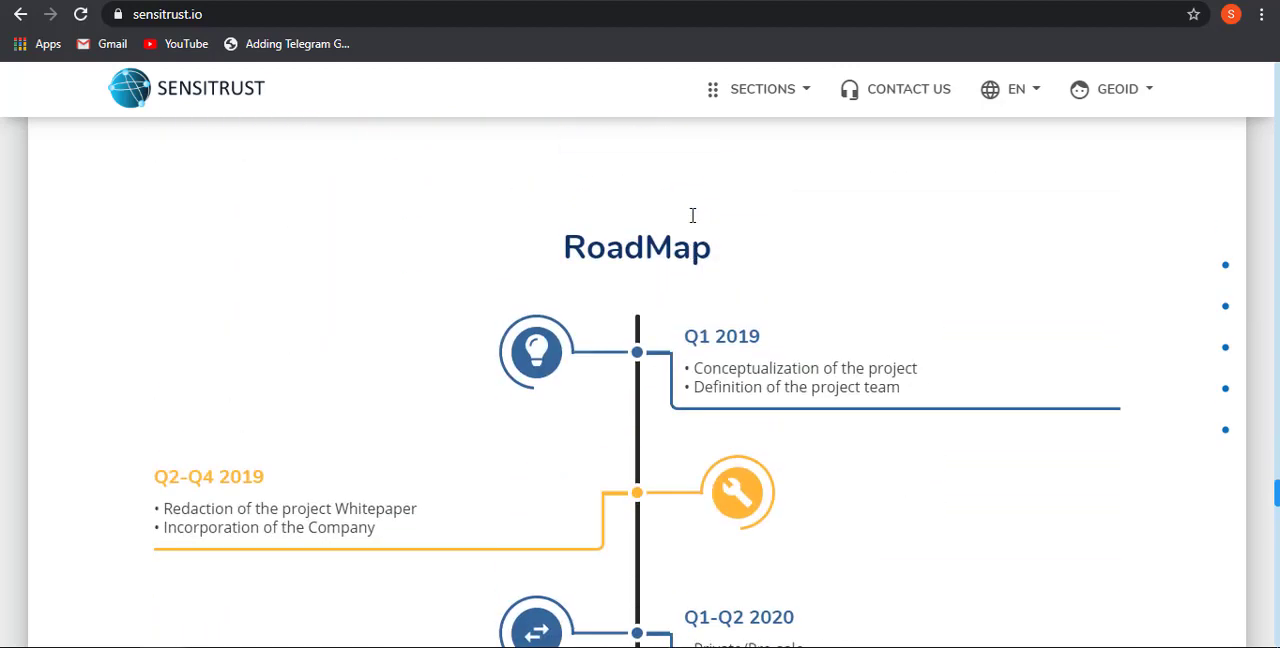
scroll("down", 3)
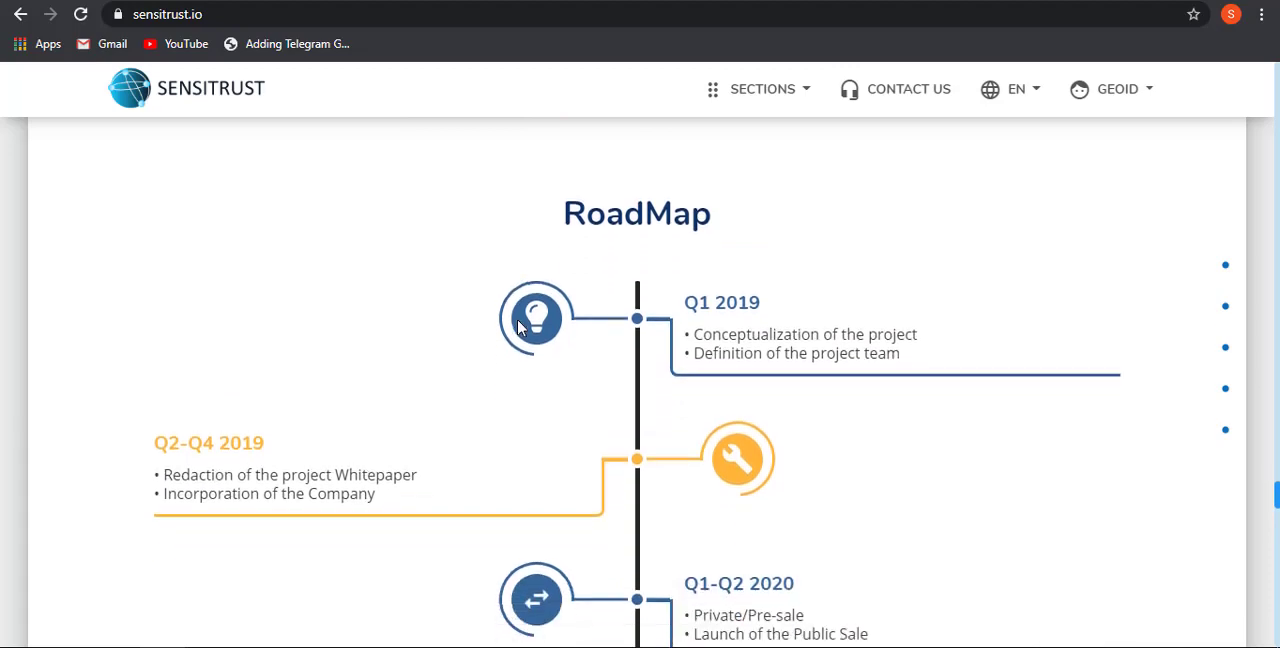
scroll("down", 3)
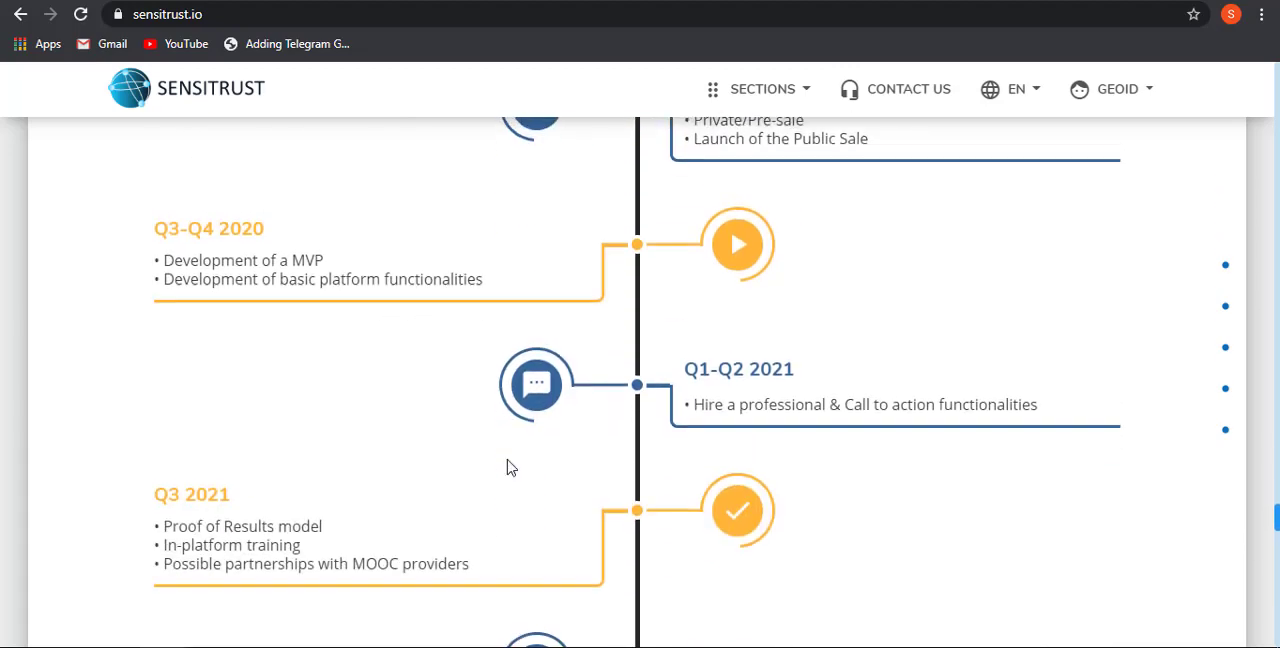
scroll("down", 3)
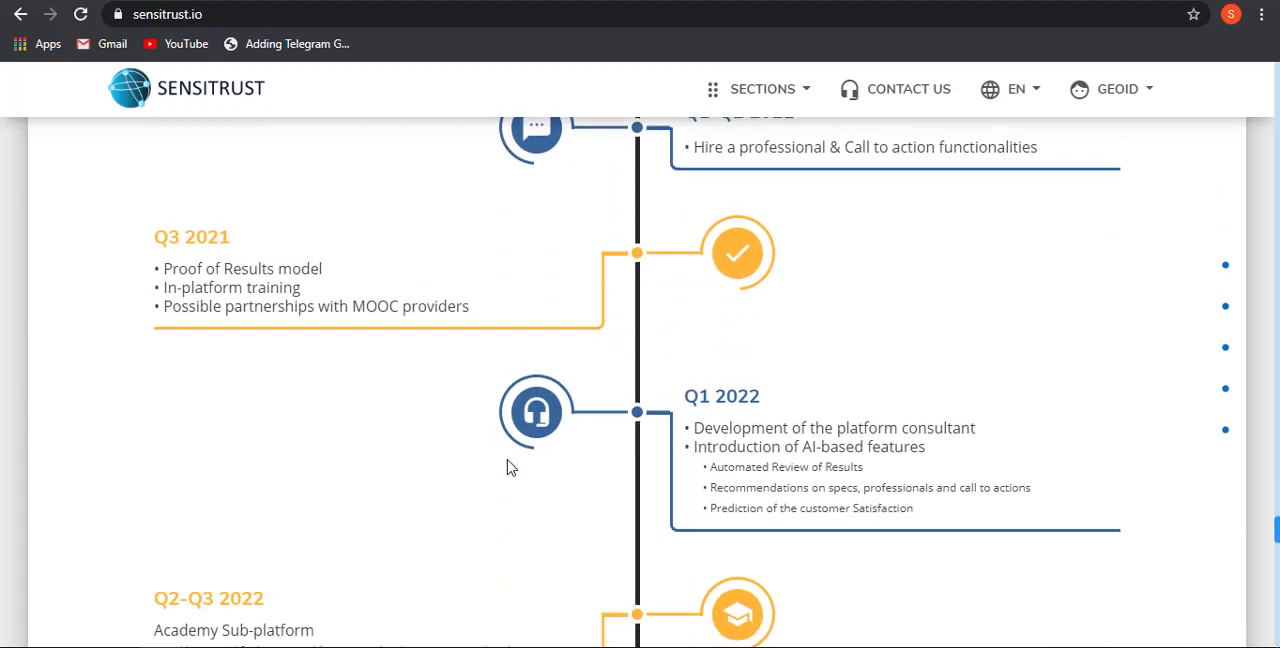
scroll("down", 3)
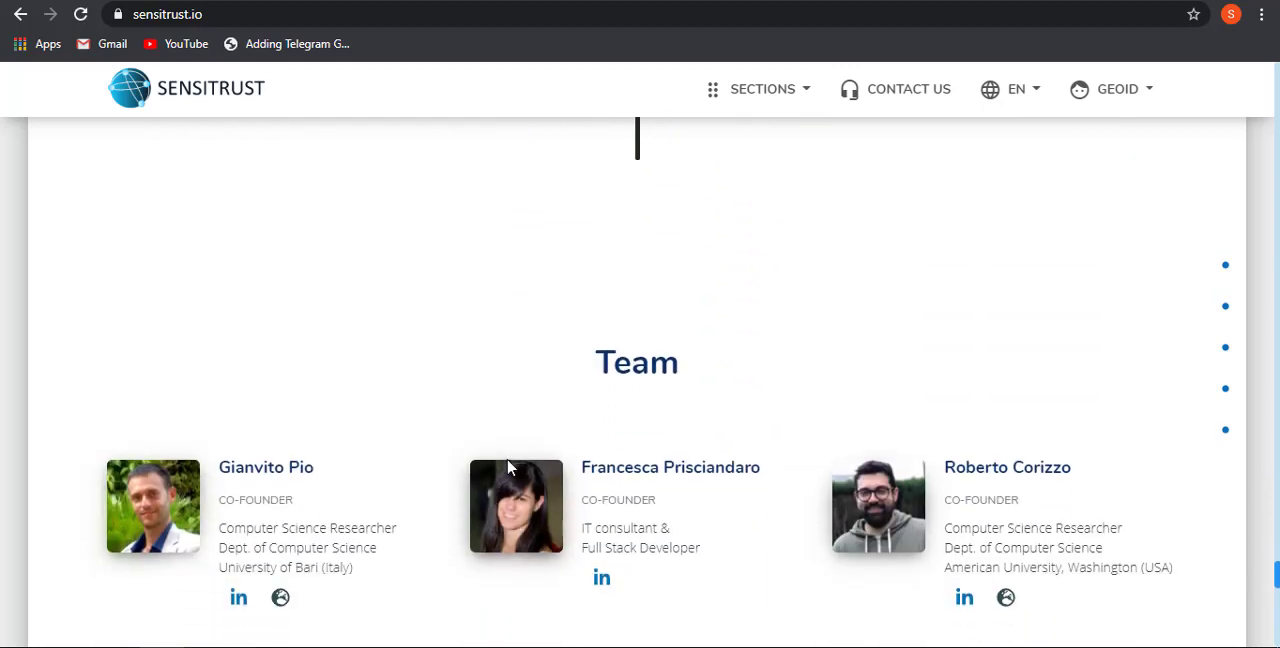
scroll("down", 3)
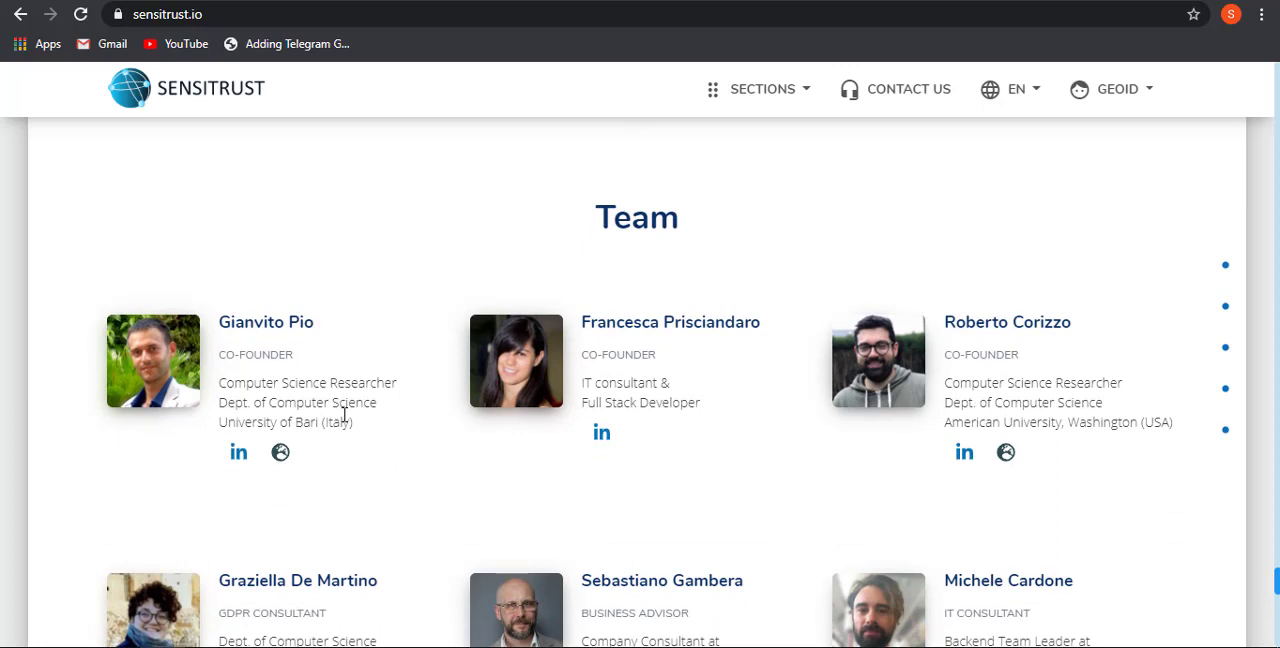
scroll("down", 3)
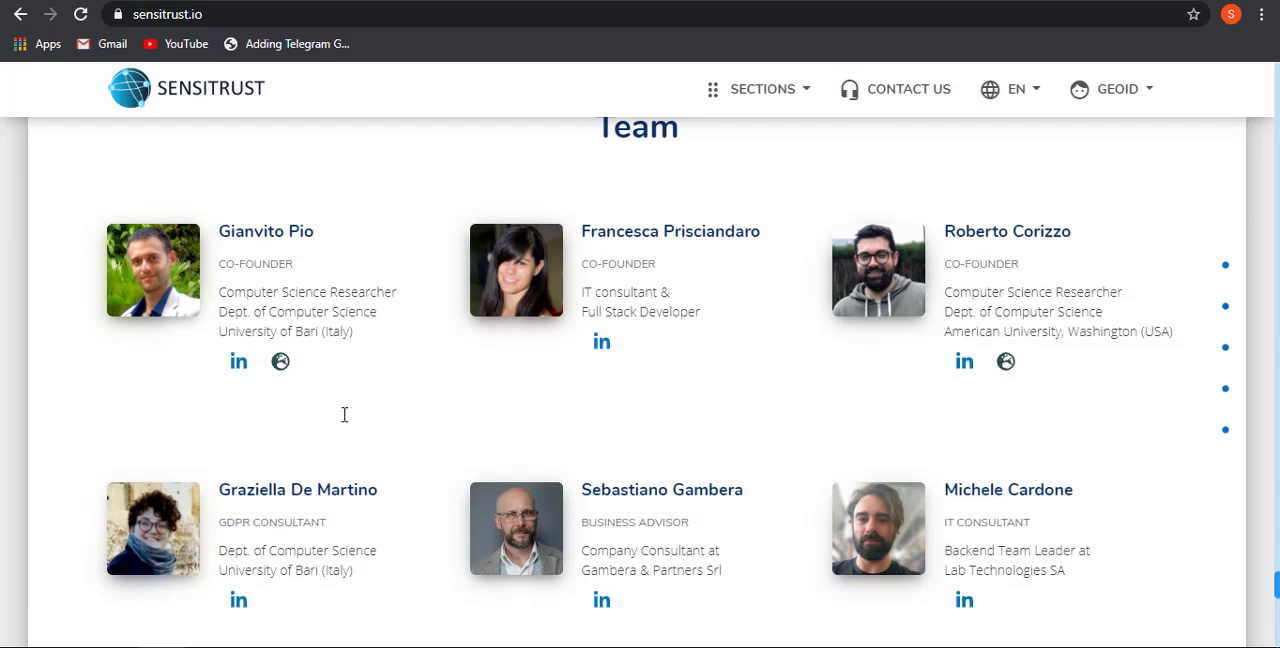
scroll("down", 3)
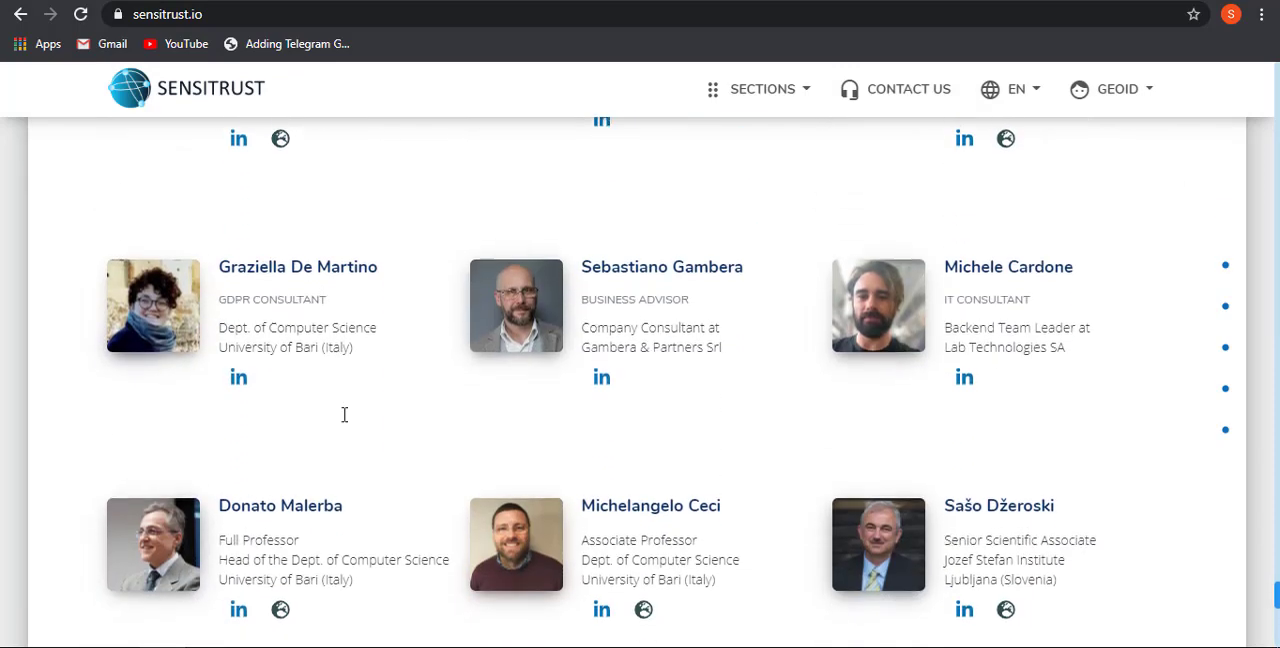
scroll("up", 3)
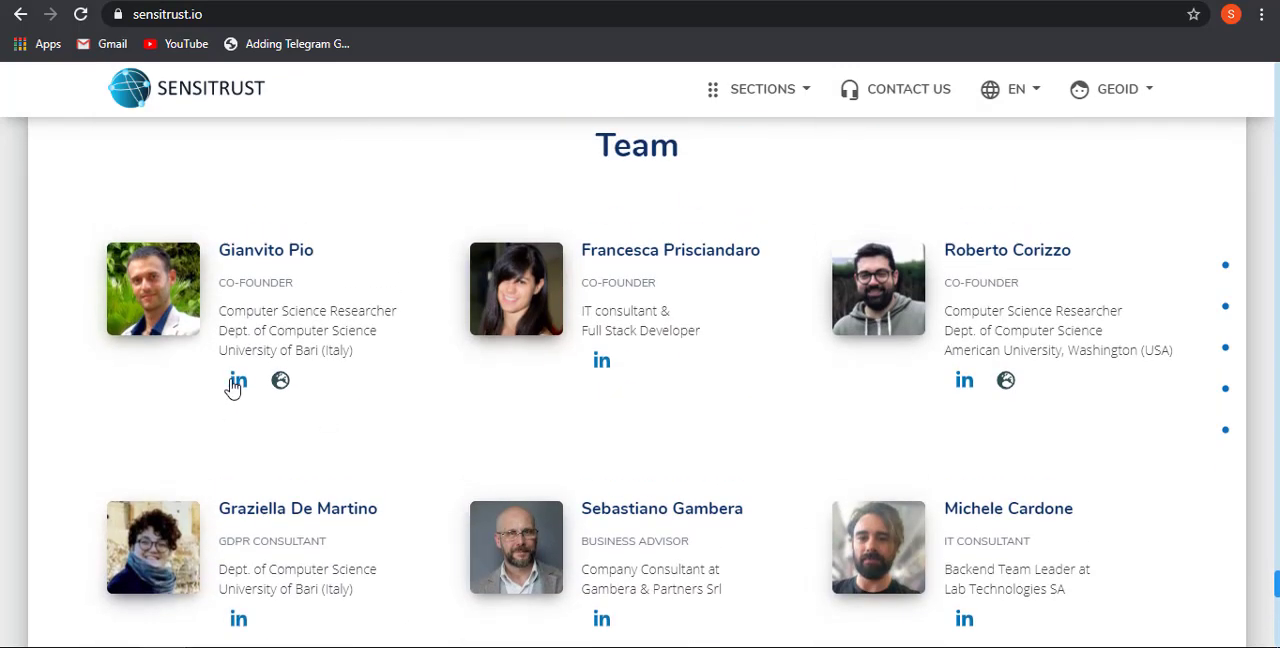
mouse_move(388, 324)
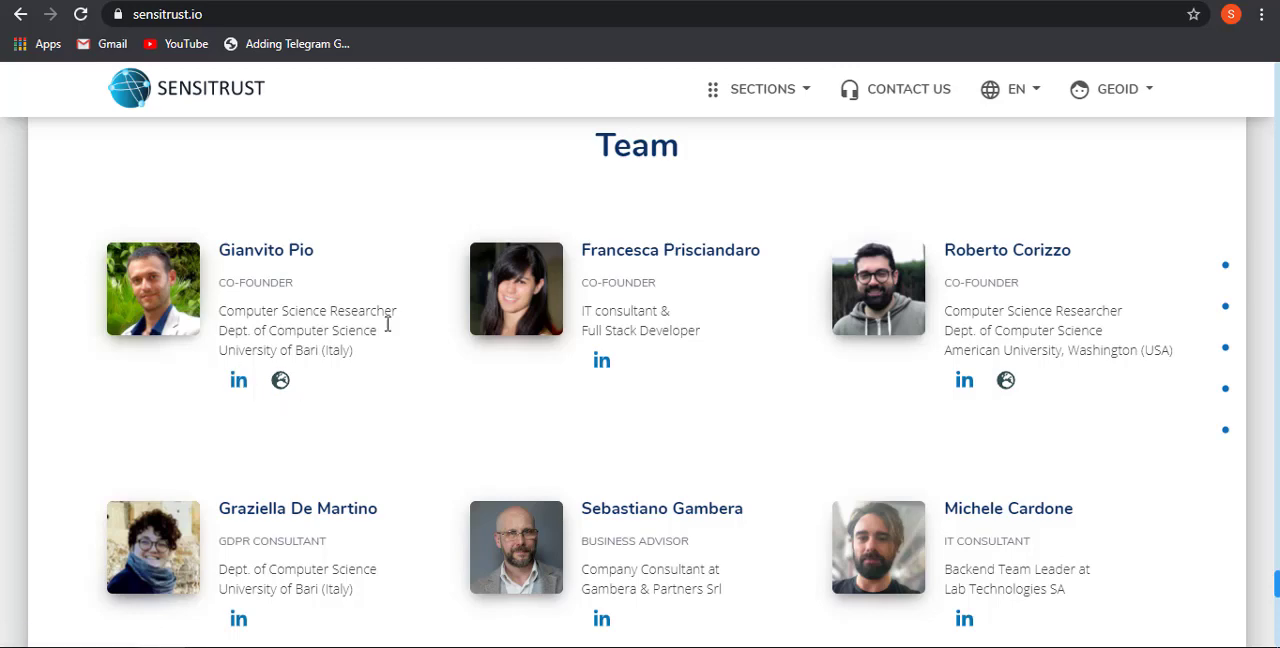
scroll("down", 3)
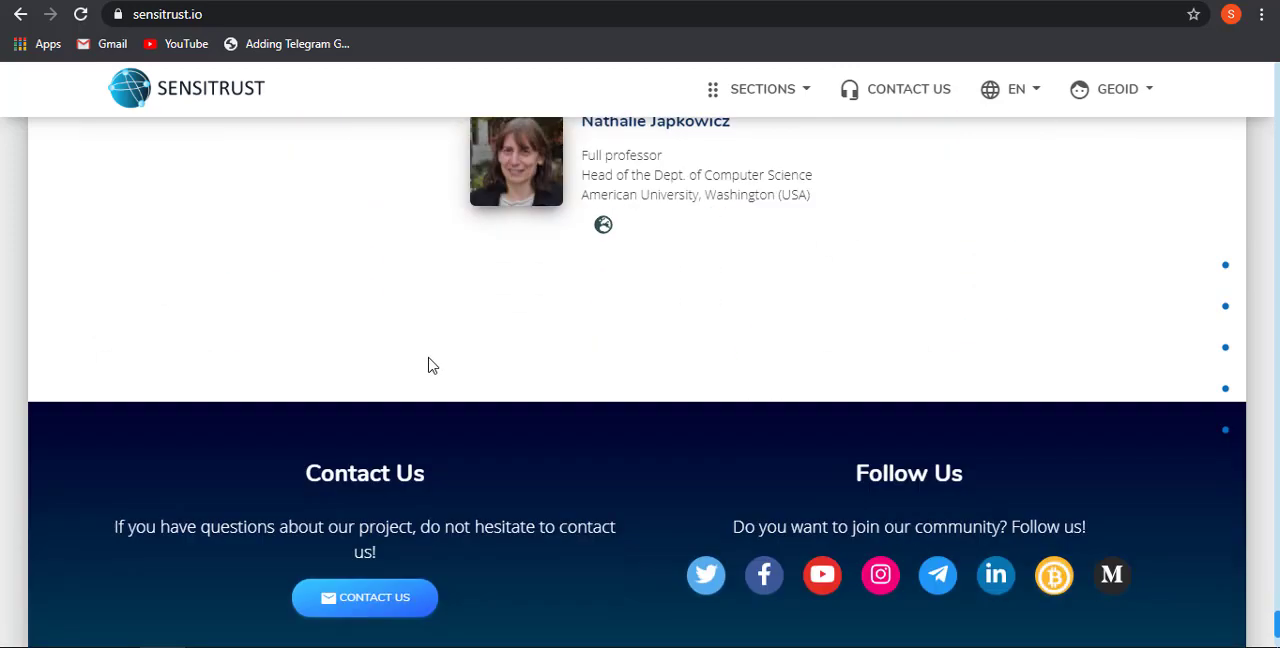
scroll("down", 3)
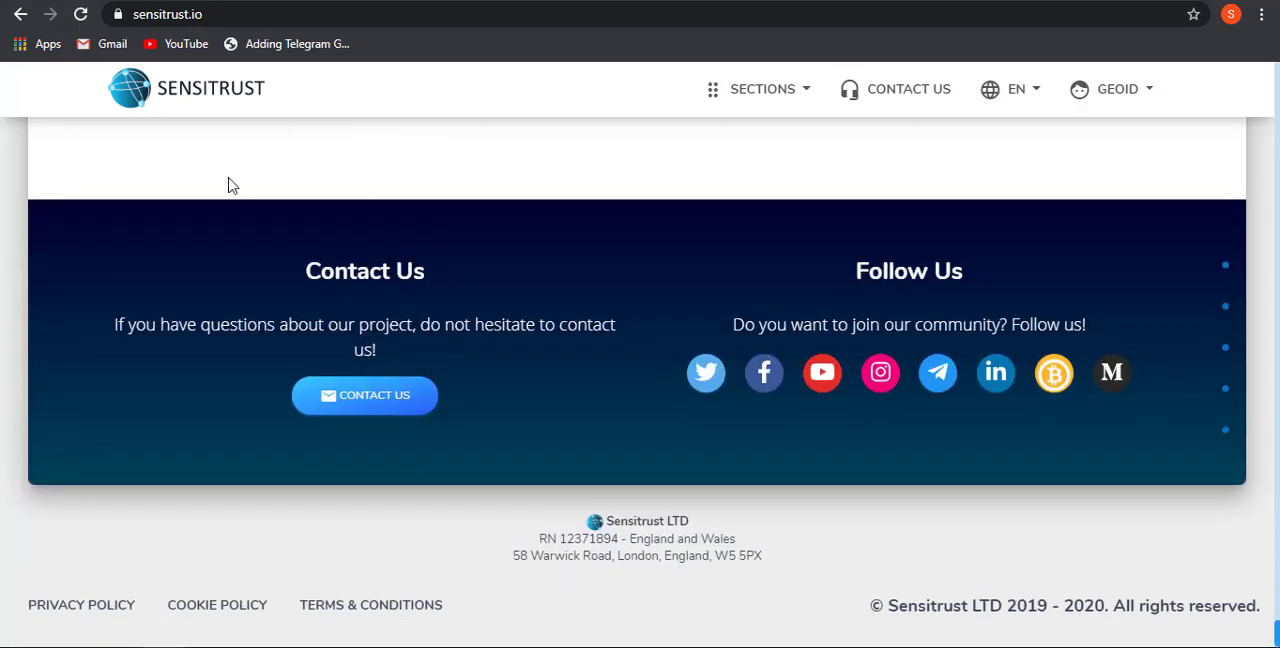